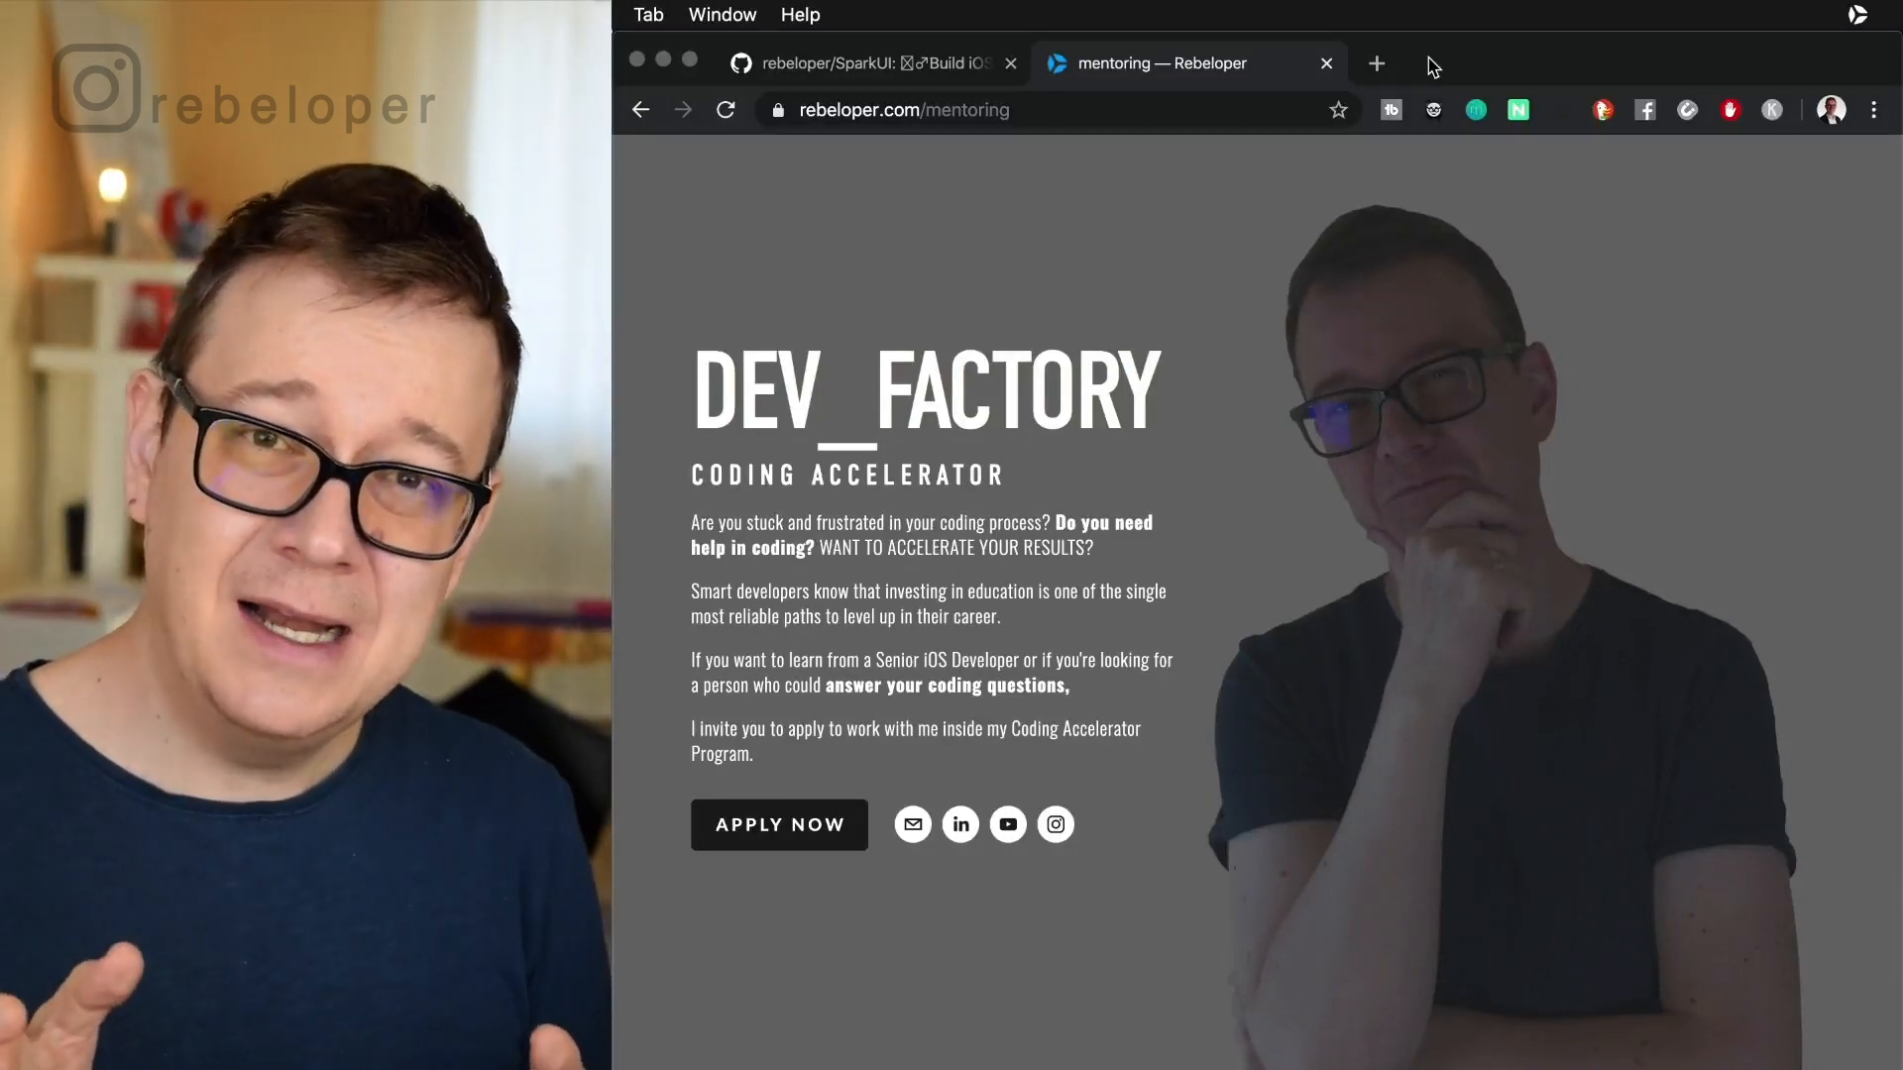
Switch to Finder, then view the rebeloper/SparkUI GitHub repository page in Chrome.
{"action": "key", "text": "Cmd+Tab"}
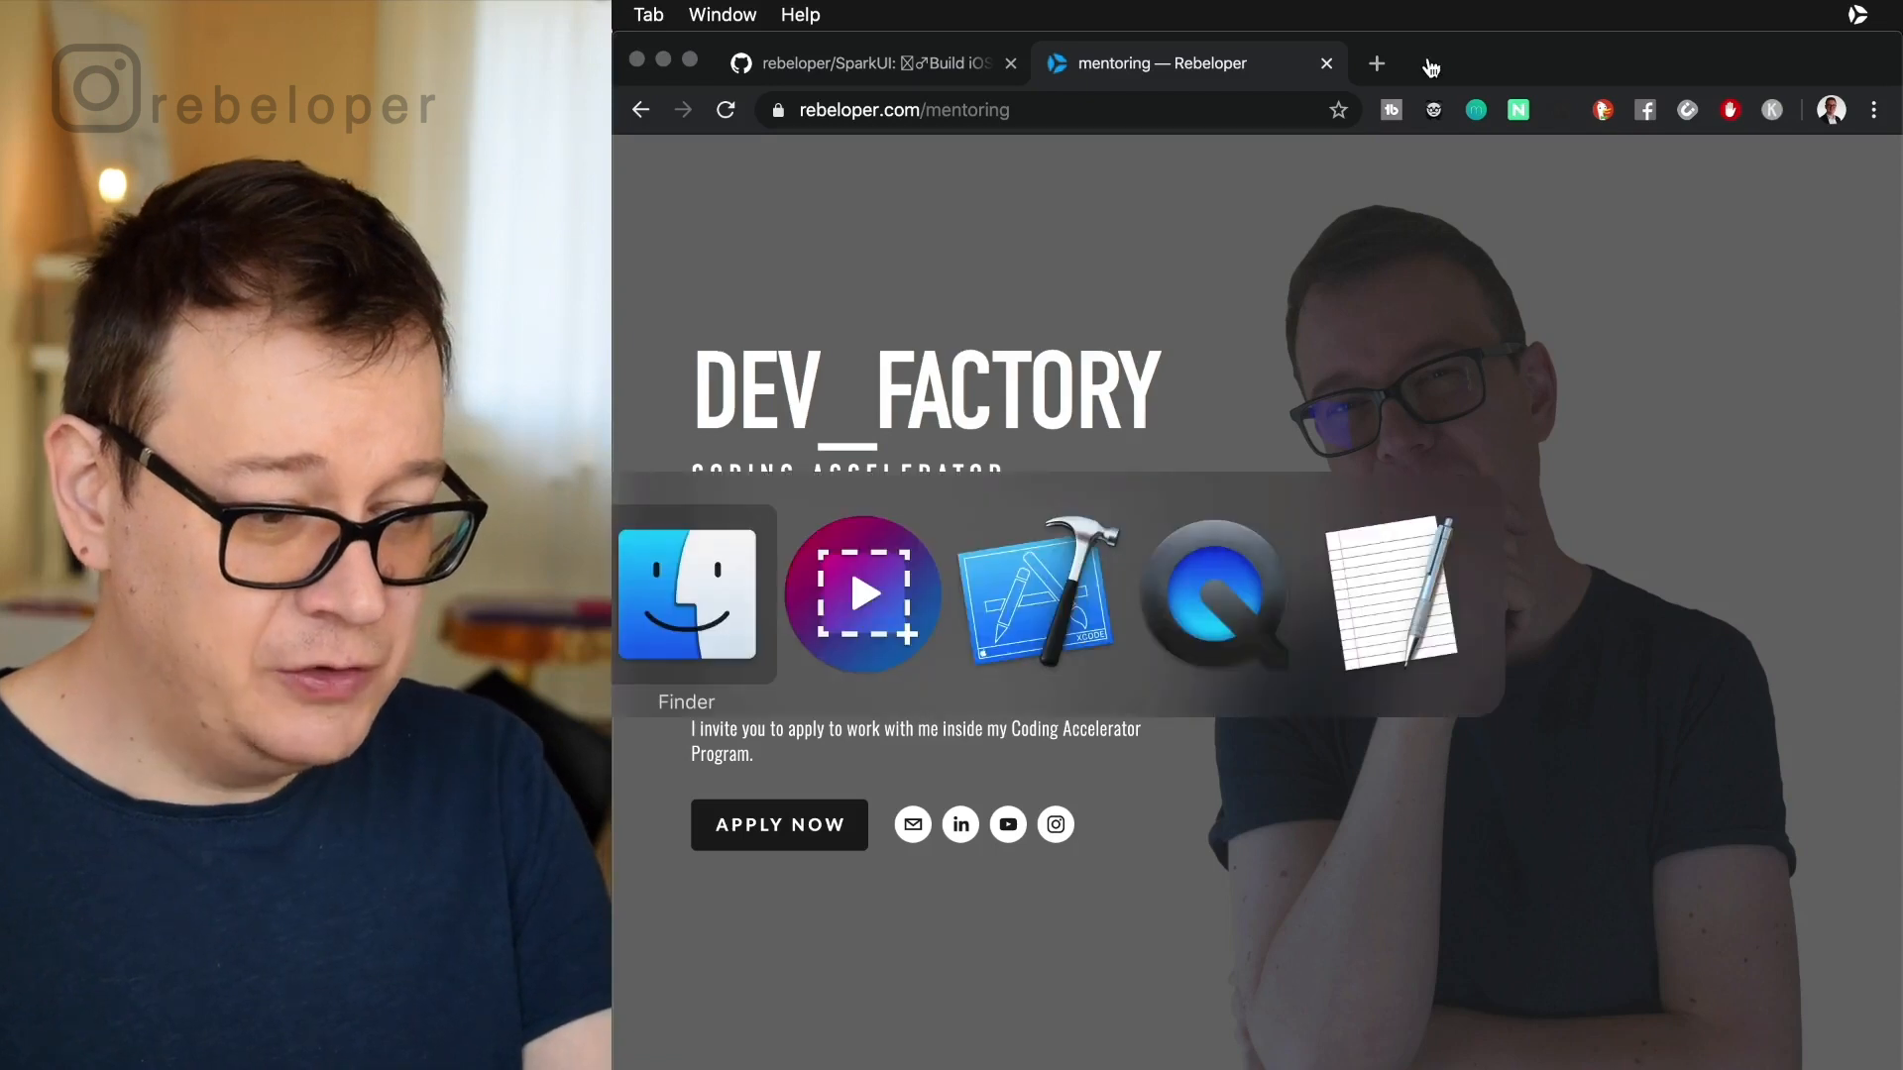
{"action": "left_click", "coordinate": [686, 595]}
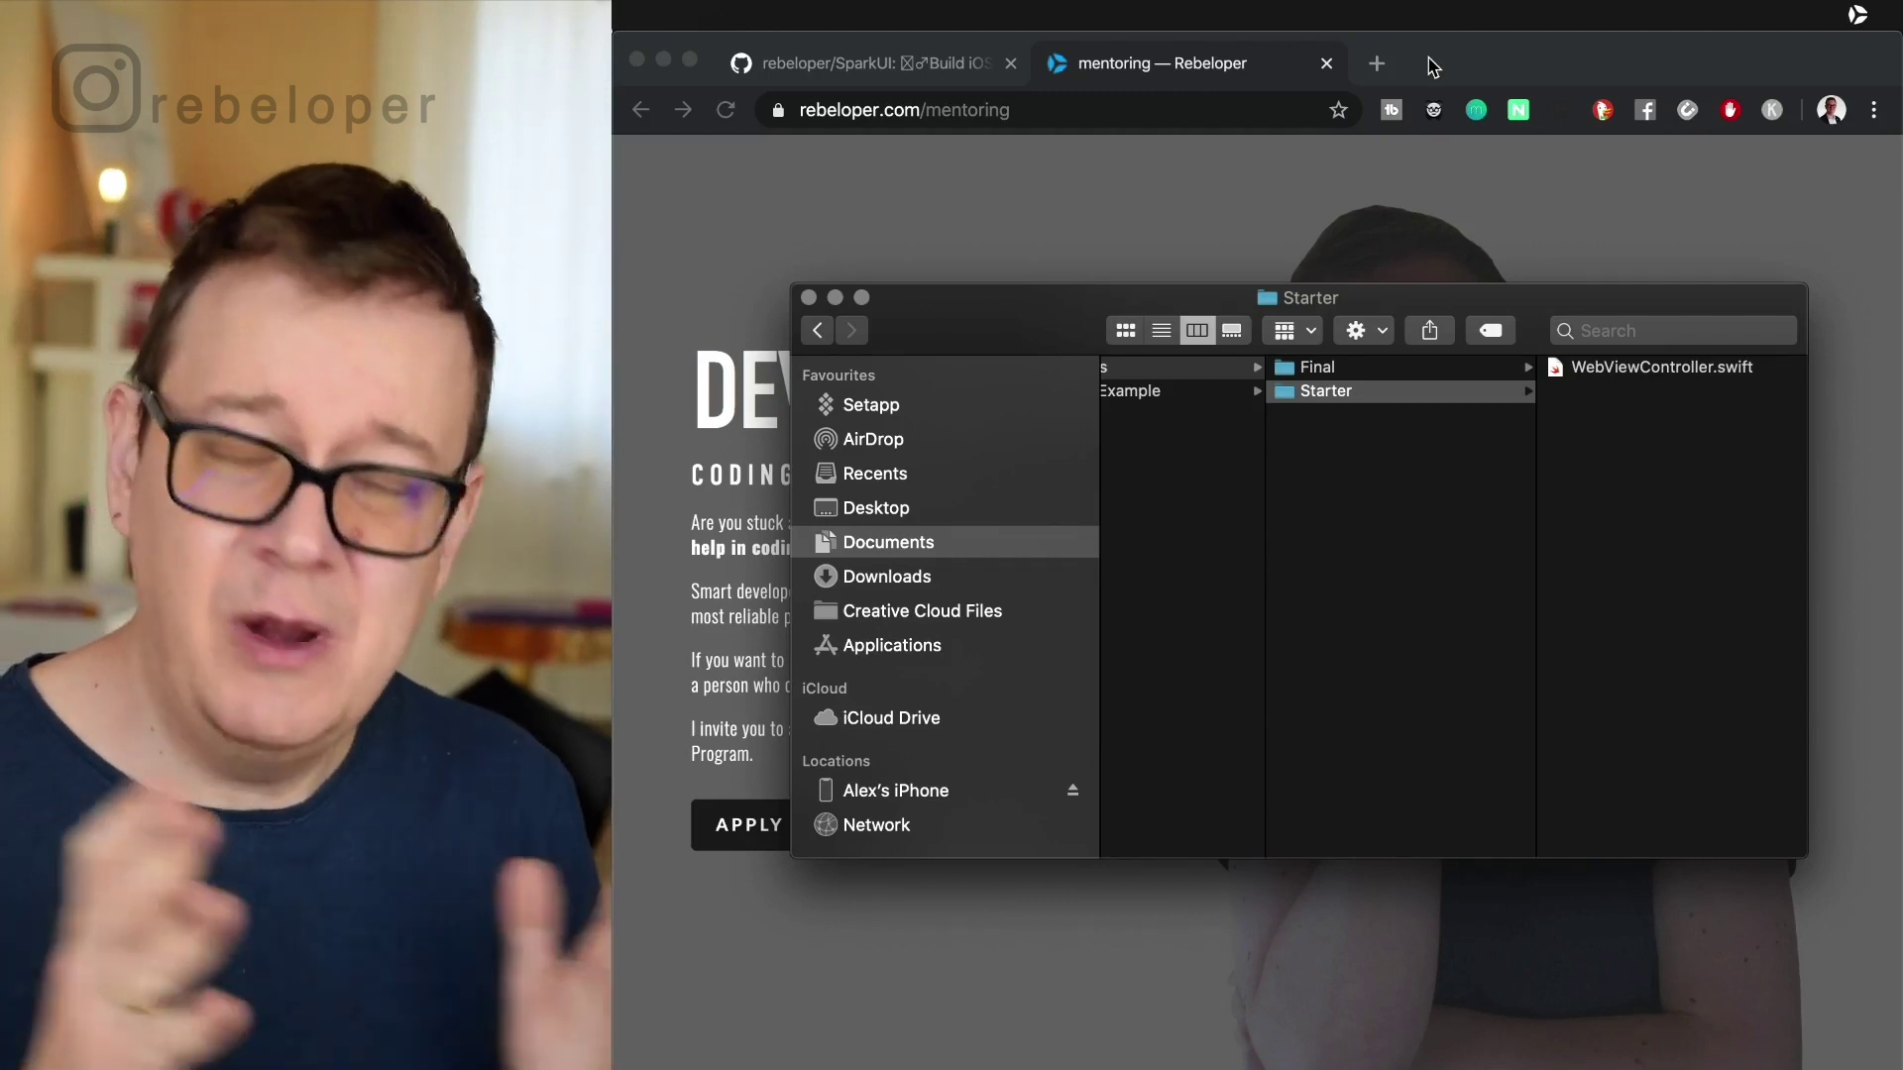
{"action": "mouse_move", "coordinate": [1277, 196]}
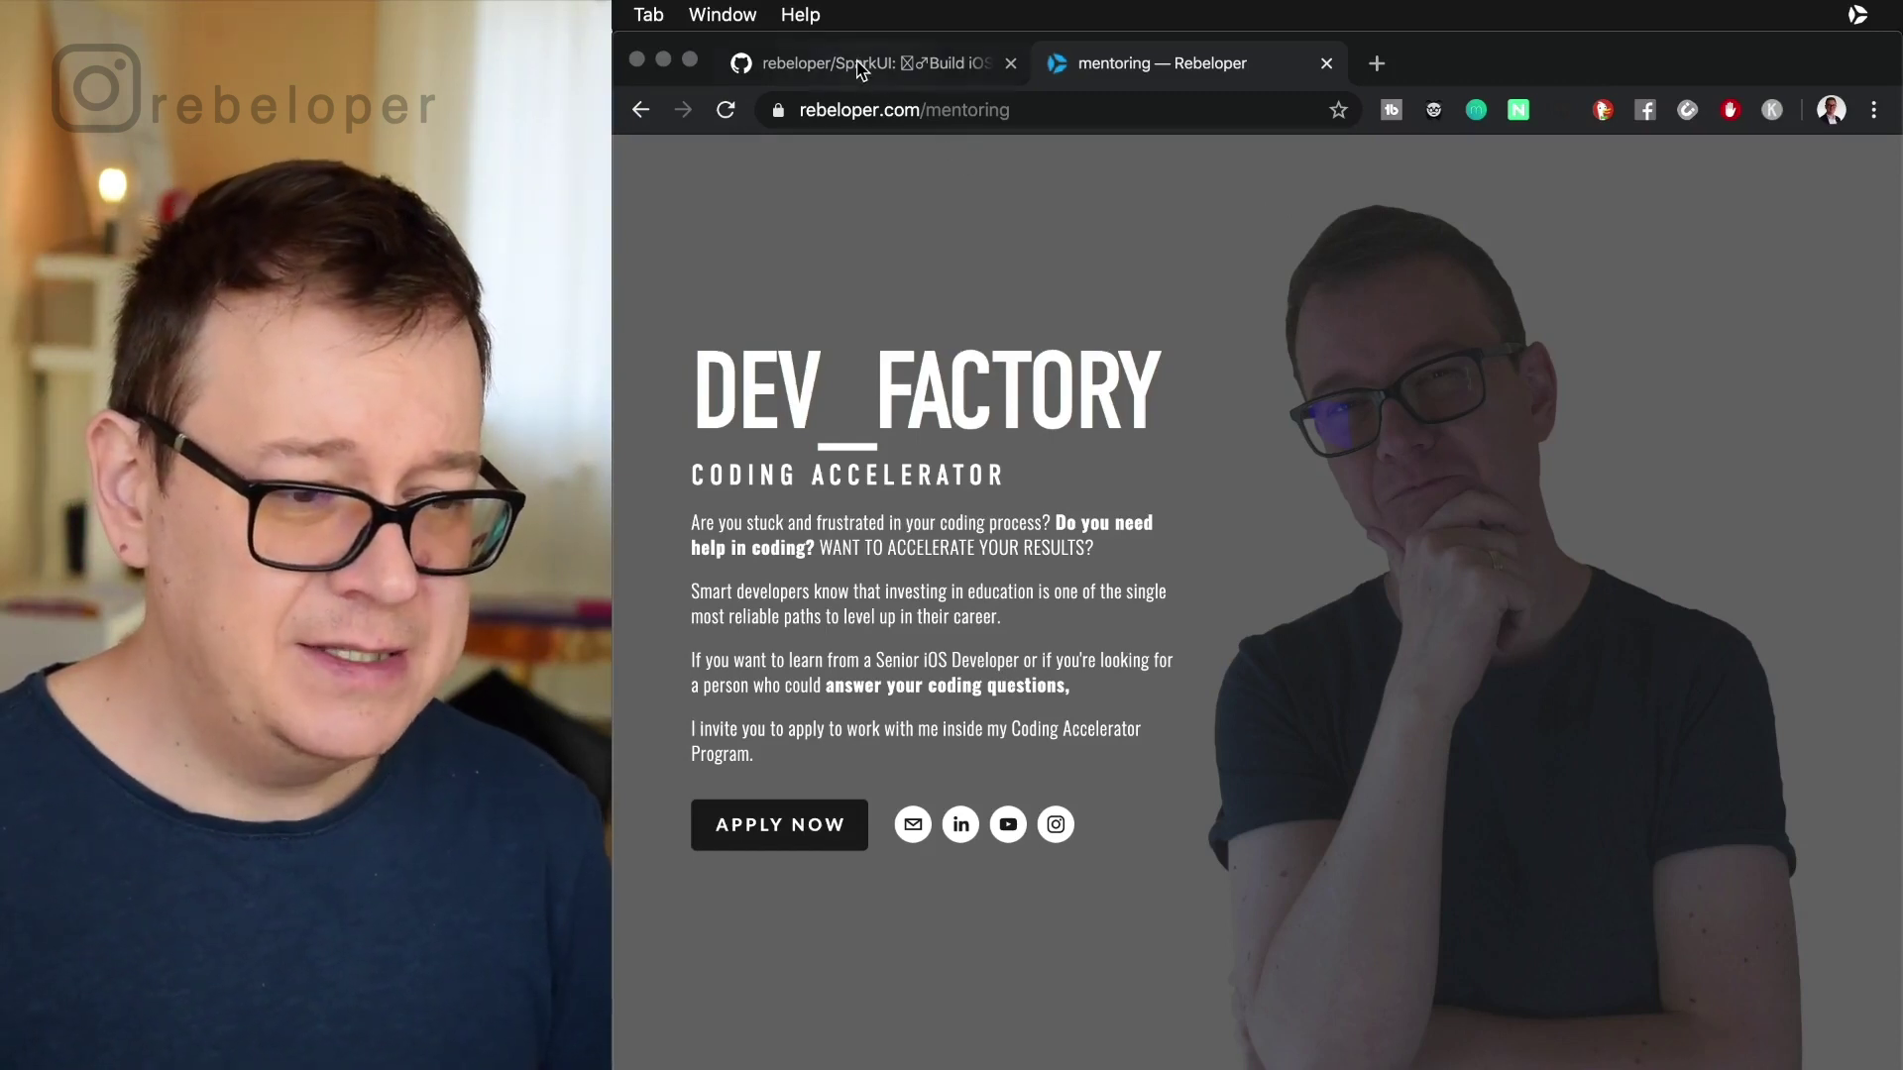
{"action": "left_click", "coordinate": [864, 62]}
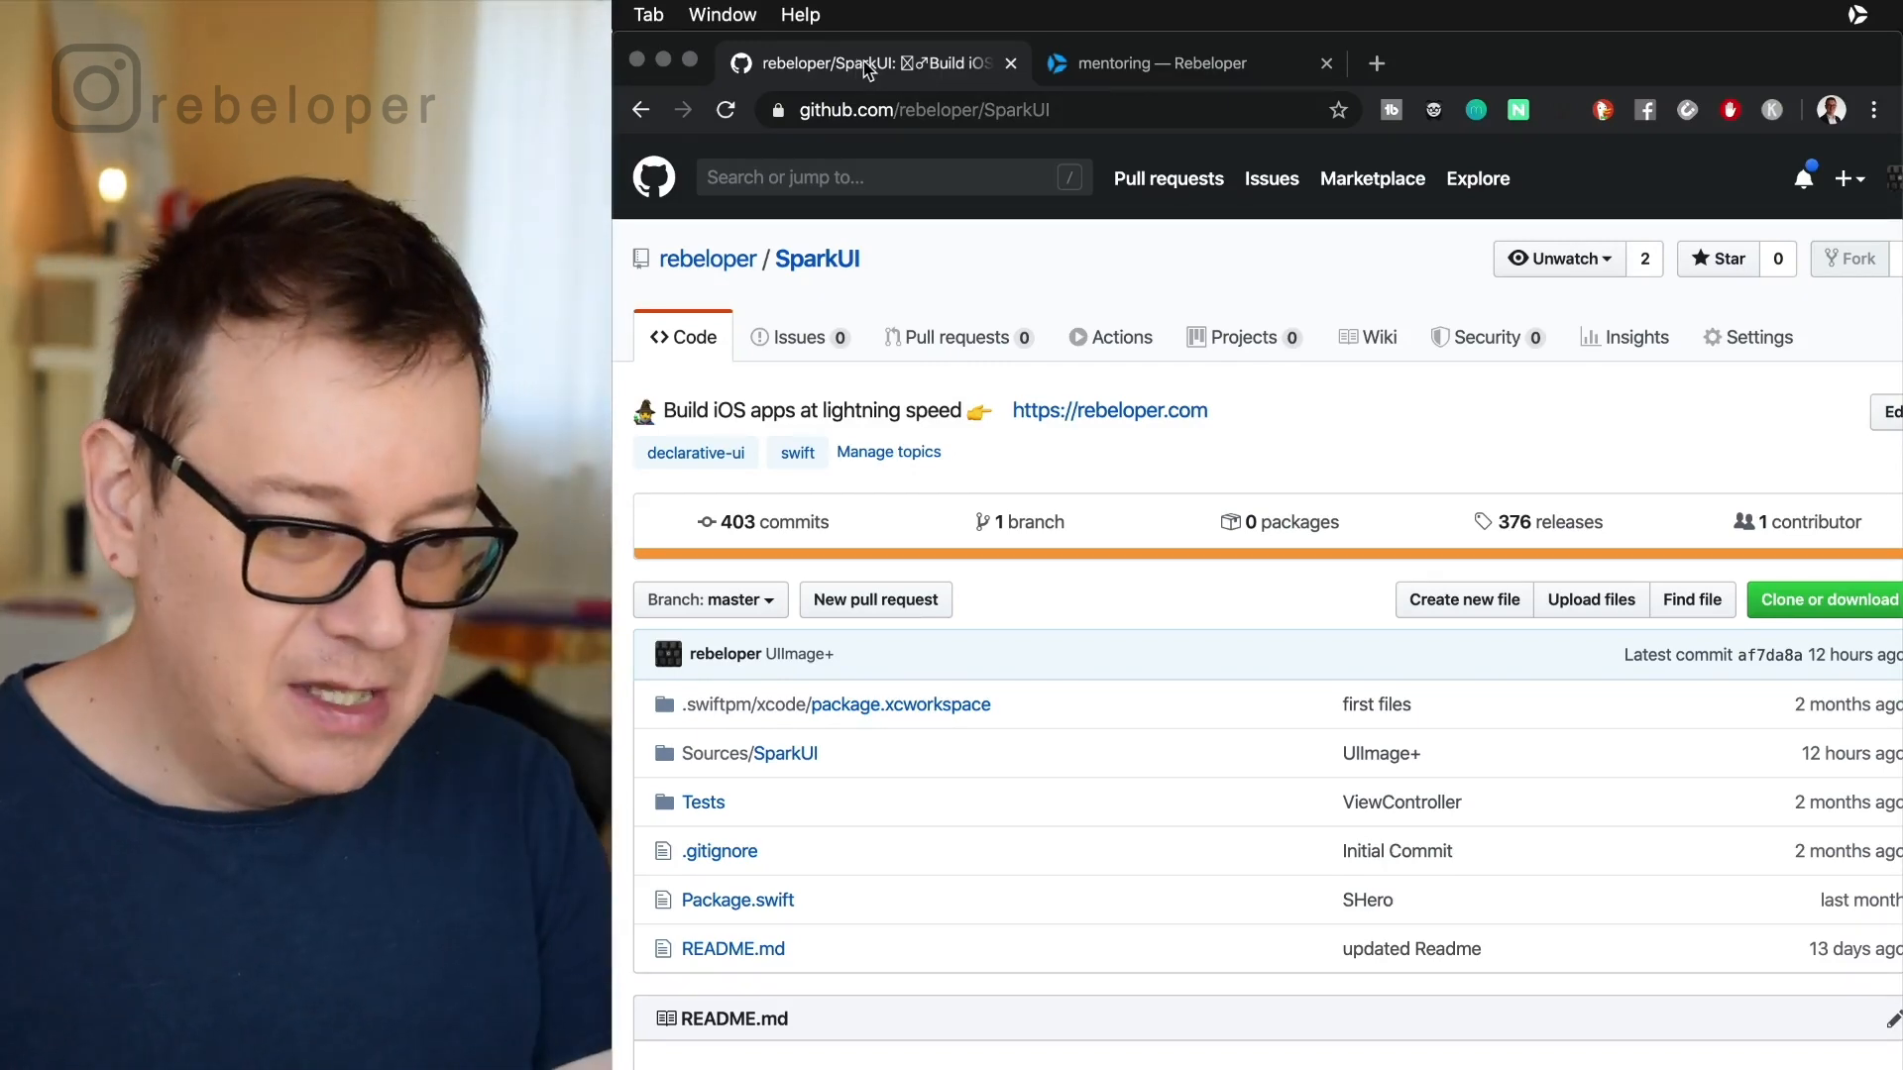
{"action": "left_click", "coordinate": [1158, 61]}
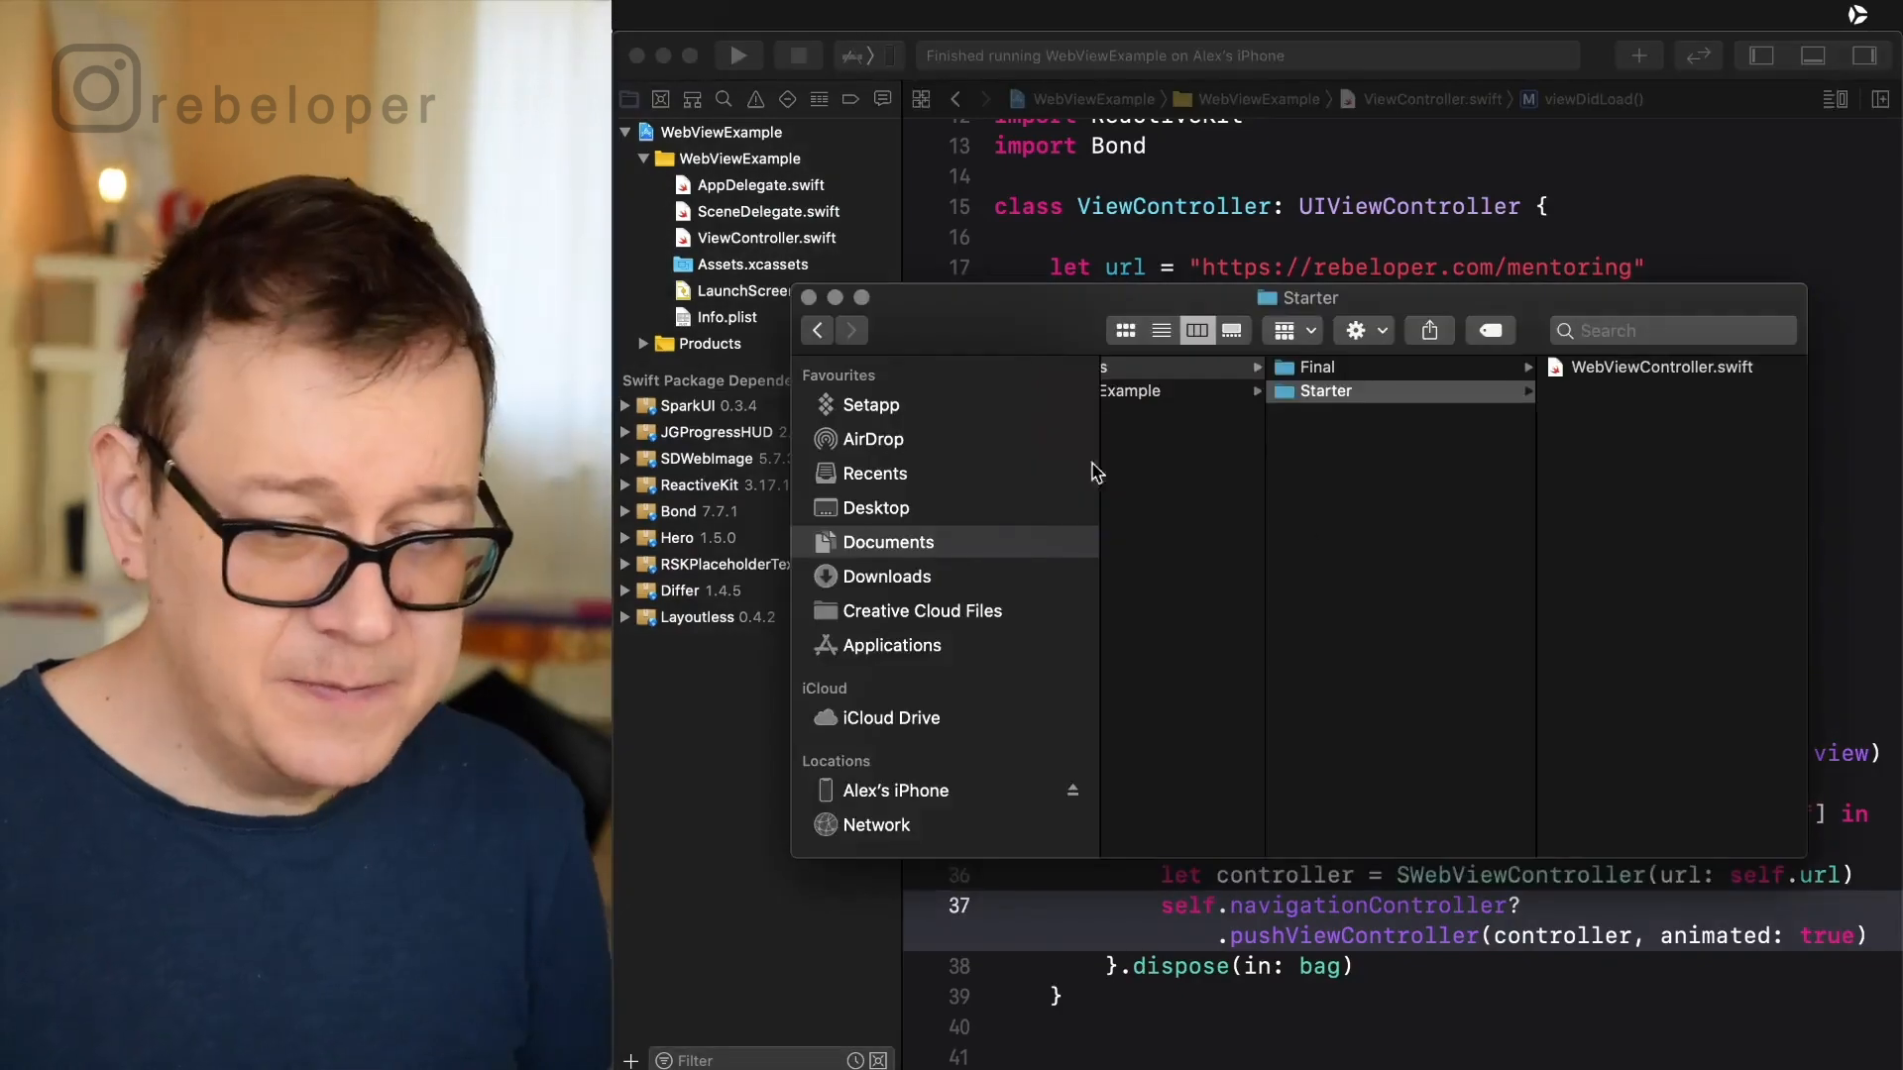
Drag Starter/WebViewController.swift into the WebViewExample group in the project navigator.
{"action": "left_click", "coordinate": [1661, 366]}
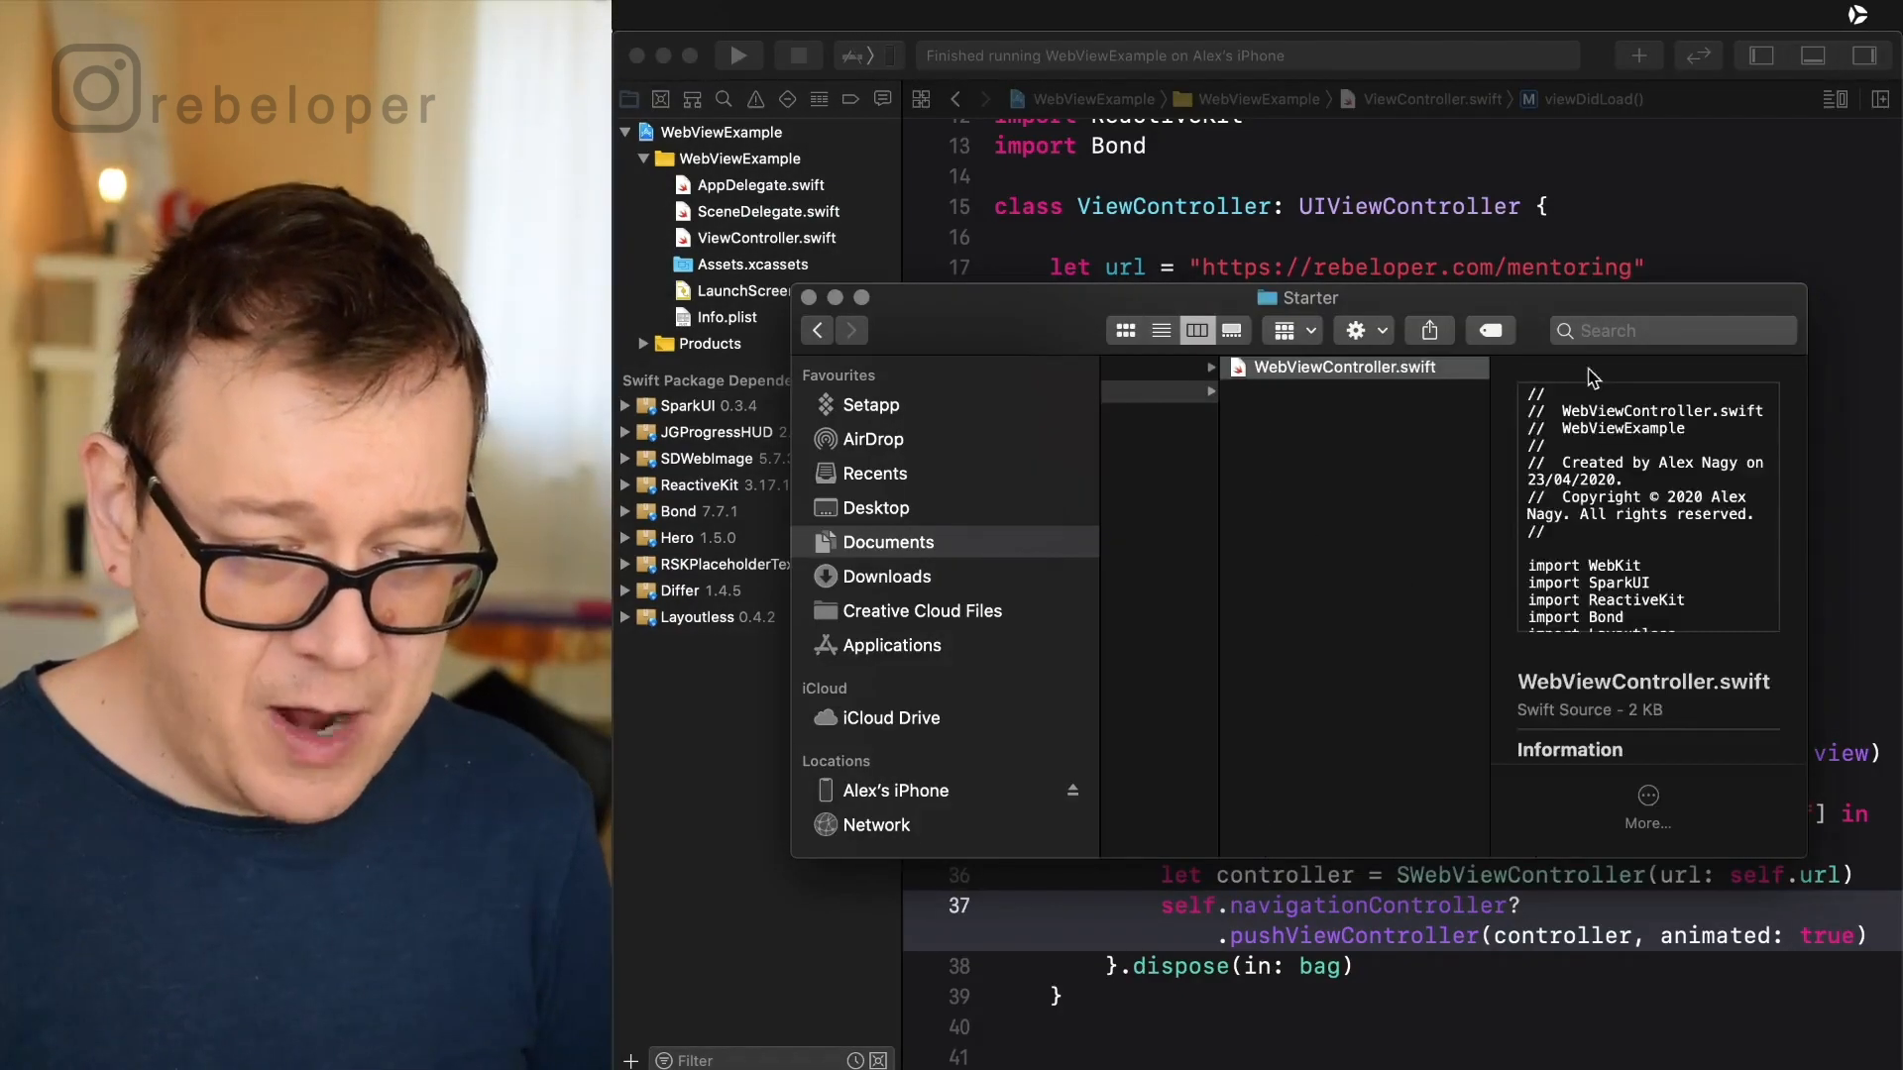
{"action": "left_click_drag", "start_coordinate": [1345, 367], "coordinate": [807, 268]}
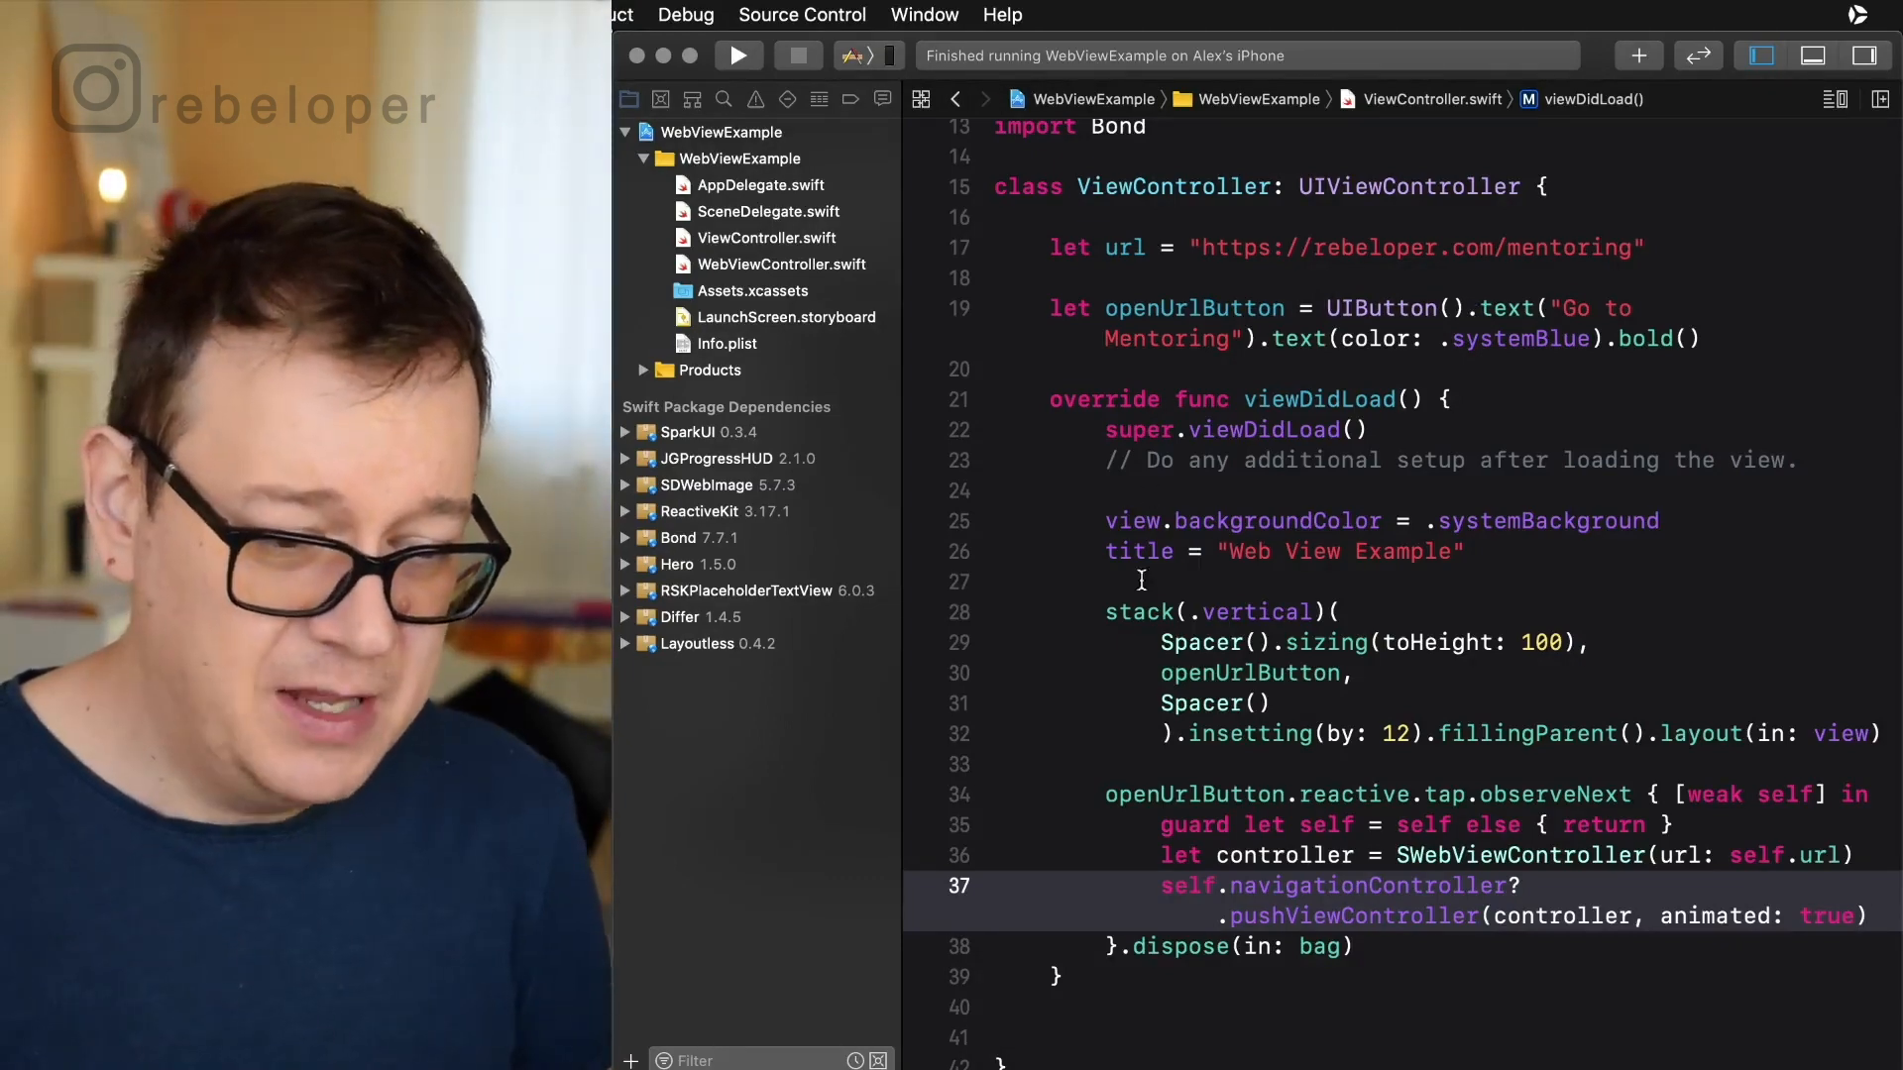
Run the app on the iPhone to see the Web View Example screen, then view WebViewController.swift.
{"action": "left_click_drag", "start_coordinate": [1104, 612], "coordinate": [1869, 763]}
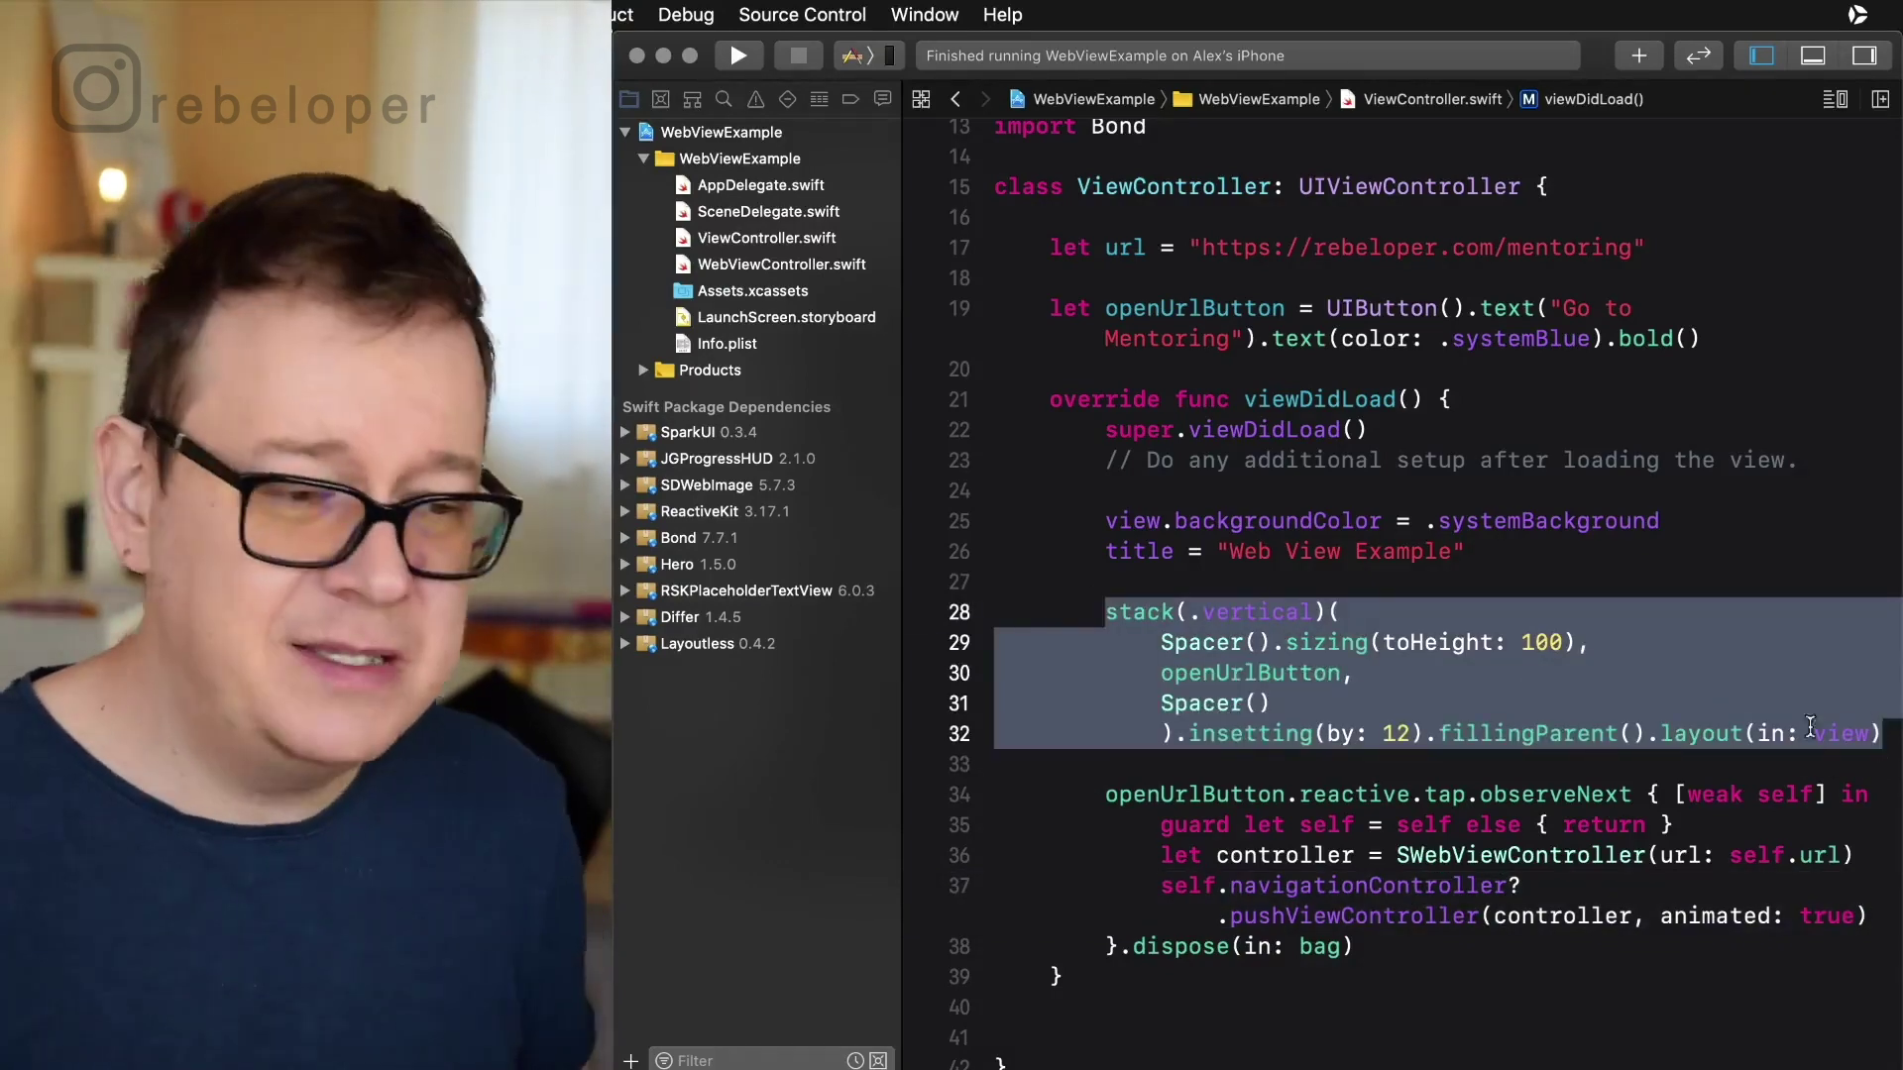
{"action": "left_click", "coordinate": [738, 56]}
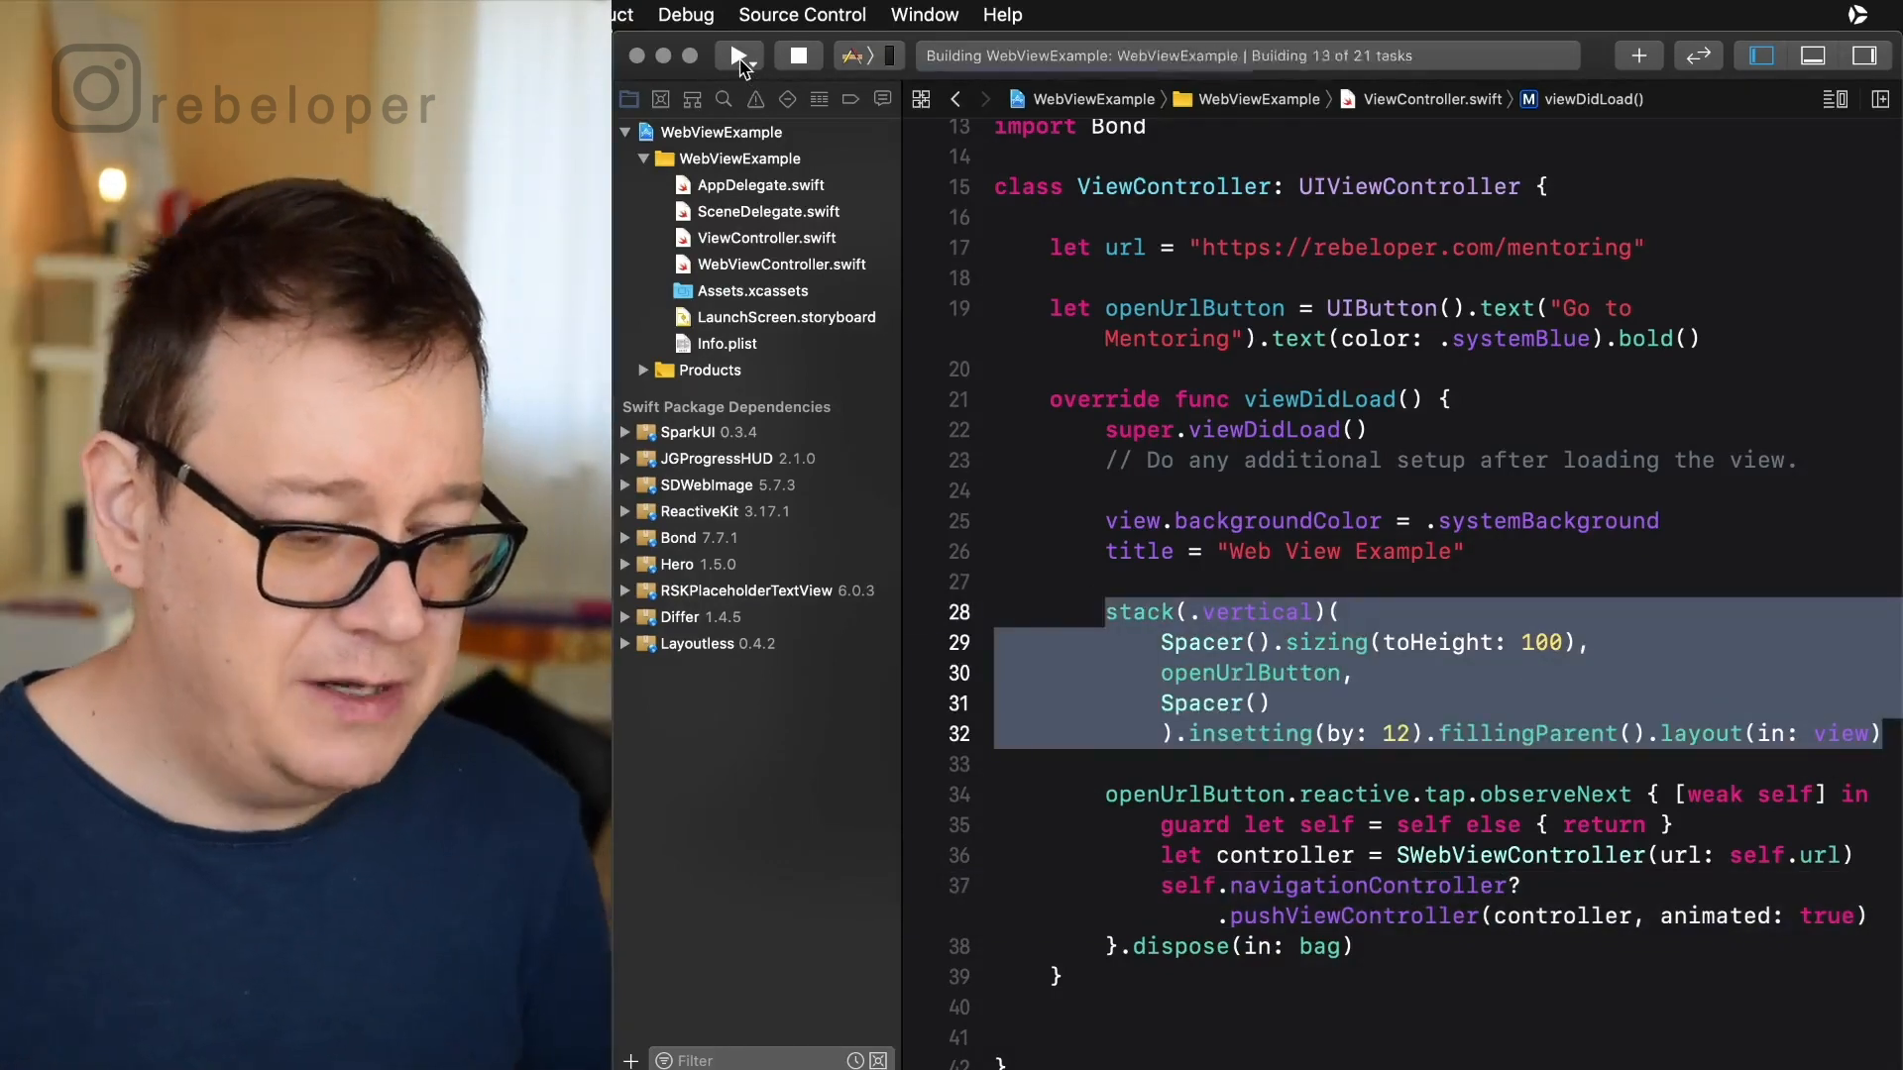
{"action": "left_click", "coordinate": [738, 56]}
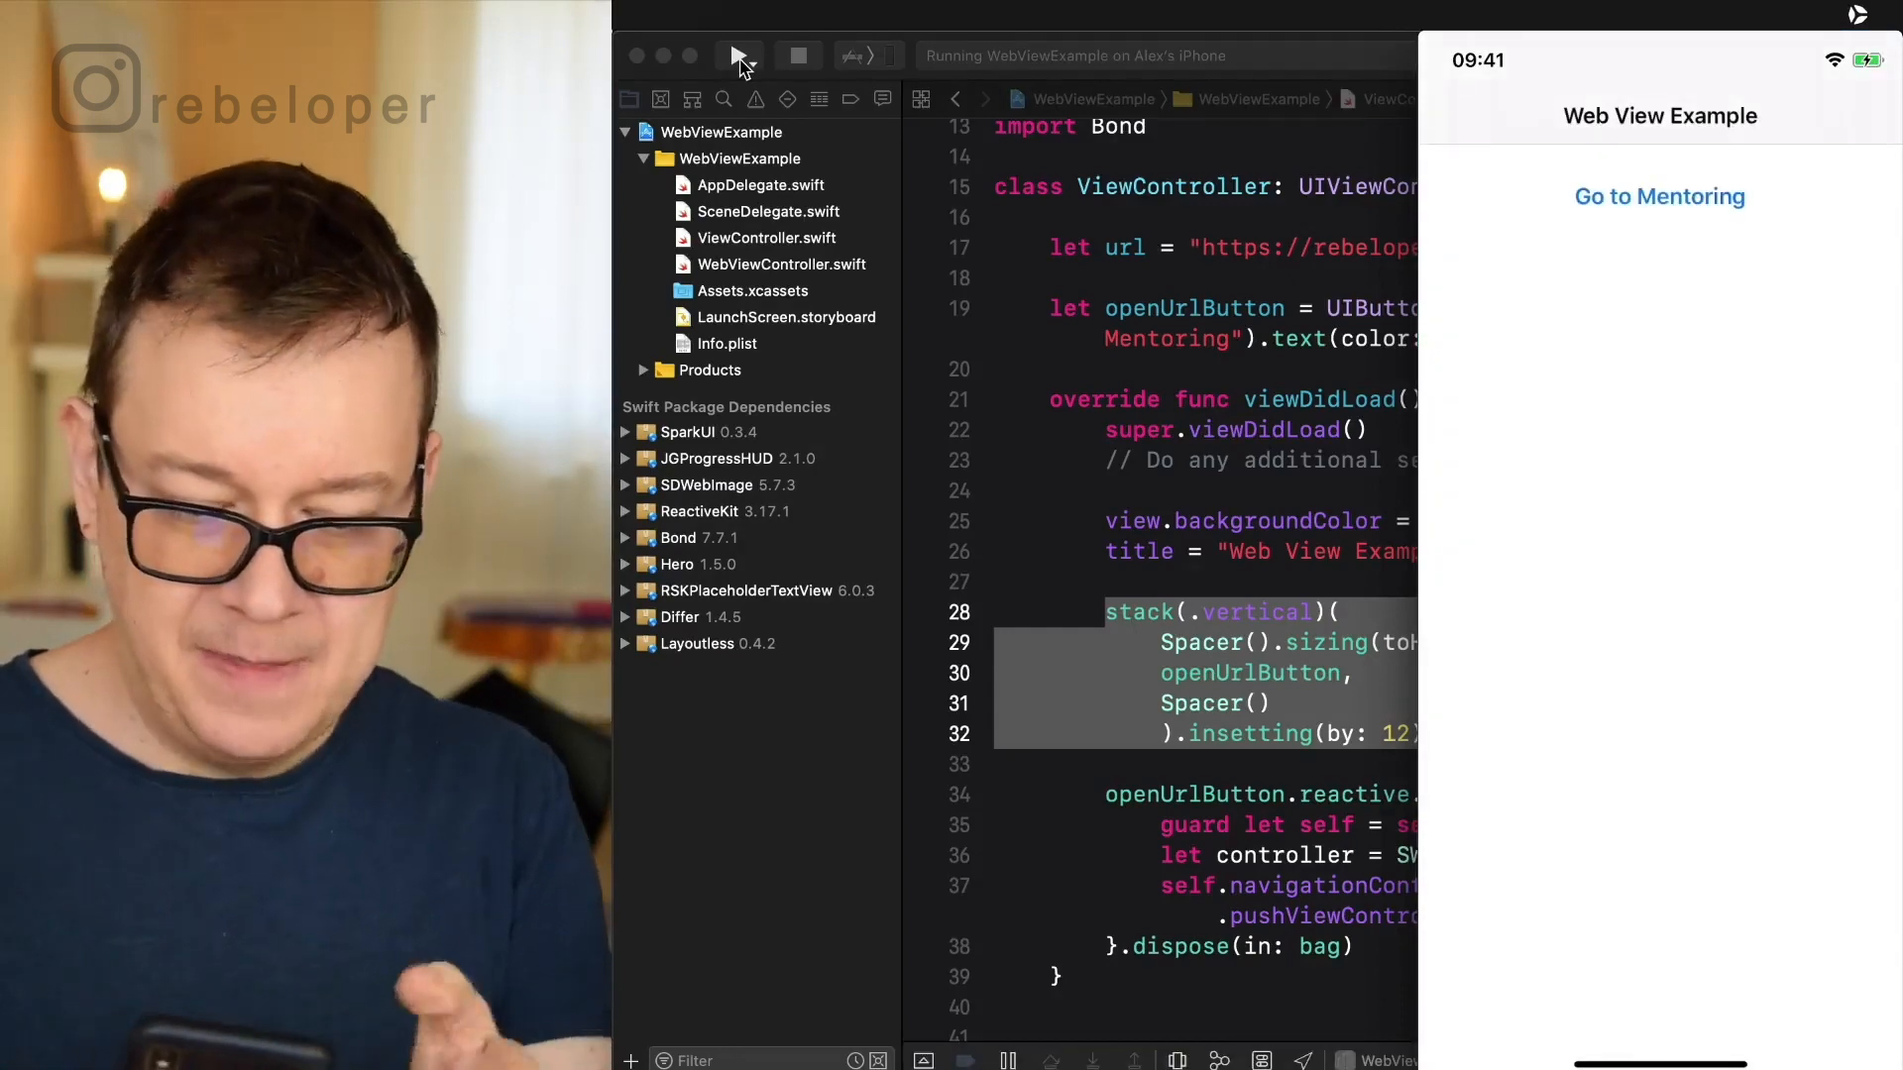
{"action": "left_click", "coordinate": [1659, 196]}
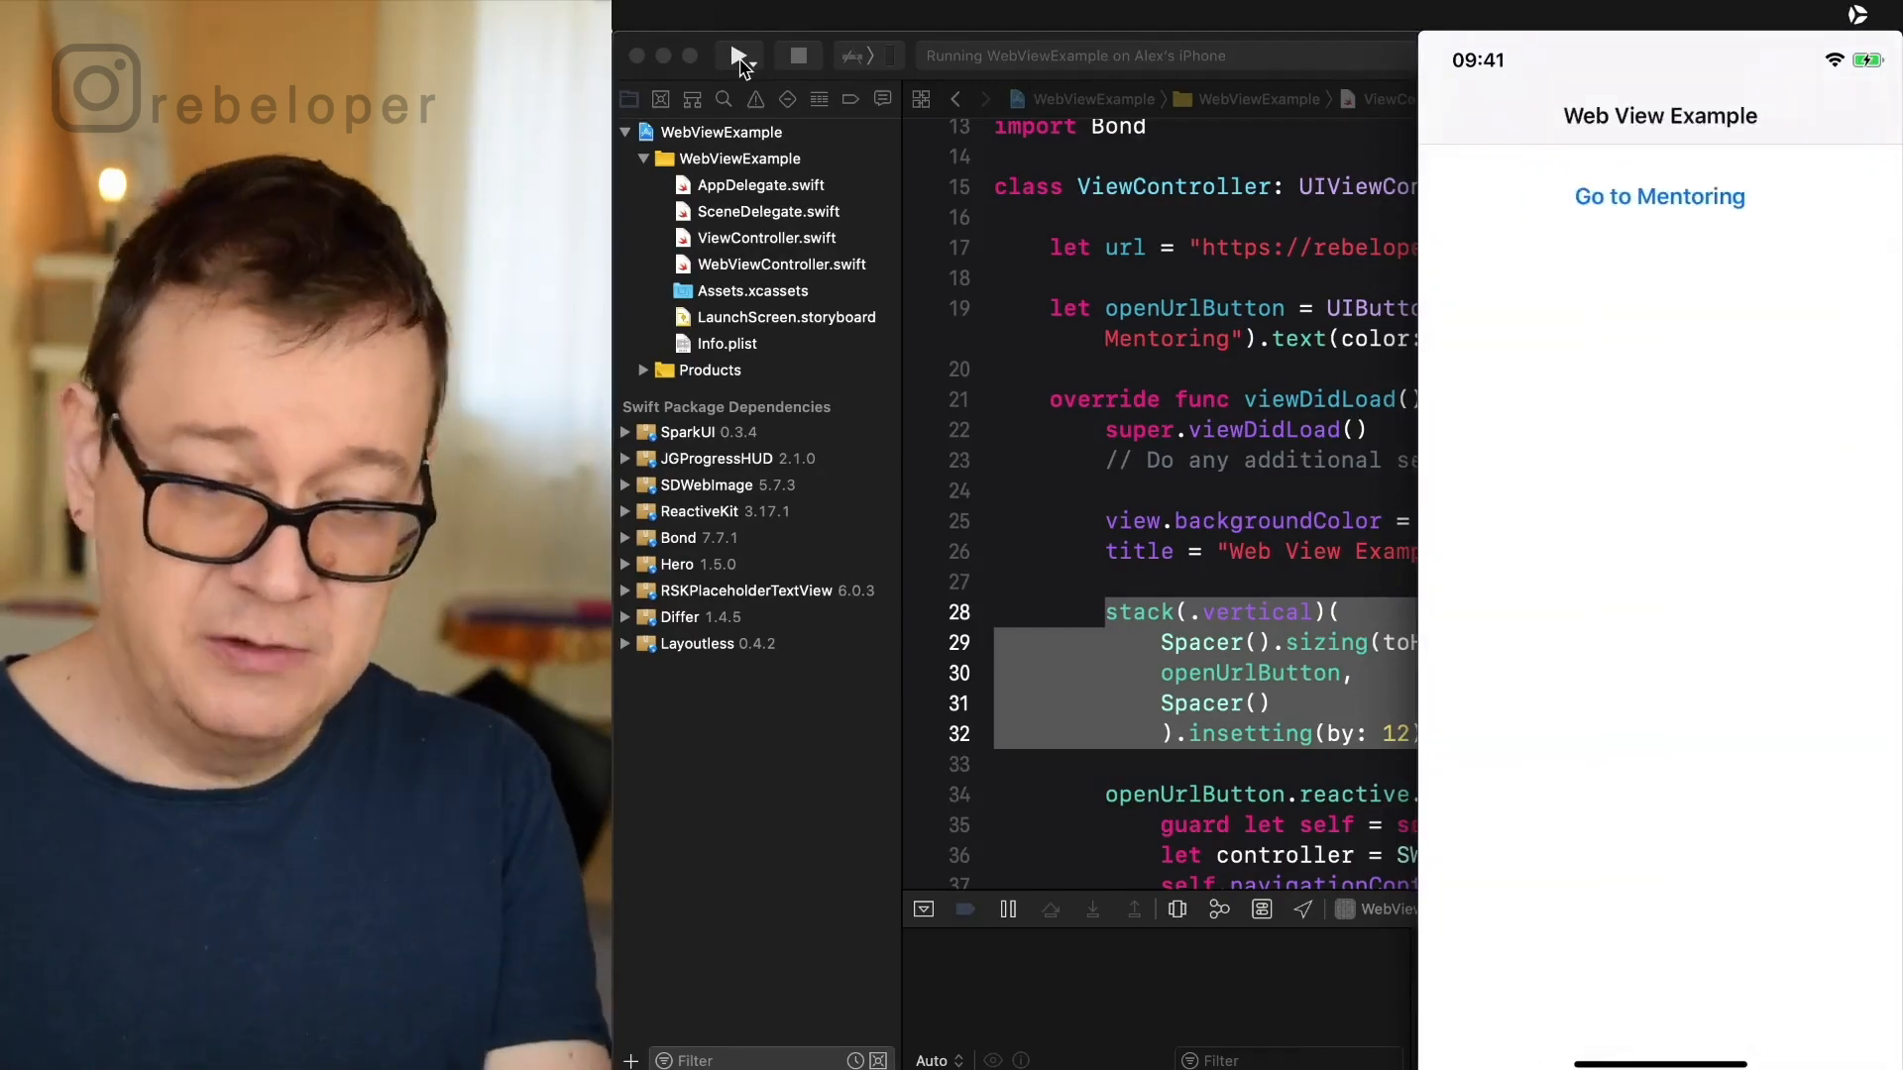
{"action": "mouse_move", "coordinate": [854, 389]}
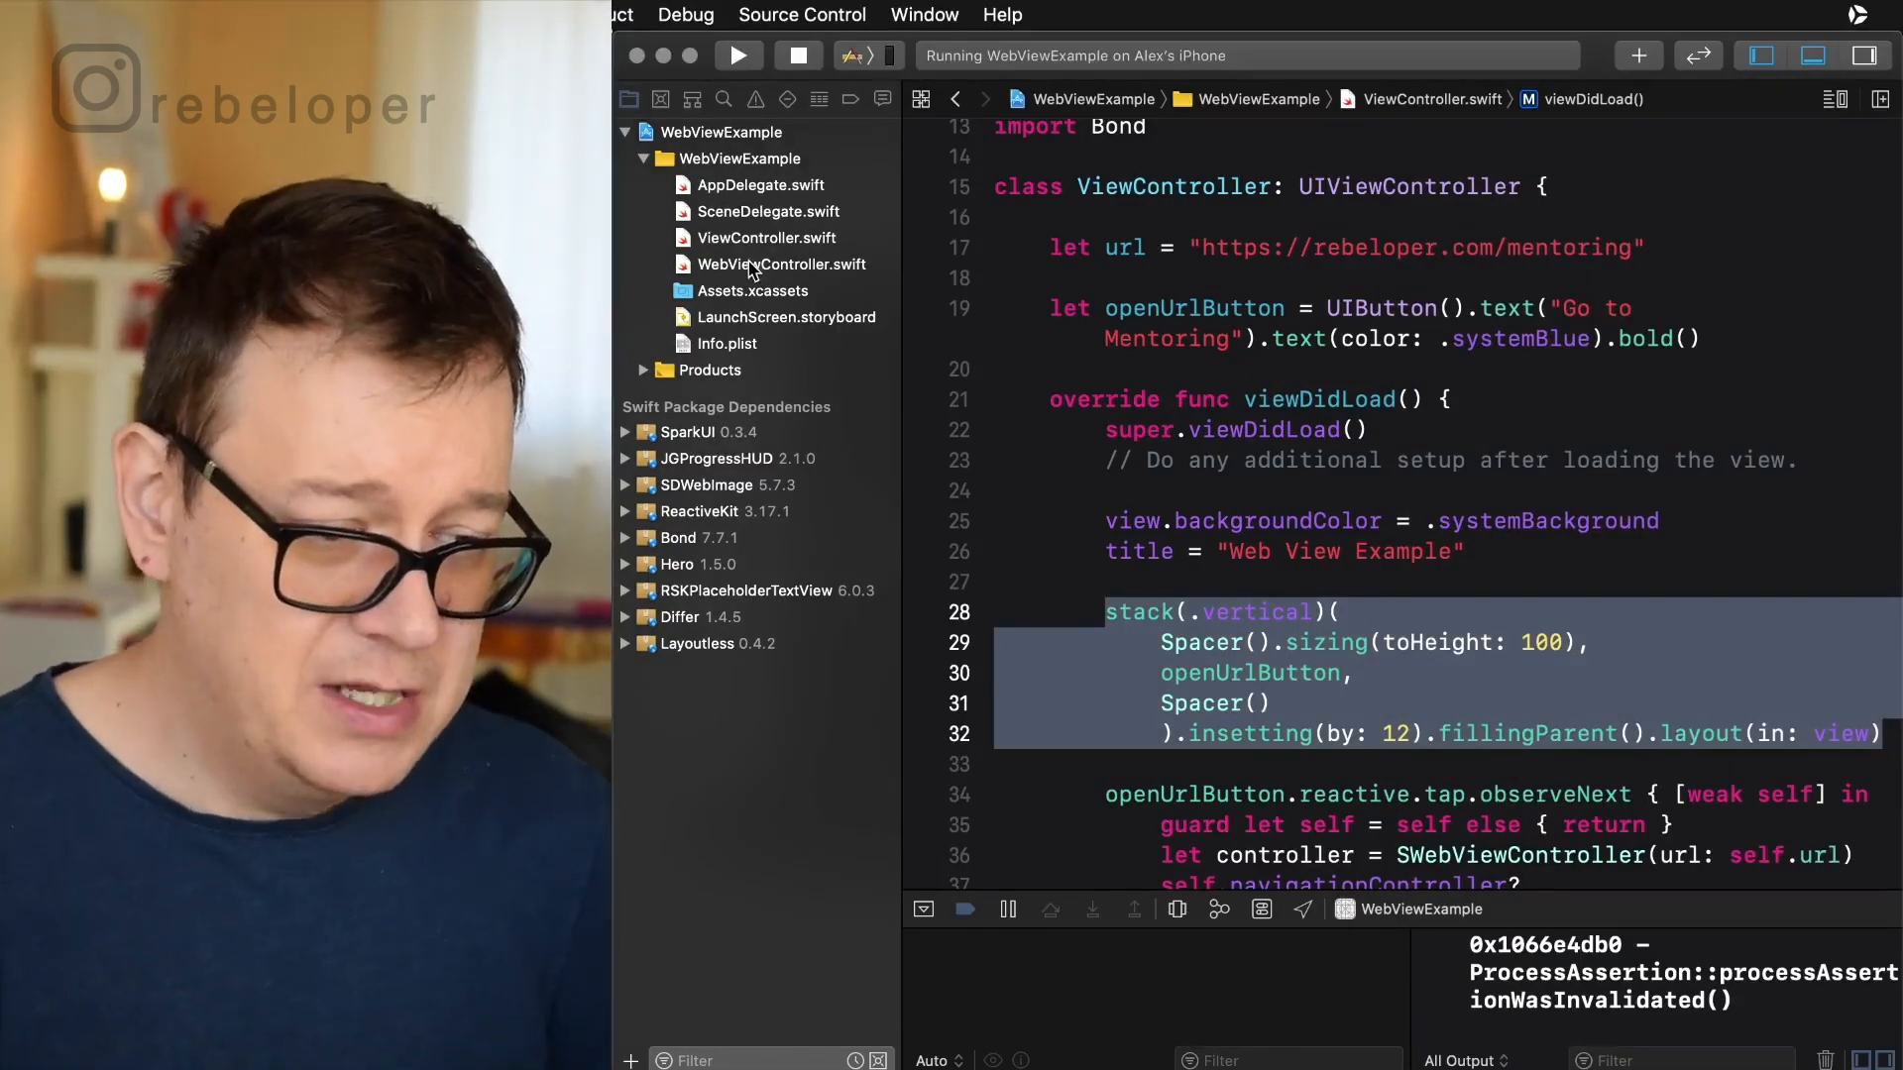
{"action": "left_click", "coordinate": [781, 266]}
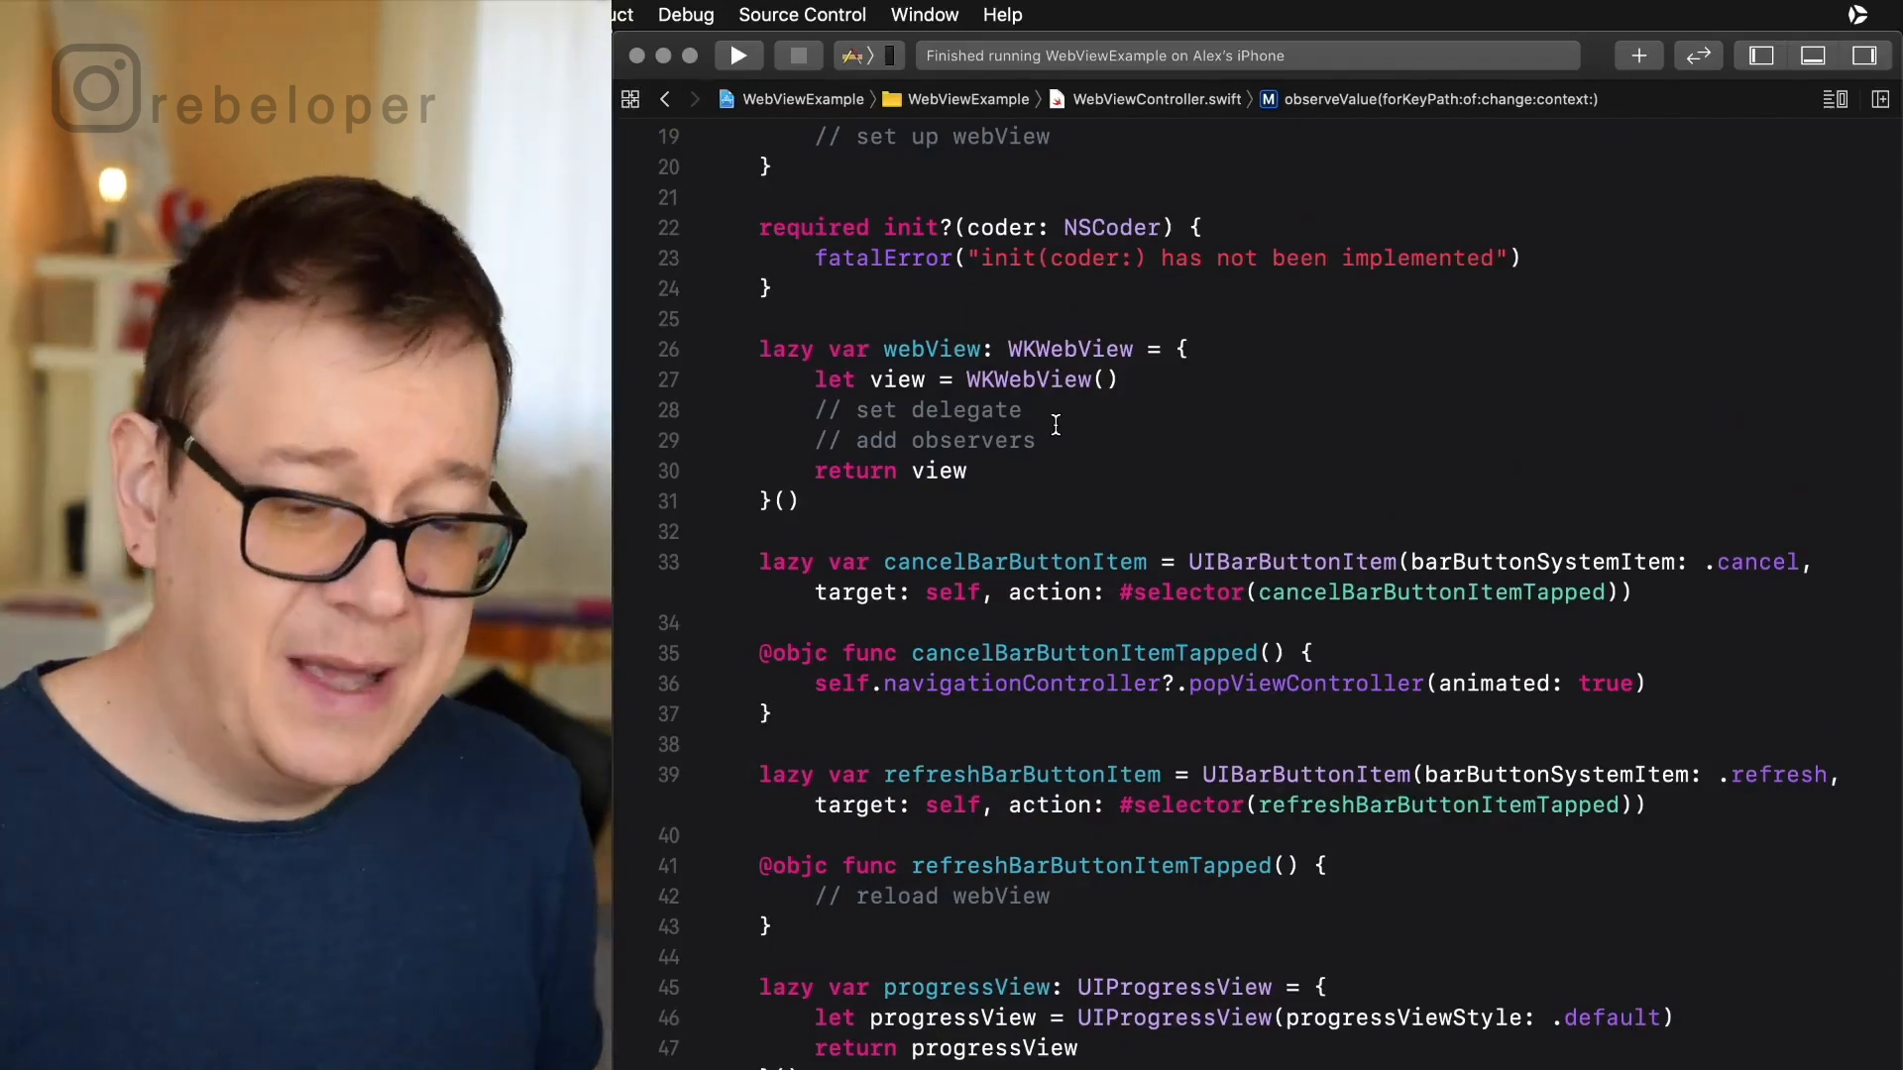
{"action": "scroll", "scroll_direction": "down", "scroll_amount": 3}
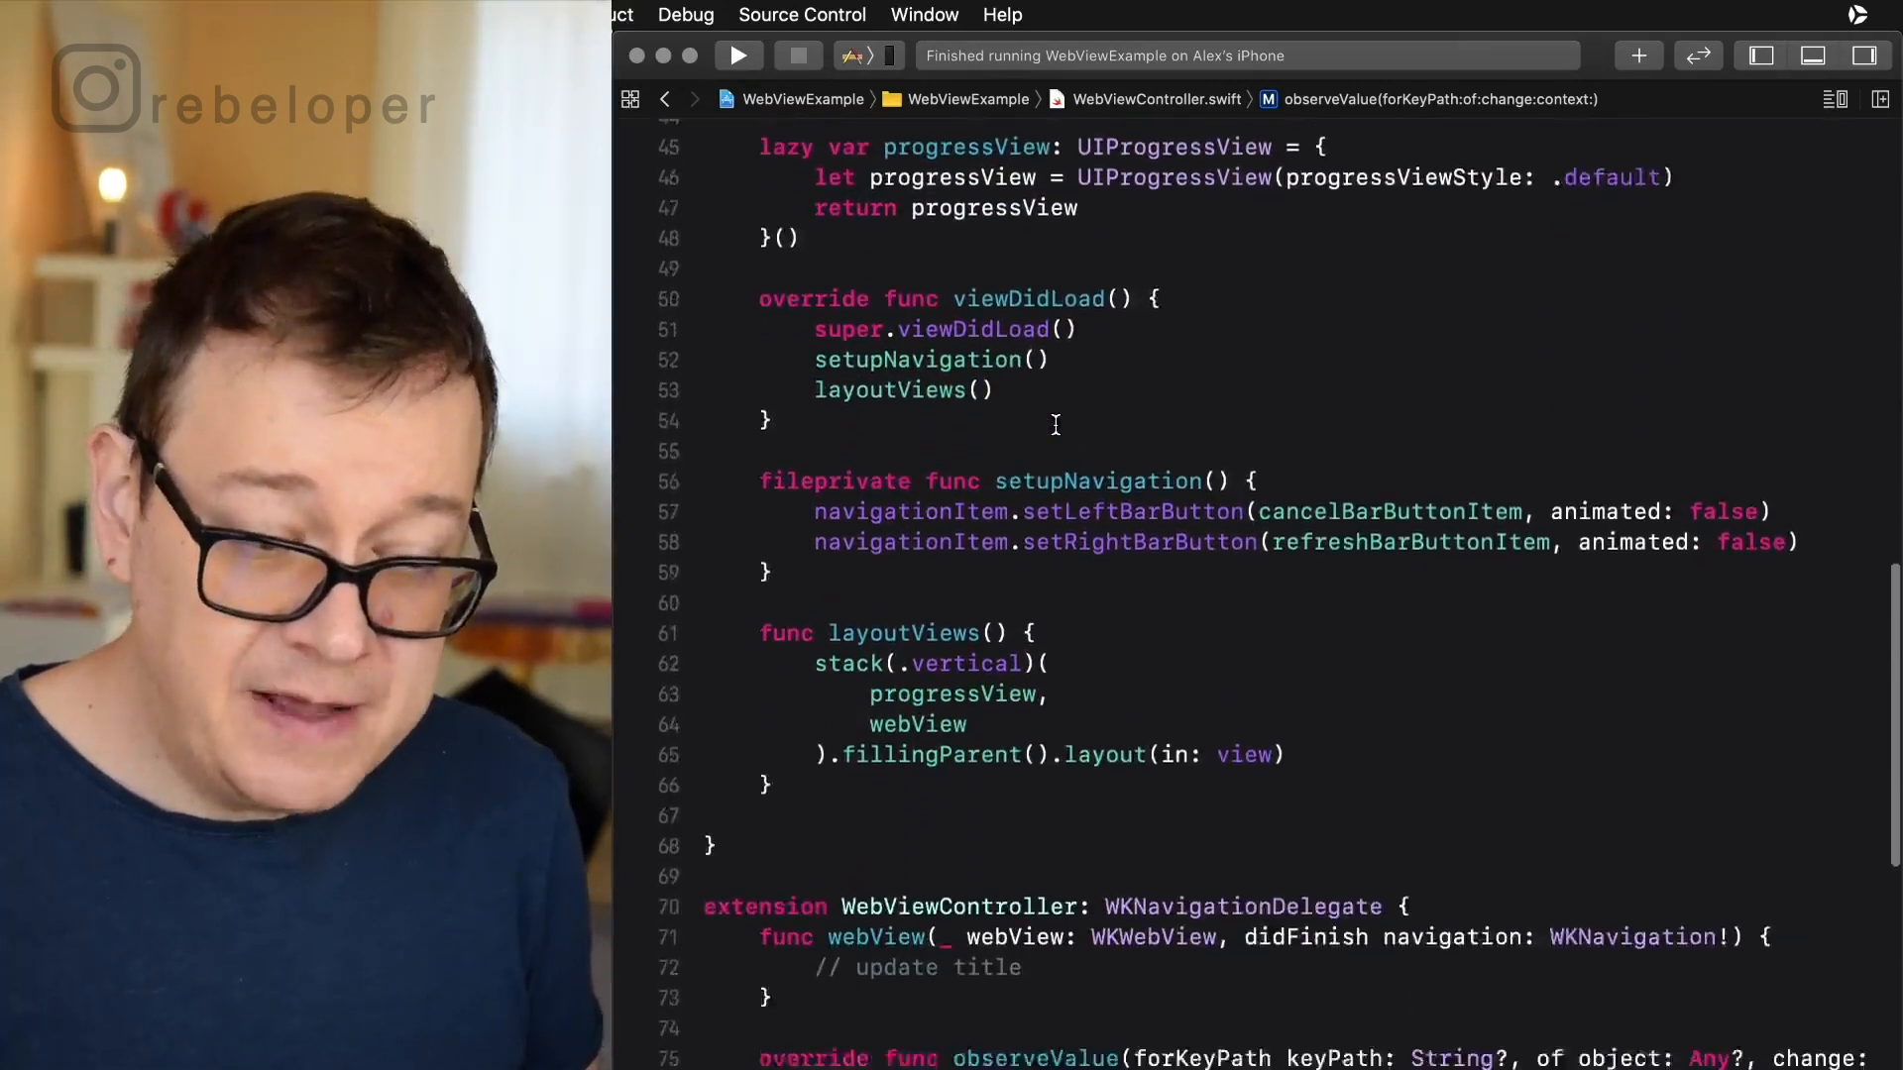
{"action": "scroll", "scroll_direction": "down", "scroll_amount": 3}
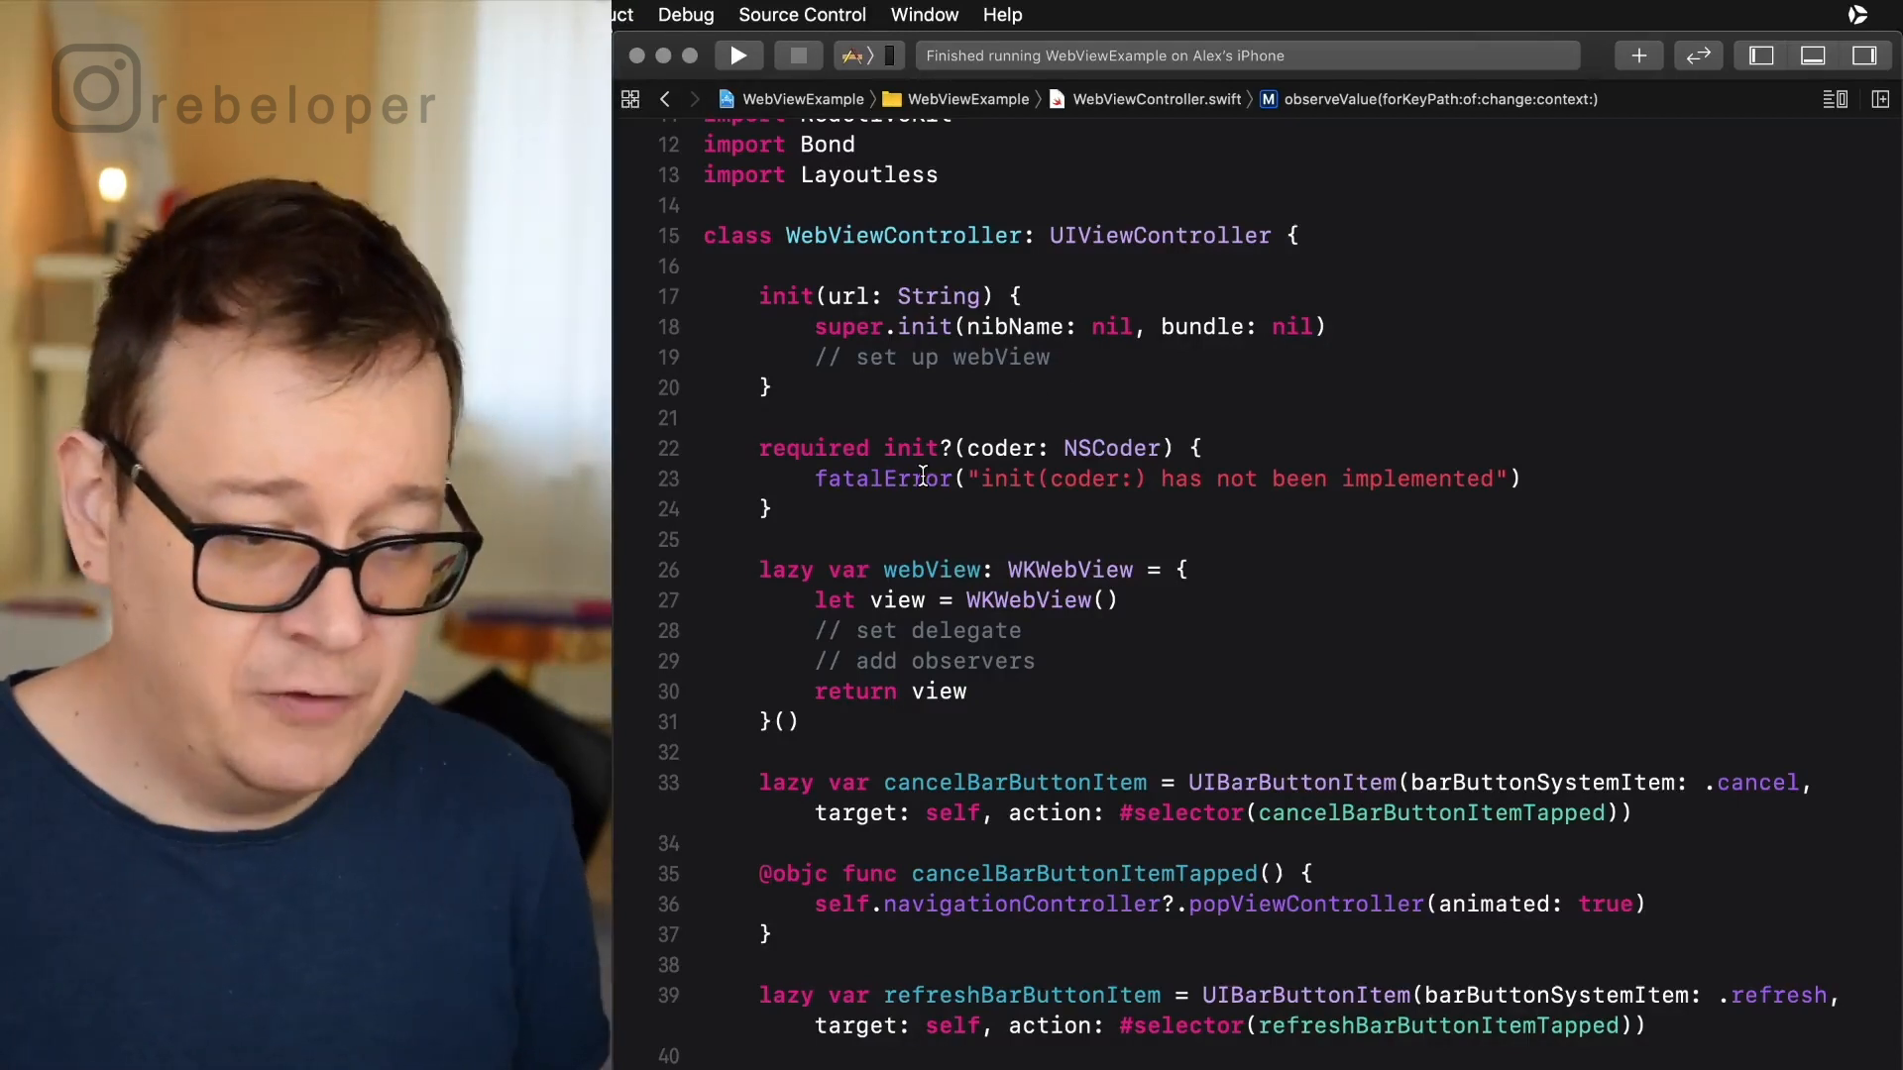
{"action": "scroll", "scroll_direction": "down", "scroll_amount": 3}
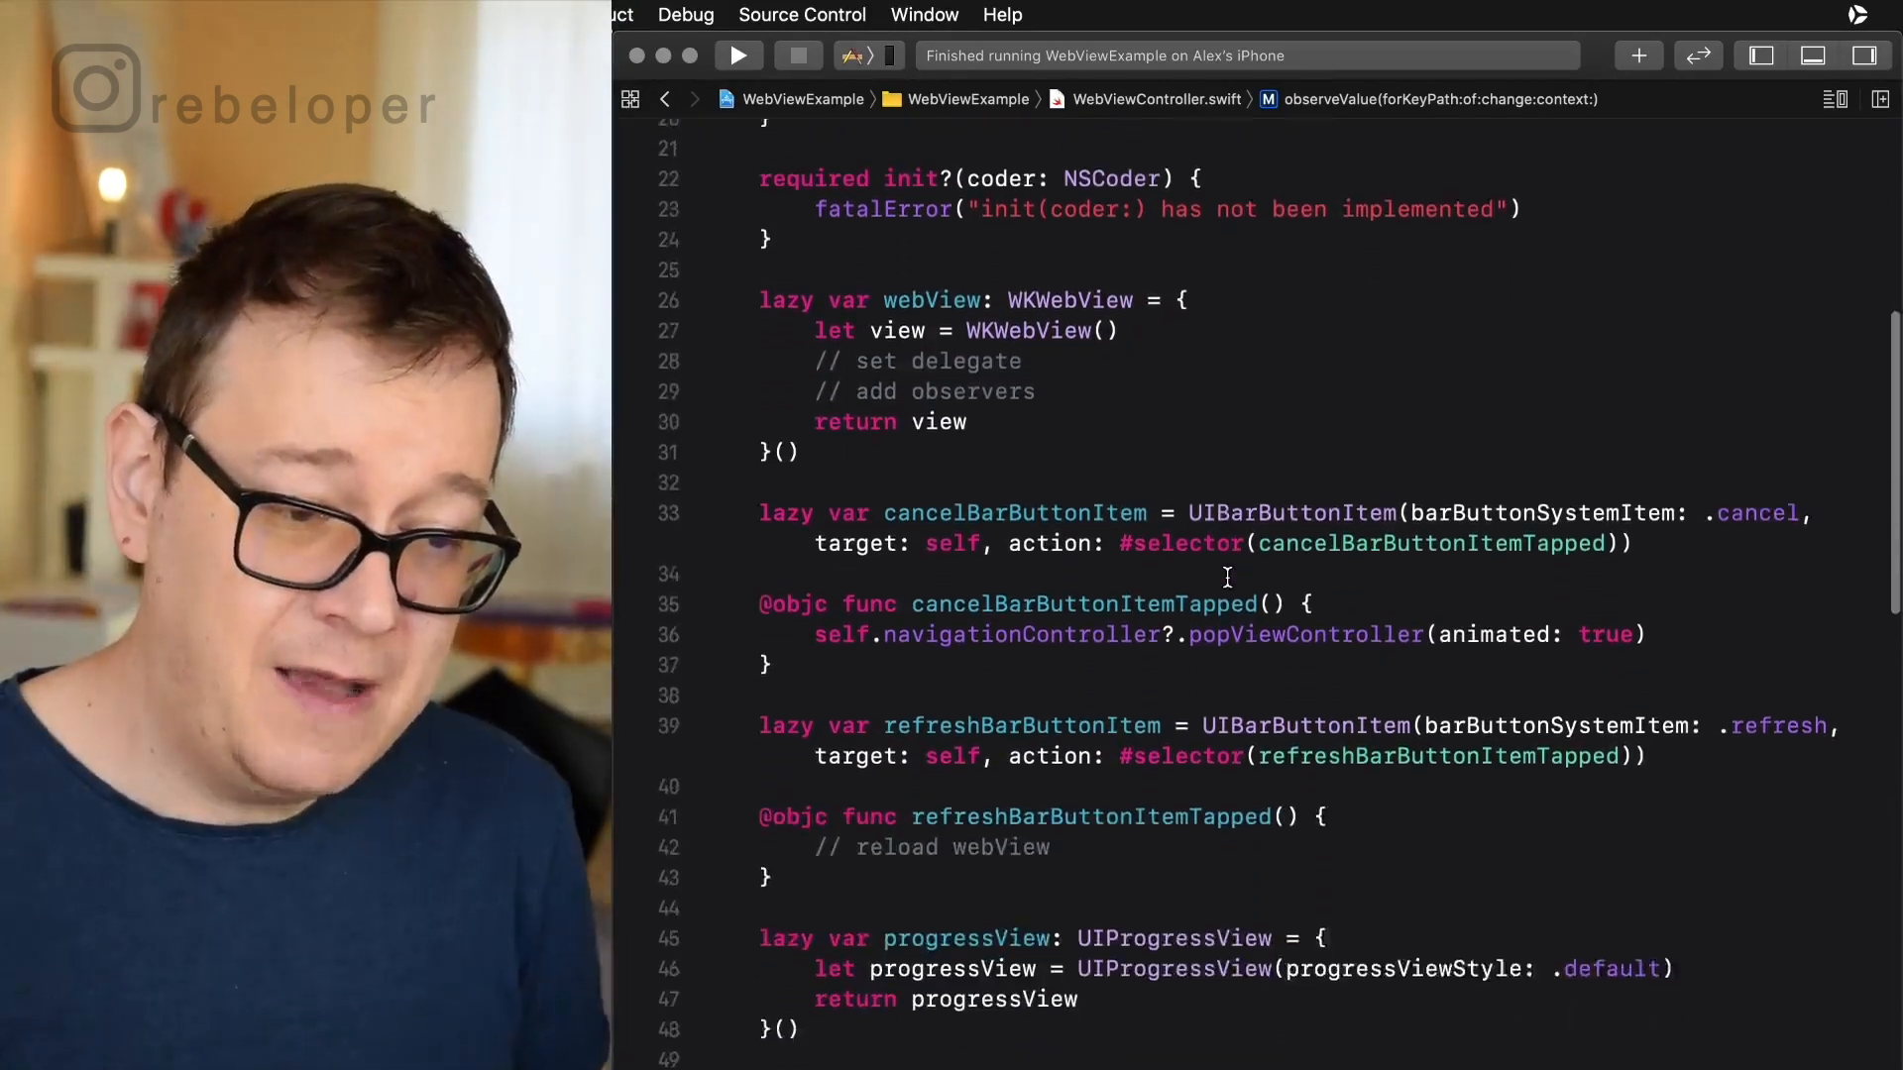
{"action": "scroll", "scroll_direction": "down", "scroll_amount": 3}
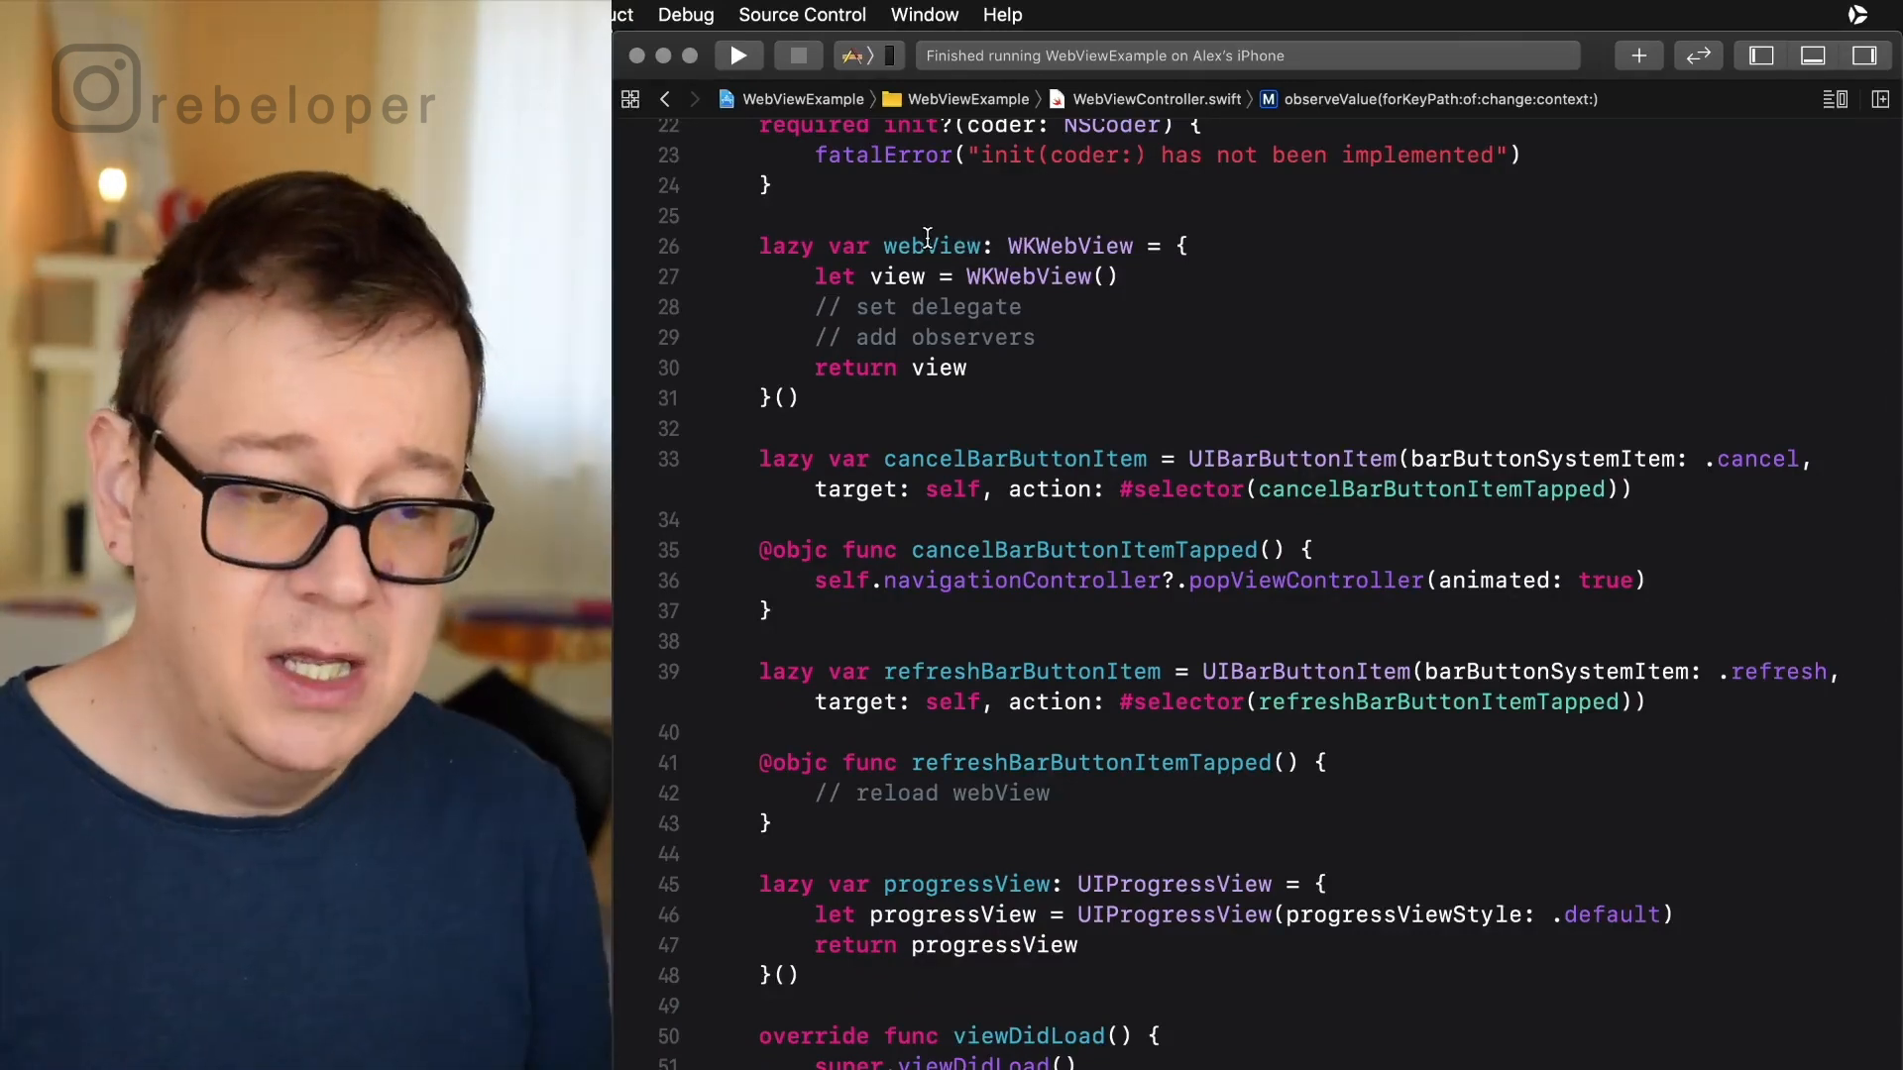
{"action": "mouse_move", "coordinate": [1153, 345]}
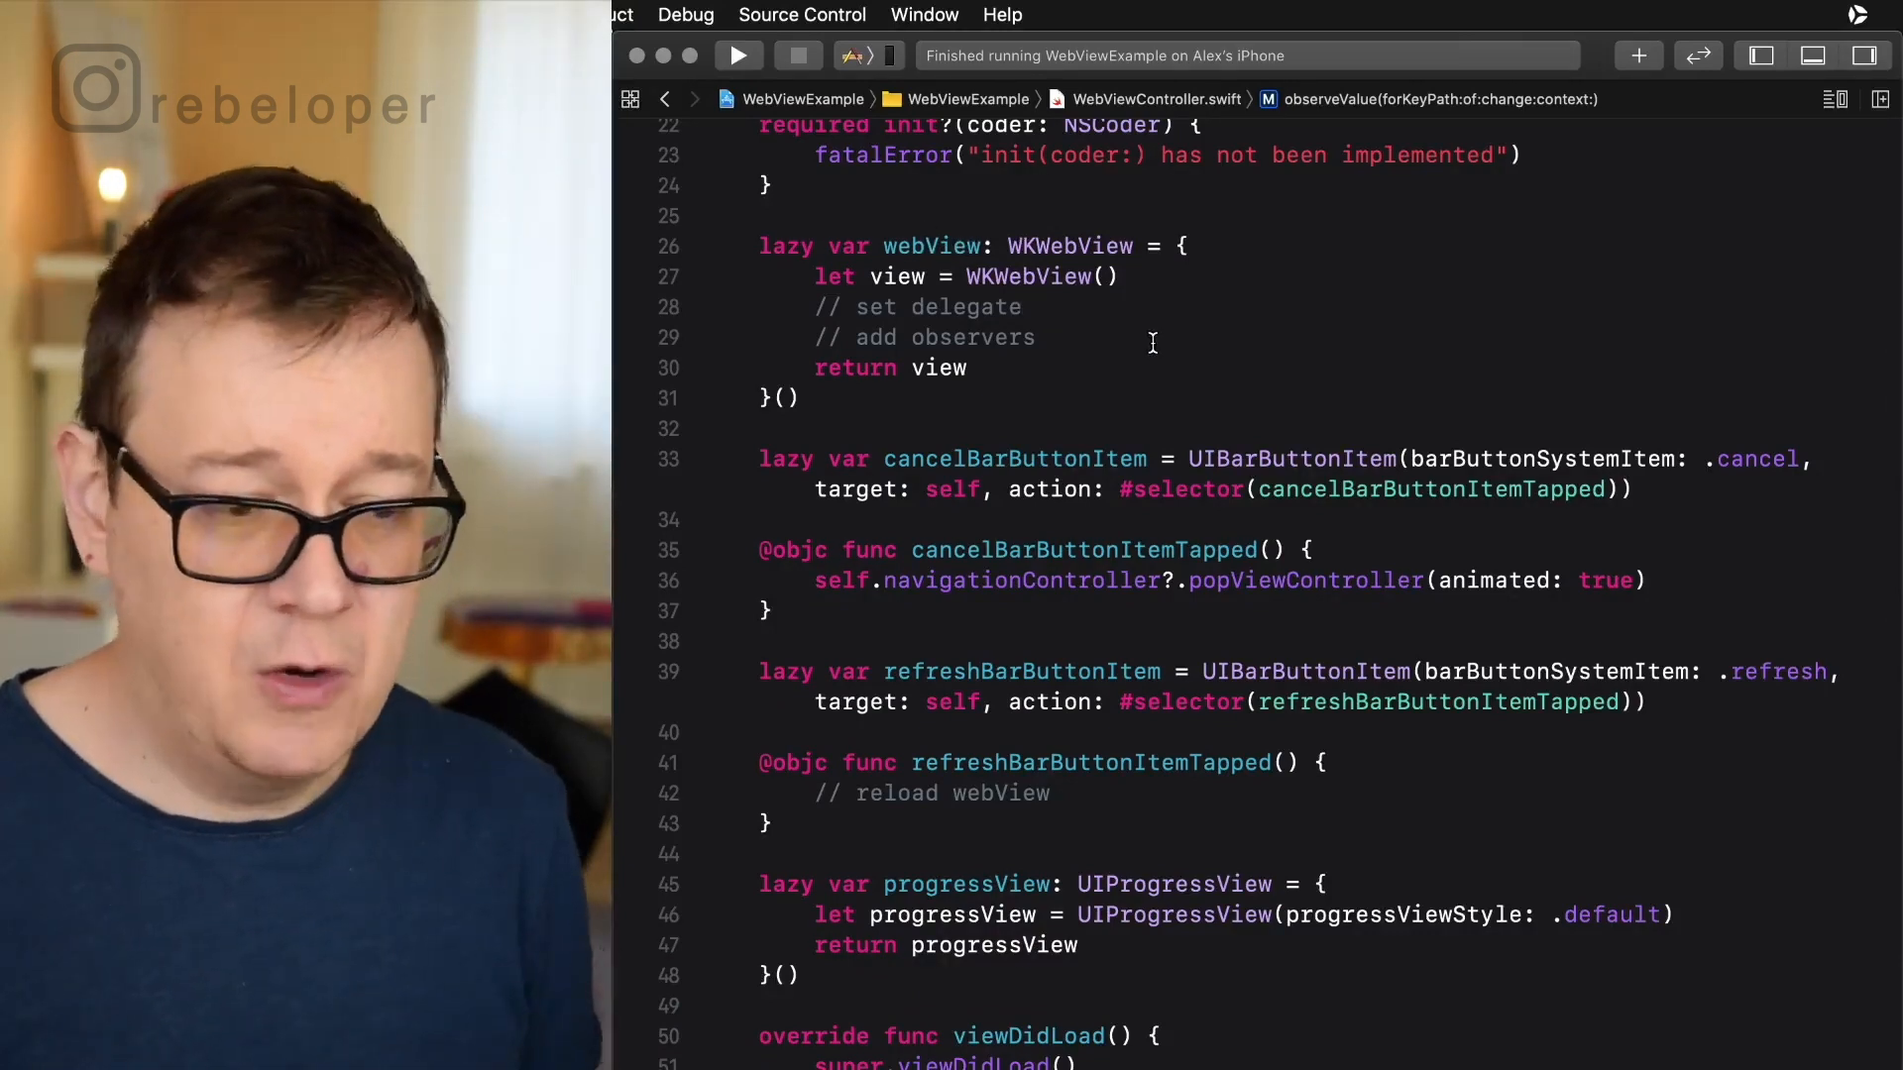
{"action": "scroll", "scroll_direction": "down", "scroll_amount": 3}
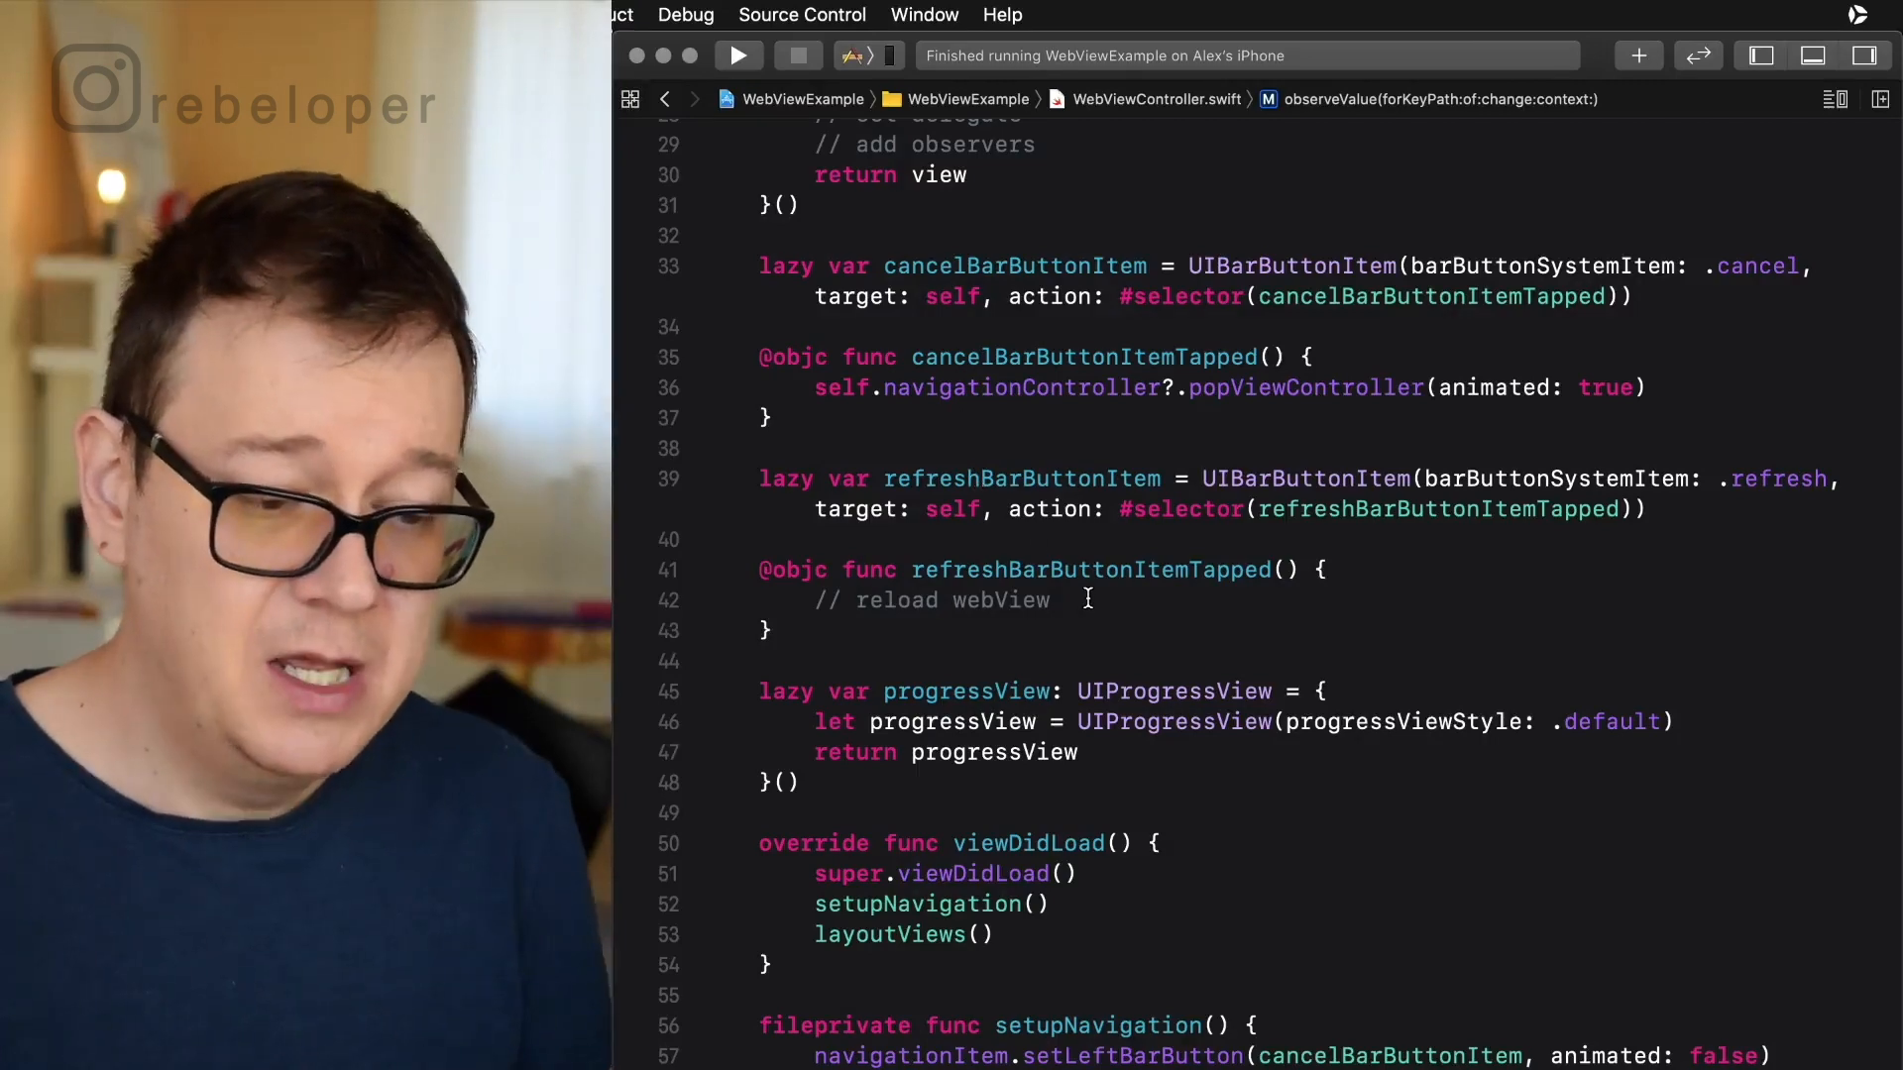
{"action": "scroll", "scroll_direction": "down", "scroll_amount": 3}
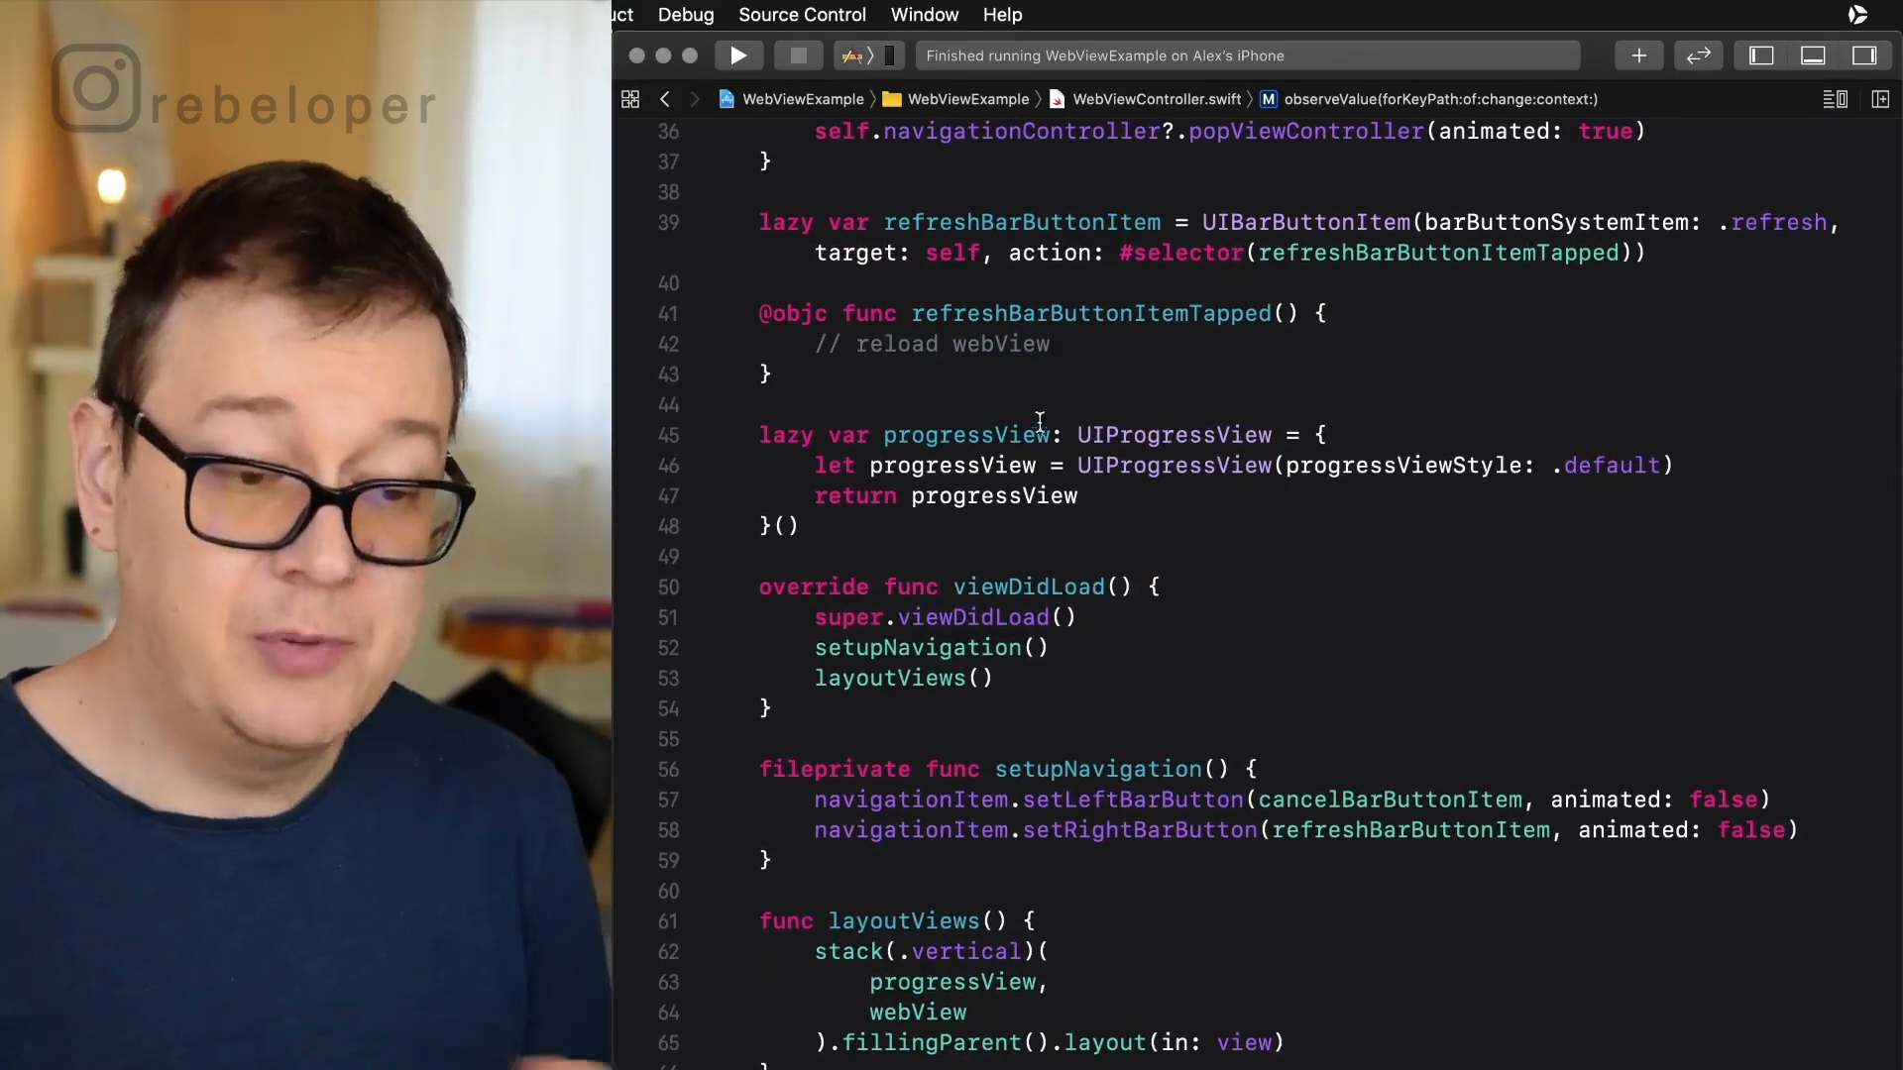
{"action": "scroll", "scroll_direction": "down", "scroll_amount": 3}
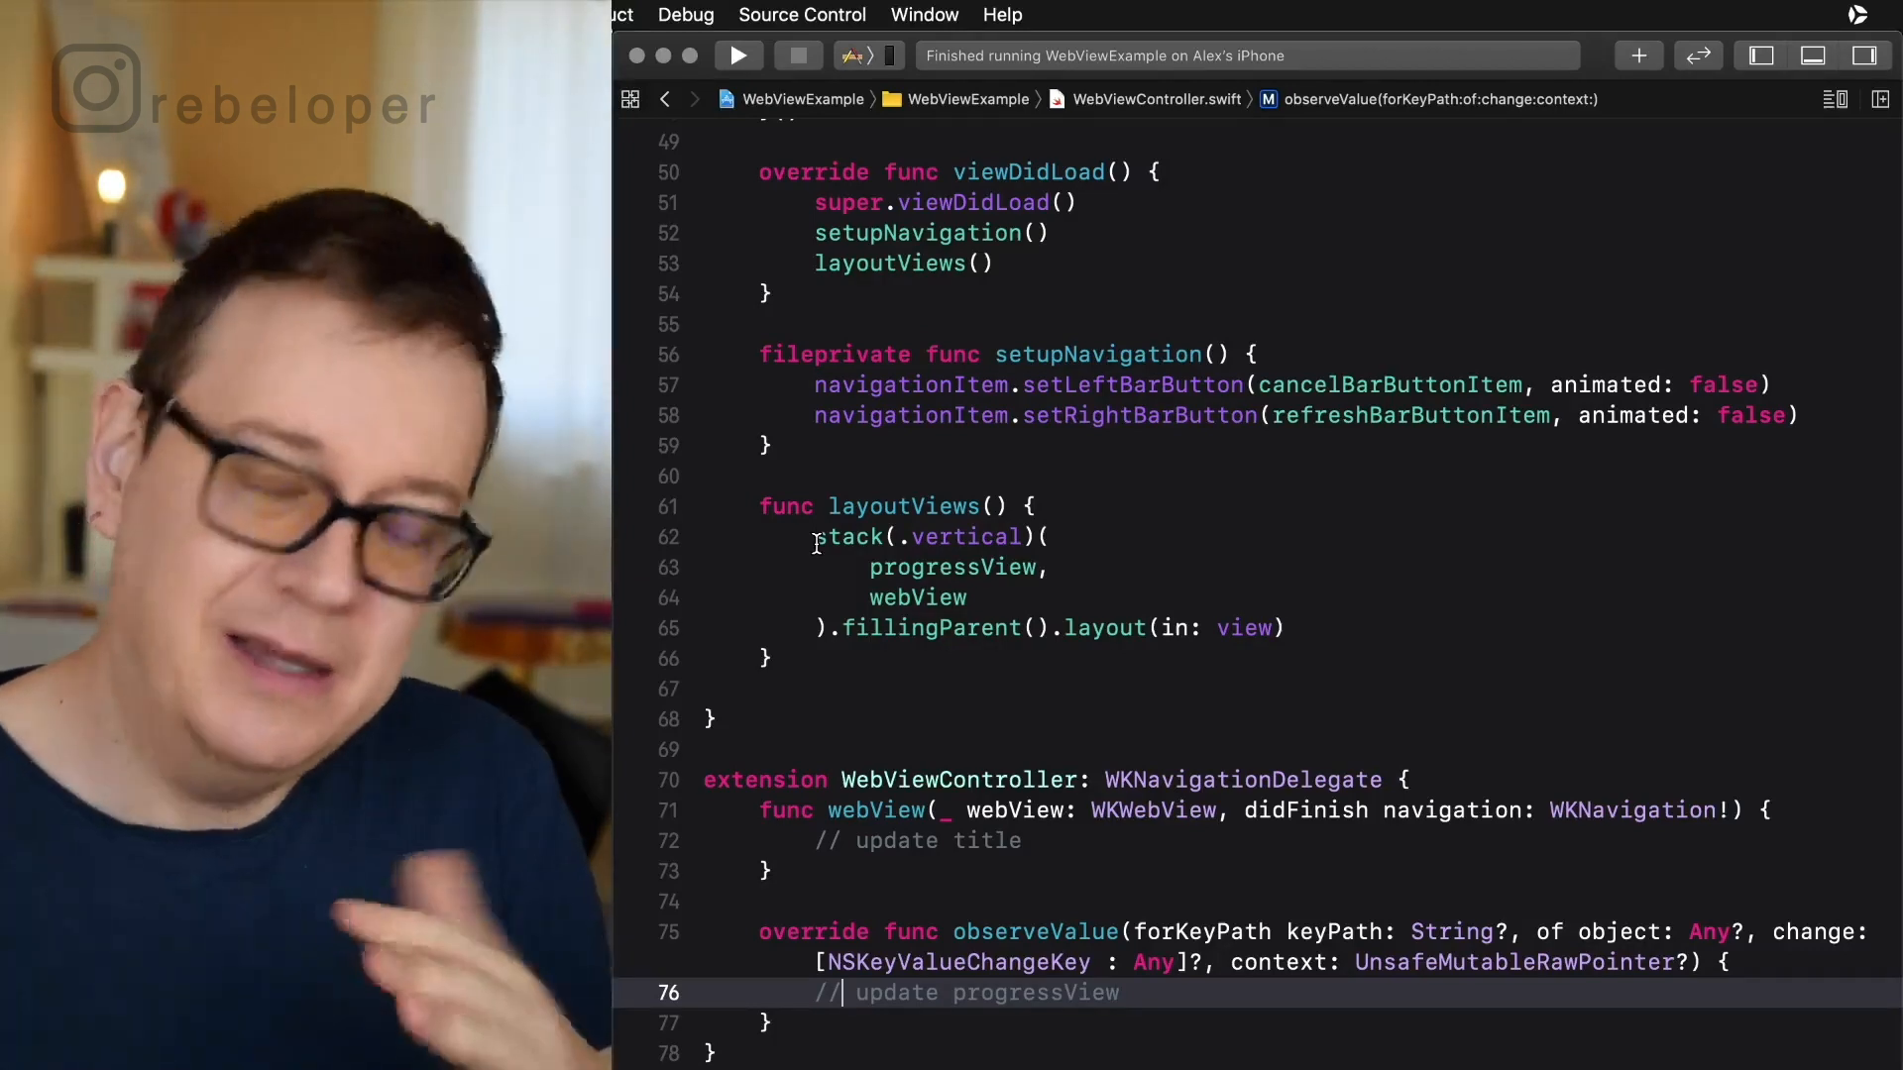
{"action": "scroll", "scroll_direction": "down", "scroll_amount": 3}
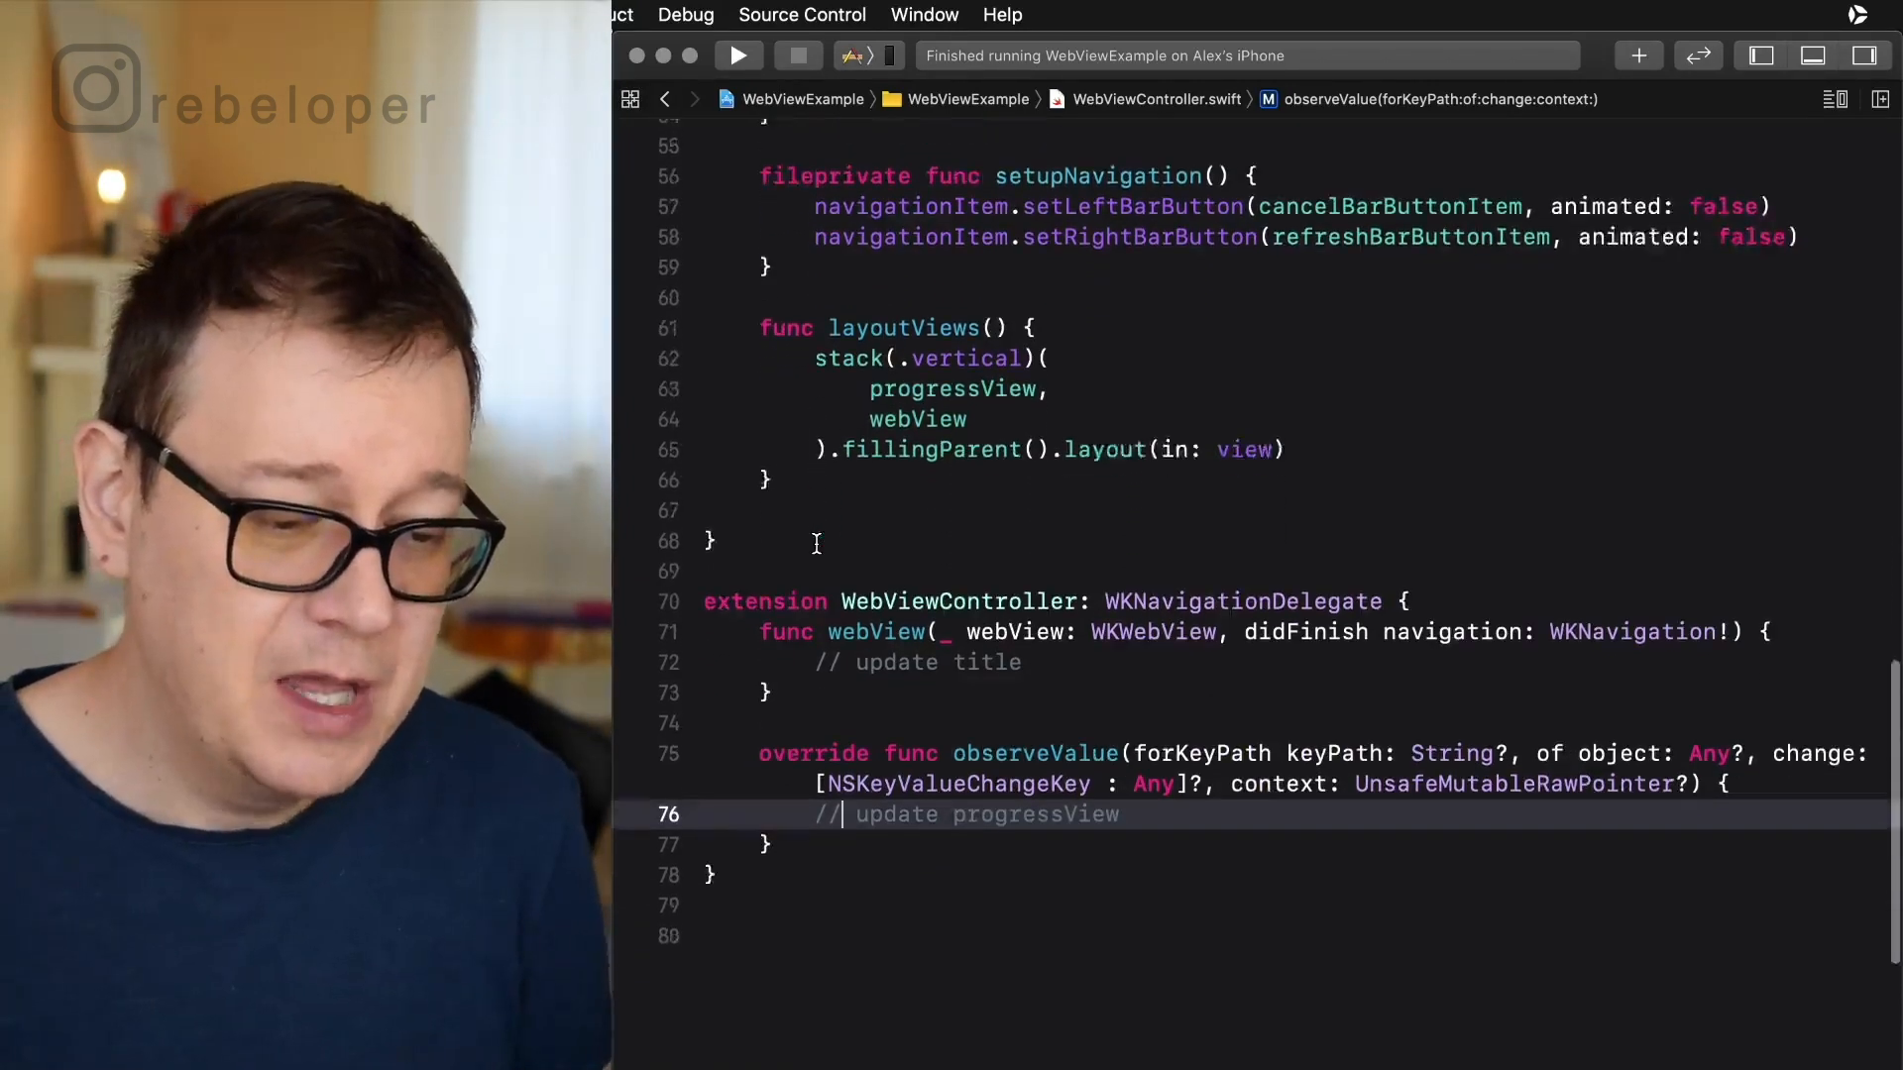
{"action": "scroll", "scroll_direction": "down", "scroll_amount": 3}
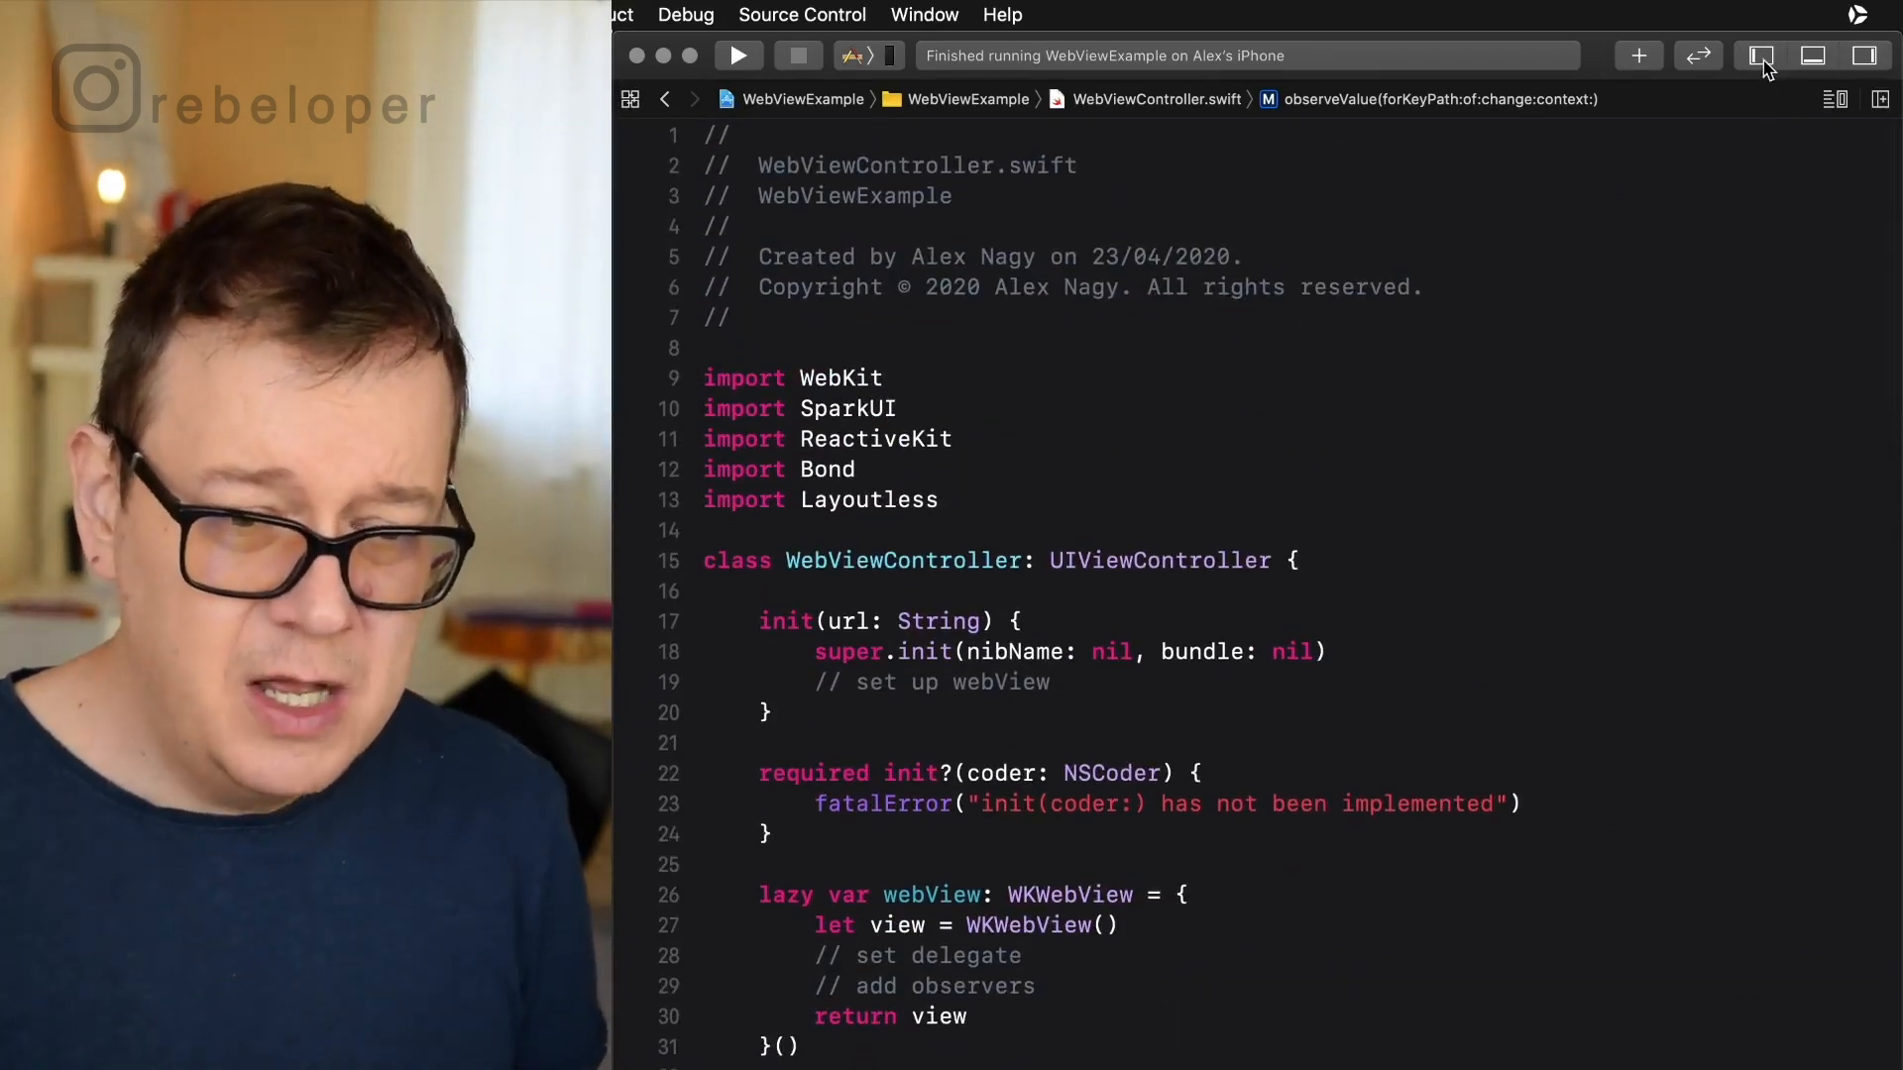
Inspect SceneDelegate.swift's UINavigationController root and makeKeyAndVisible call, then return to ViewController.swift.
{"action": "left_click", "coordinate": [1760, 55]}
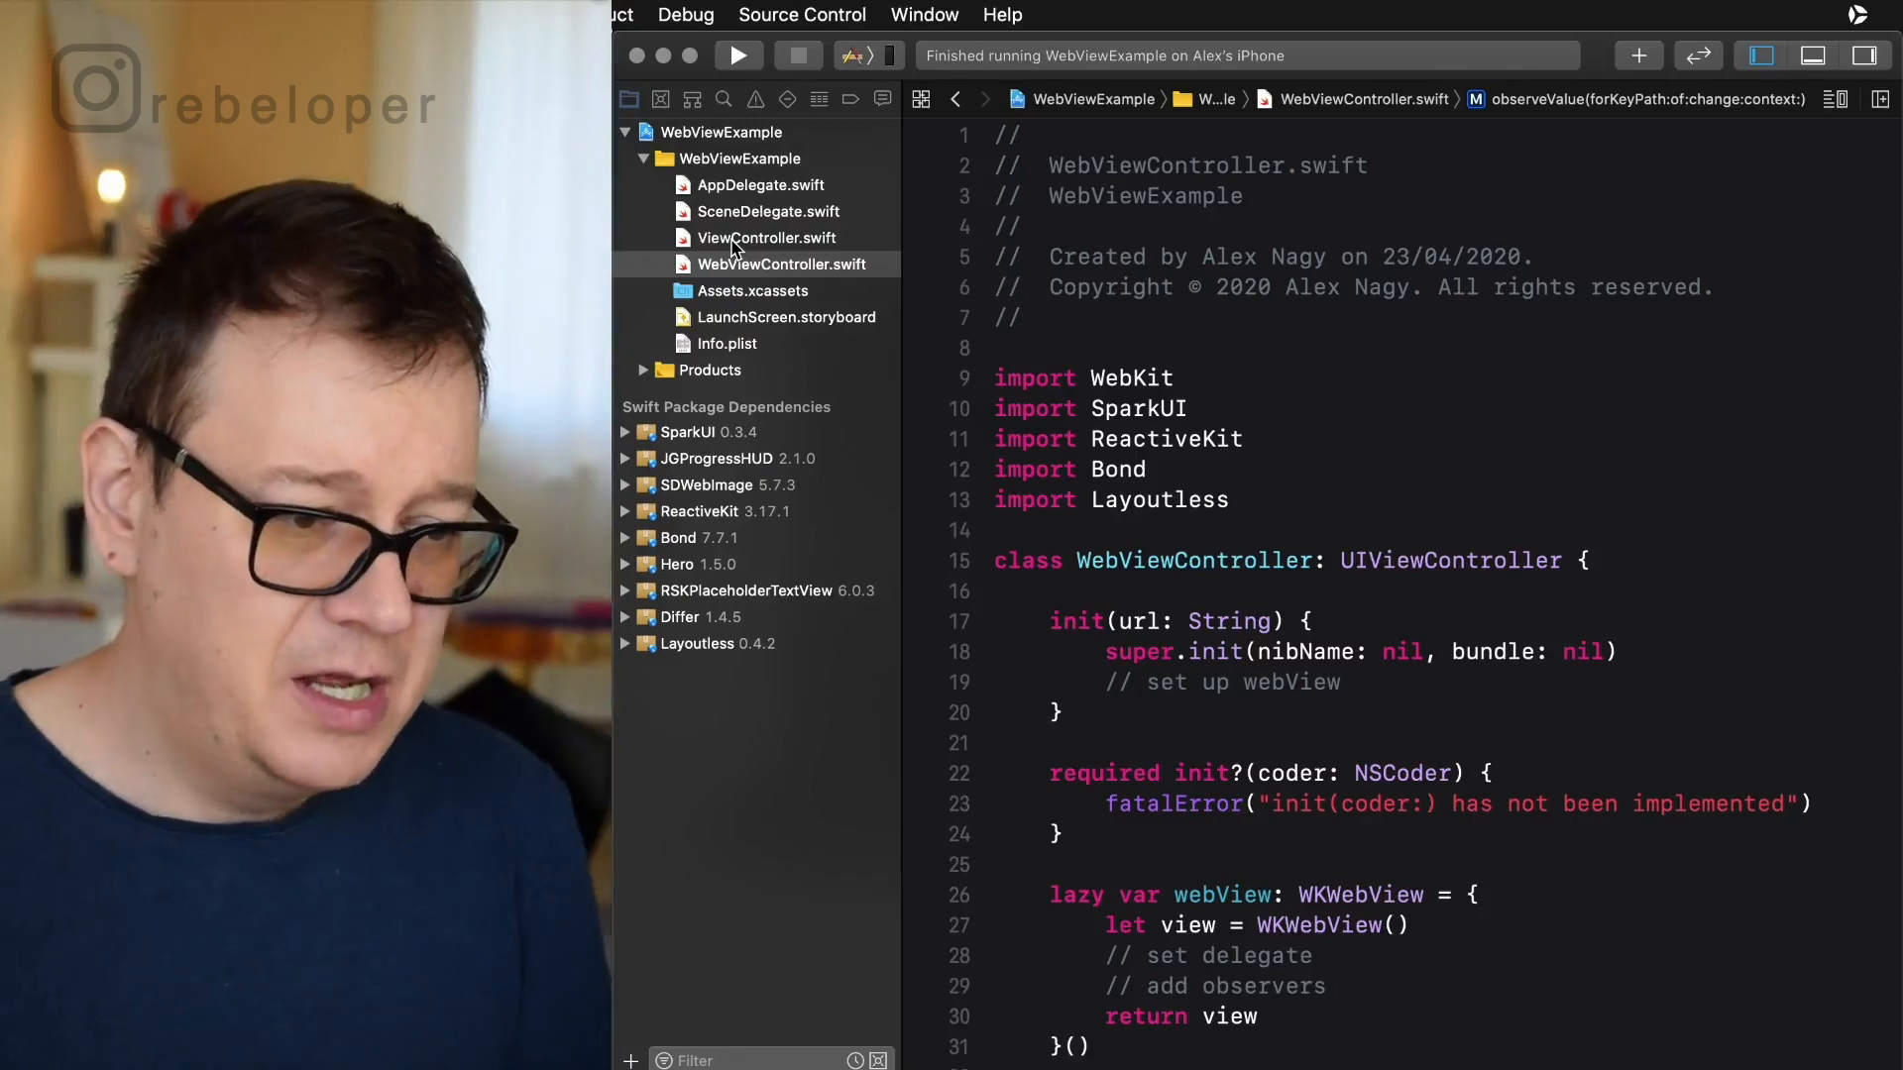
{"action": "left_click", "coordinate": [769, 210]}
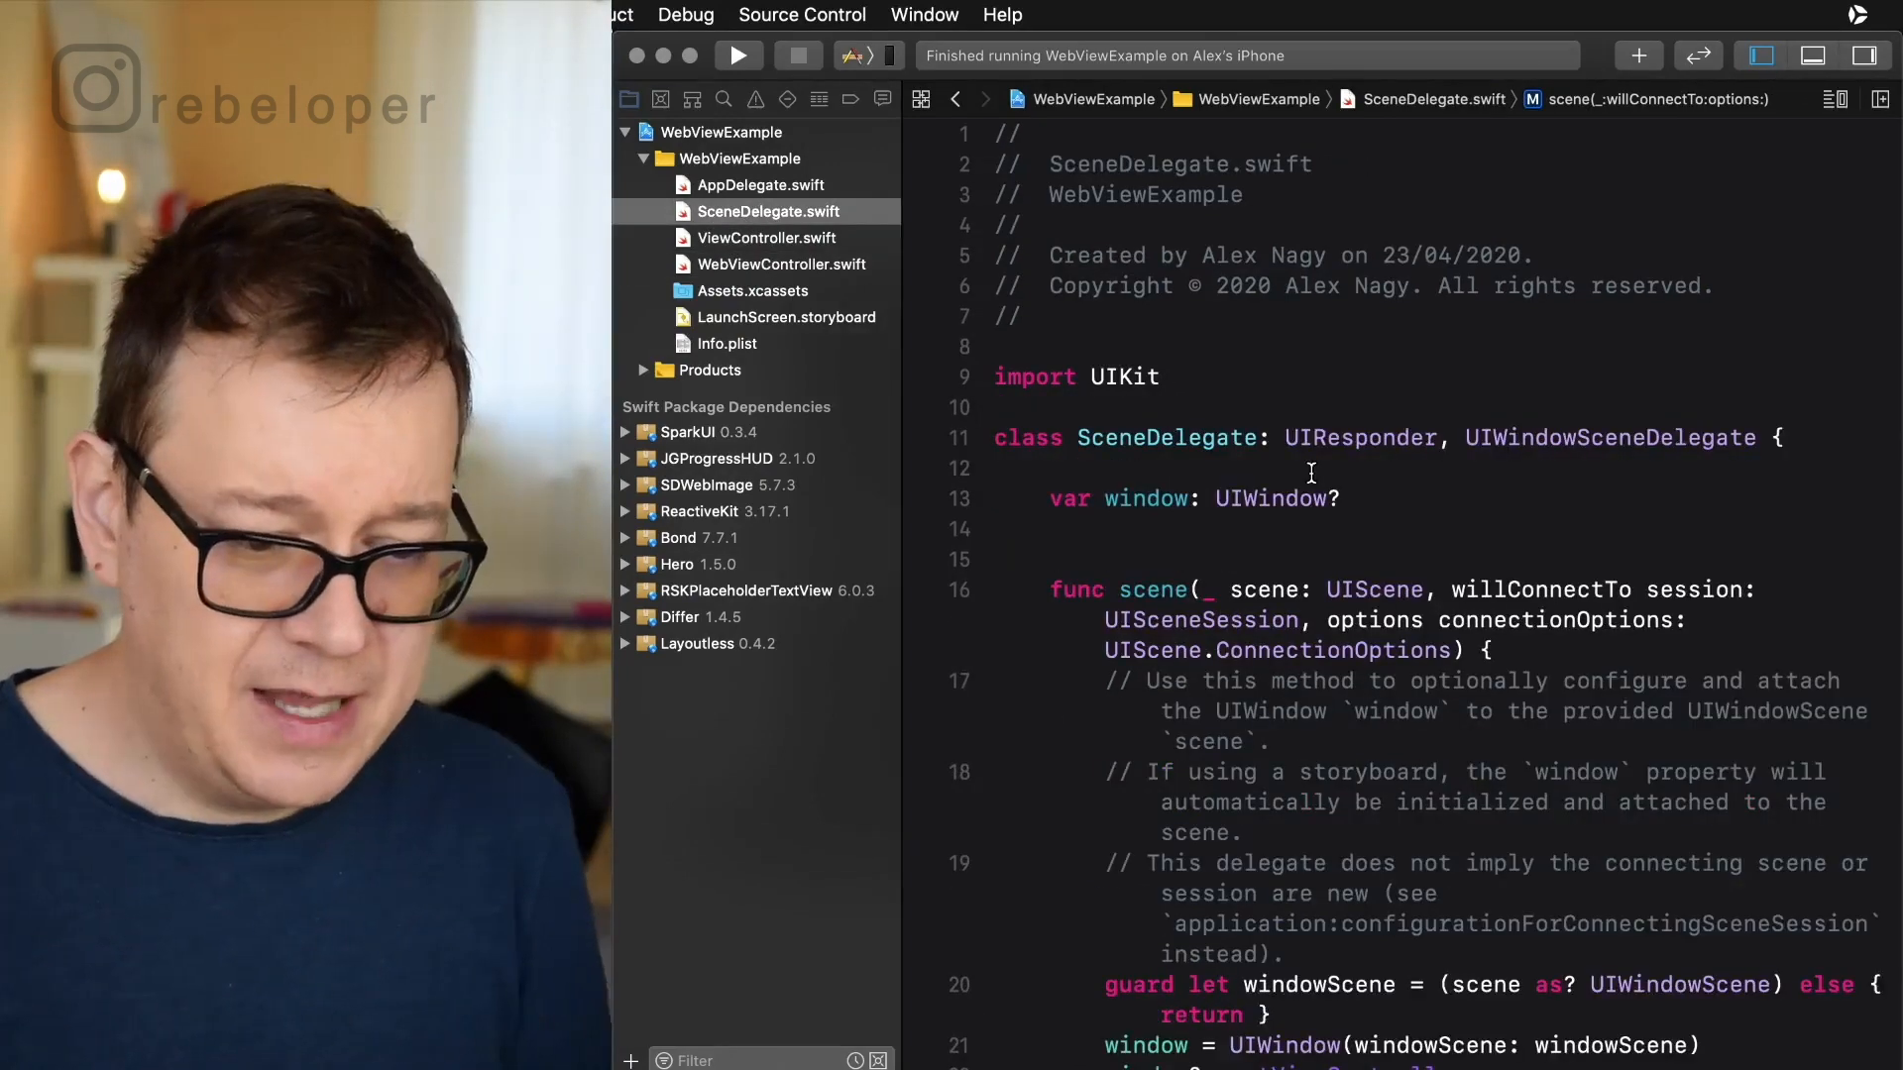
{"action": "scroll", "scroll_direction": "down", "scroll_amount": 3}
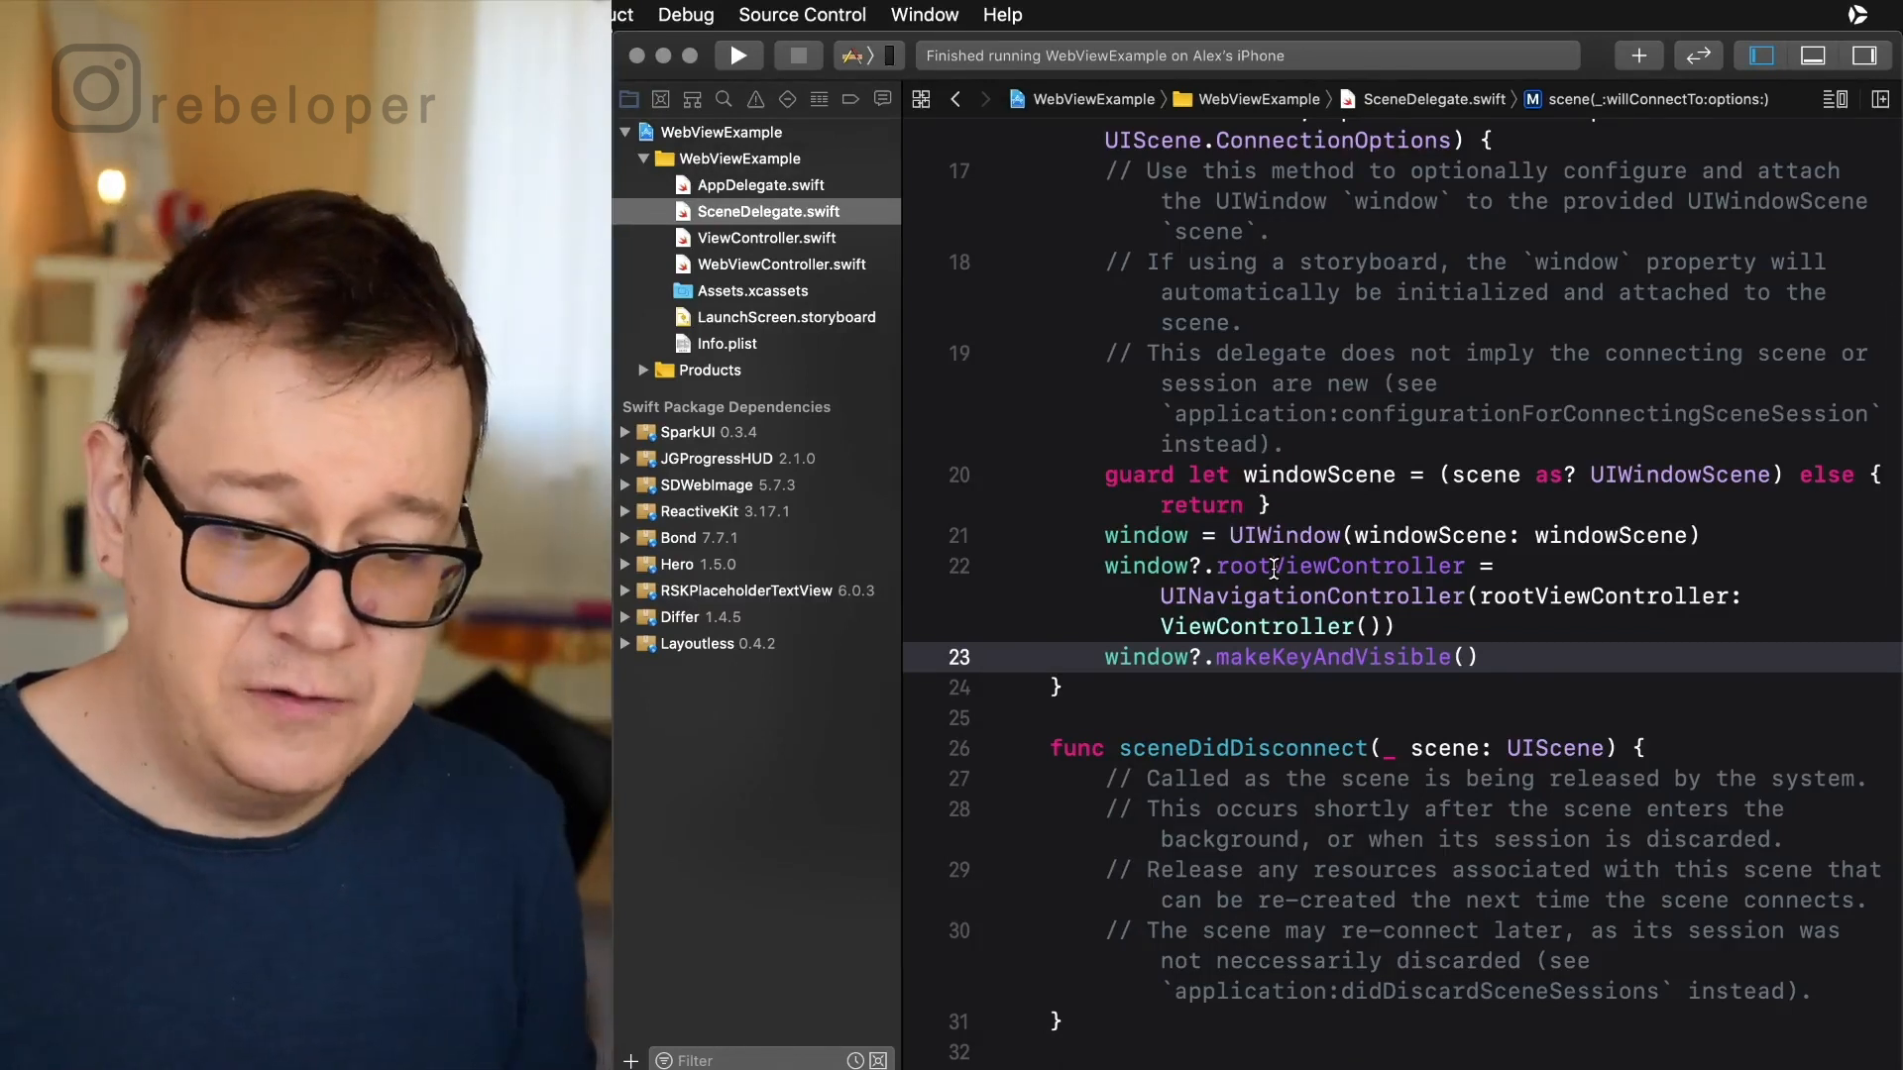
{"action": "double_click", "coordinate": [1310, 597]}
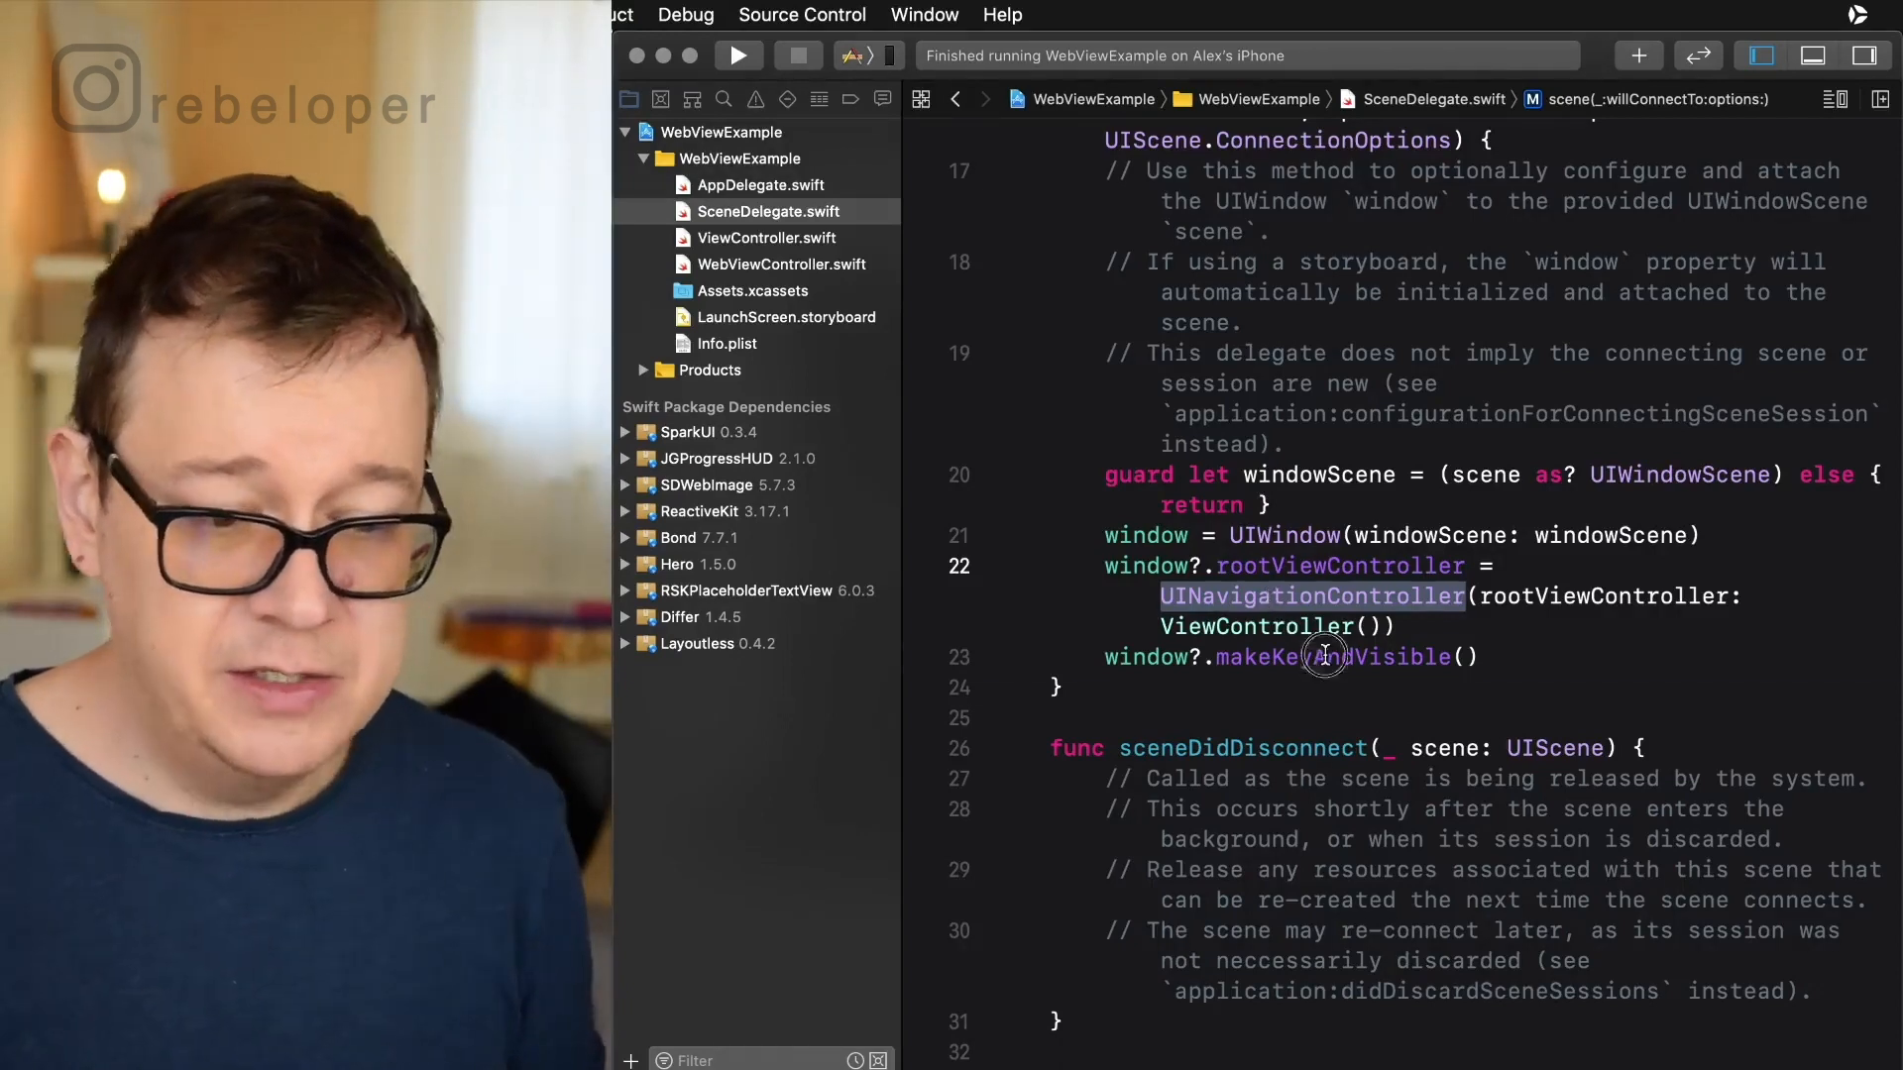
{"action": "double_click", "coordinate": [1330, 656]}
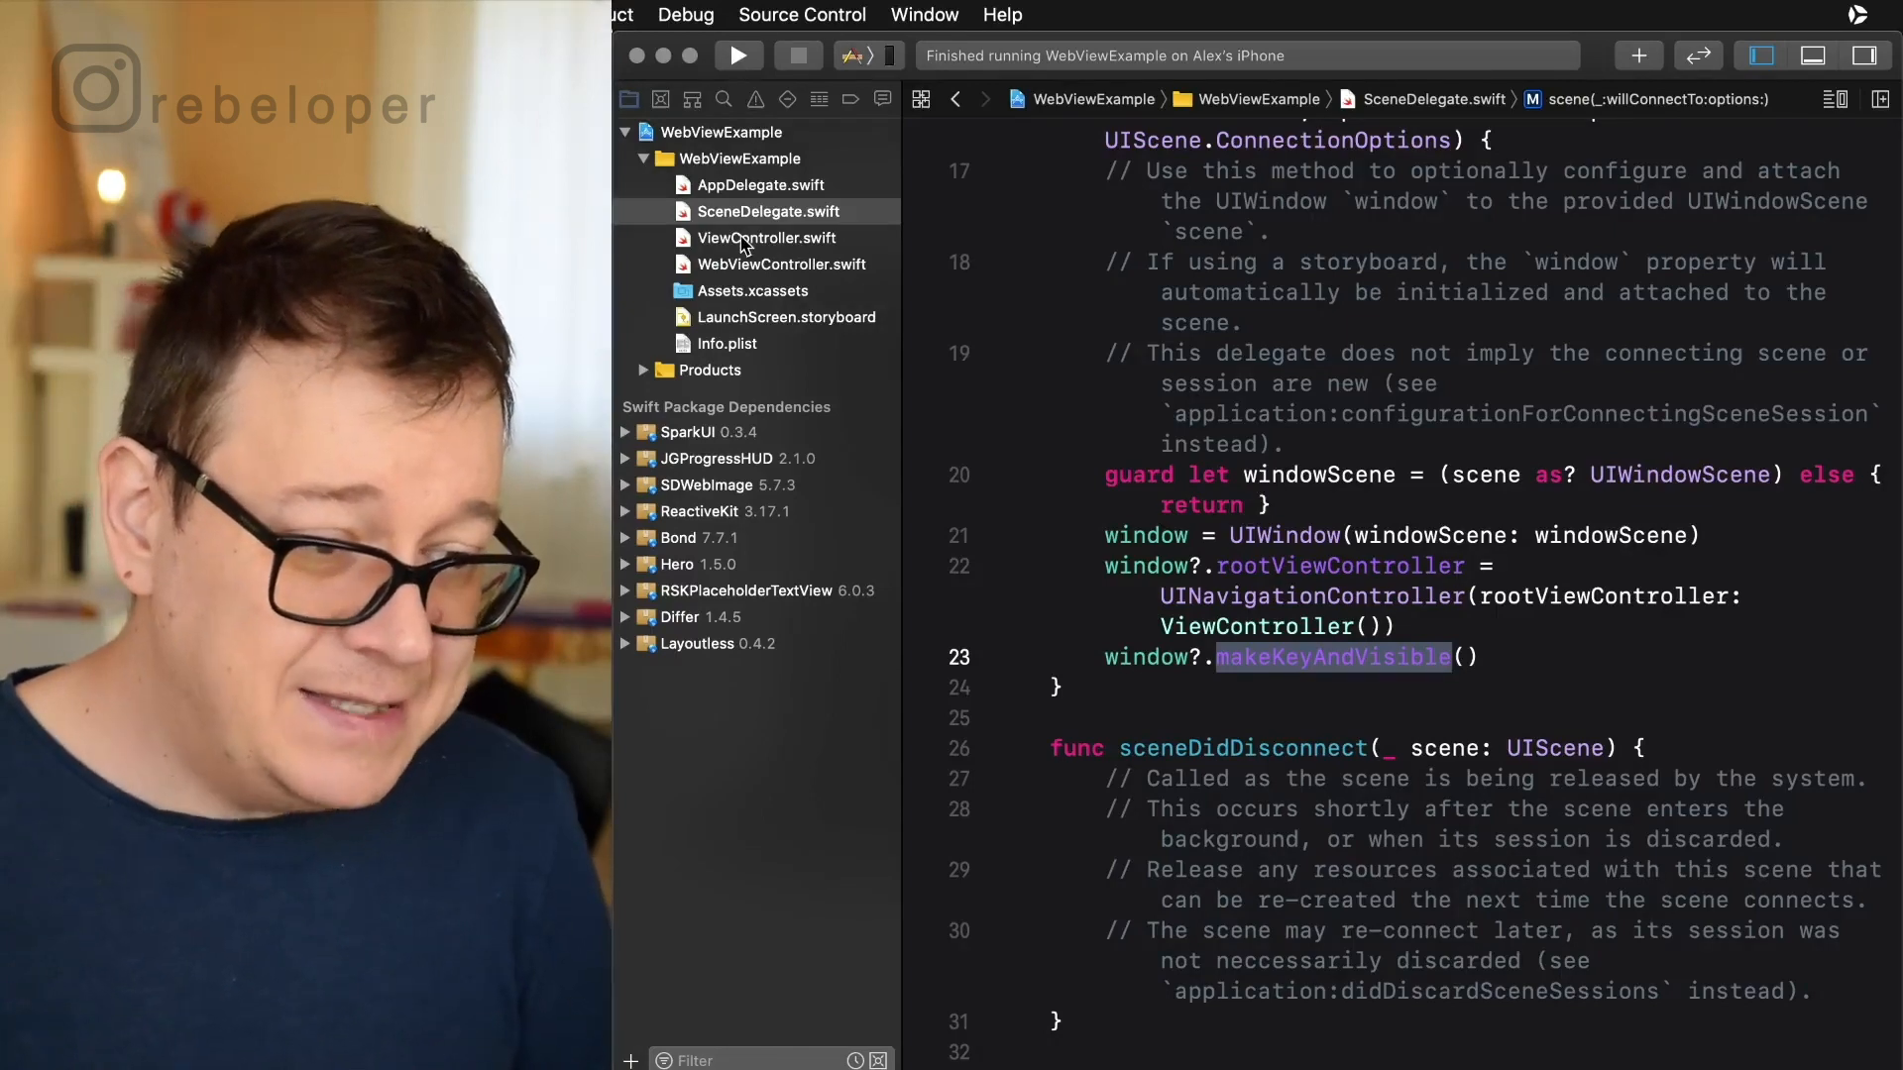
{"action": "left_click", "coordinate": [765, 238]}
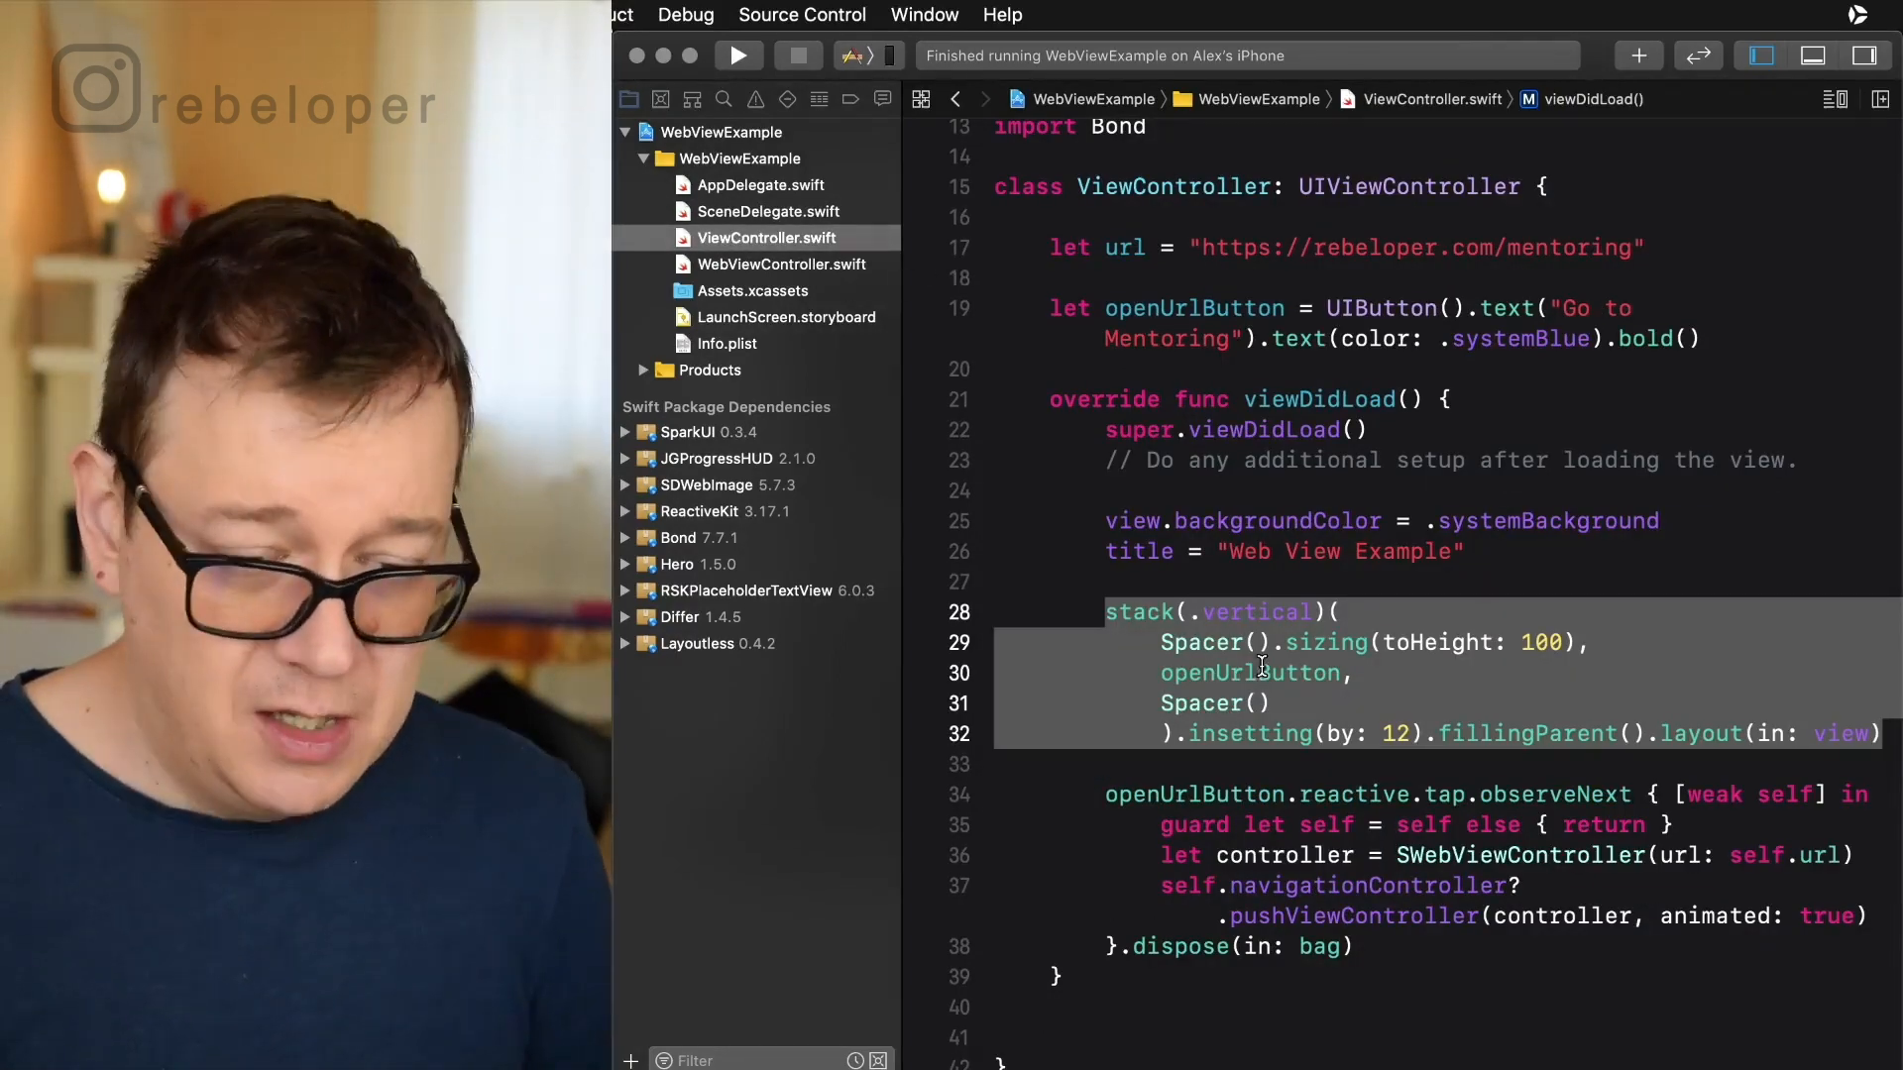
{"action": "scroll", "scroll_direction": "down", "scroll_amount": 3}
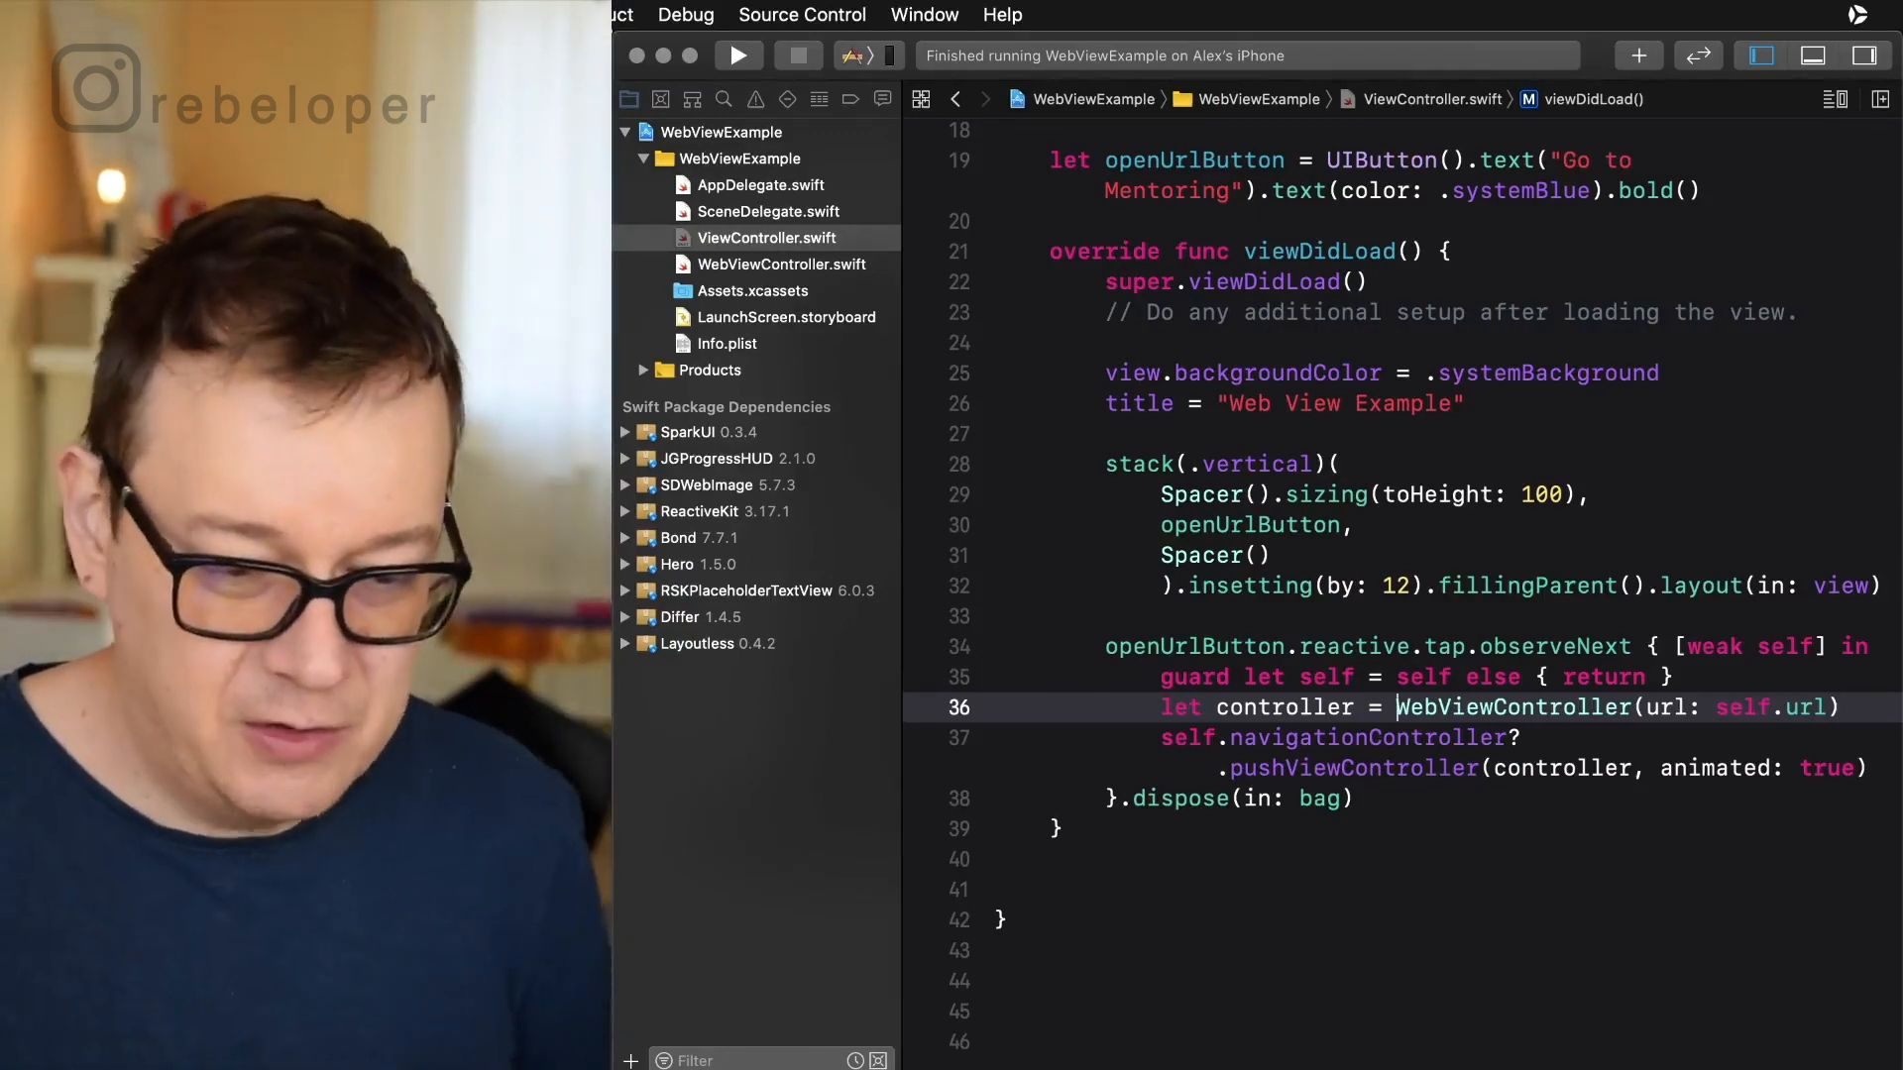
{"action": "right_click", "coordinate": [1515, 708]}
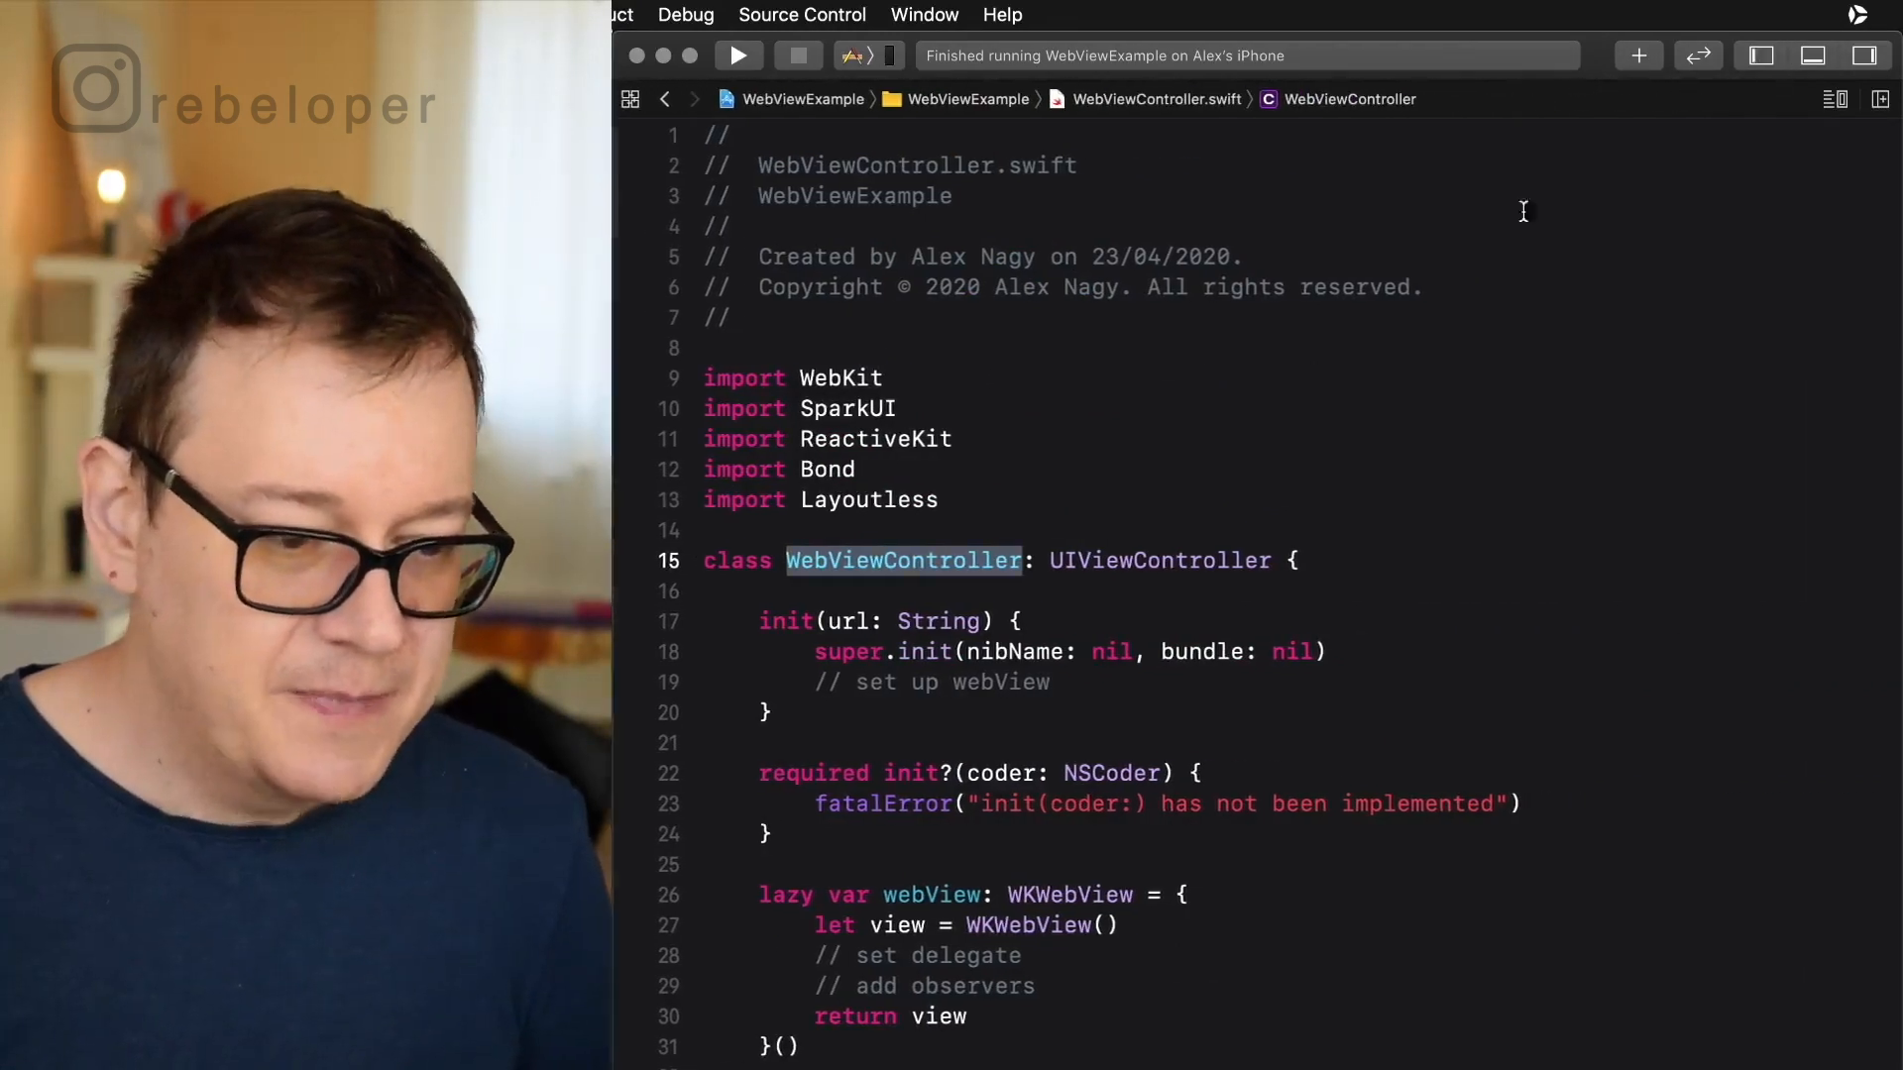
{"action": "scroll", "scroll_direction": "down", "scroll_amount": 3}
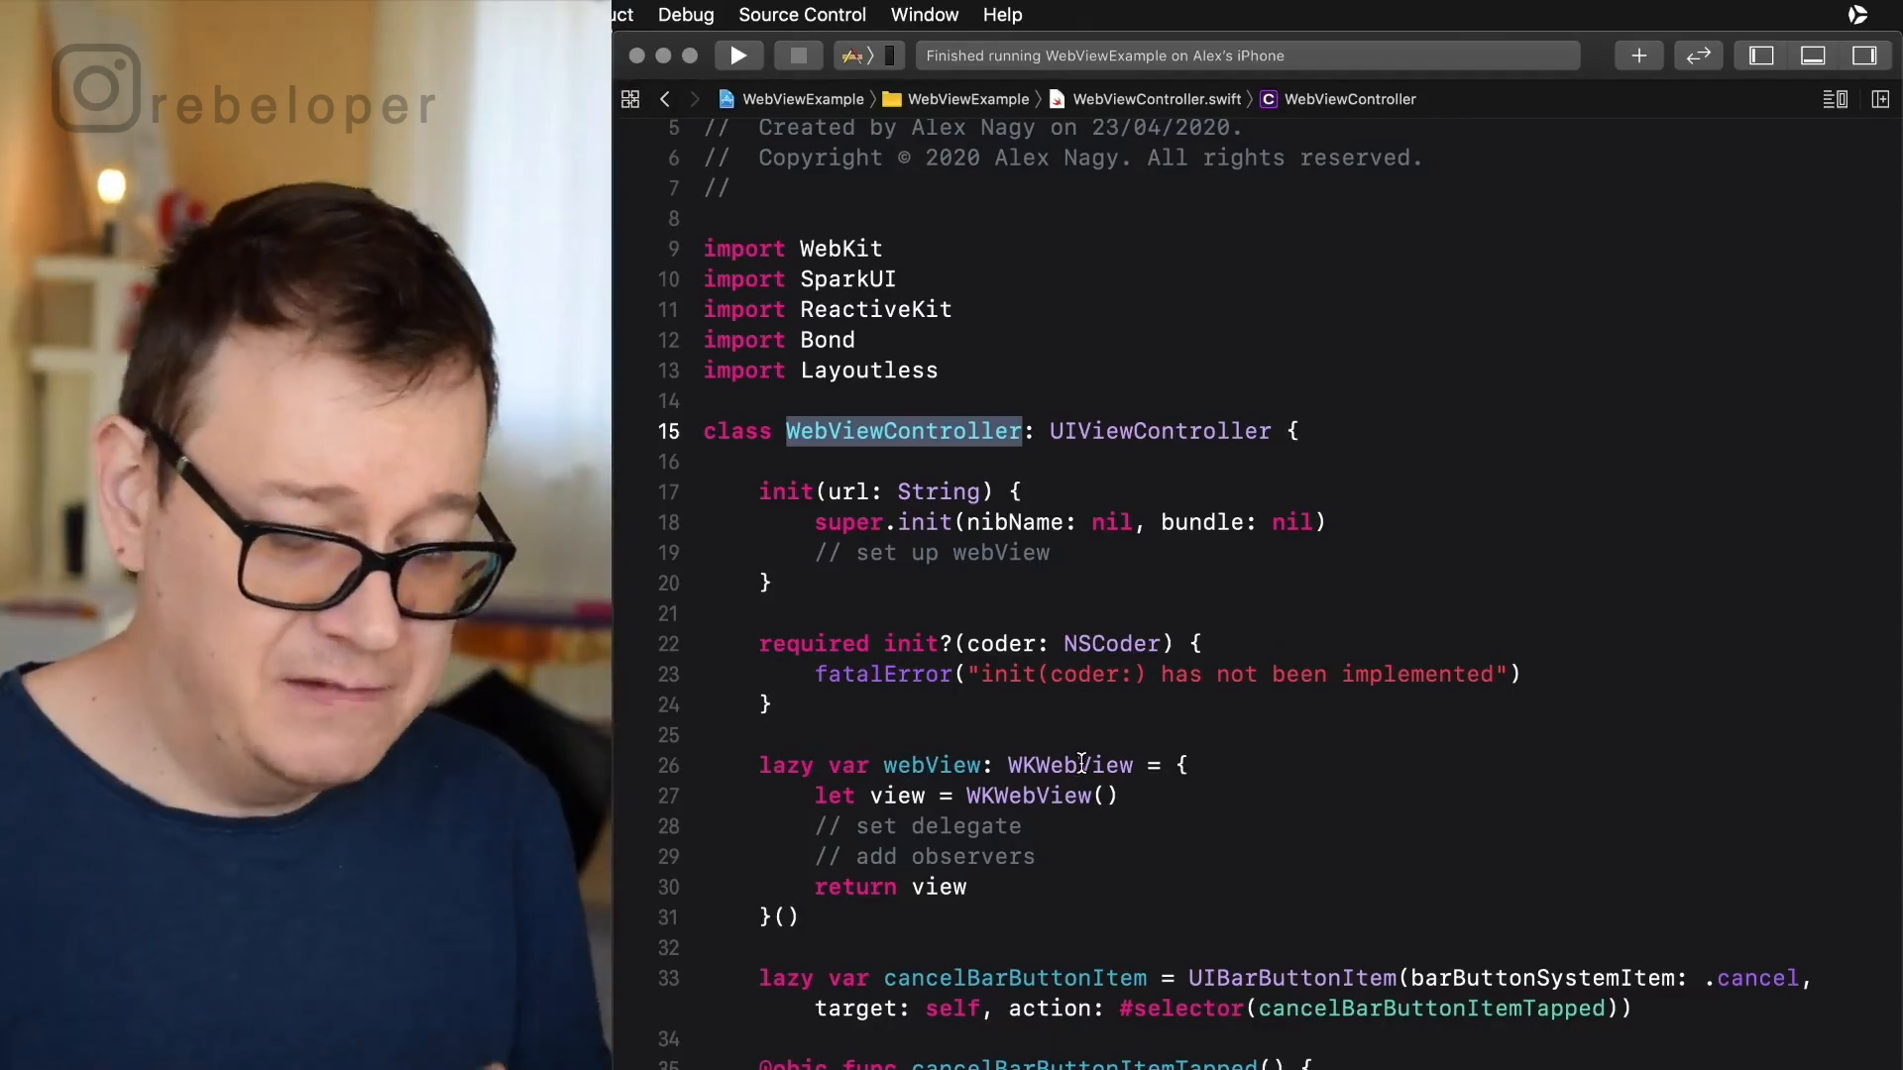
{"action": "mouse_move", "coordinate": [1100, 551]}
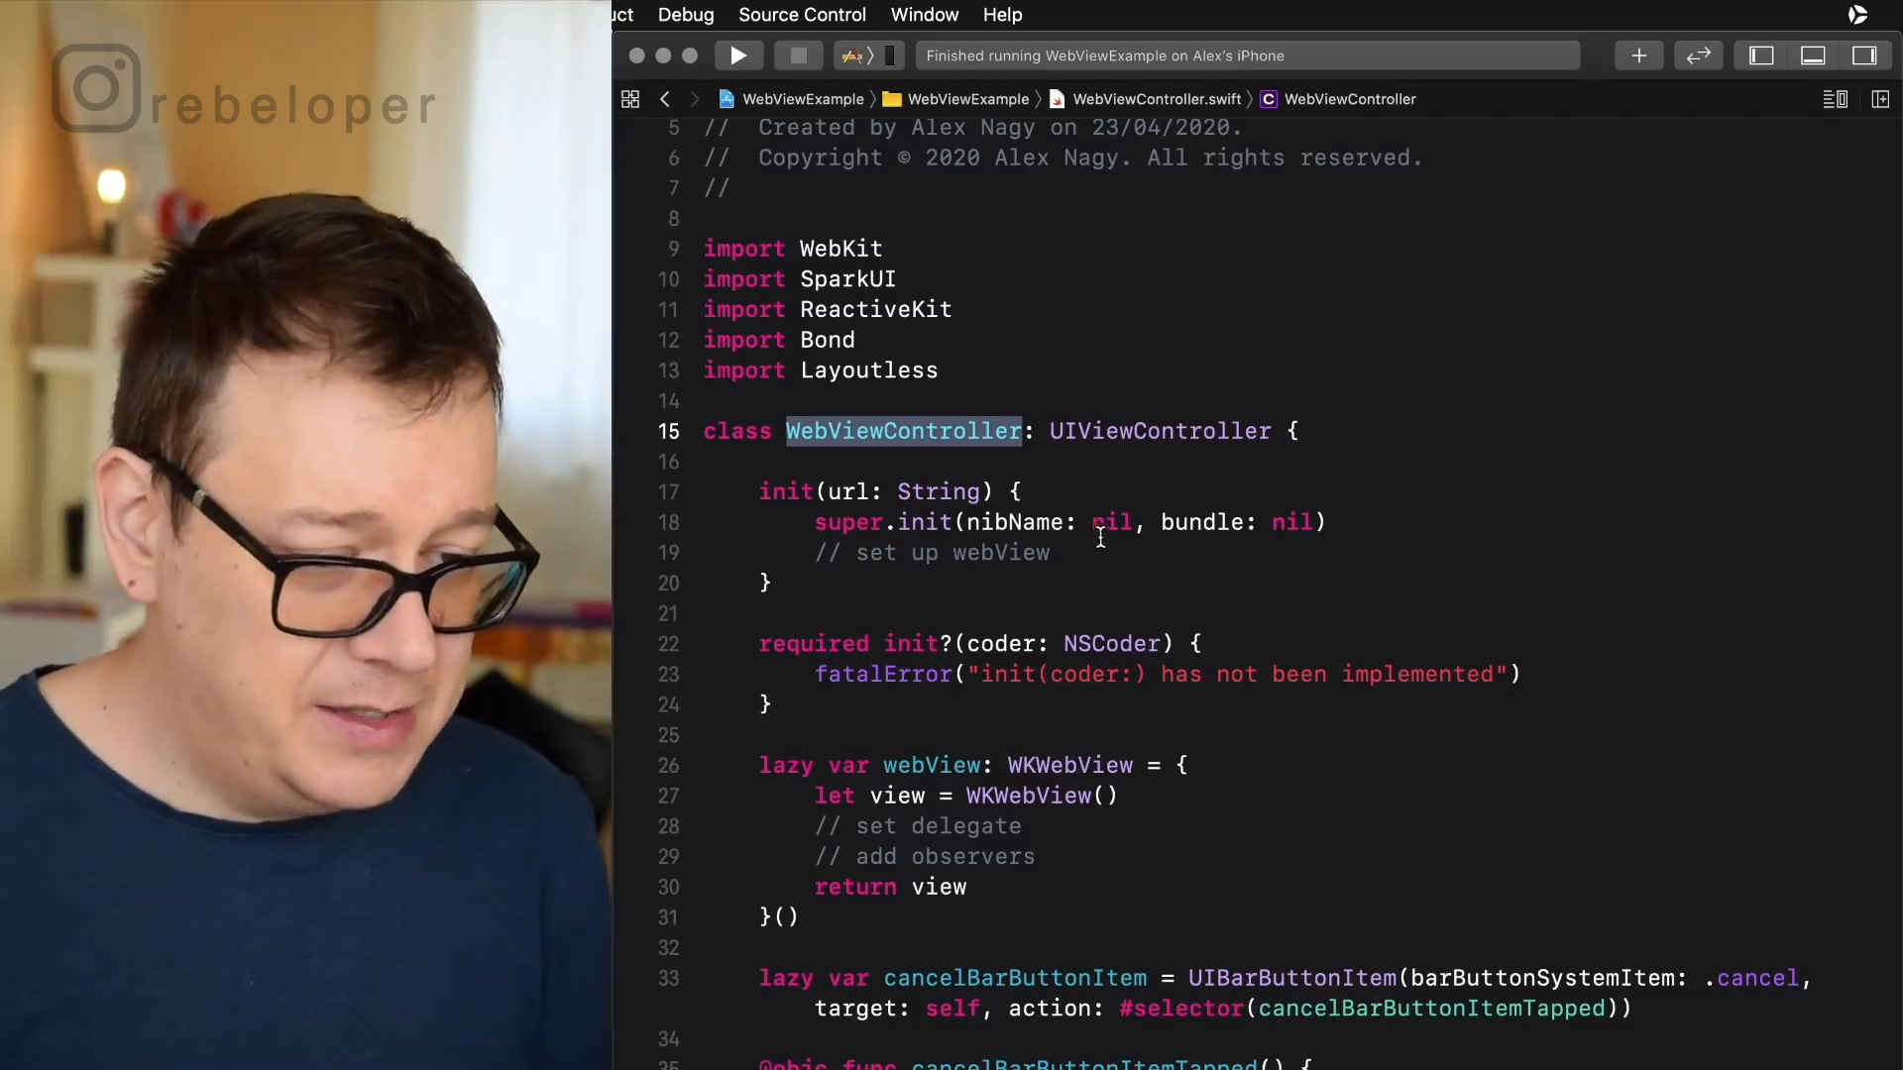
{"action": "left_click", "coordinate": [1082, 553]}
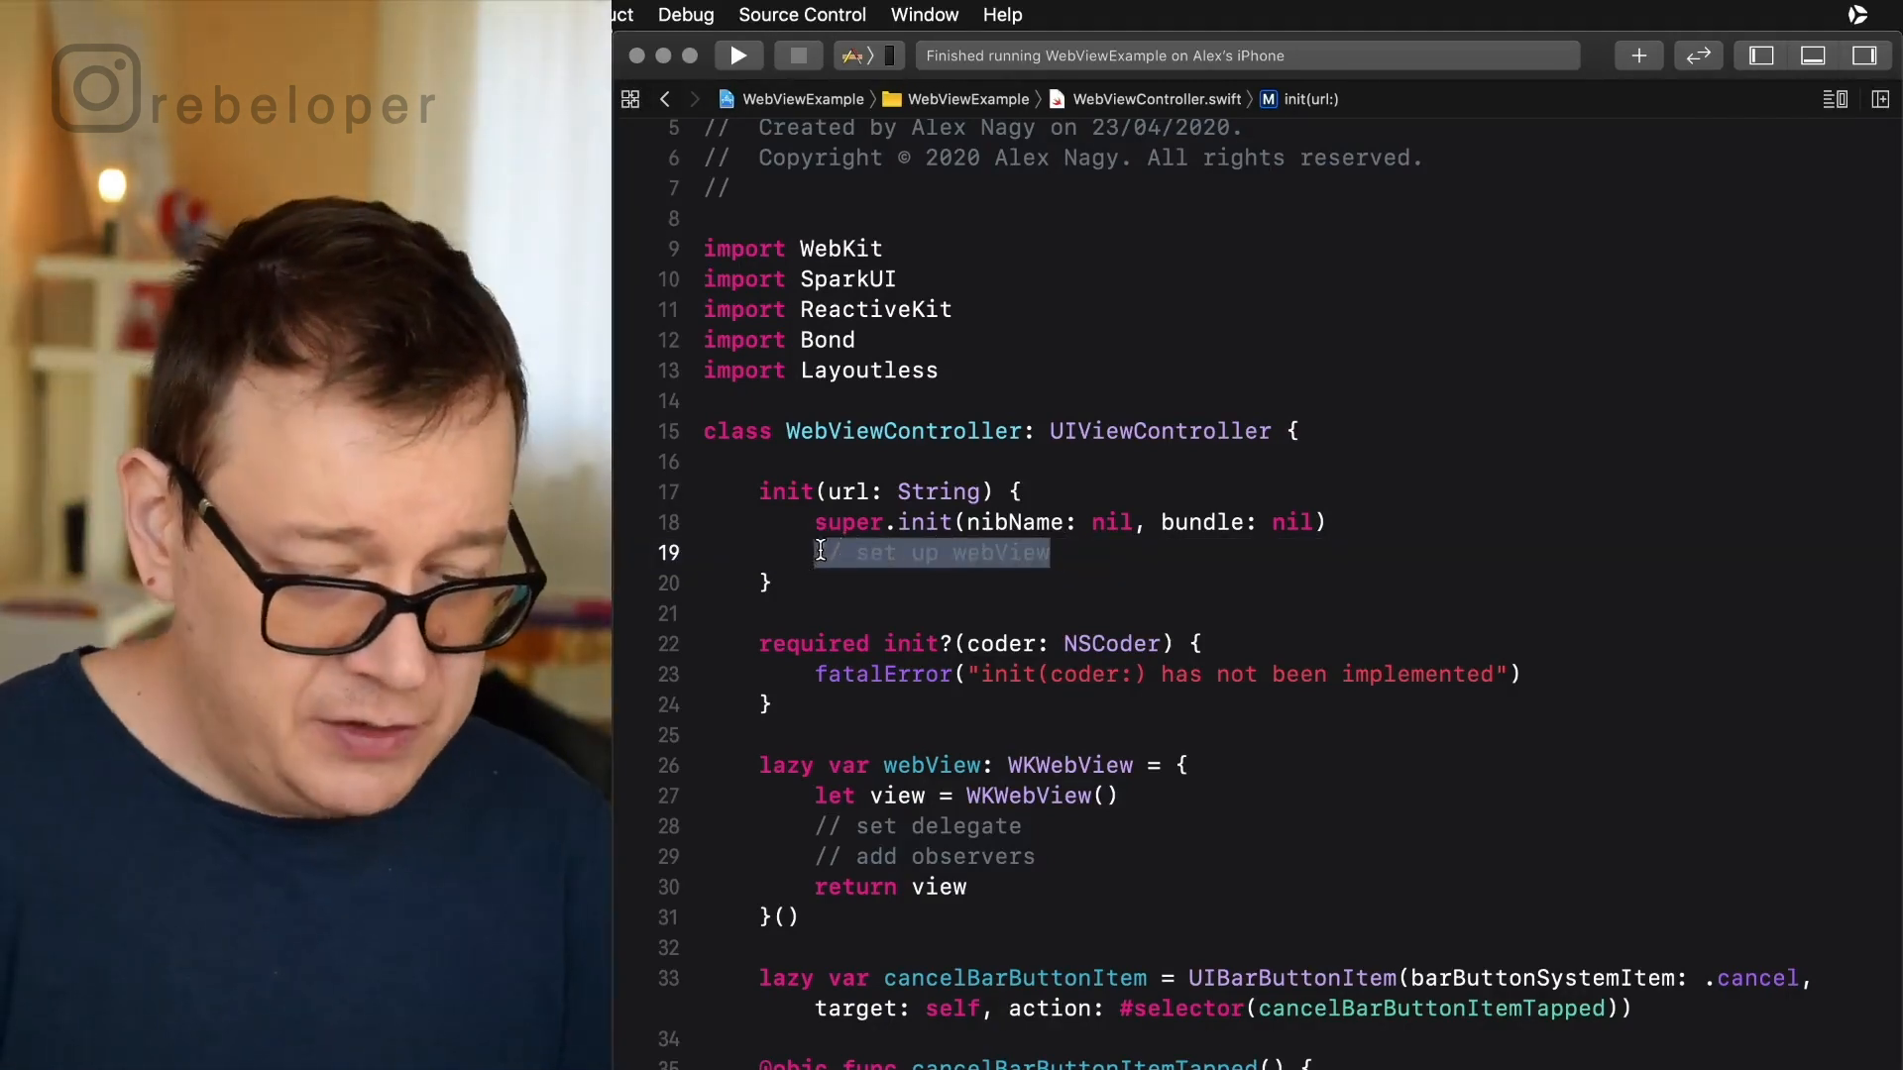
Replace the set-up comment with guard let url = URL(string: url) else { return }.
{"action": "key", "text": "Delete"}
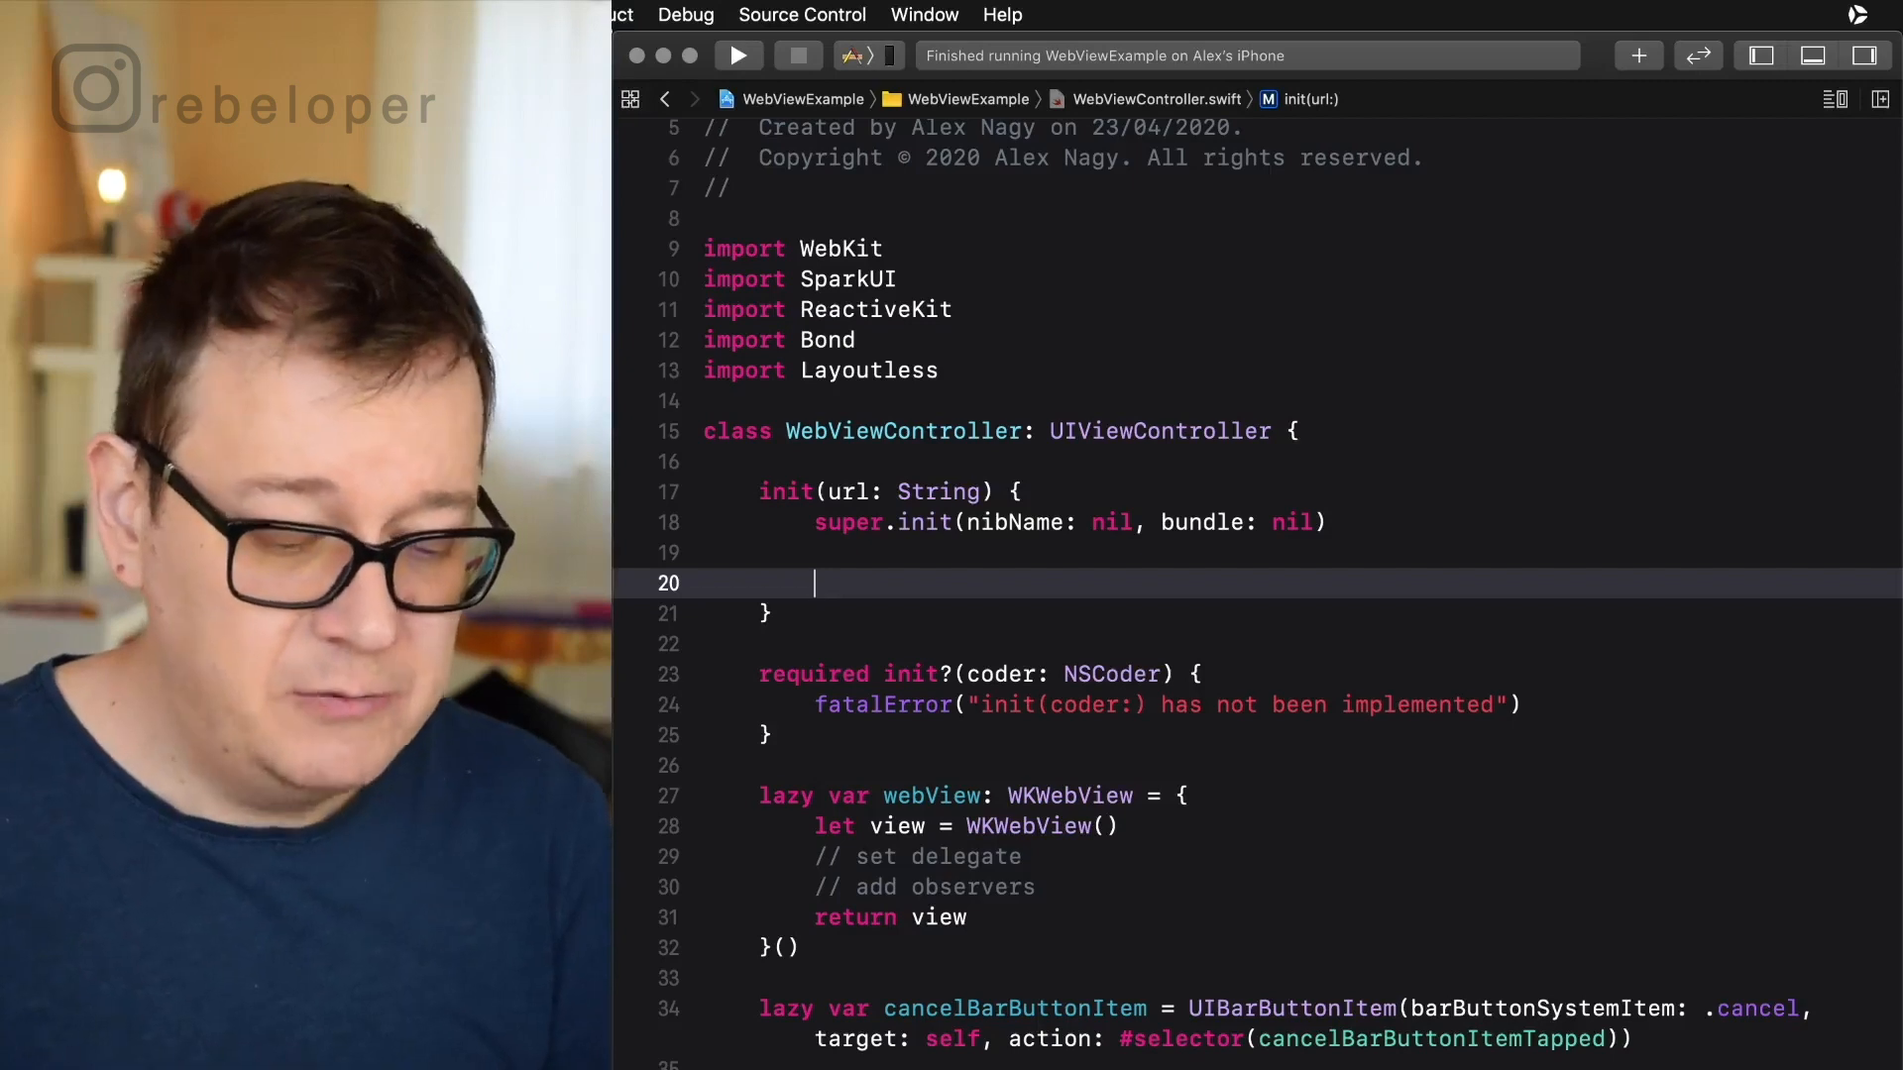
{"action": "type", "text": "guard let ur"}
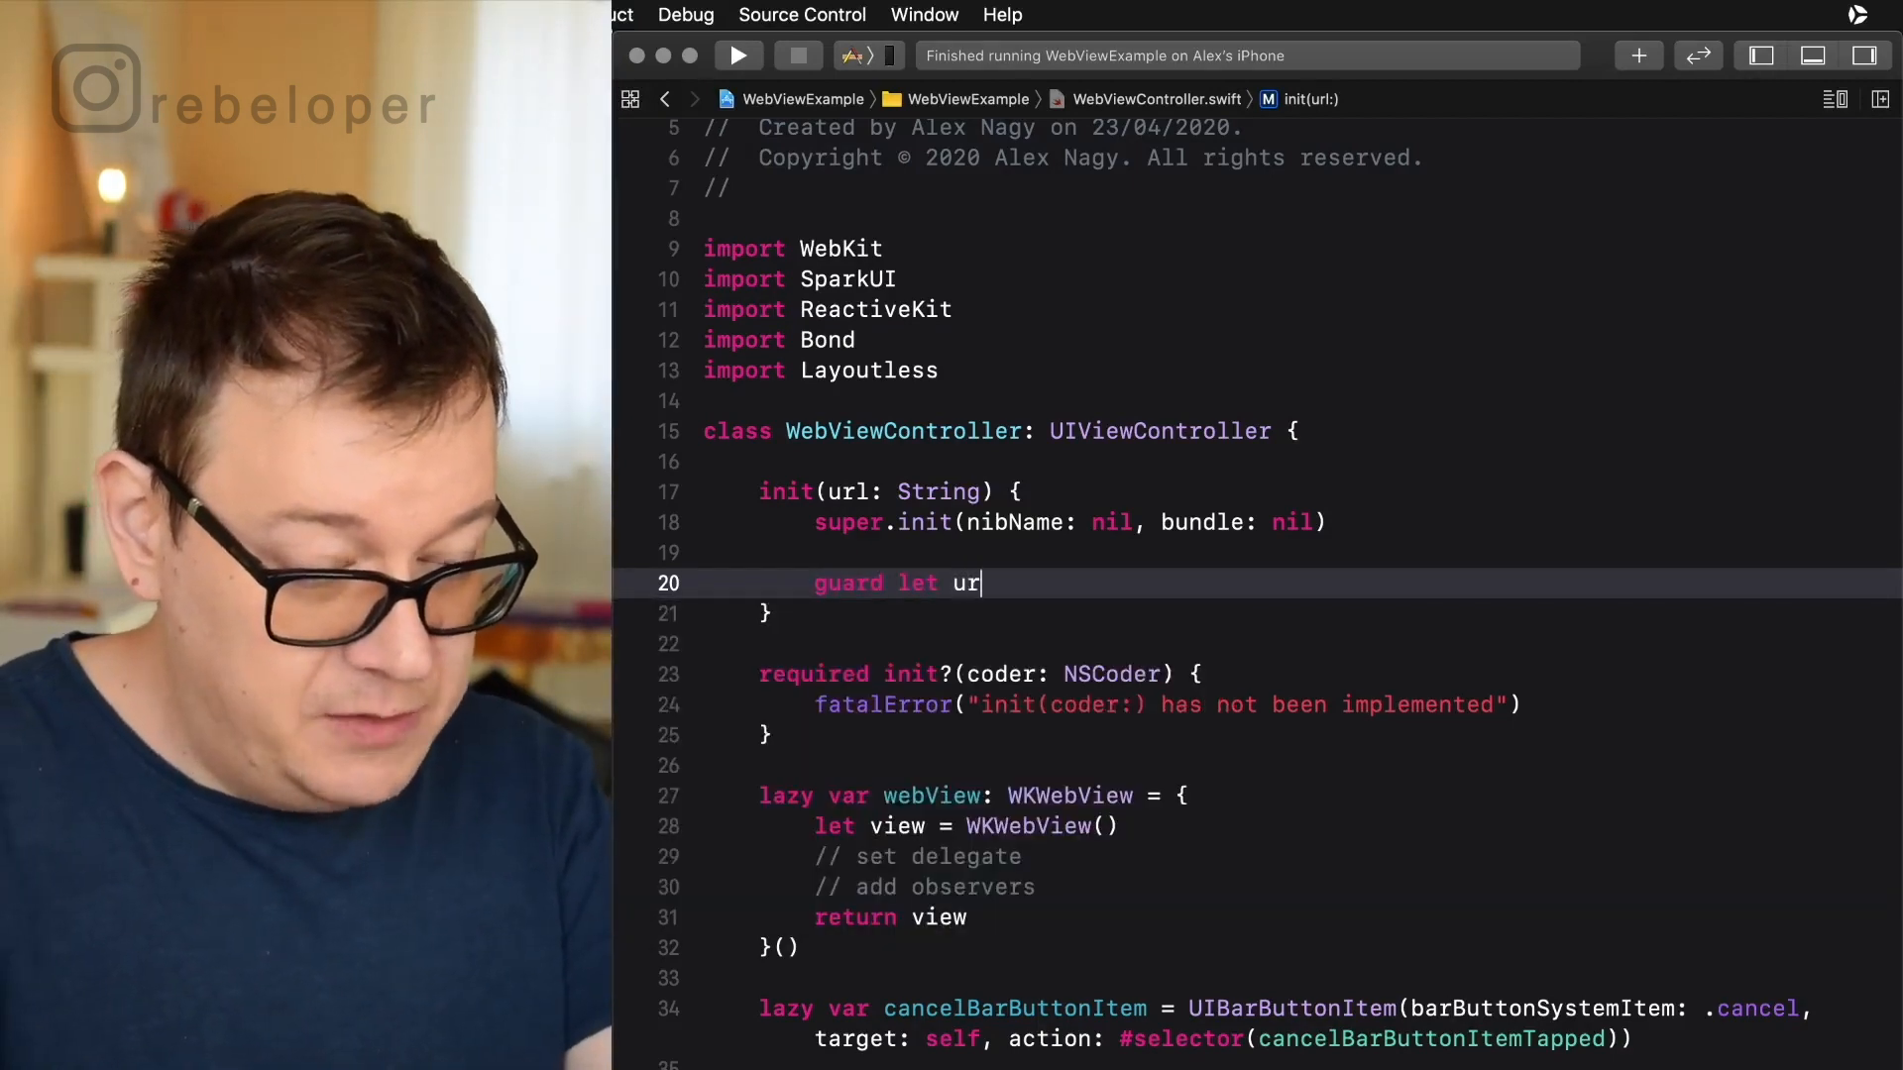
{"action": "type", "text": "l ="}
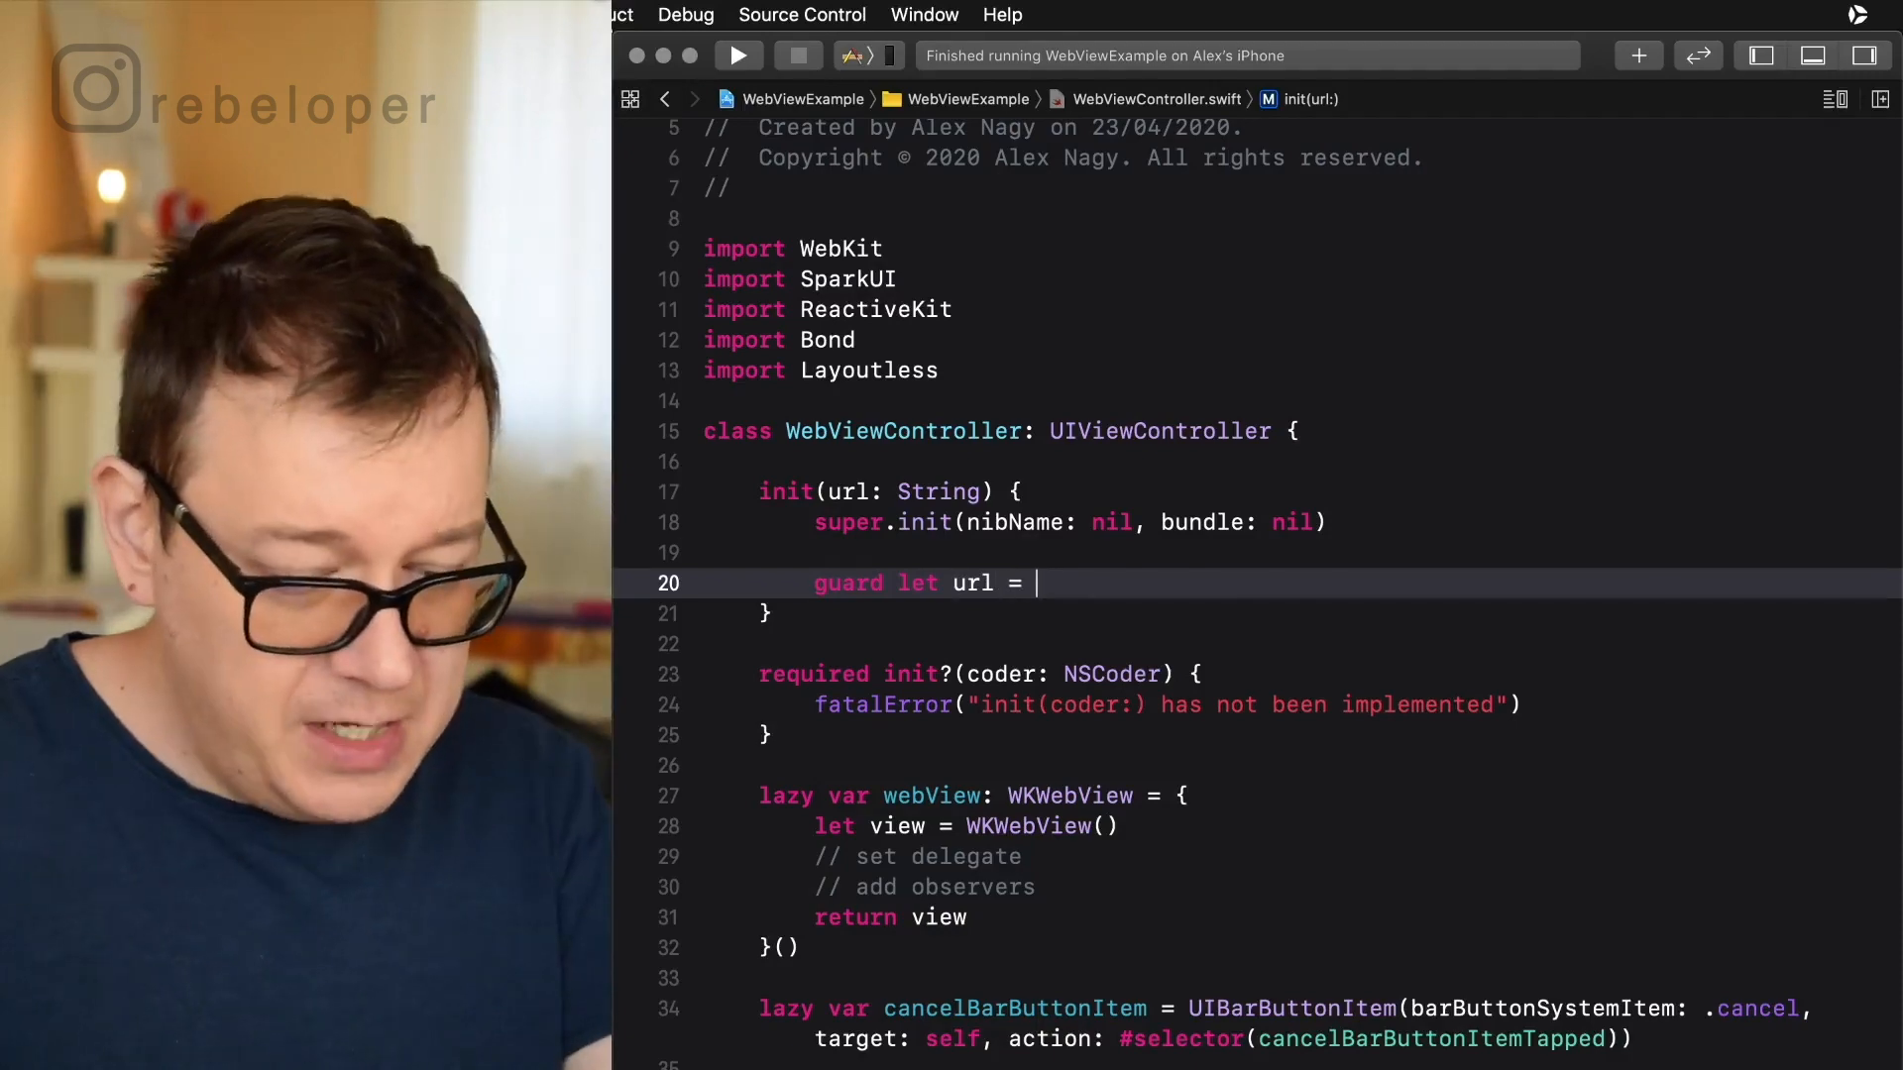
{"action": "type", "text": "URL(string: String"}
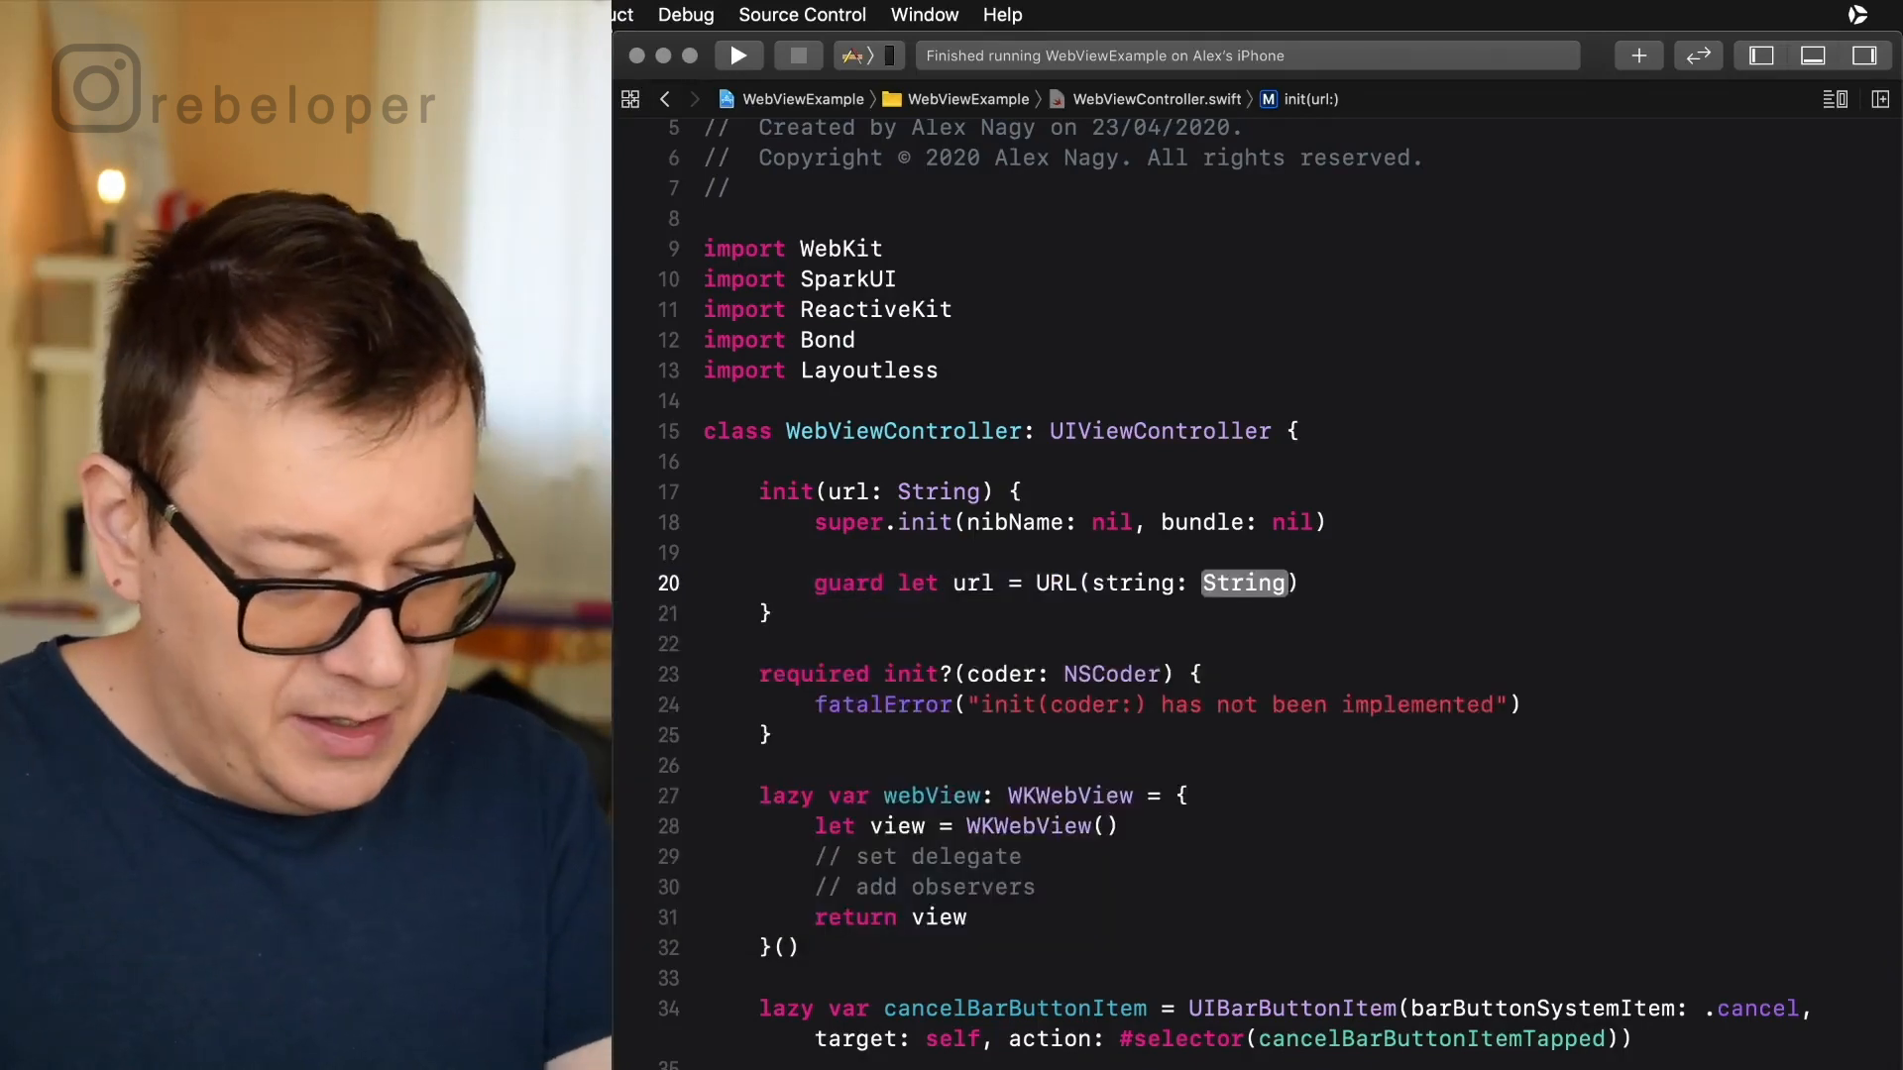
{"action": "type", "text": "url) else {"}
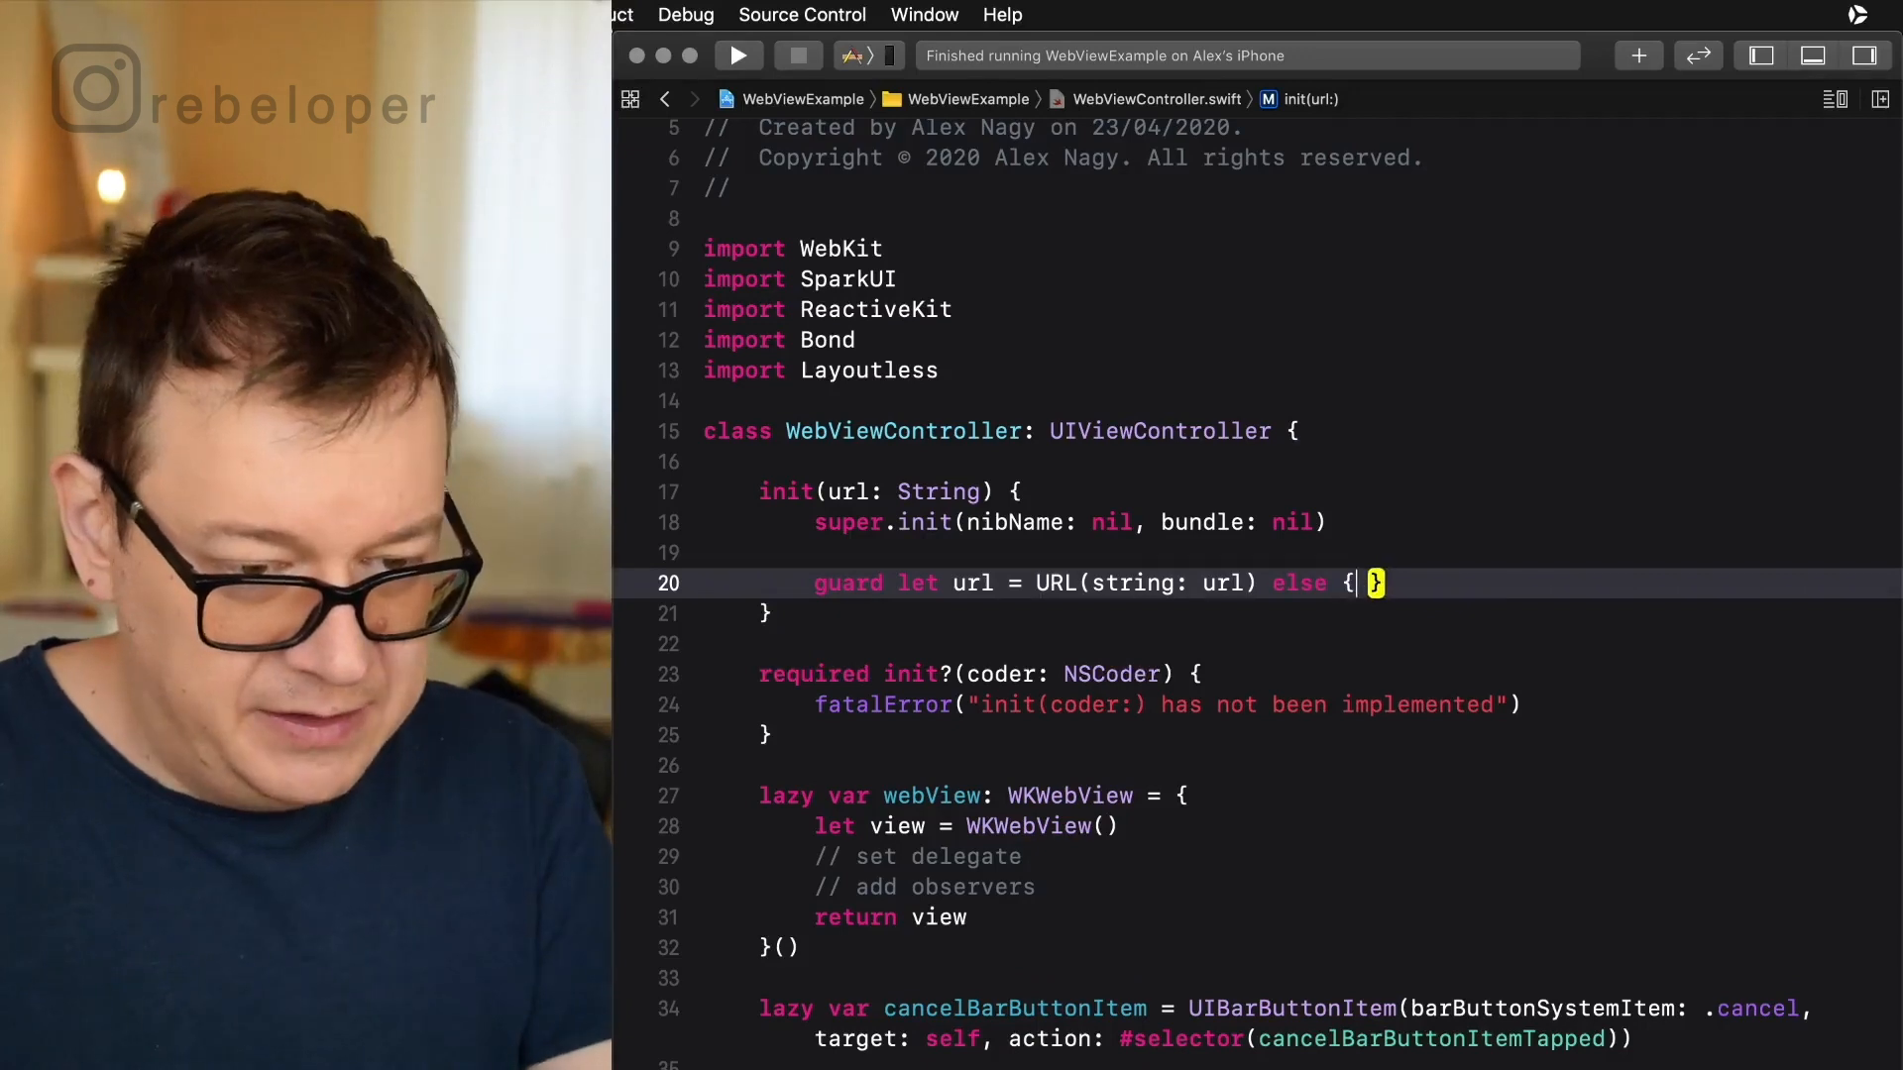
{"action": "type", "text": "return"}
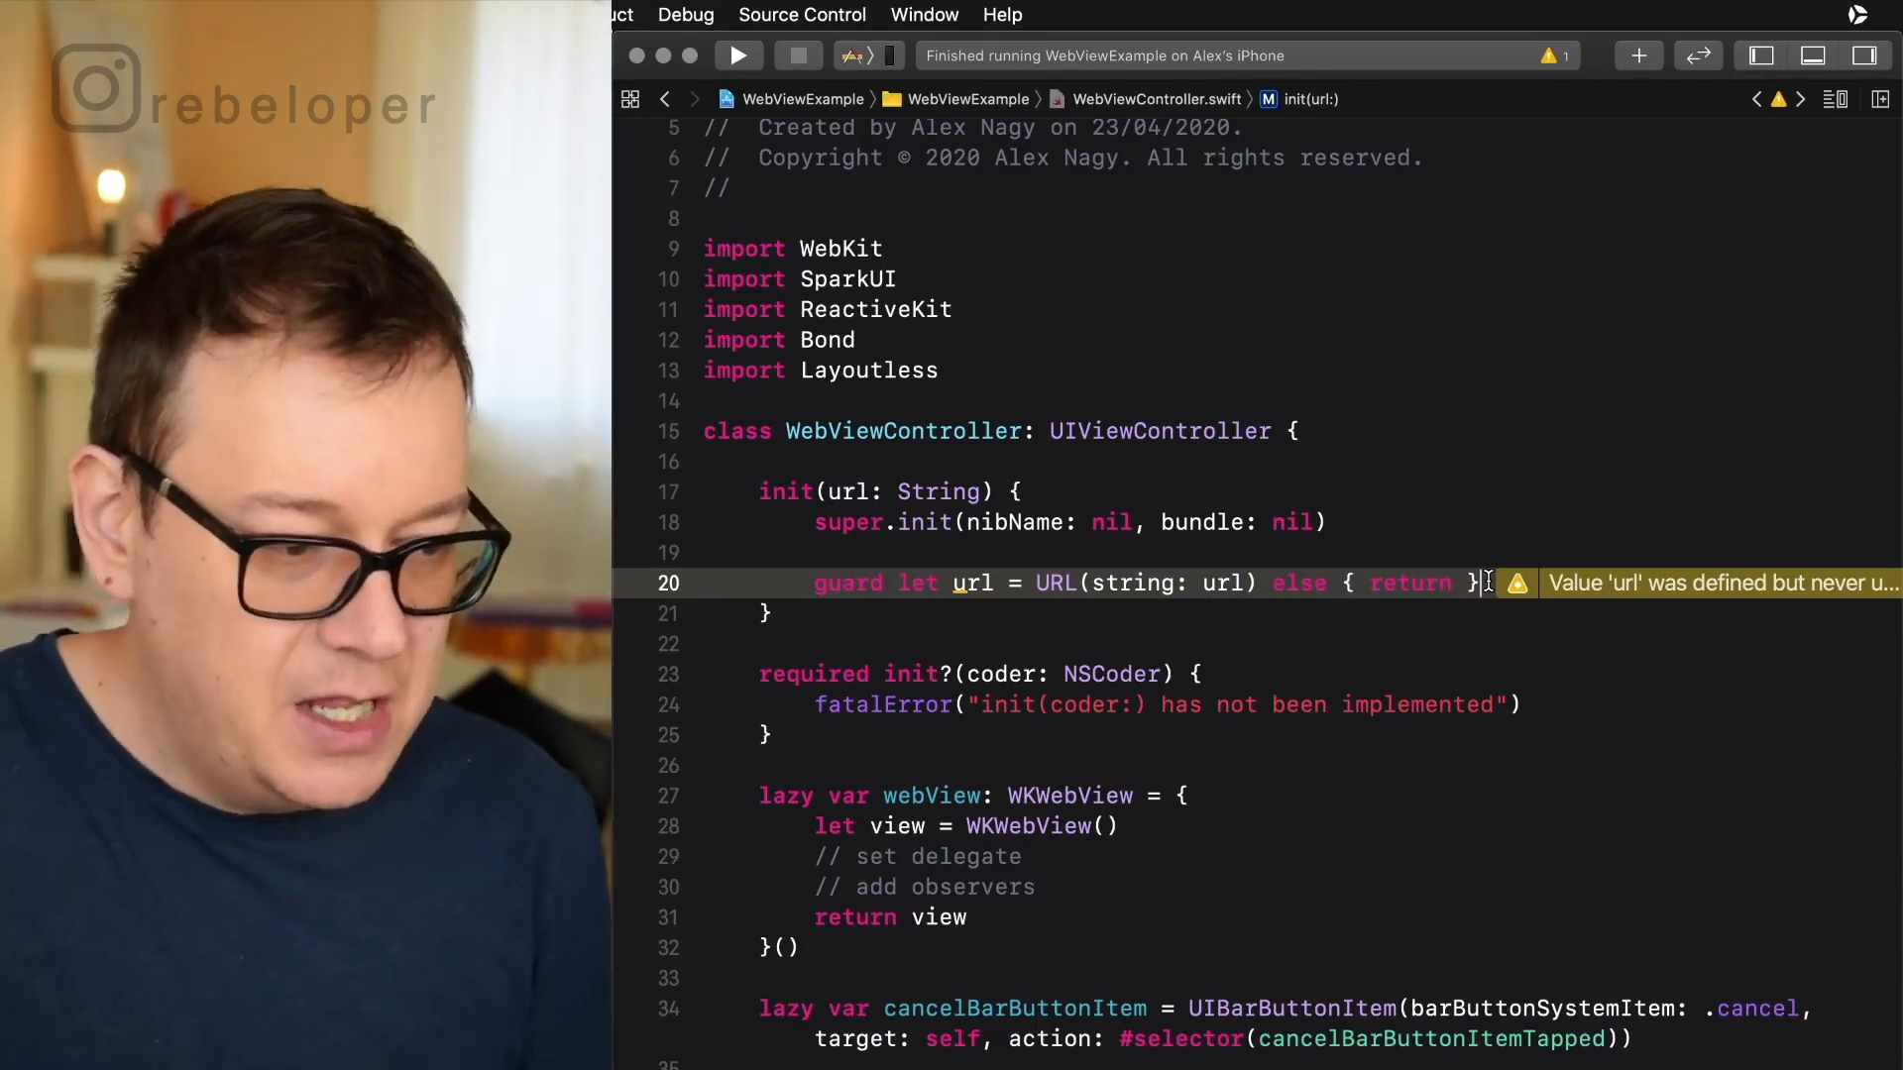
Add let urlRequest = URLRequest(url: url) below the guard.
{"action": "key", "text": "Return"}
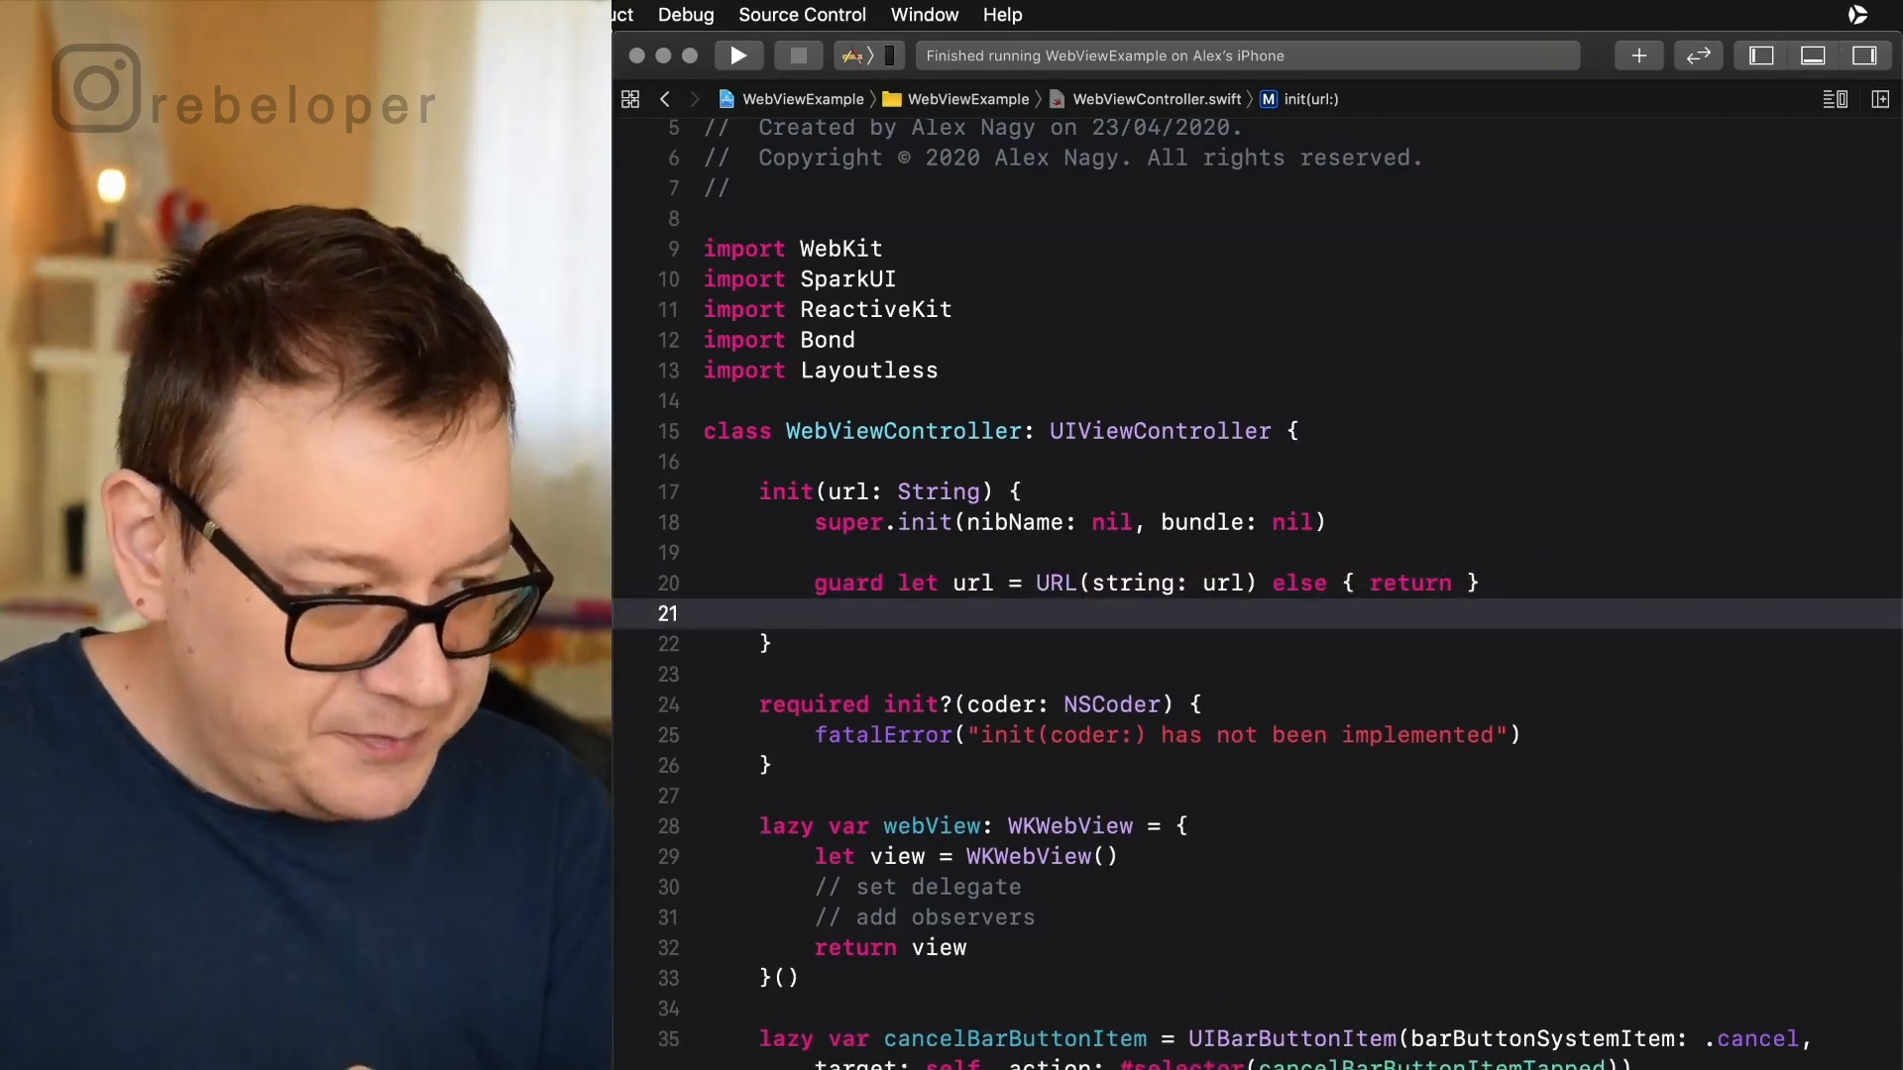
{"action": "type", "text": "let url"}
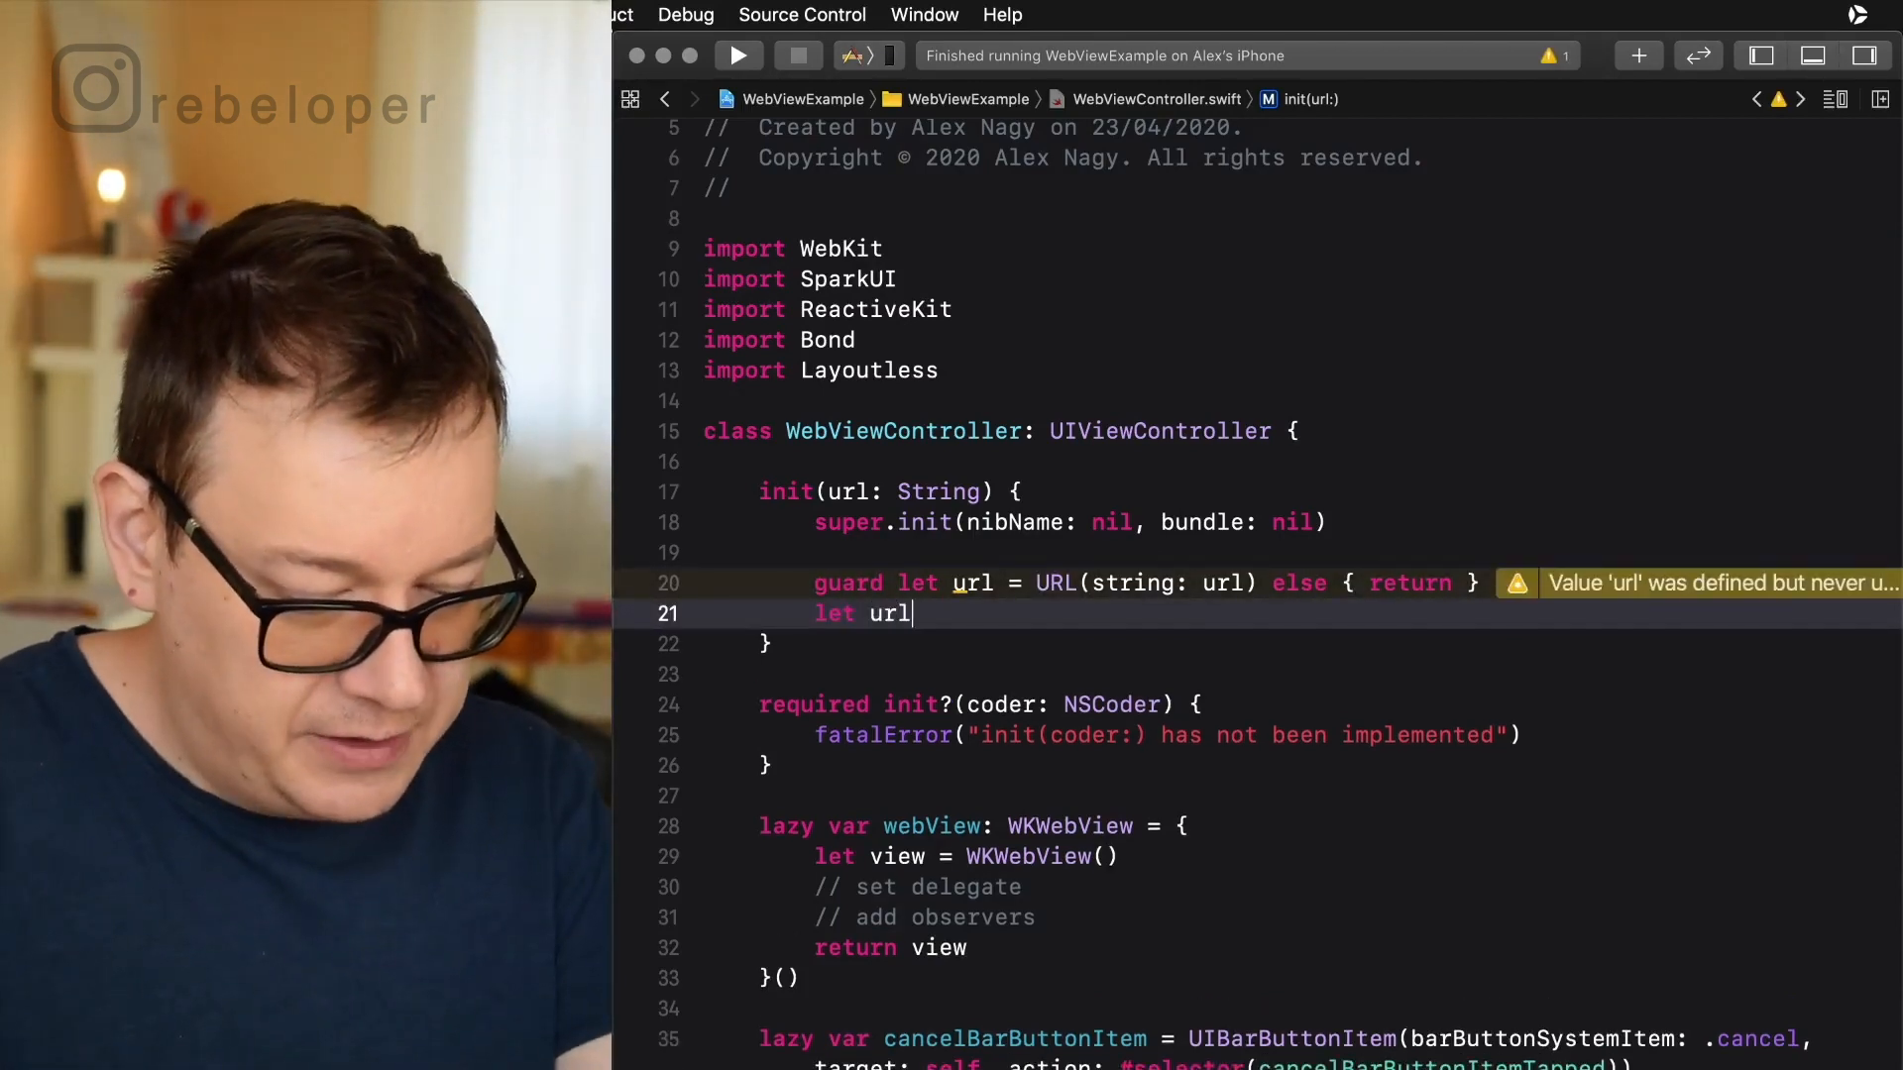
{"action": "type", "text": "Request ="}
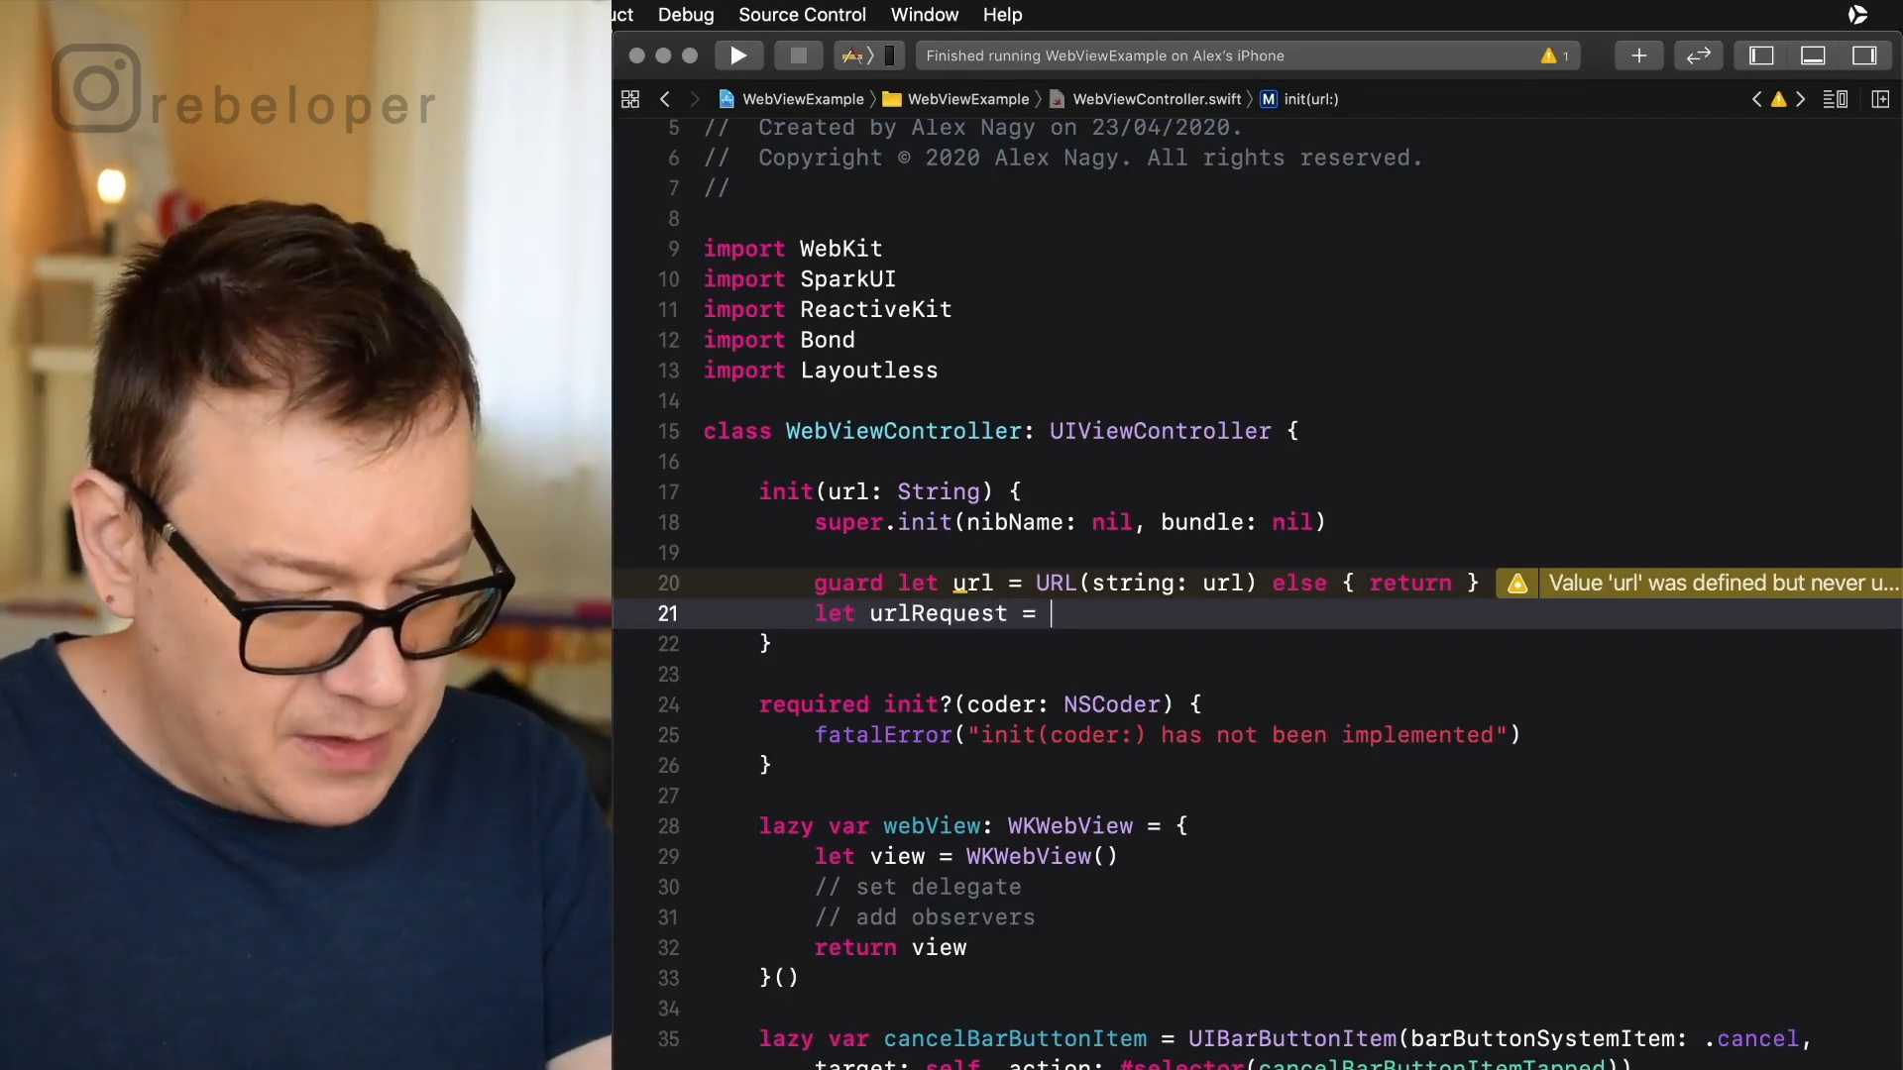
{"action": "type", "text": "URLRequest(url: url"}
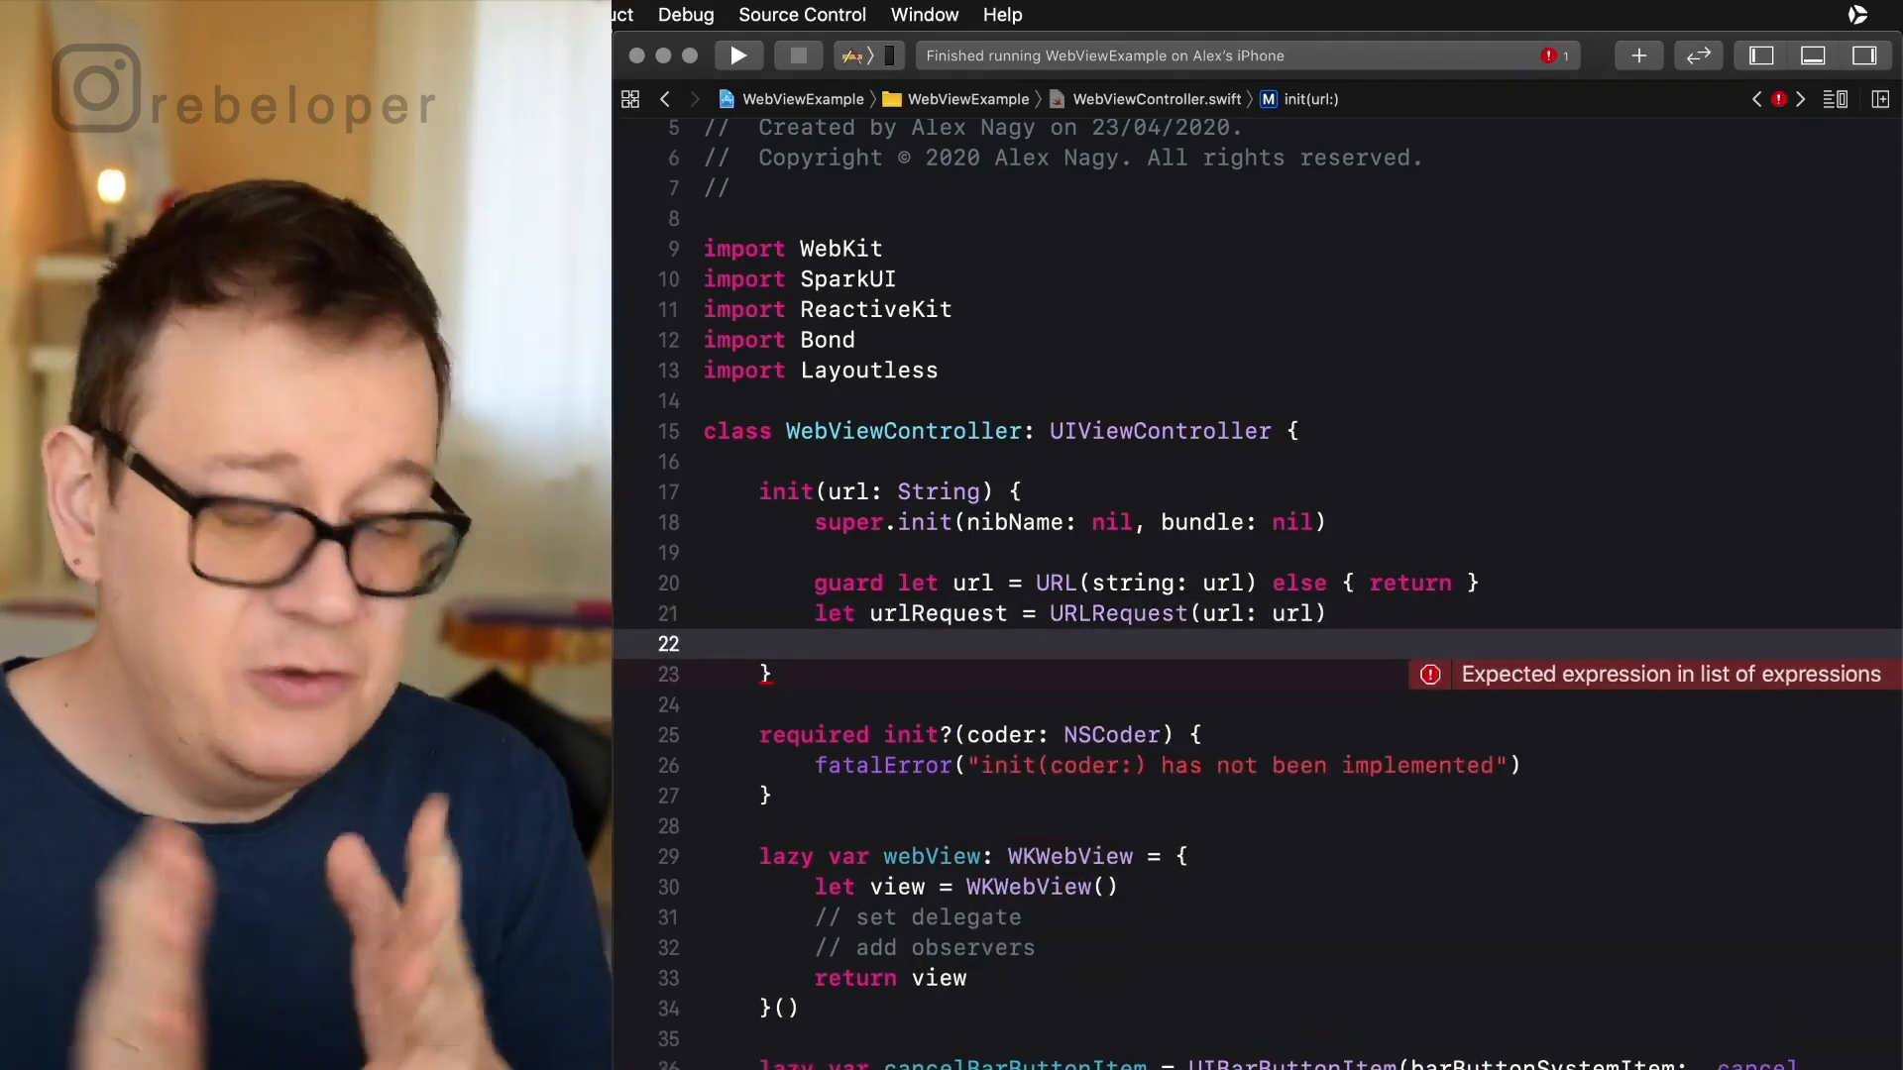
Load the request with webView.load(urlRequest) and leave a blank line below.
{"action": "type", "text": "w"}
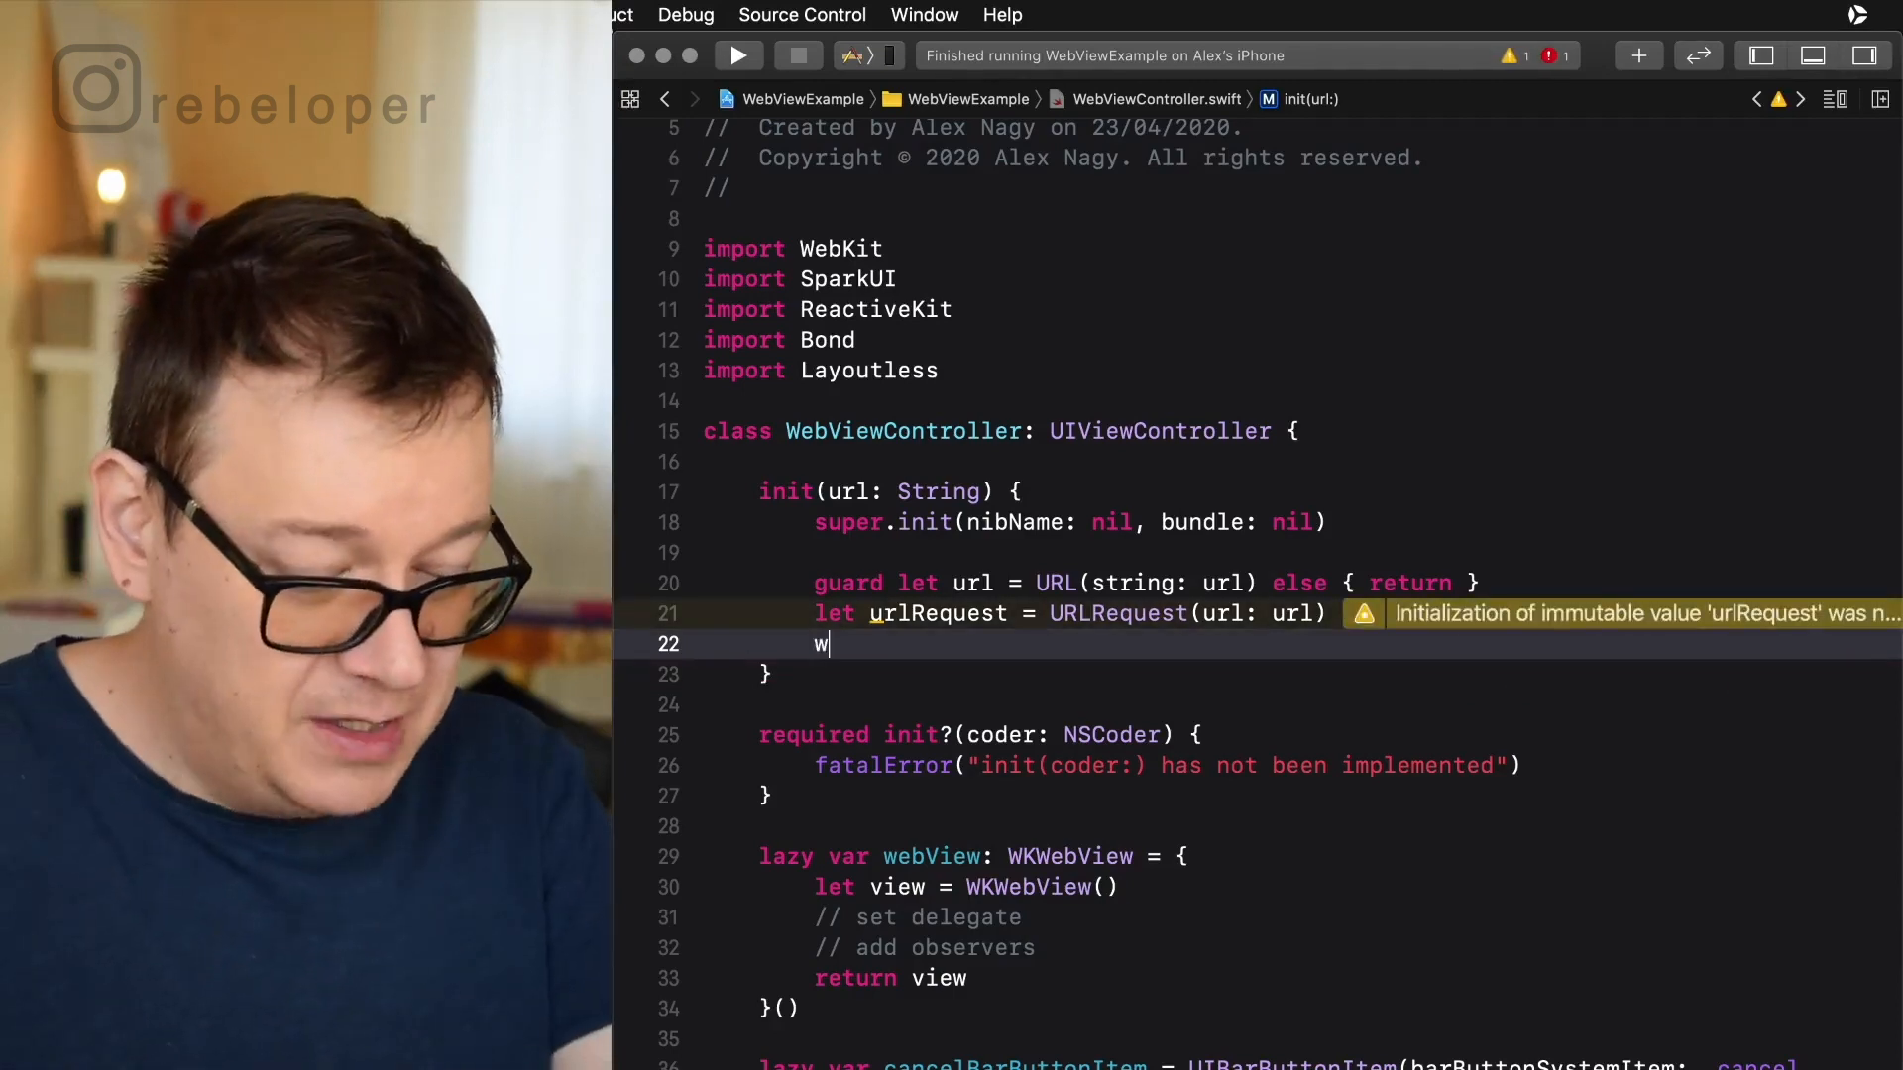
{"action": "type", "text": "ebView,lo"}
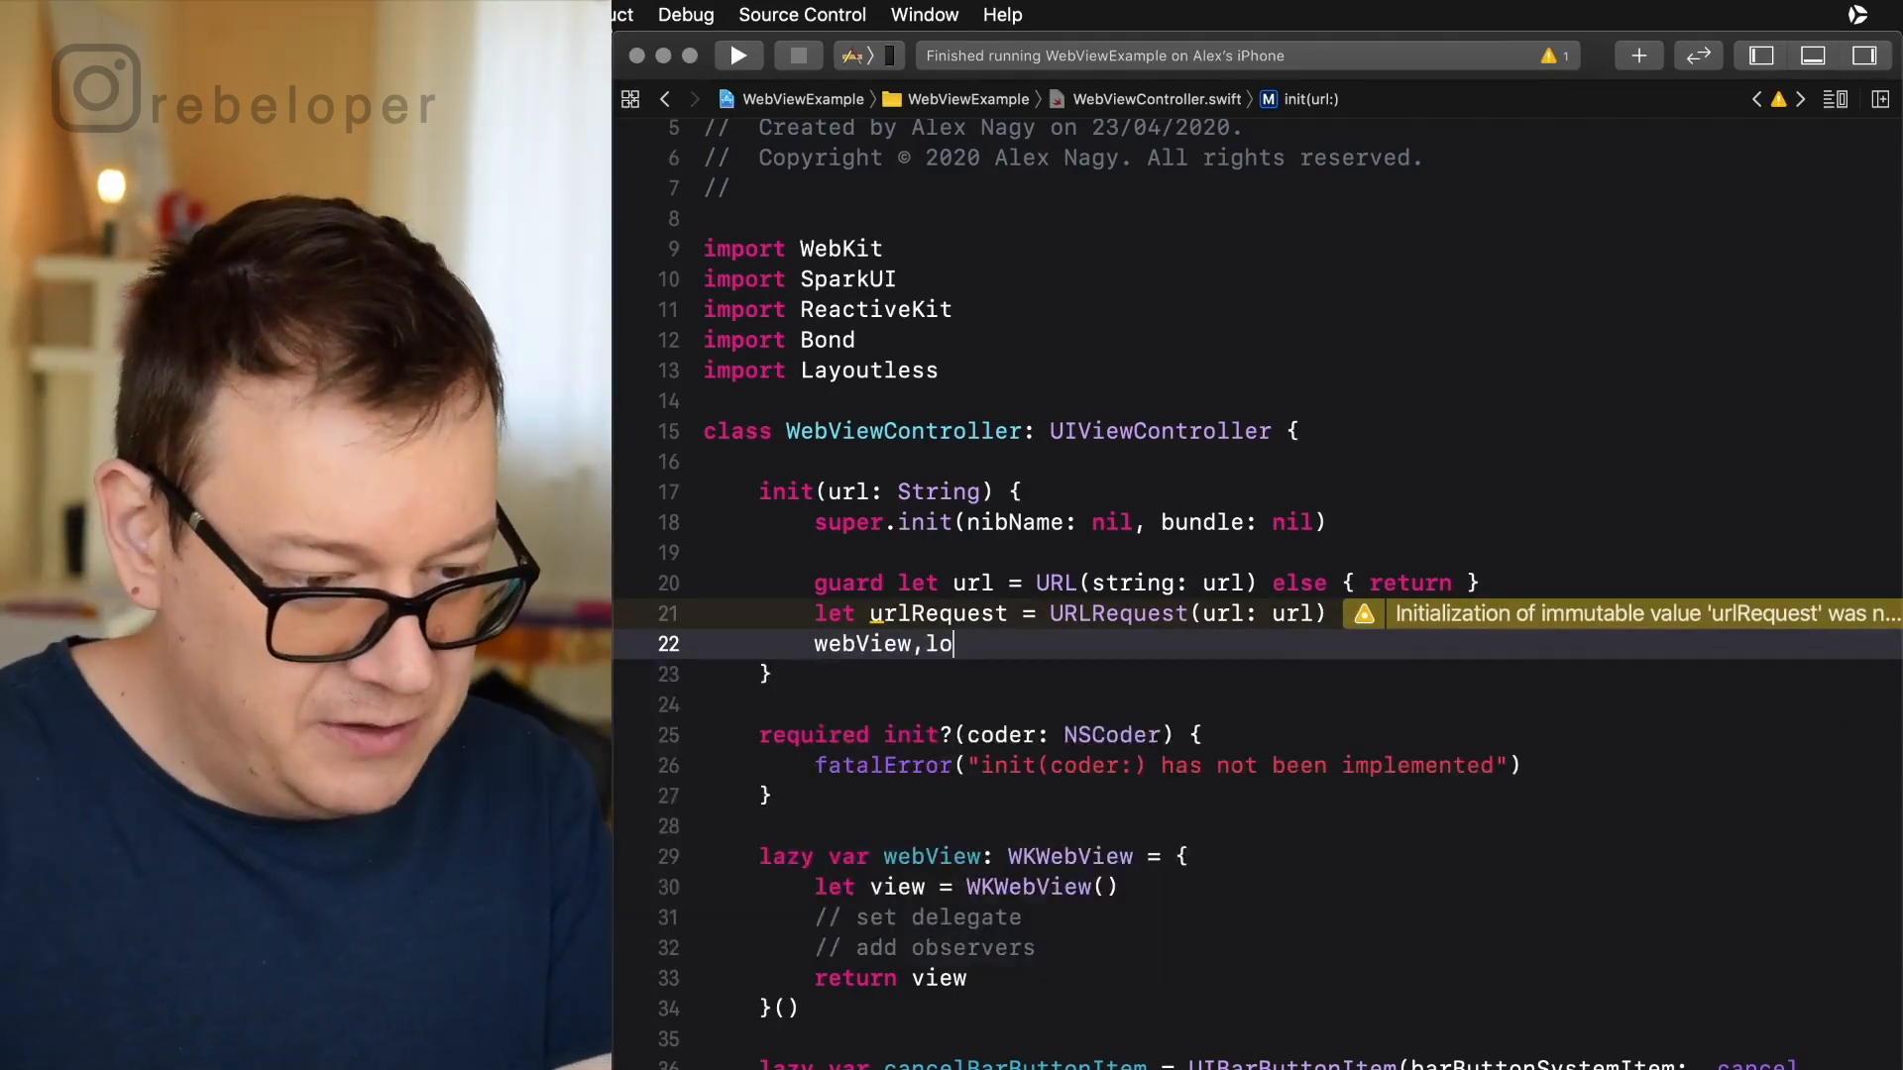
{"action": "type", "text": "a"}
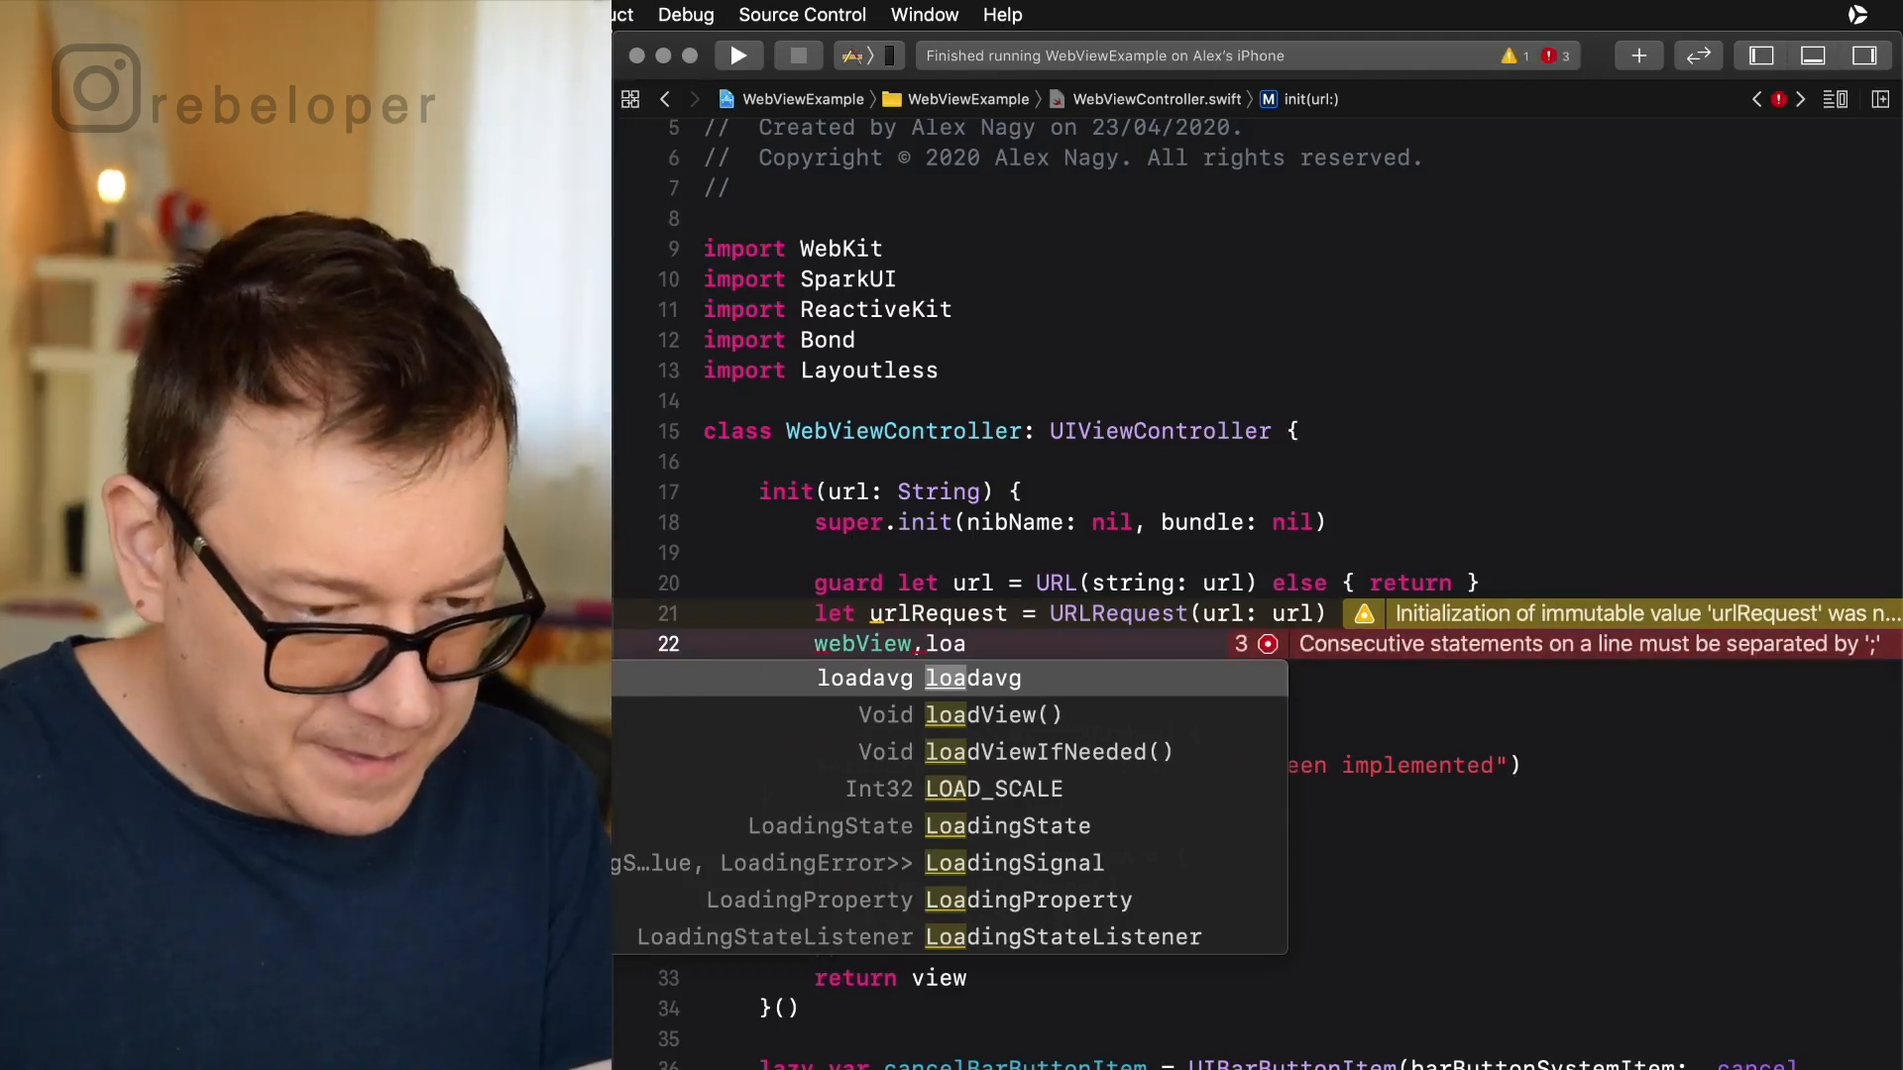
{"action": "key", "text": "Backspace"}
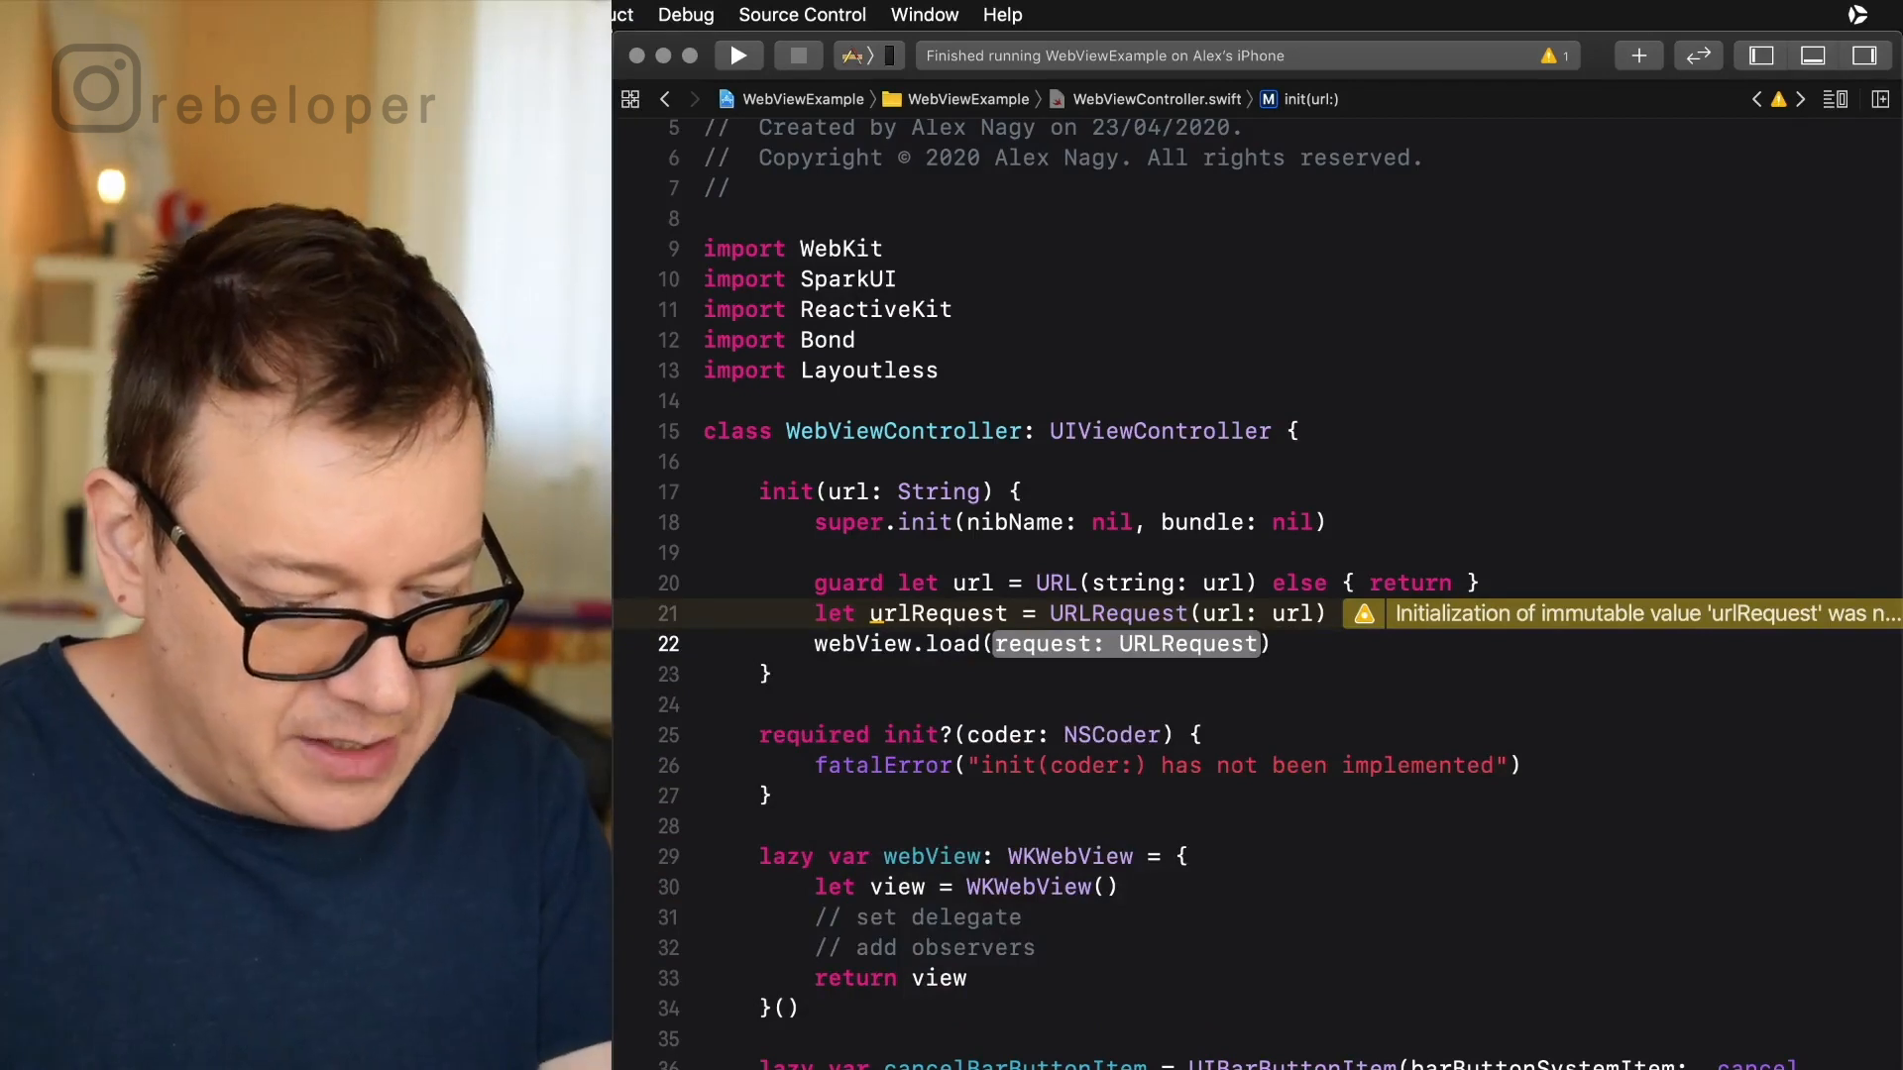
{"action": "type", "text": "urlRequest"}
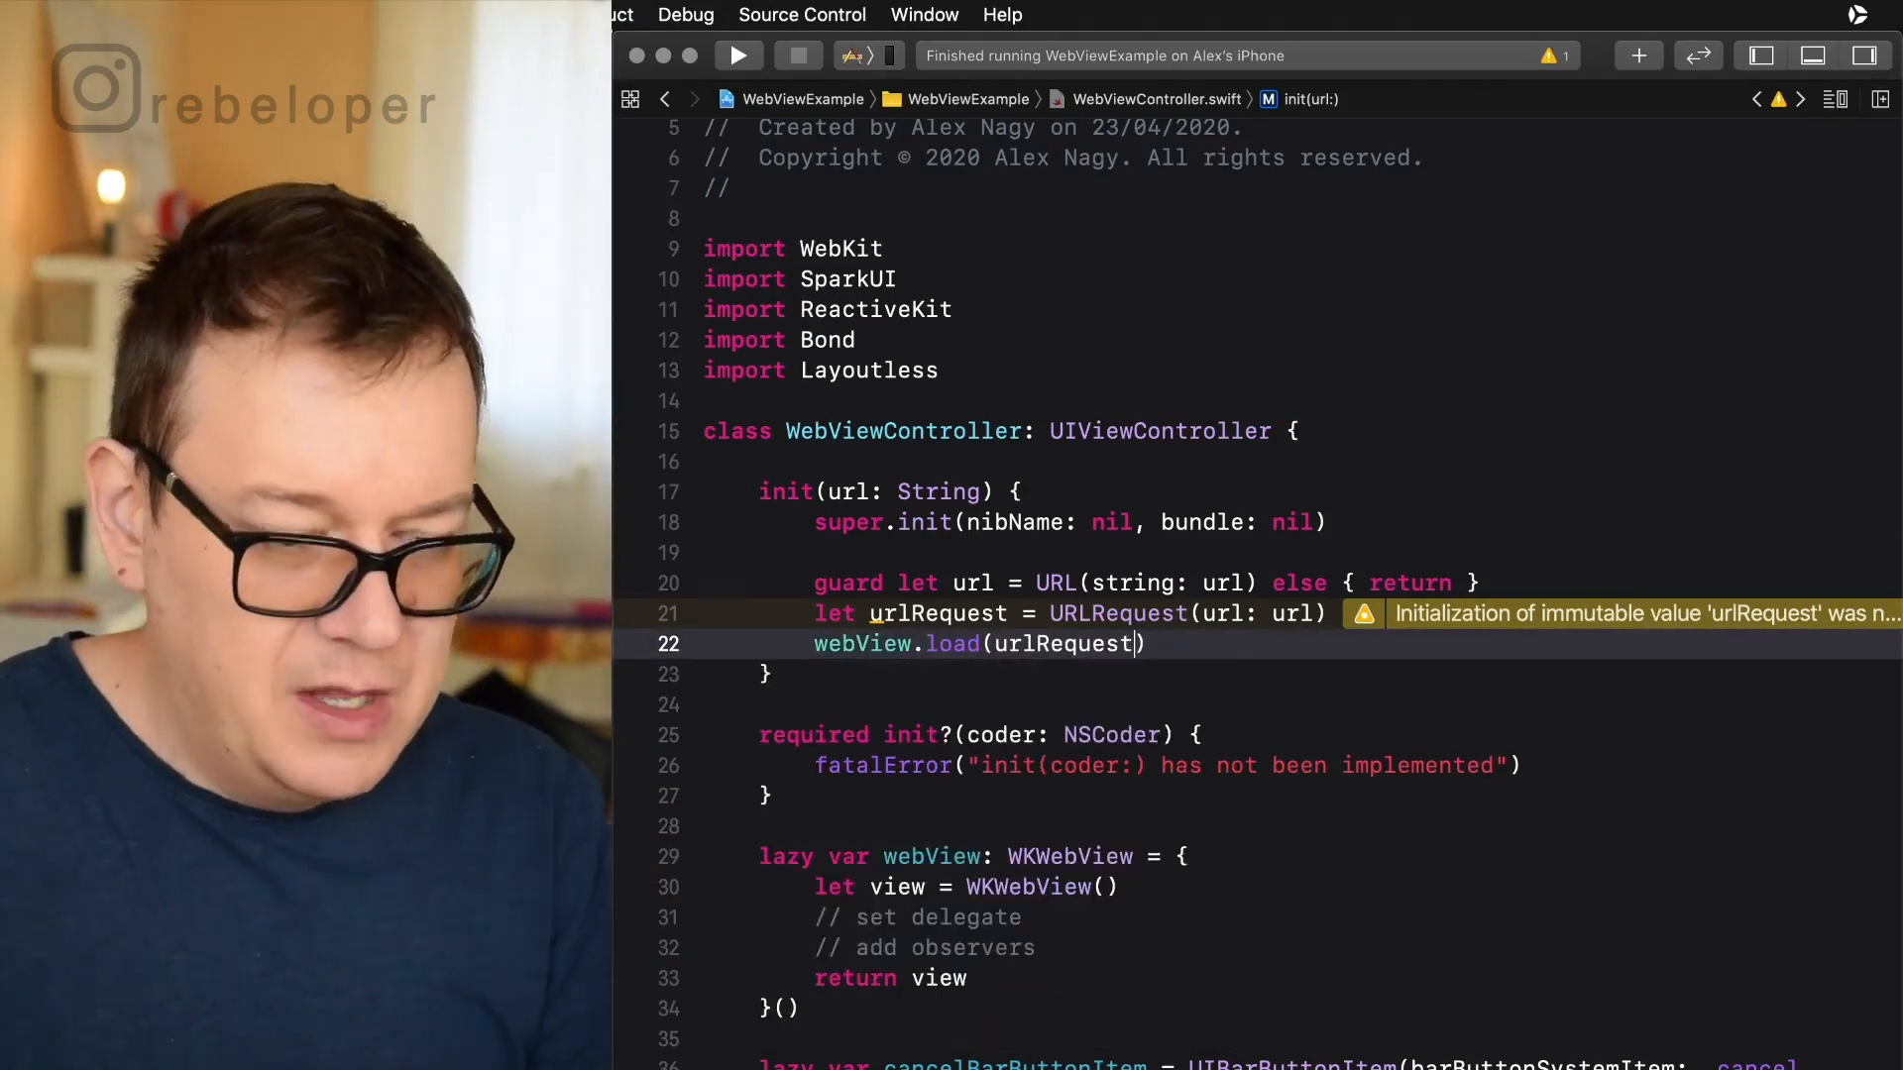
{"action": "key", "text": "Return"}
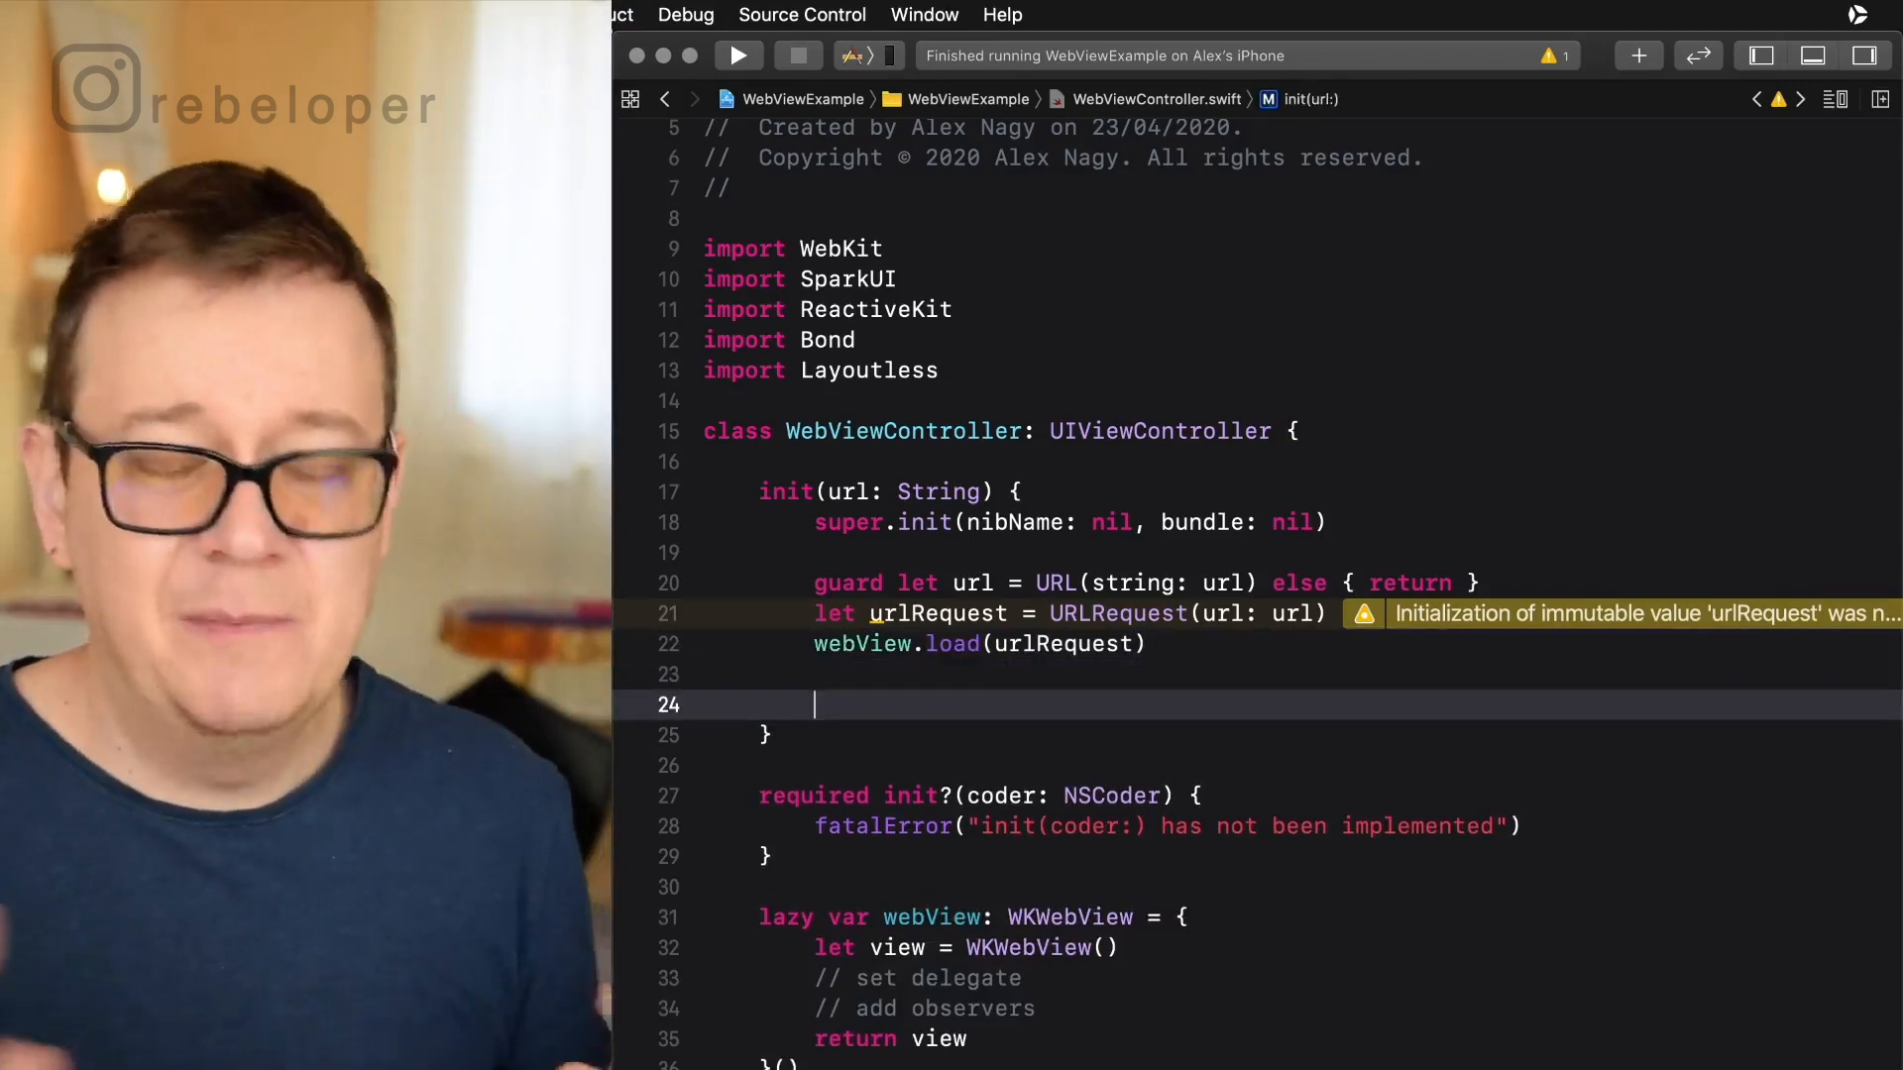
Set title = "Loading..." after starting the page load in init(url:).
{"action": "type", "text": "t"}
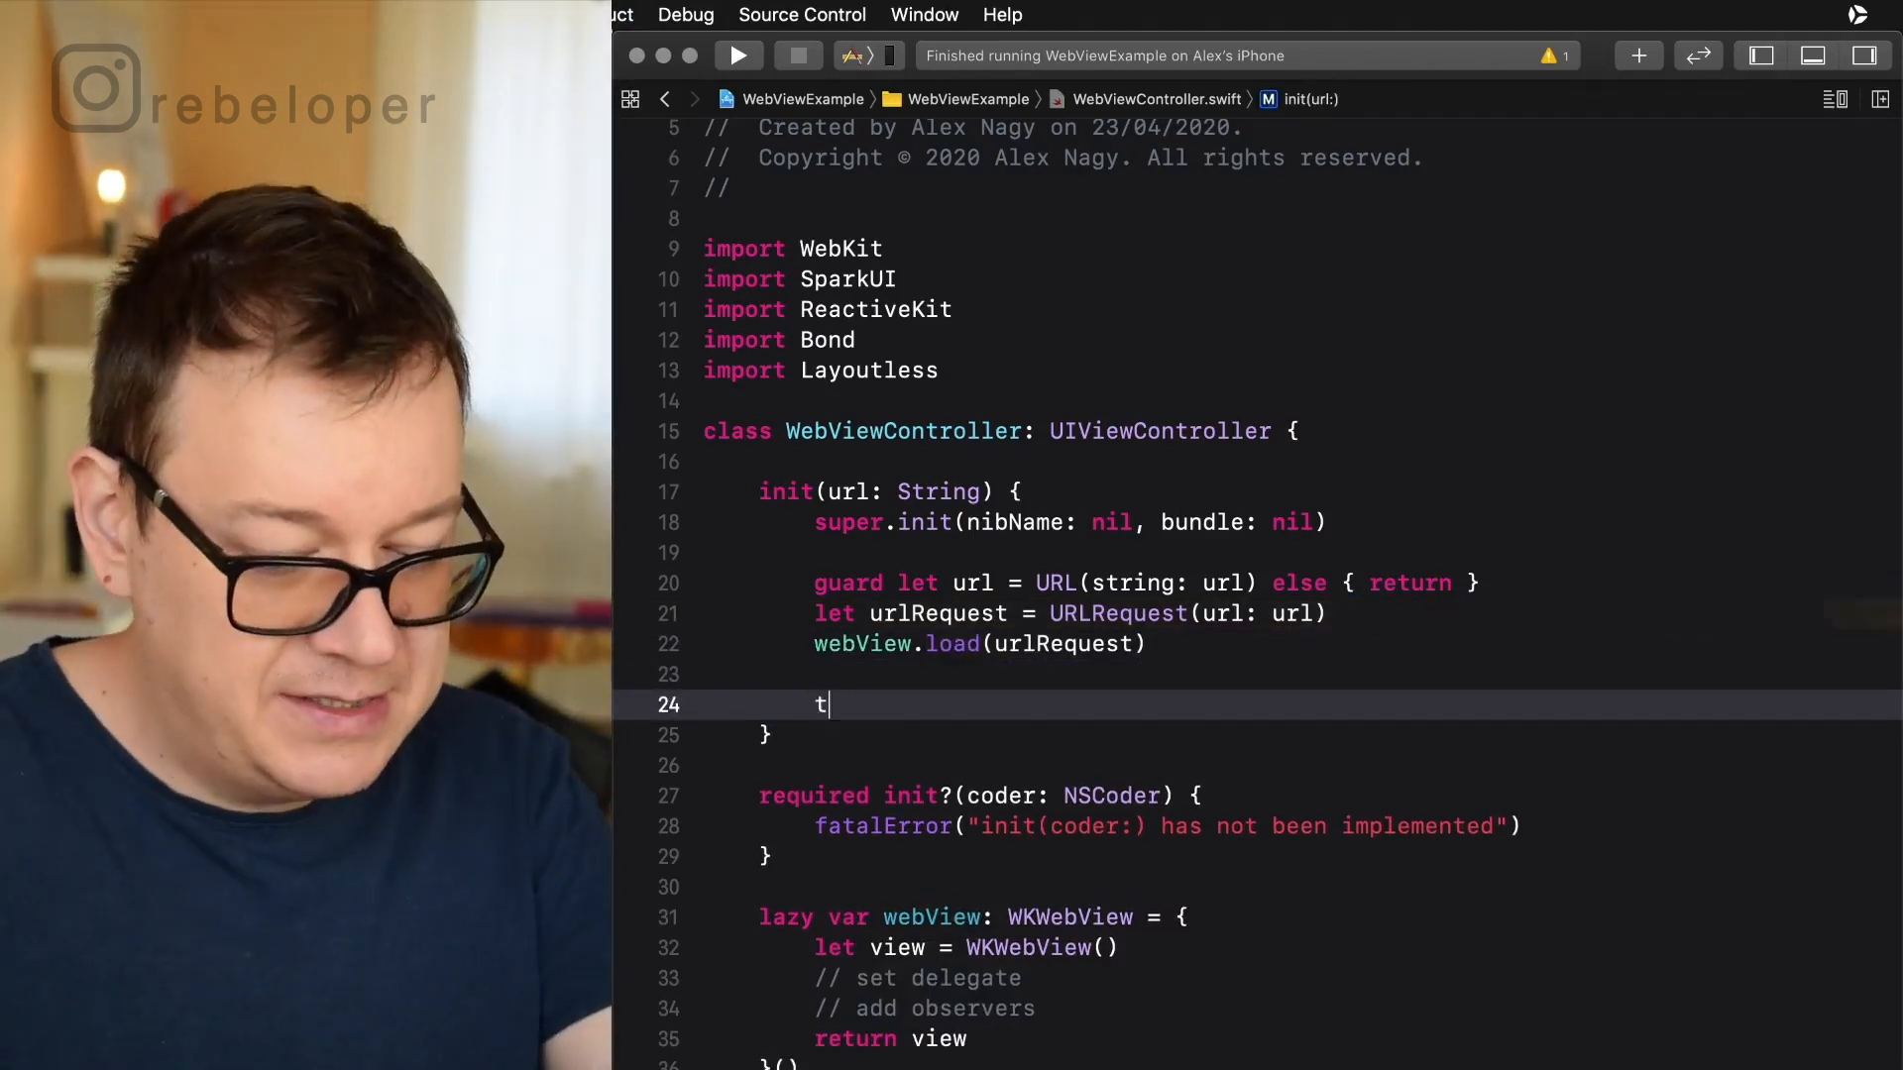
{"action": "type", "text": "itle"}
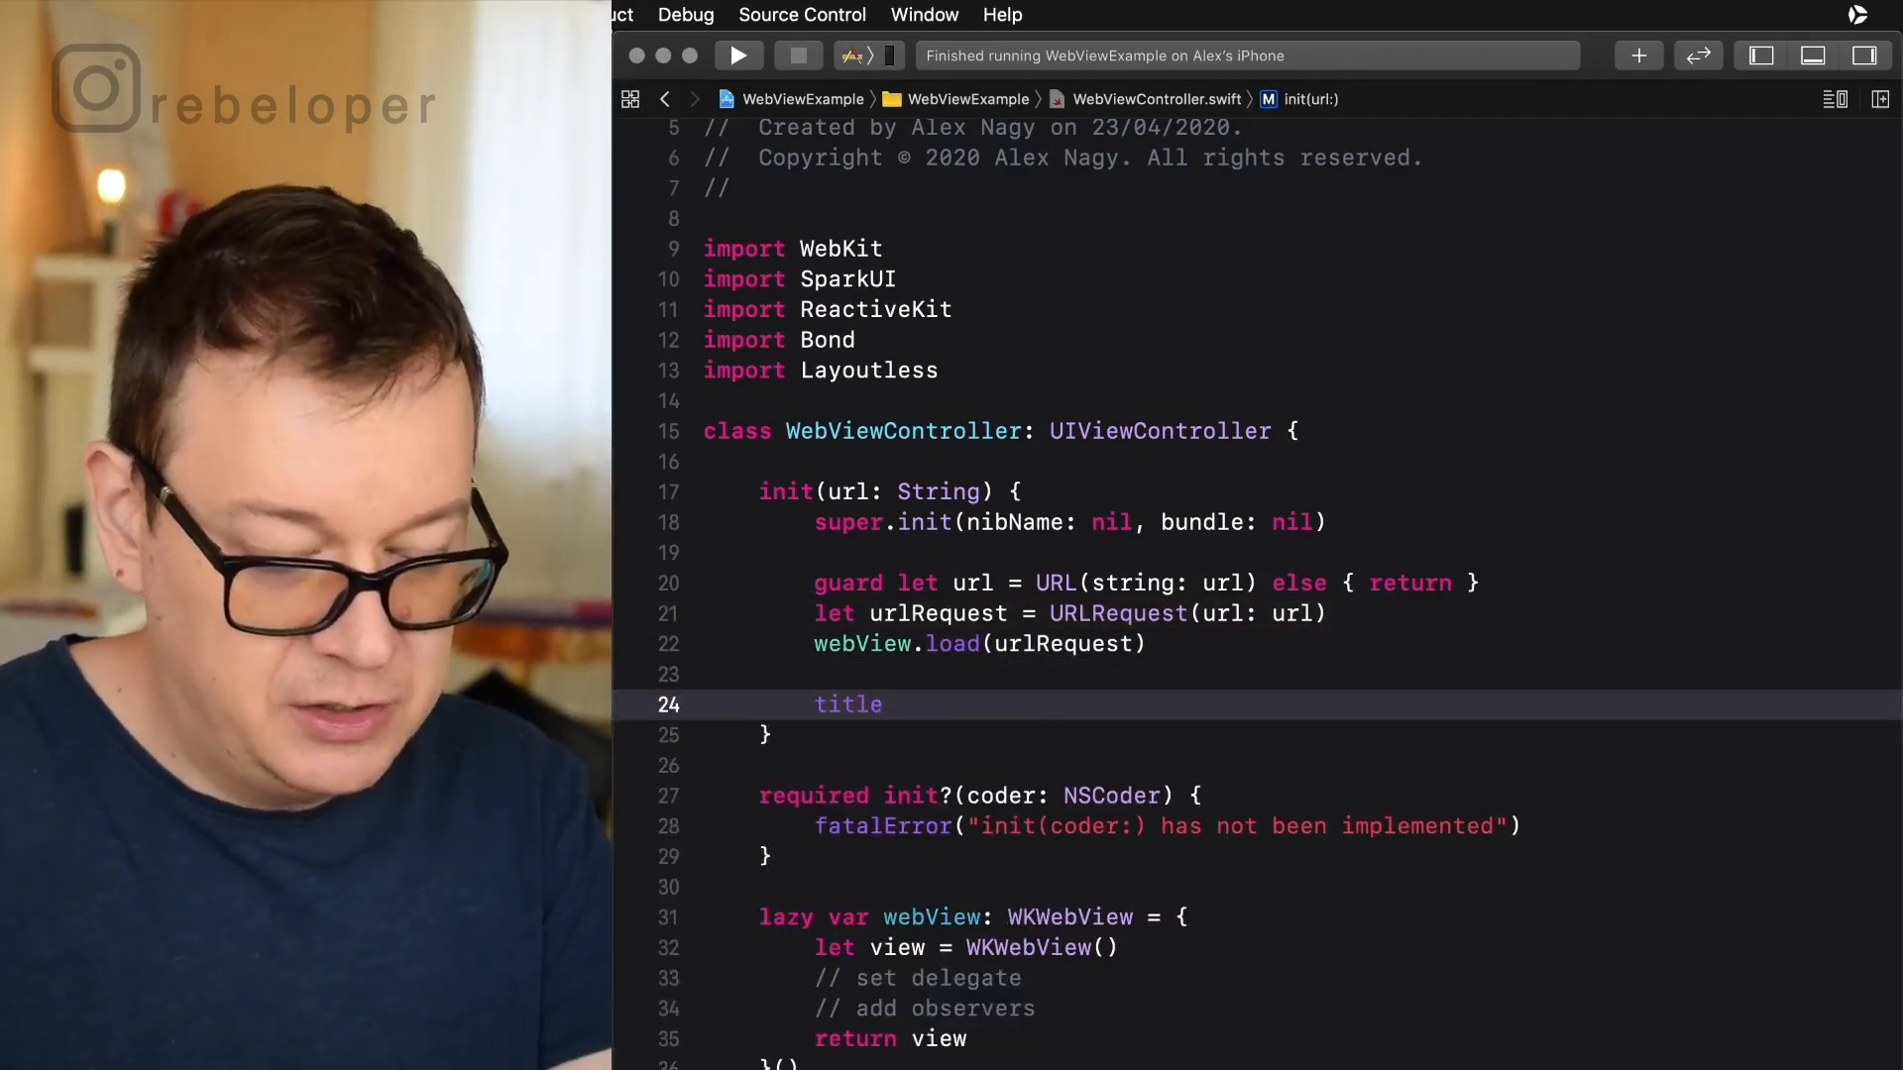
{"action": "type", "text": "= \"\""}
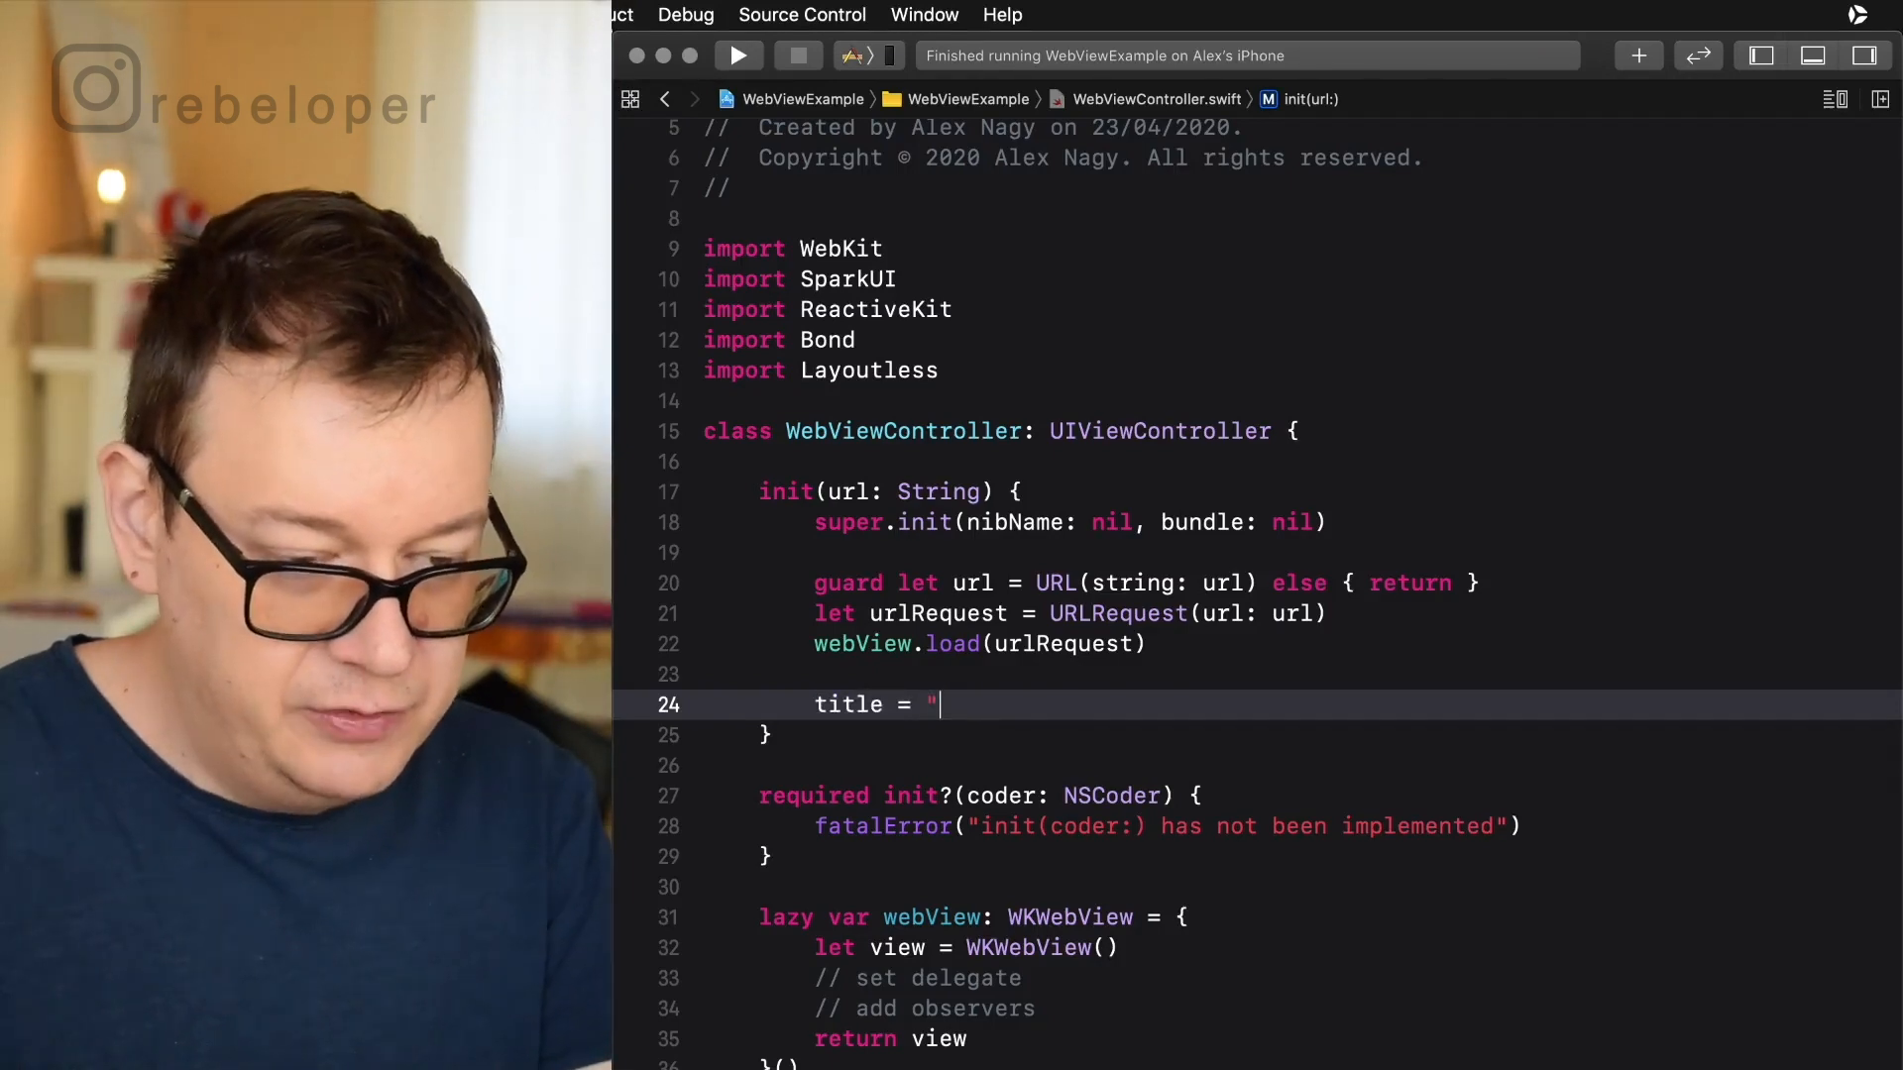
{"action": "type", "text": "Loadi\""}
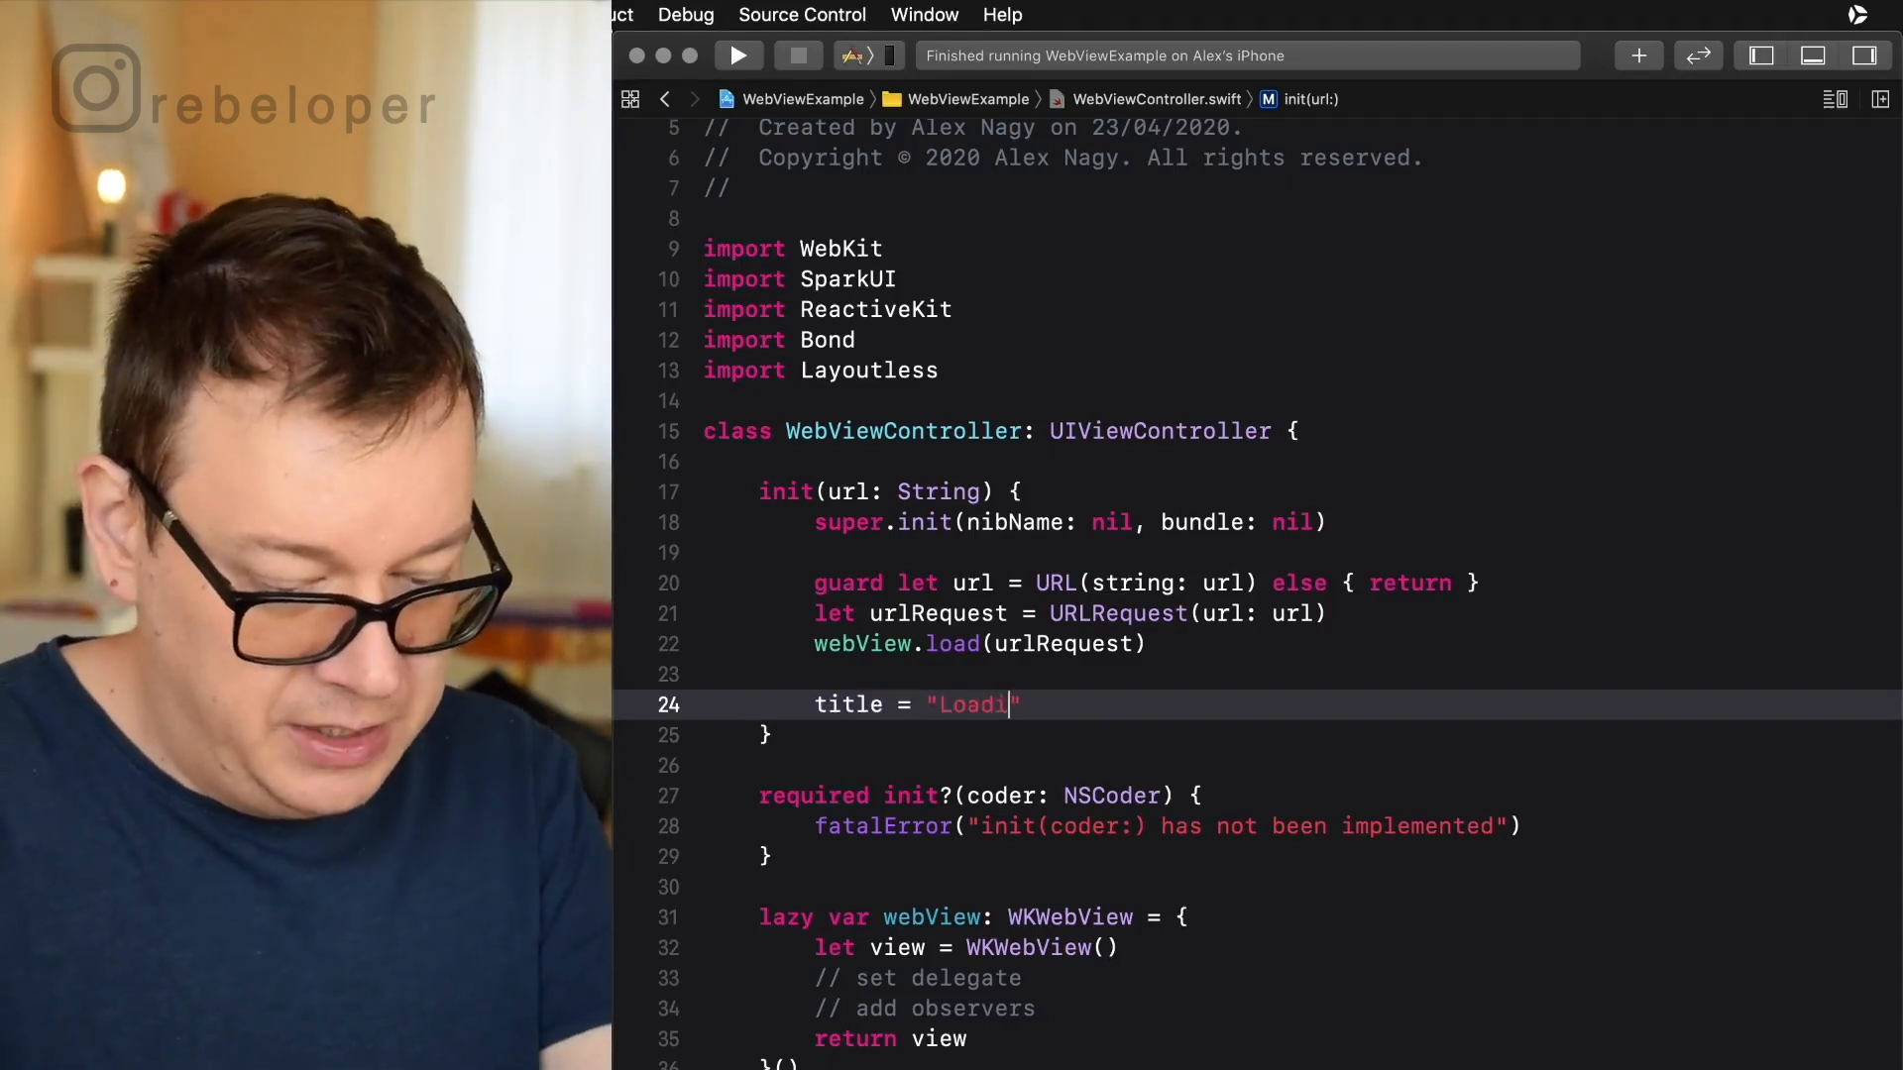
{"action": "type", "text": "ng..."}
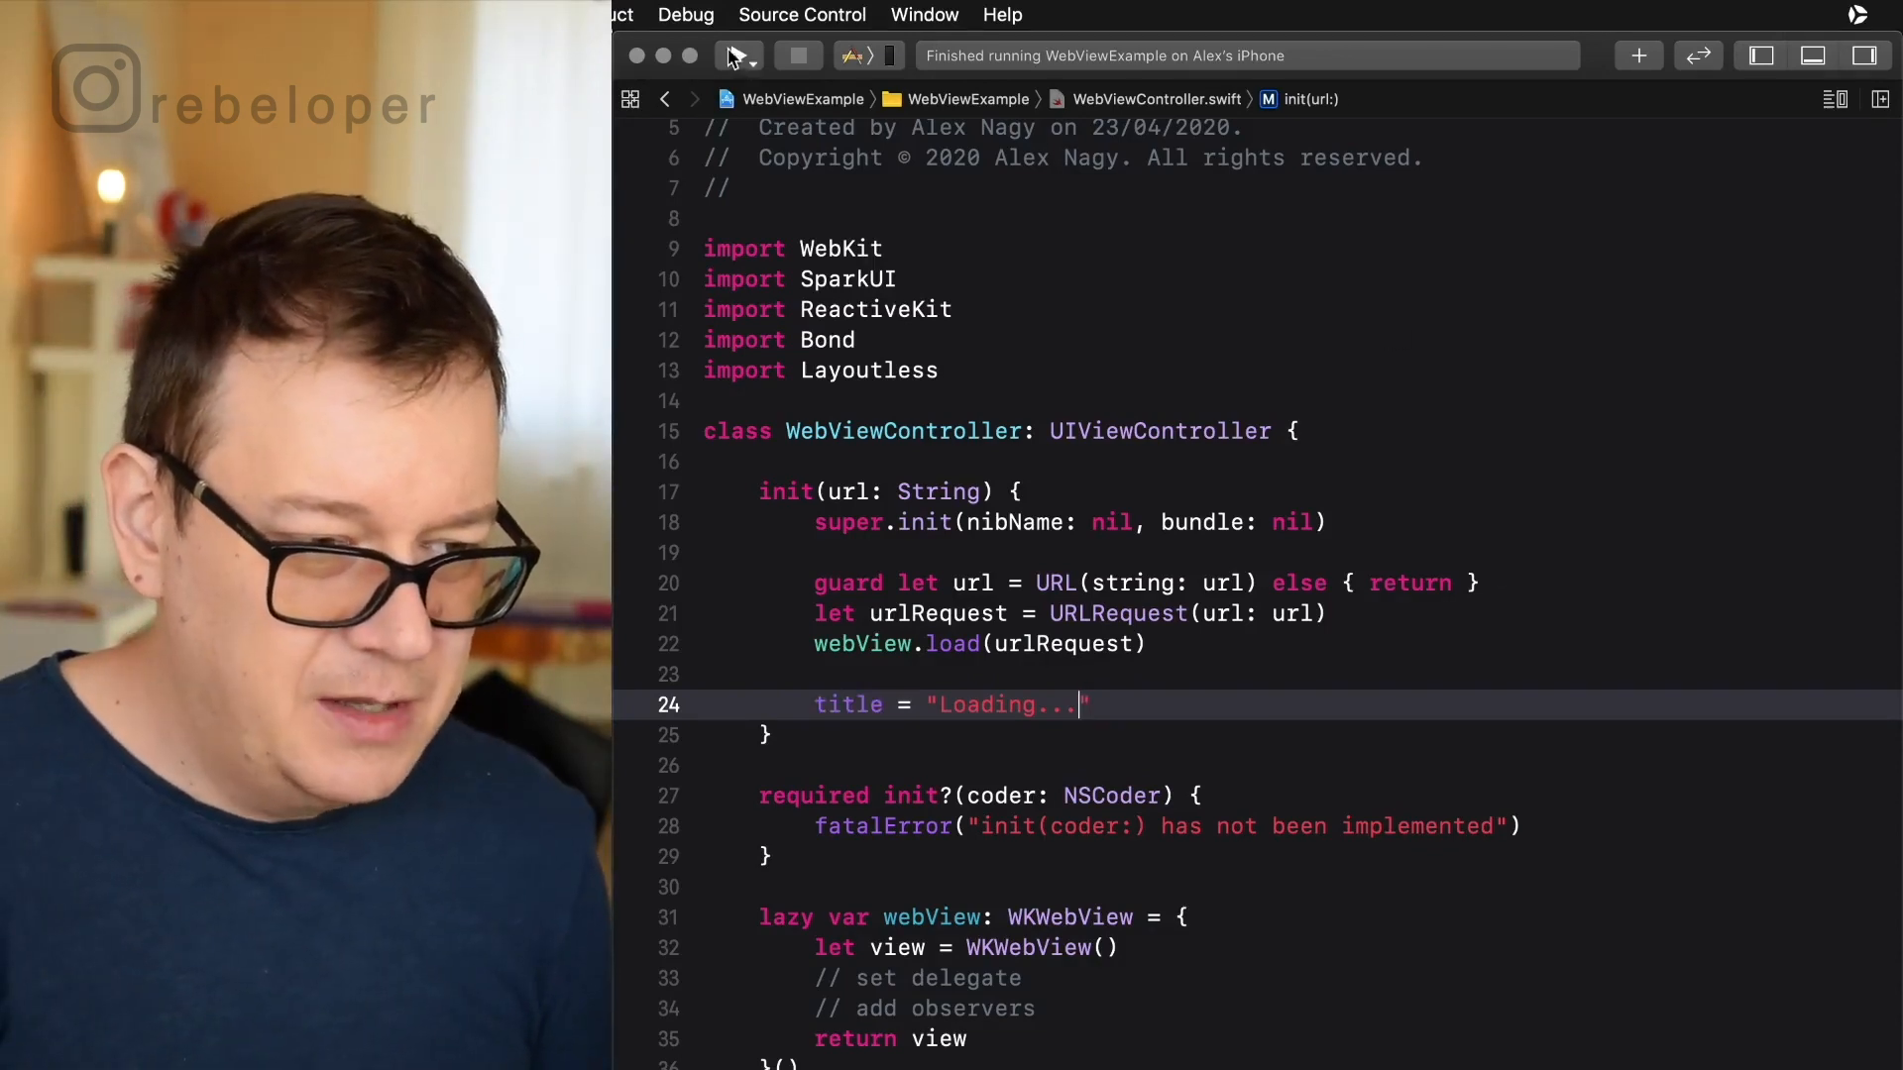
Reveal the debug console showing the ProcessSuspension log message.
{"action": "left_click", "coordinate": [738, 56]}
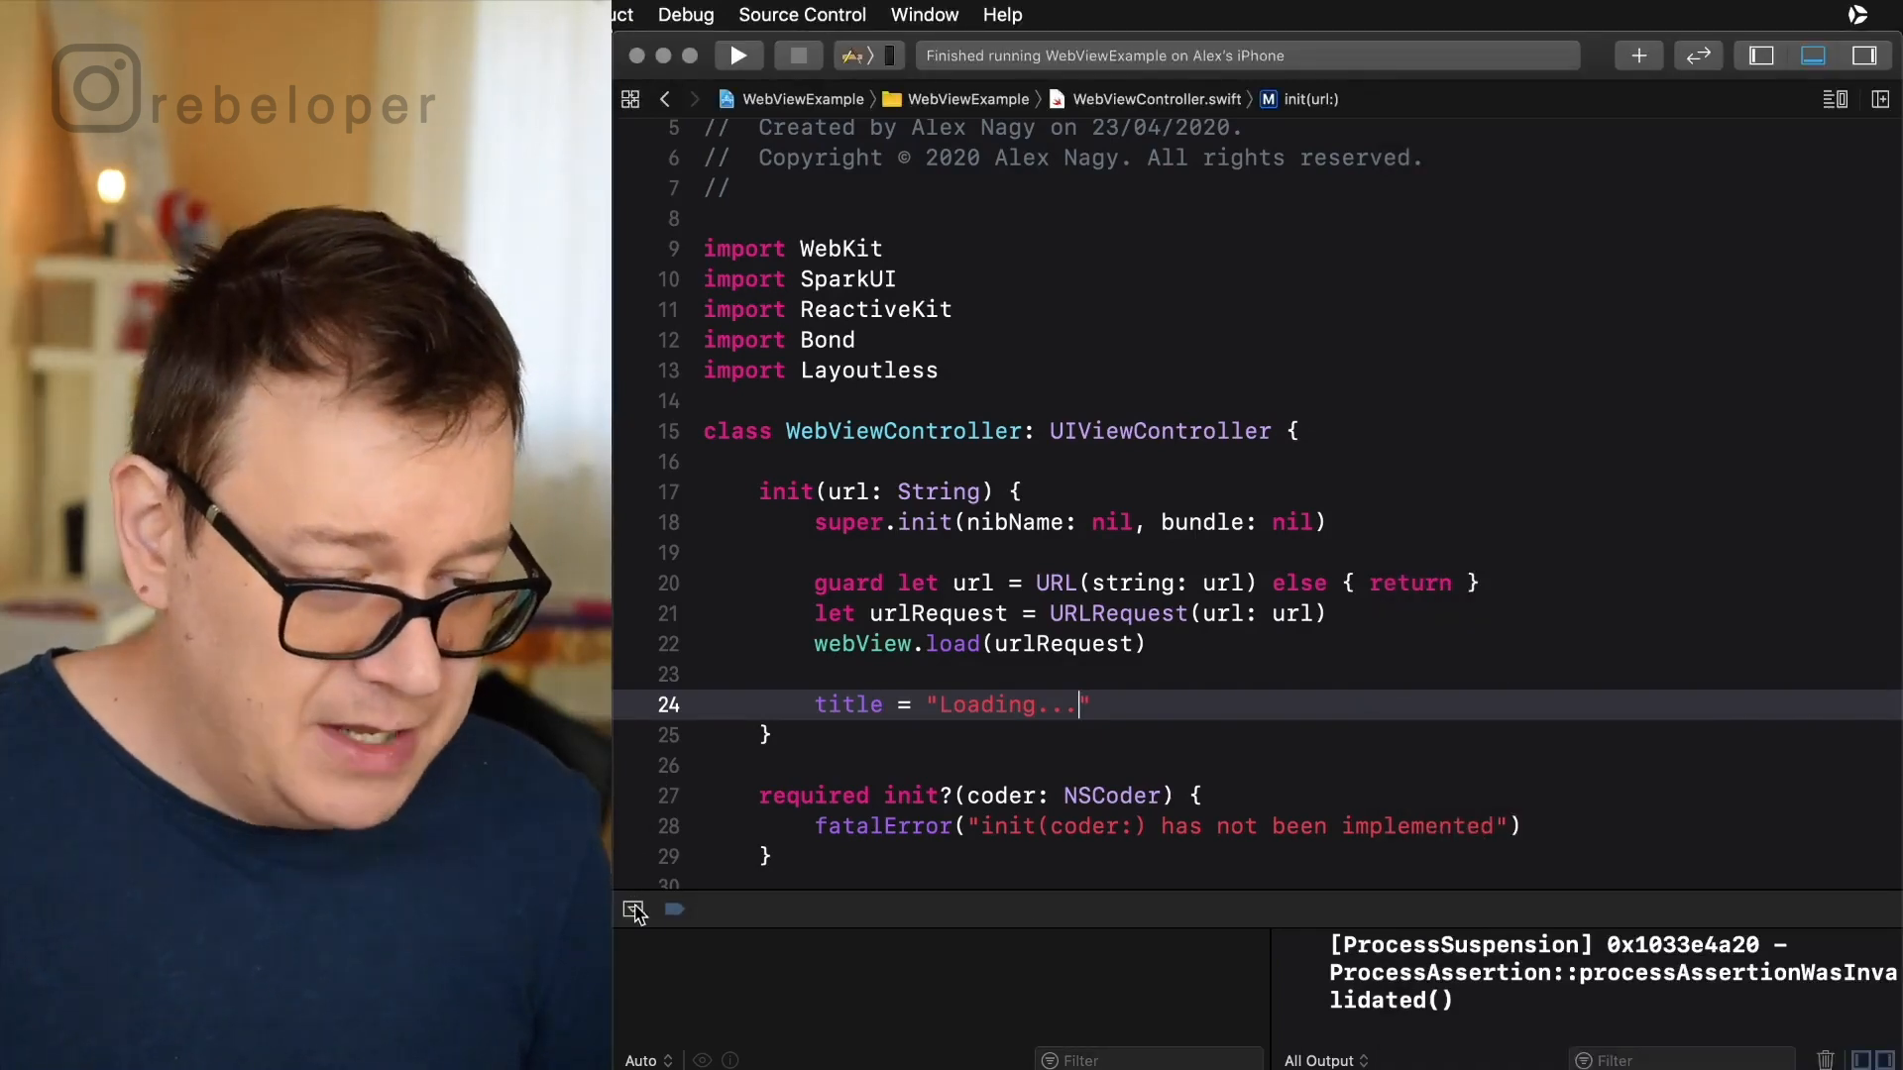
Scroll down to the refreshBarButtonItemTapped() handler with its reload placeholder comment.
{"action": "scroll", "scroll_direction": "down", "scroll_amount": 3}
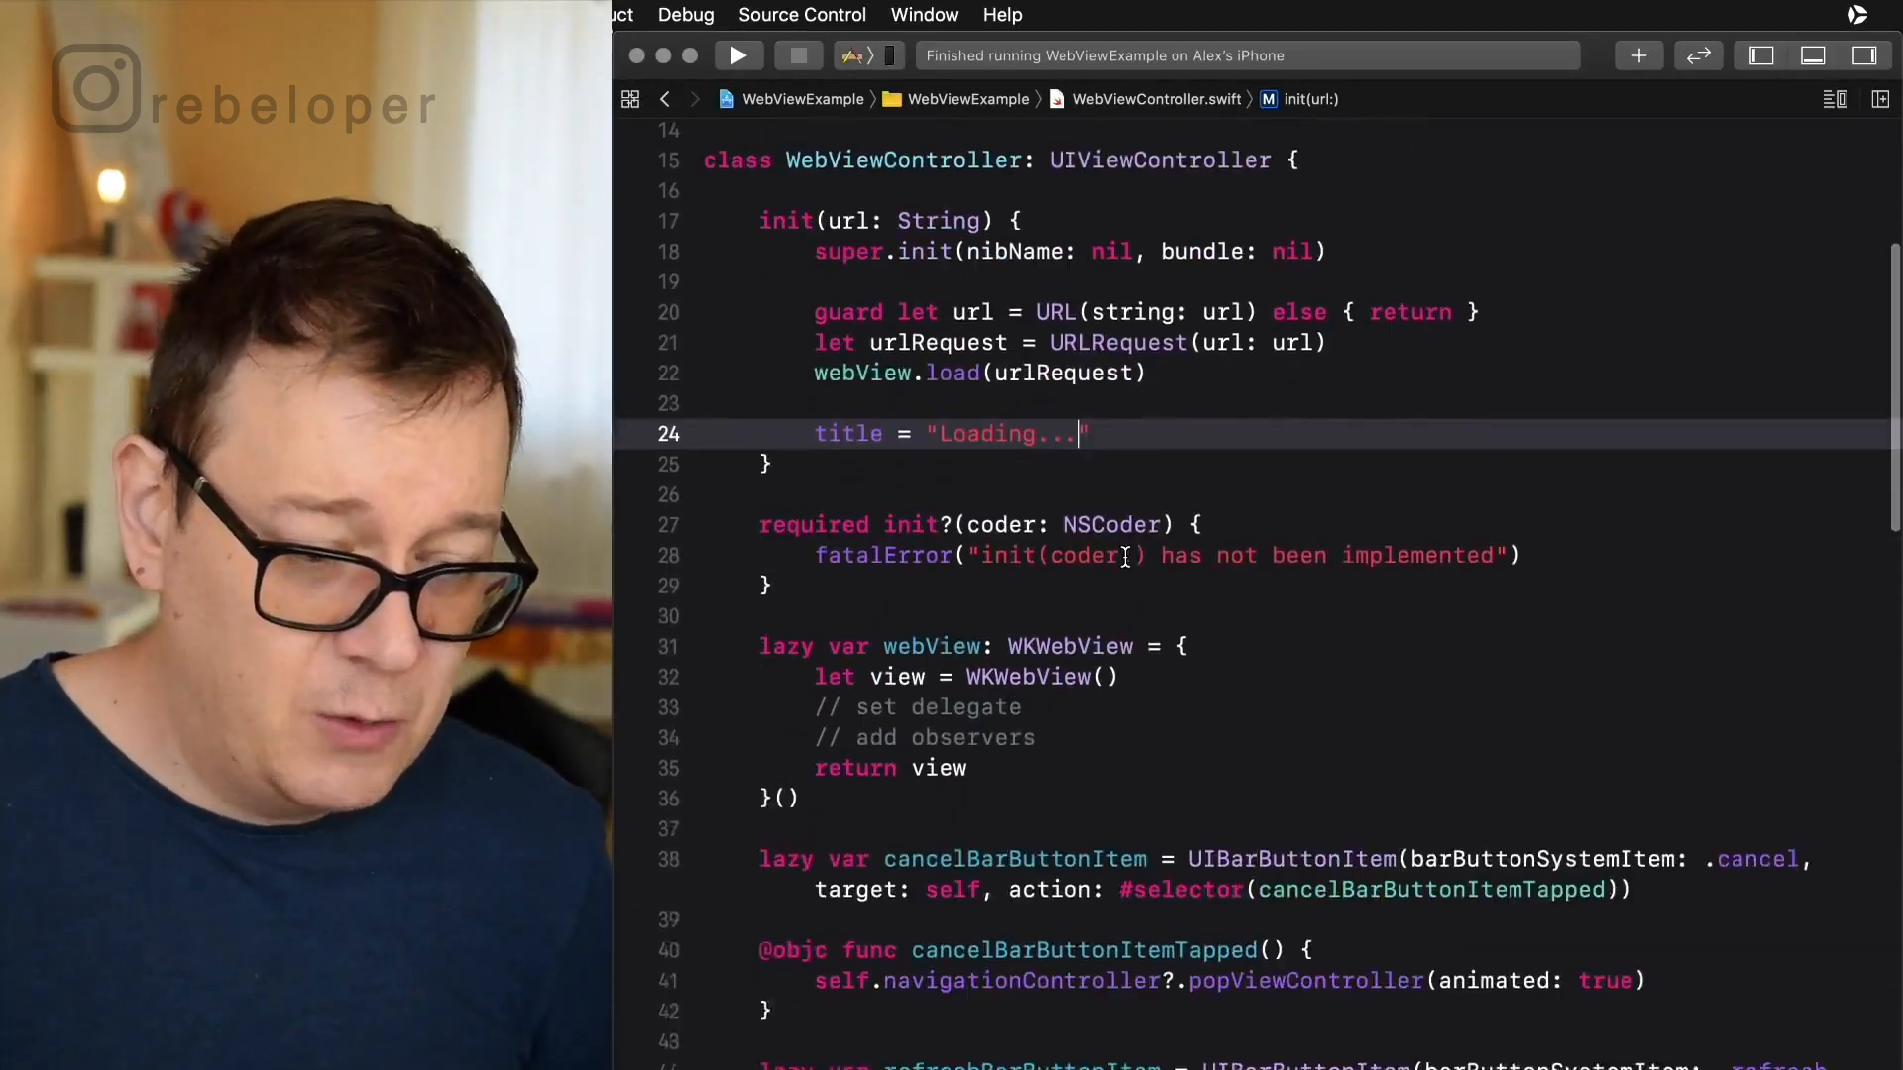
{"action": "scroll", "scroll_direction": "down", "scroll_amount": 3}
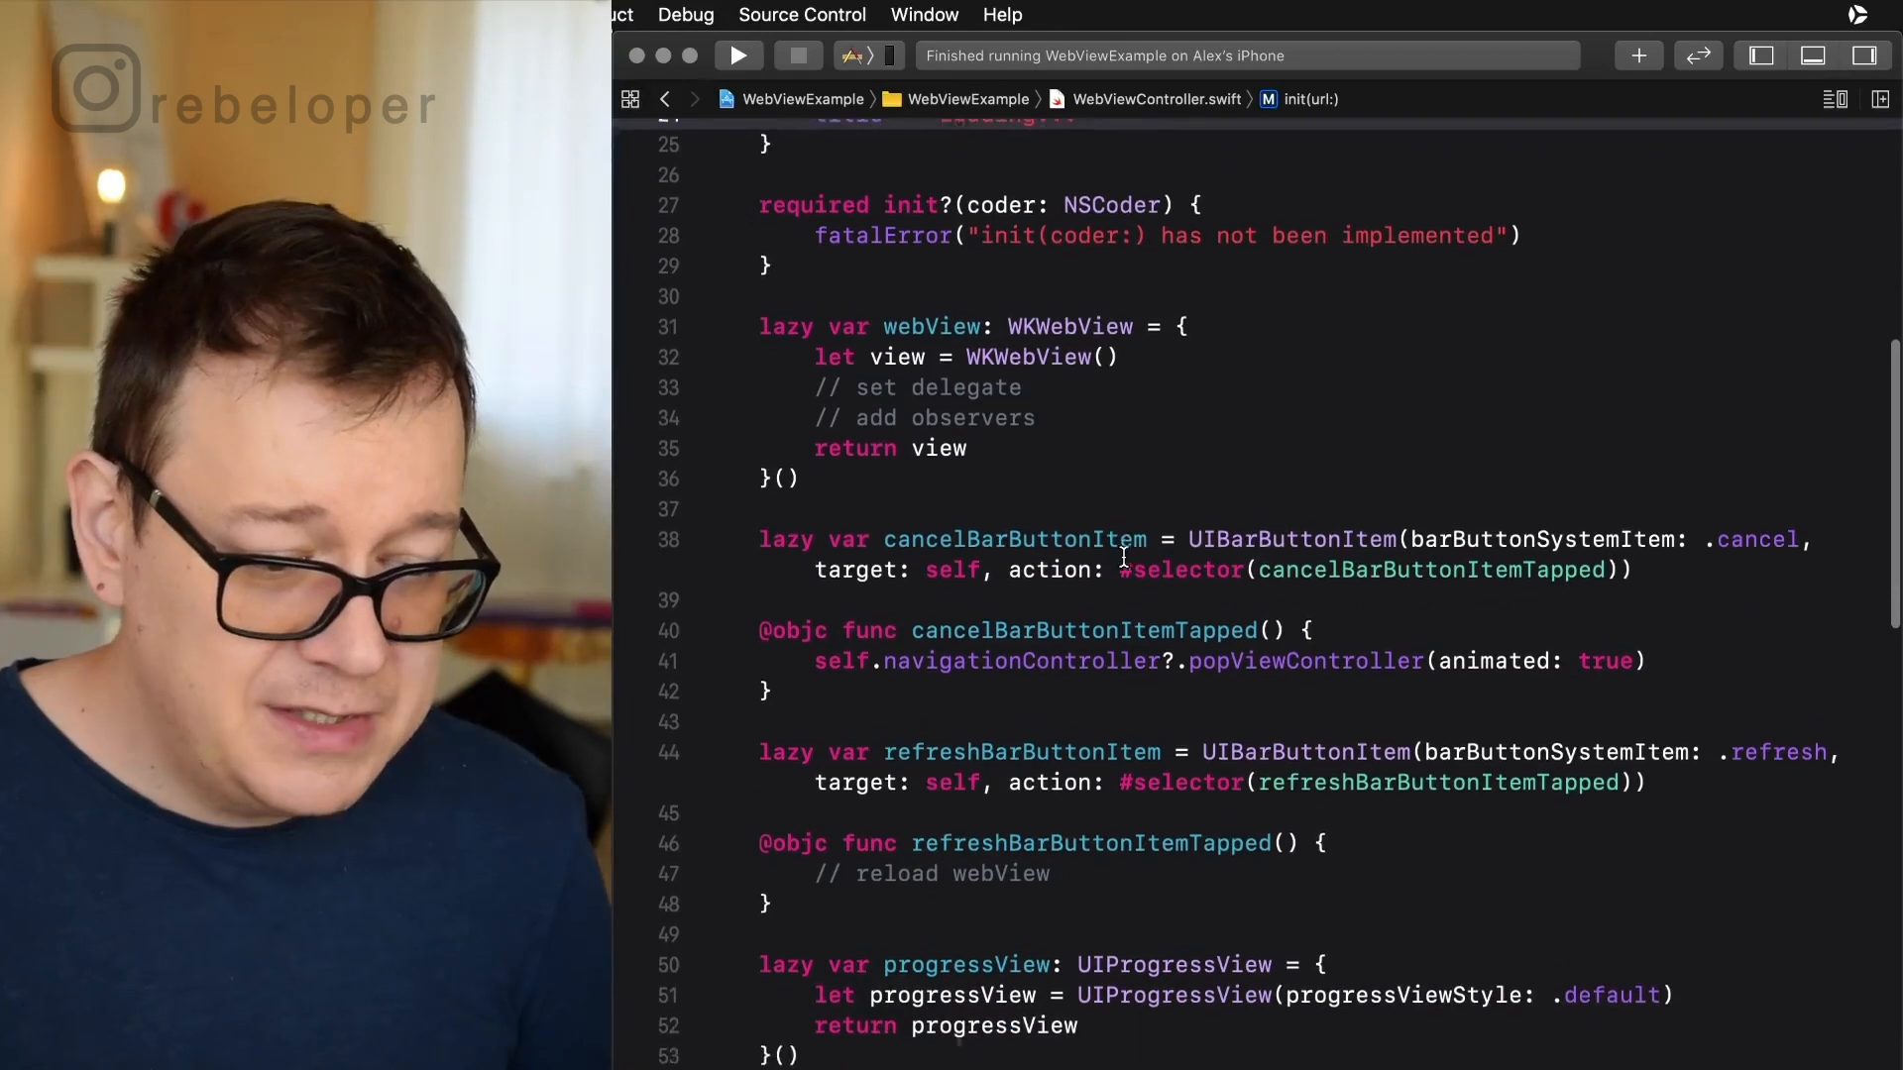
{"action": "scroll", "scroll_direction": "down", "scroll_amount": 3}
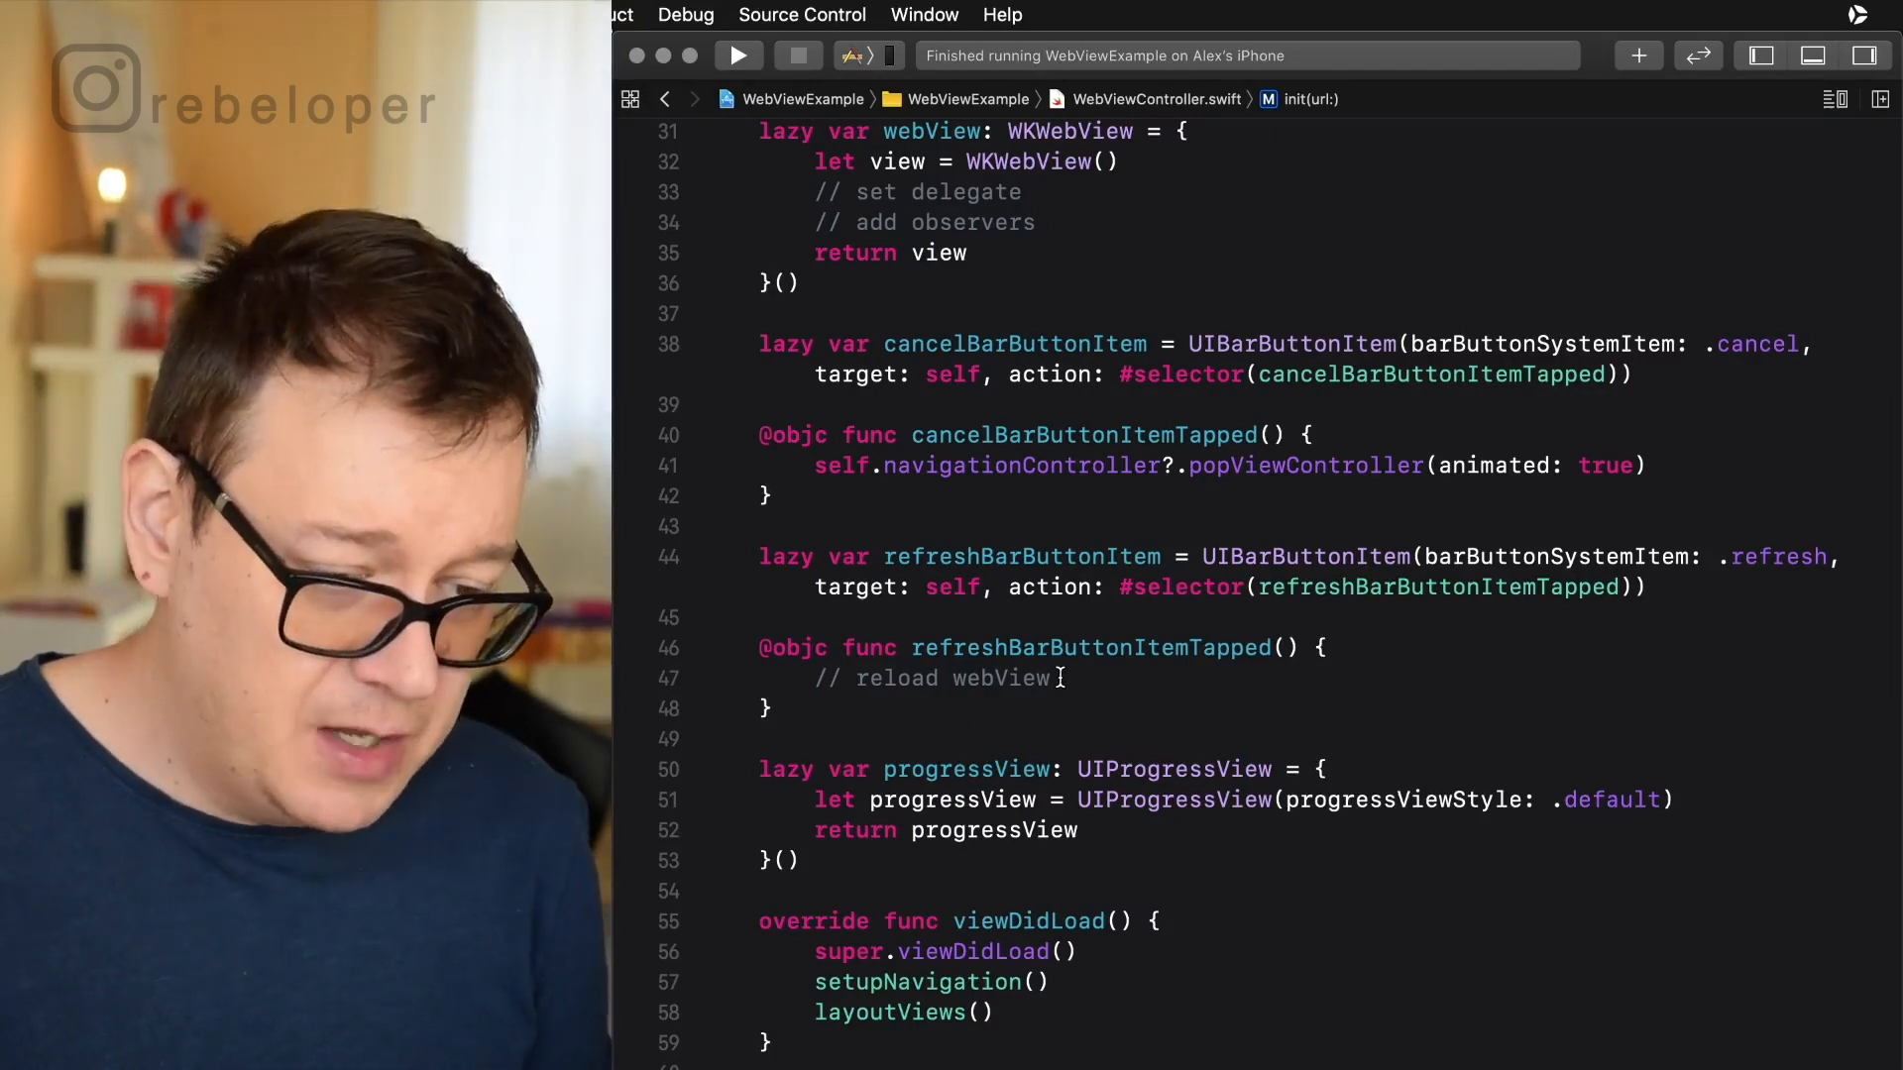
Replace the reload comment with self.webView.reload() in the refresh handler.
{"action": "double_click", "coordinate": [951, 678]}
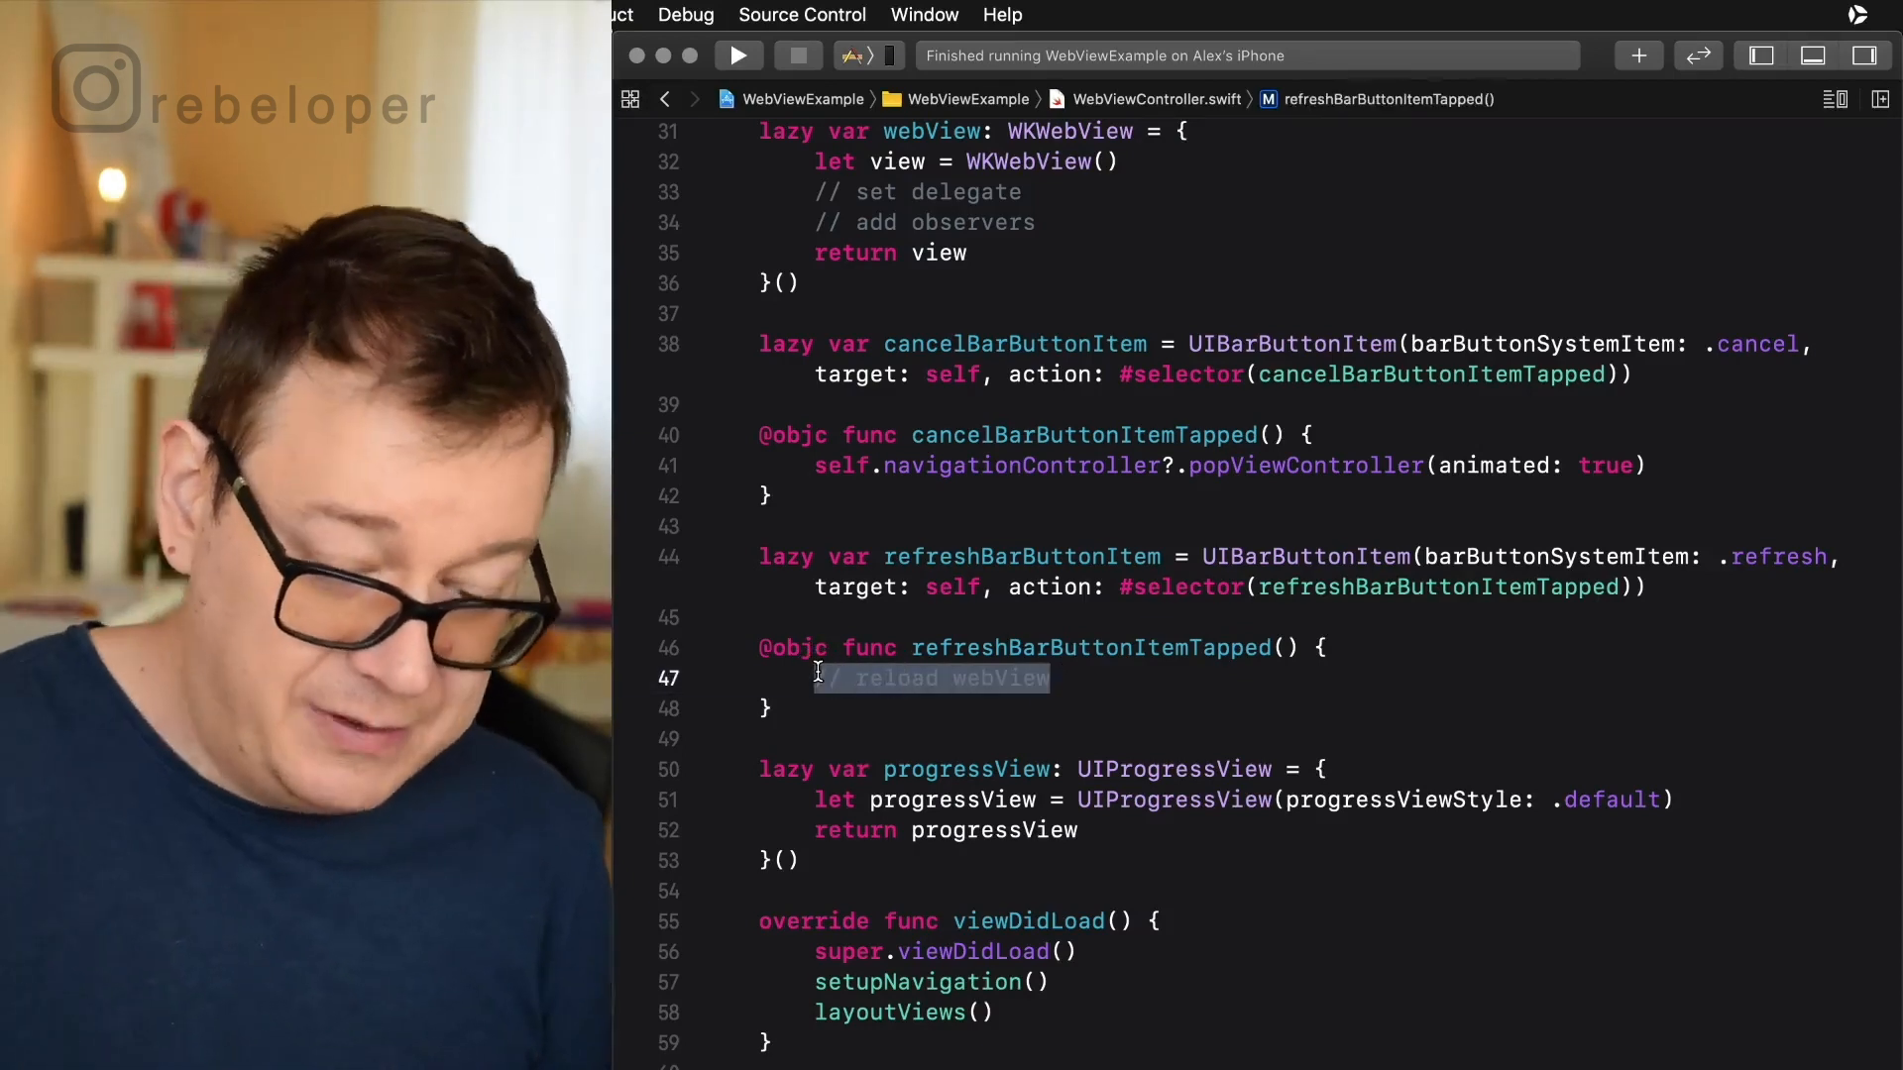
{"action": "key", "text": "Delete"}
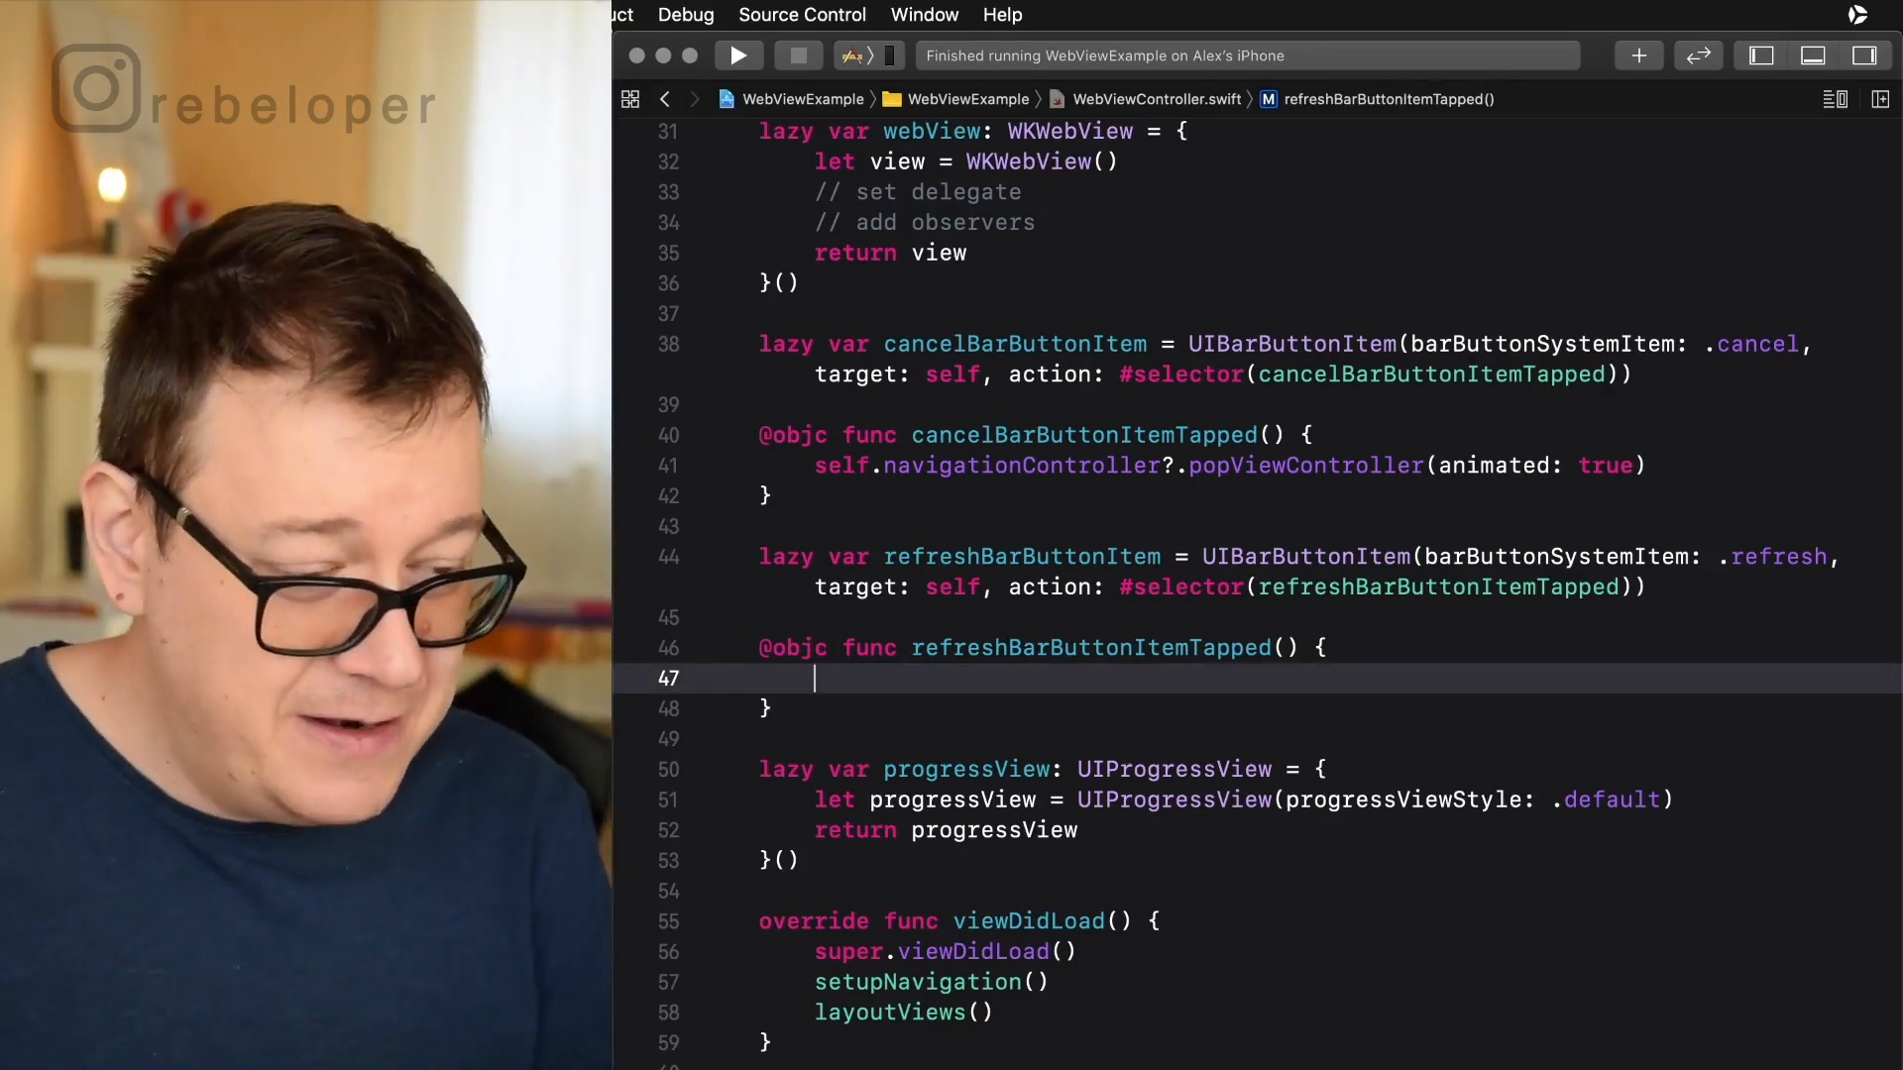
{"action": "type", "text": "self."}
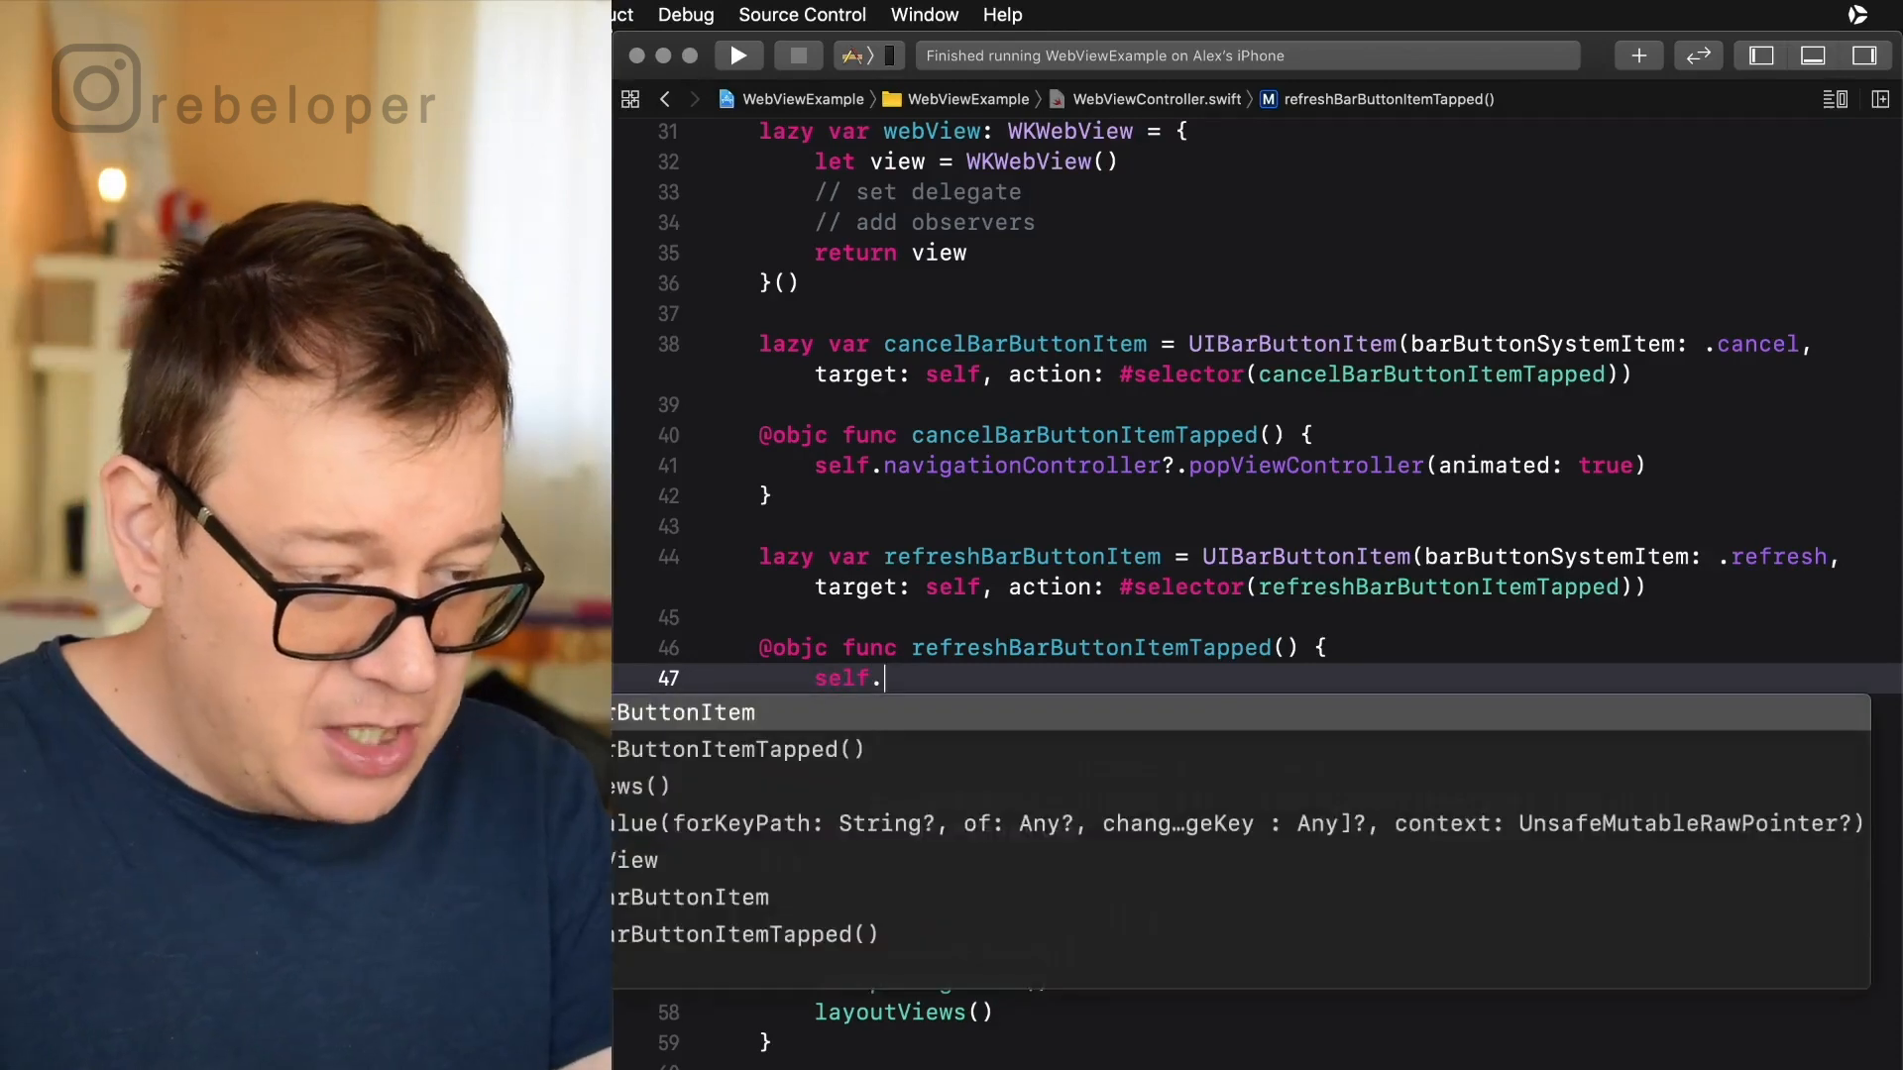
{"action": "type", "text": "web"}
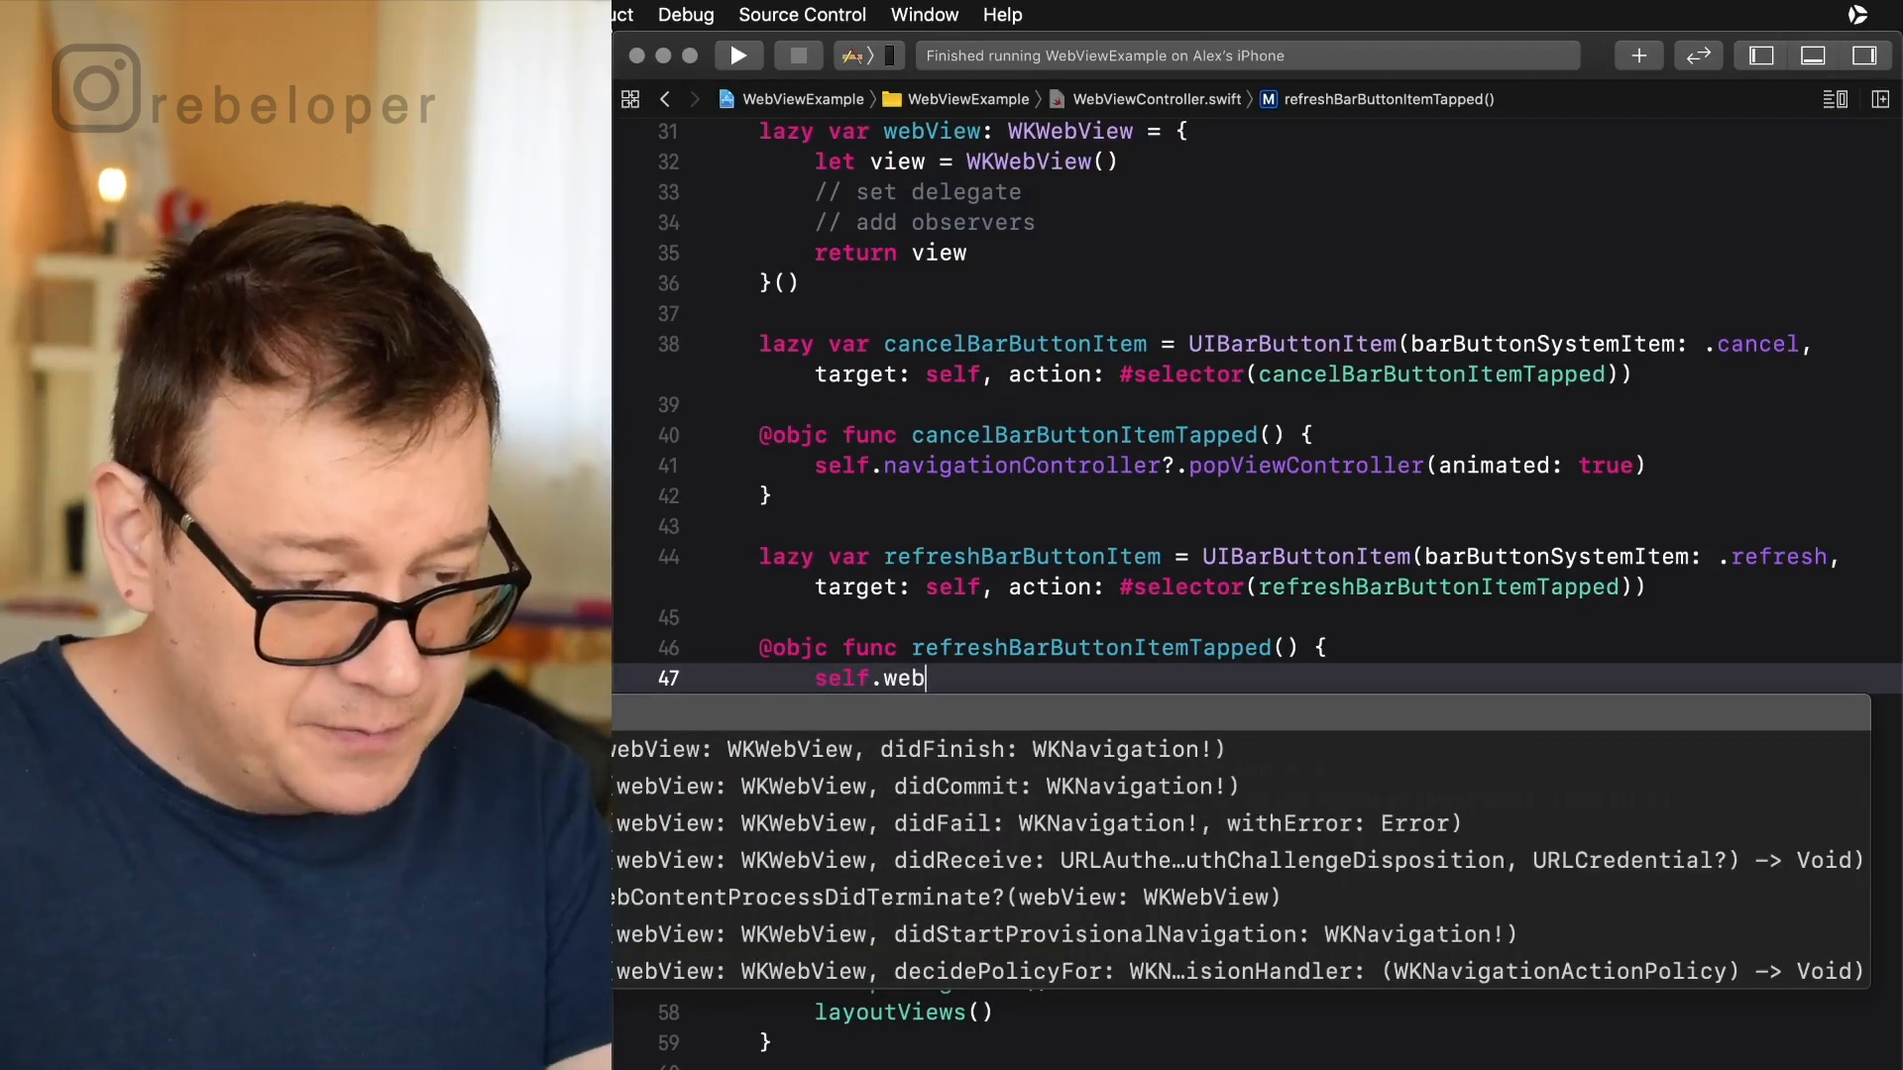
{"action": "type", "text": "View.reload("}
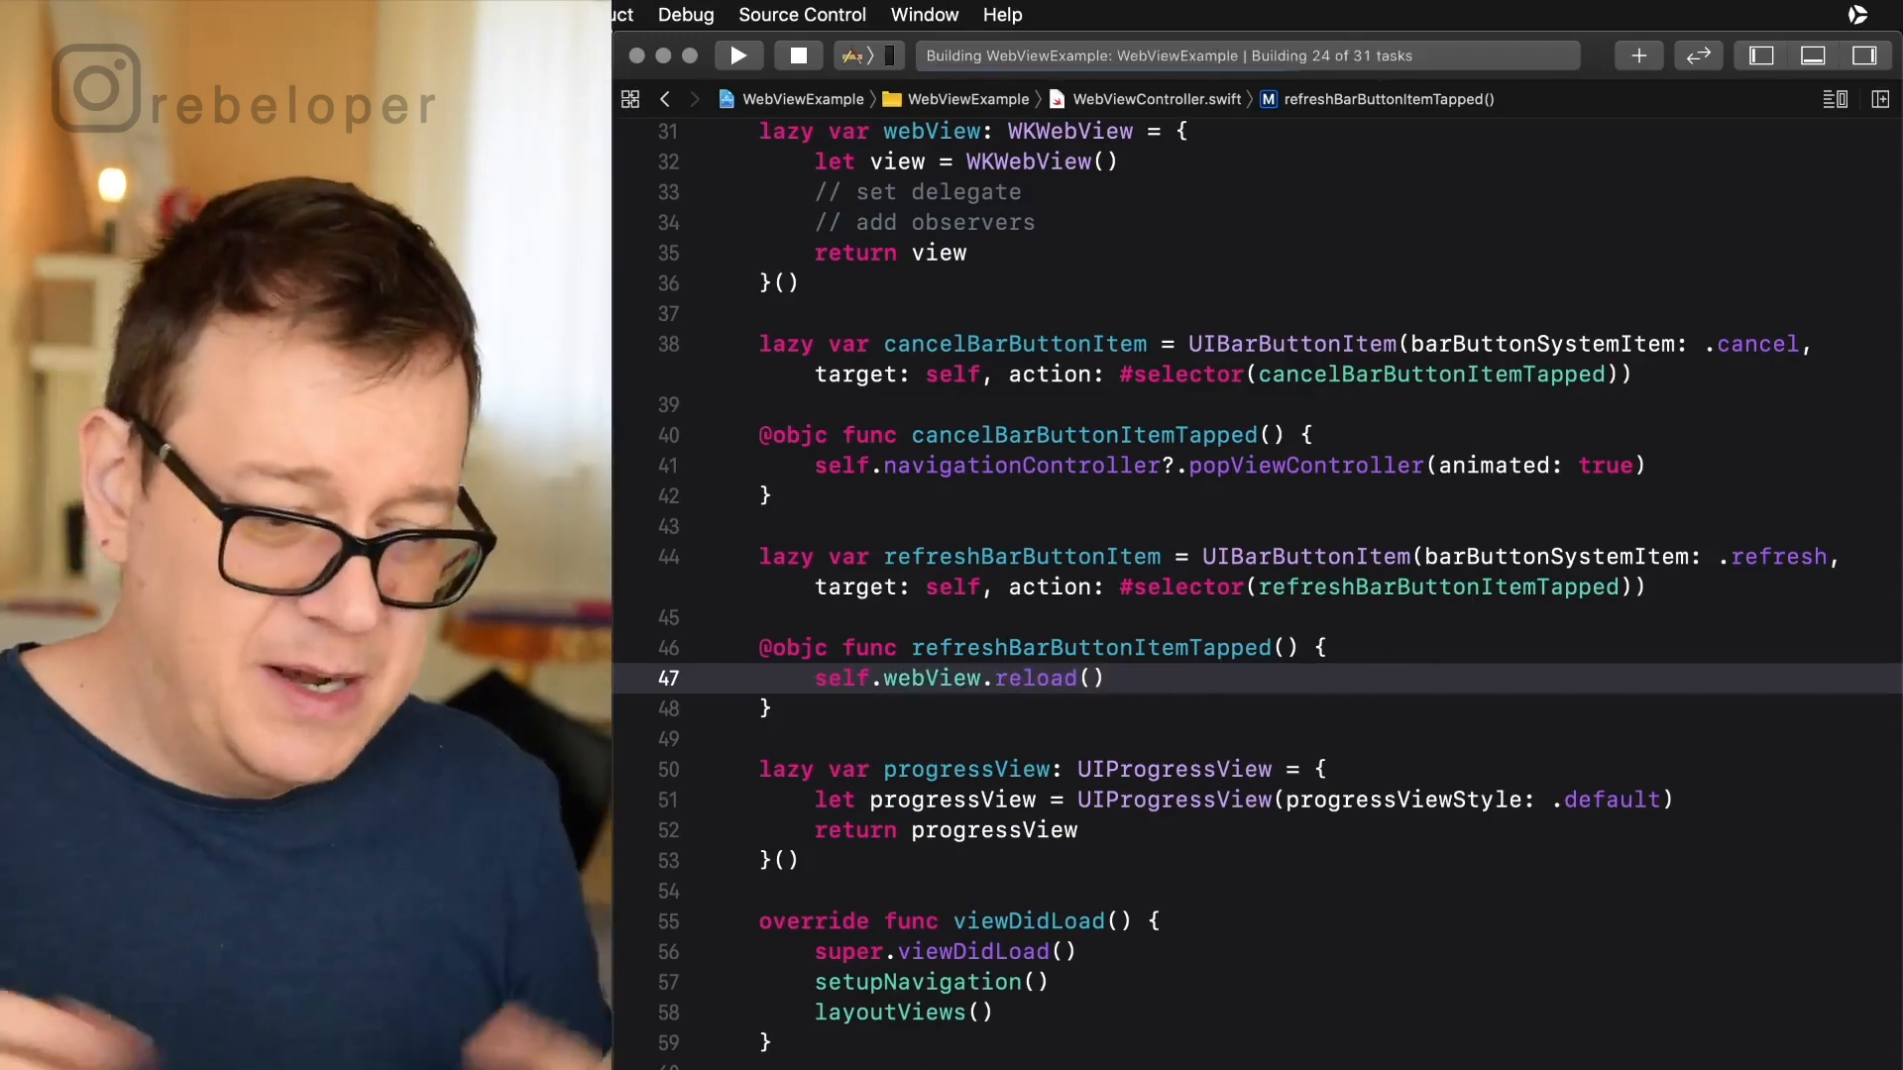
Run the app on the iPhone, loading the DEV_FACTORY page whose title still reads Loading...
{"action": "left_click", "coordinate": [740, 56]}
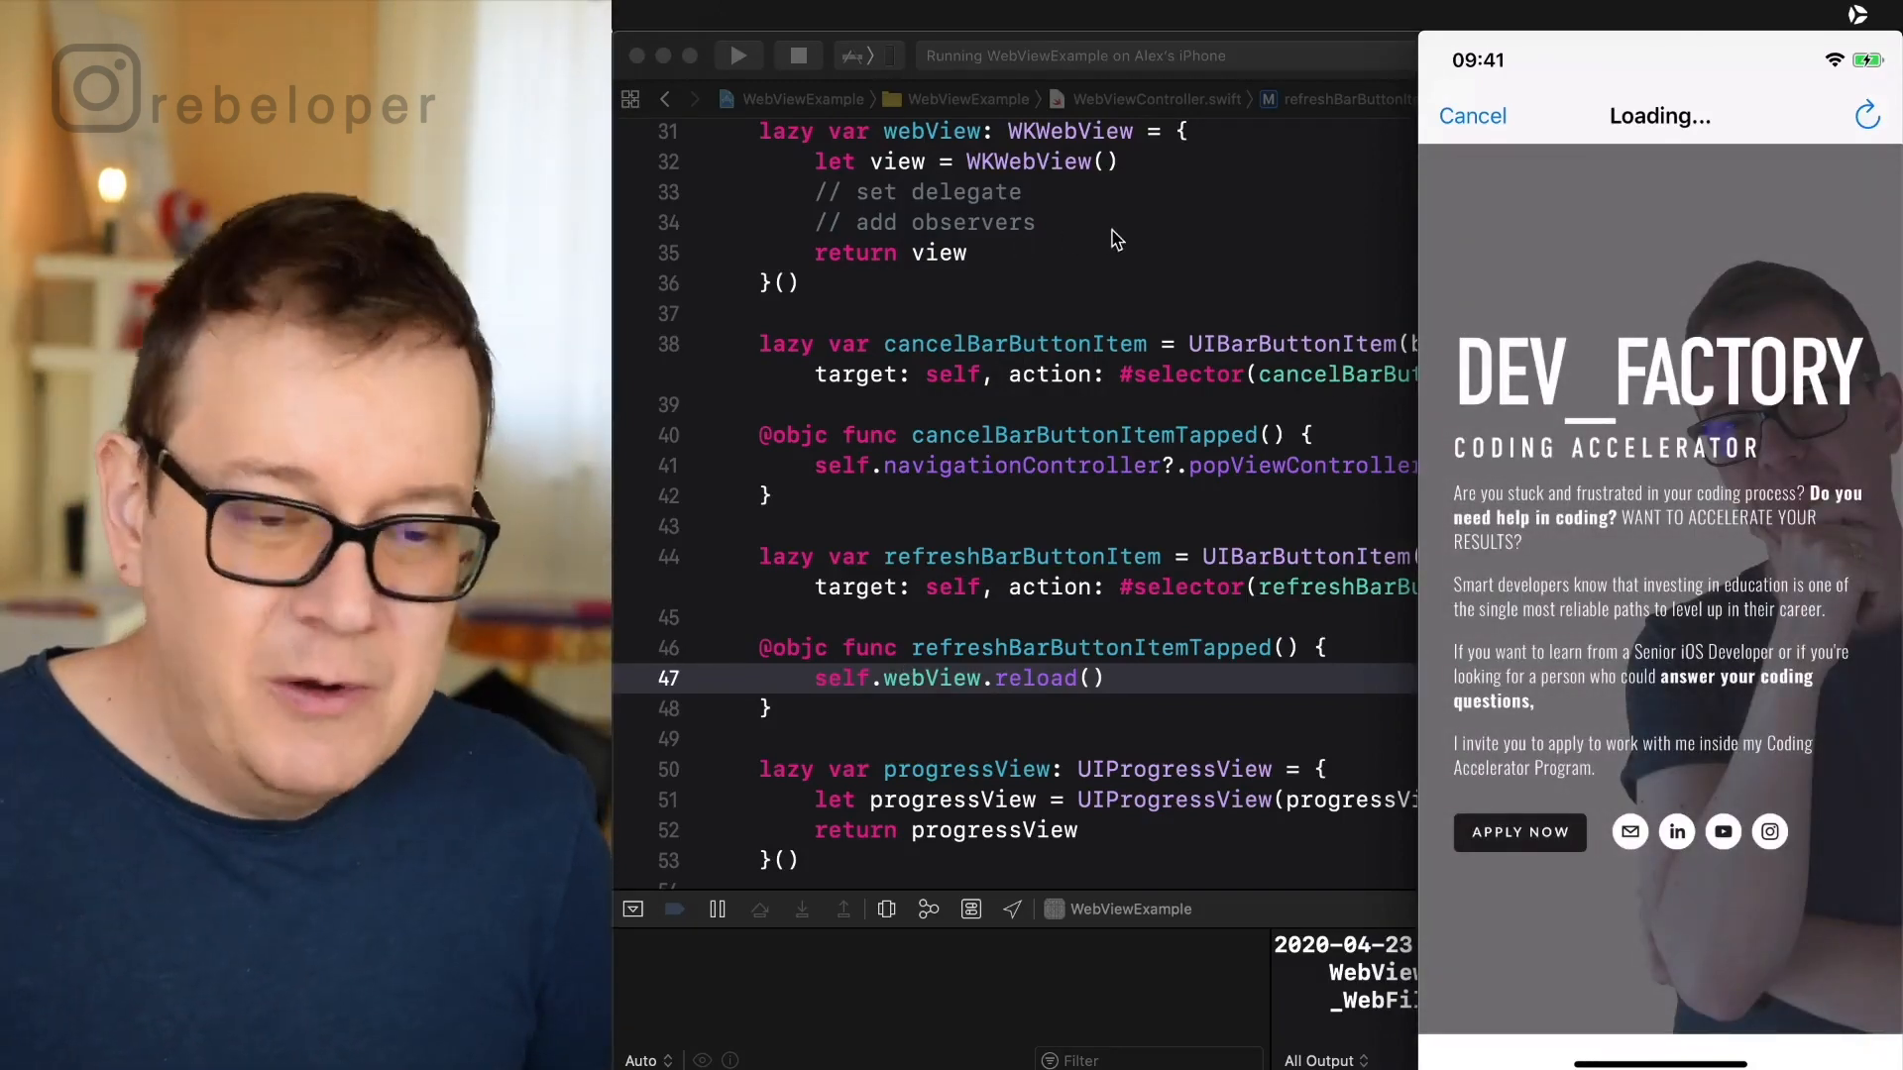
{"action": "mouse_move", "coordinate": [785, 71]}
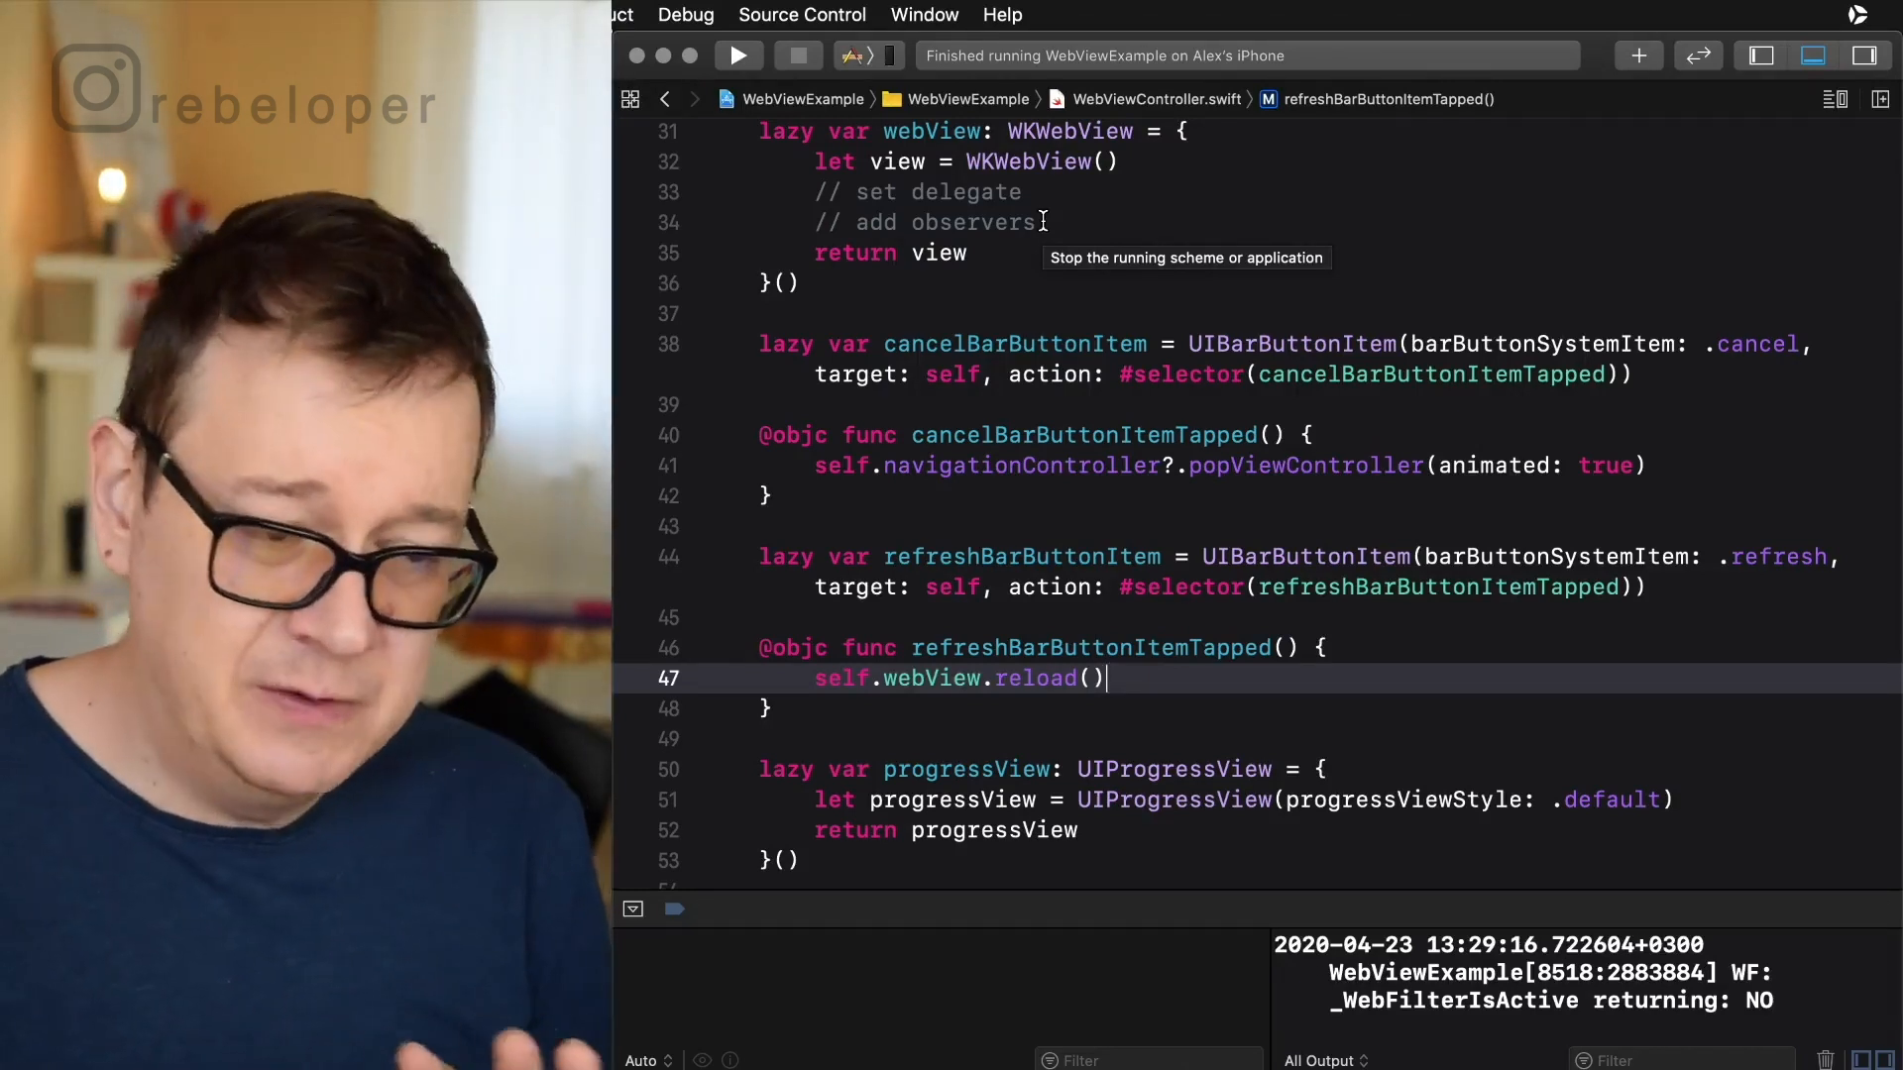
Replace the // set delegate comment in the lazy webView closure with view.navigationDelegate = self.
{"action": "left_click", "coordinate": [1013, 194]}
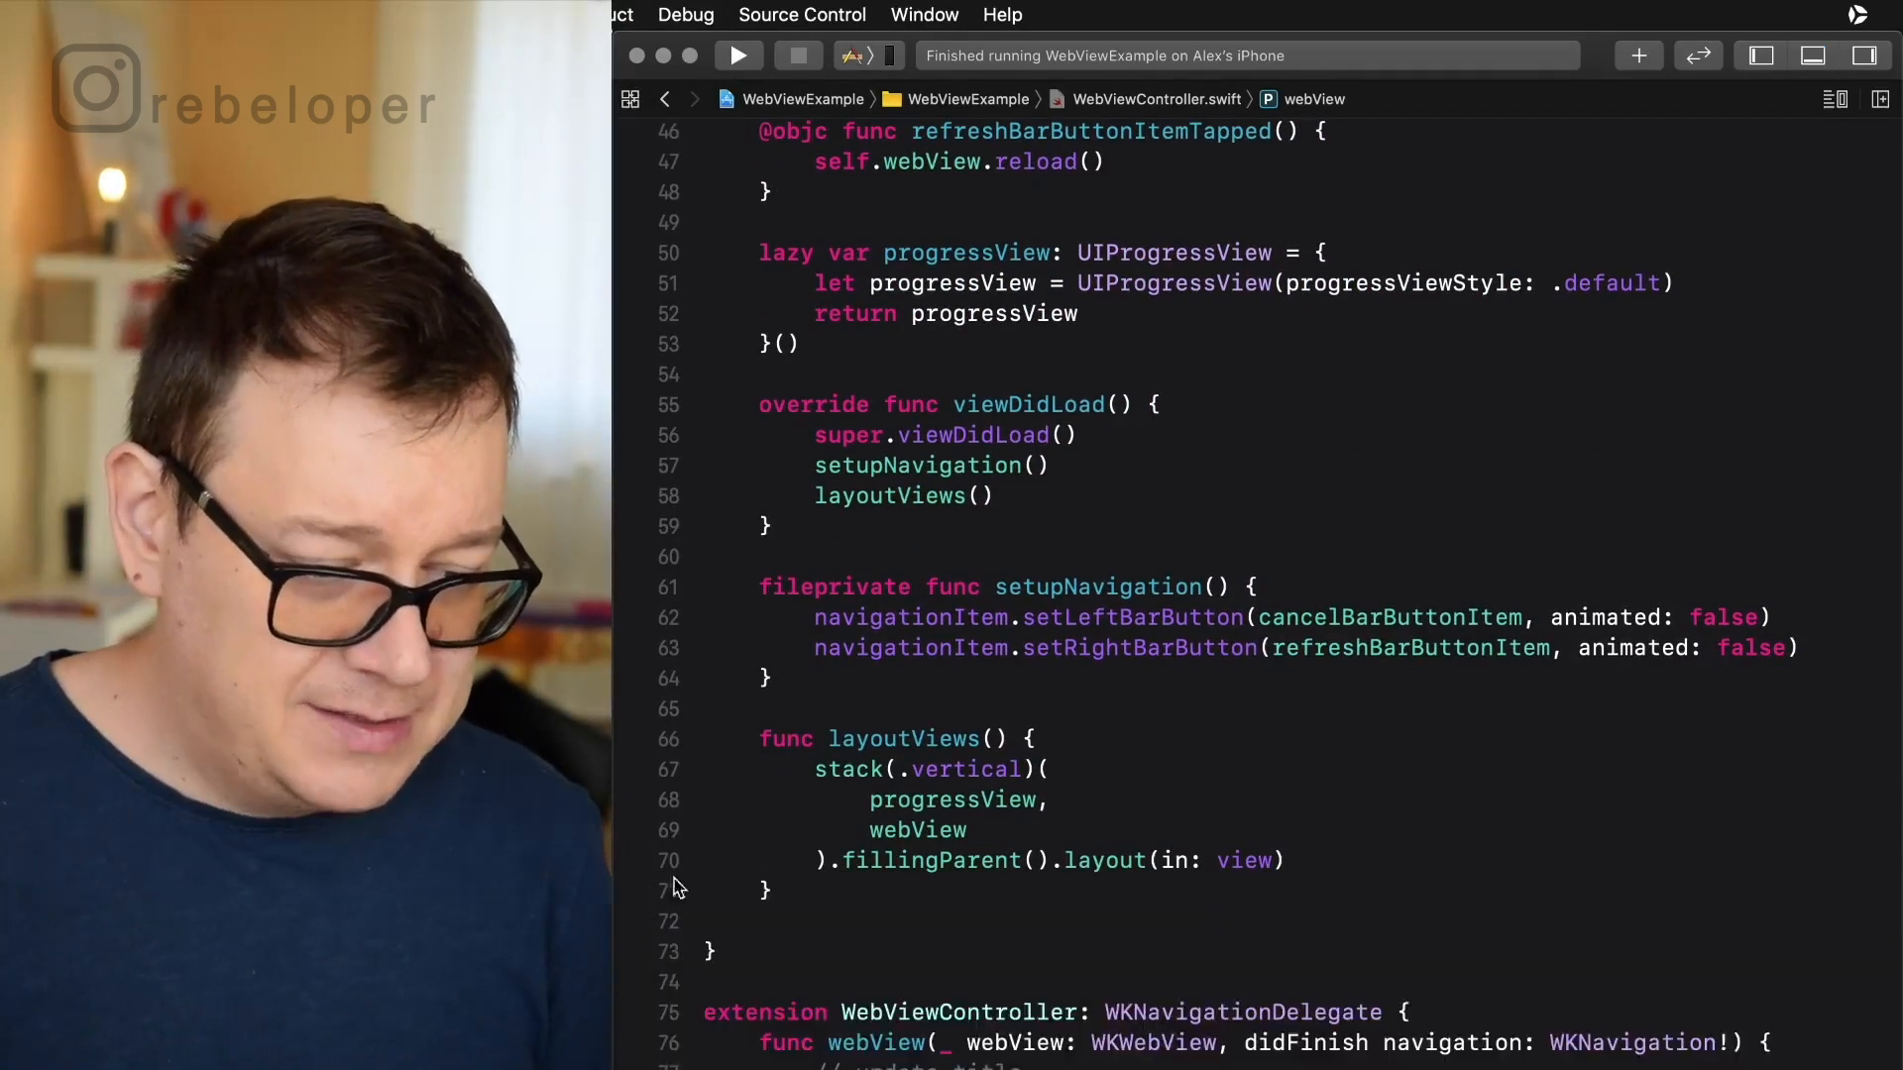
{"action": "scroll", "scroll_direction": "down", "scroll_amount": 3}
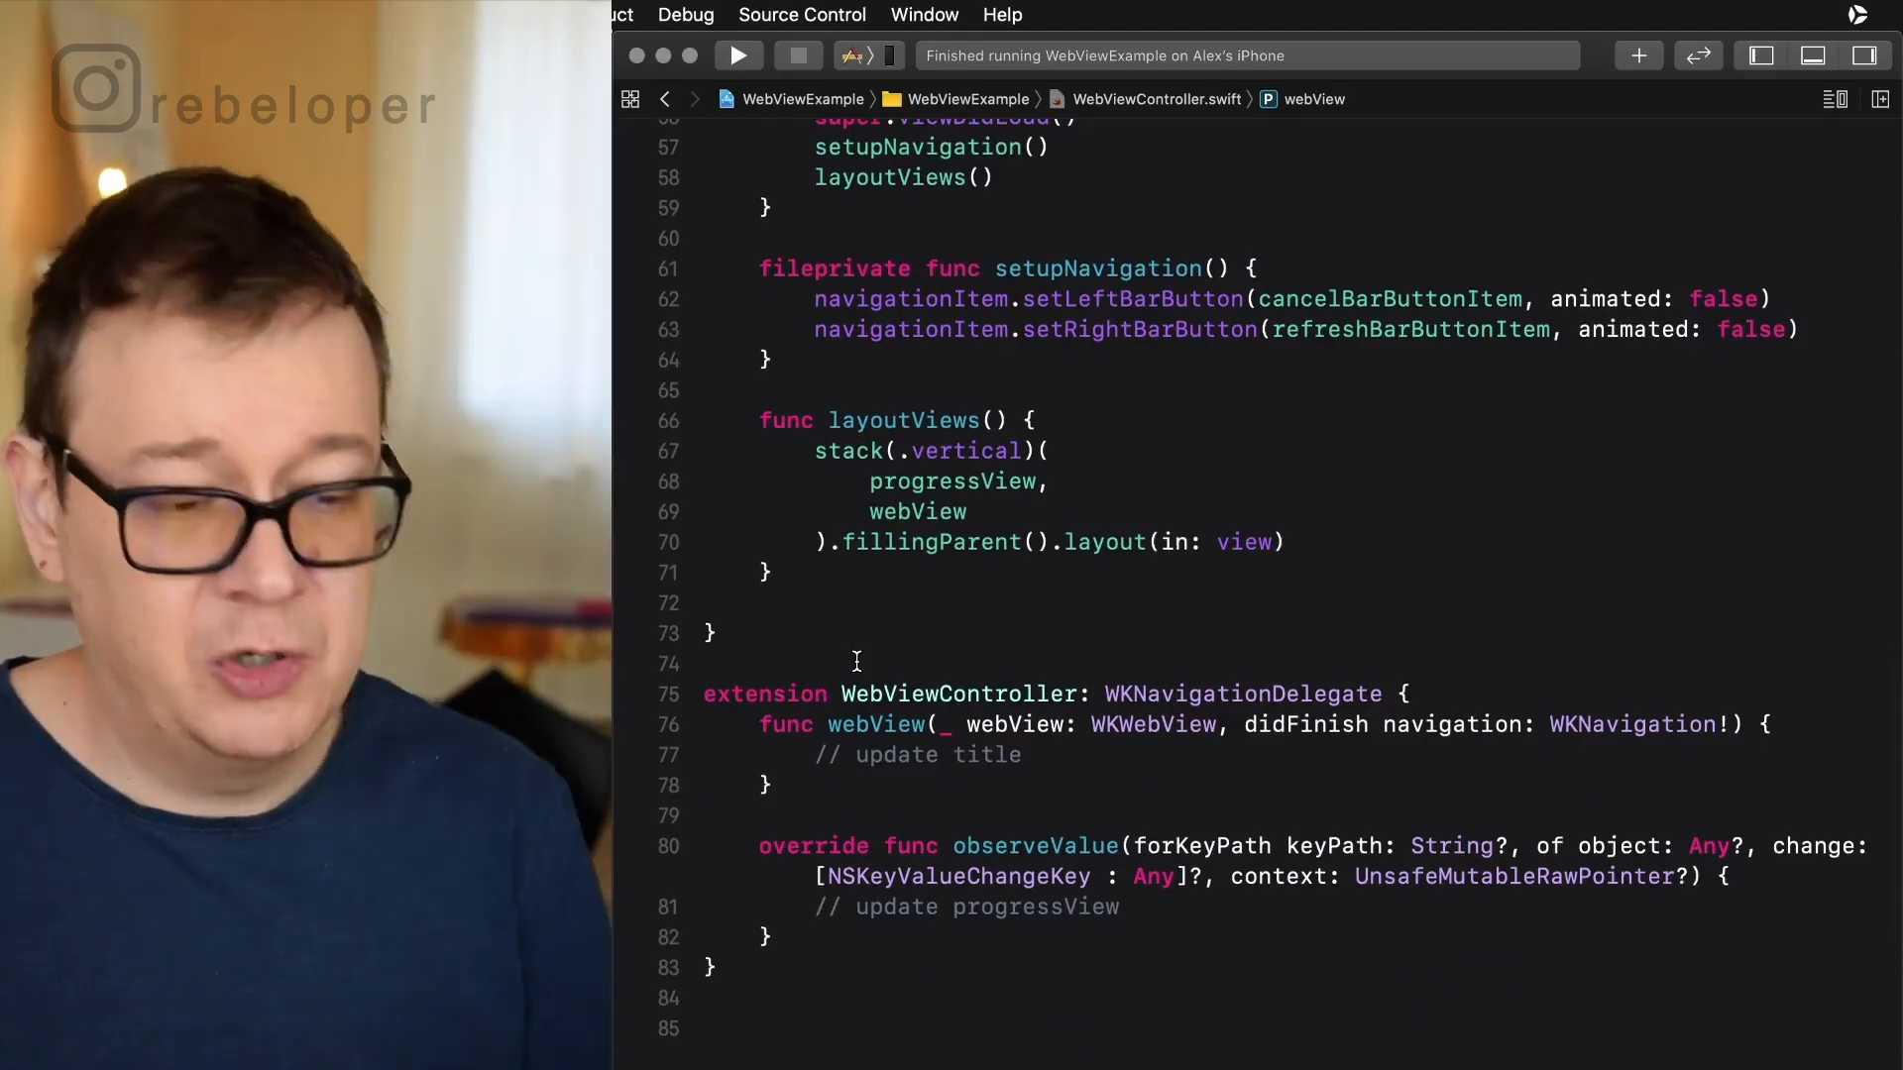
{"action": "scroll", "scroll_direction": "down", "scroll_amount": 3}
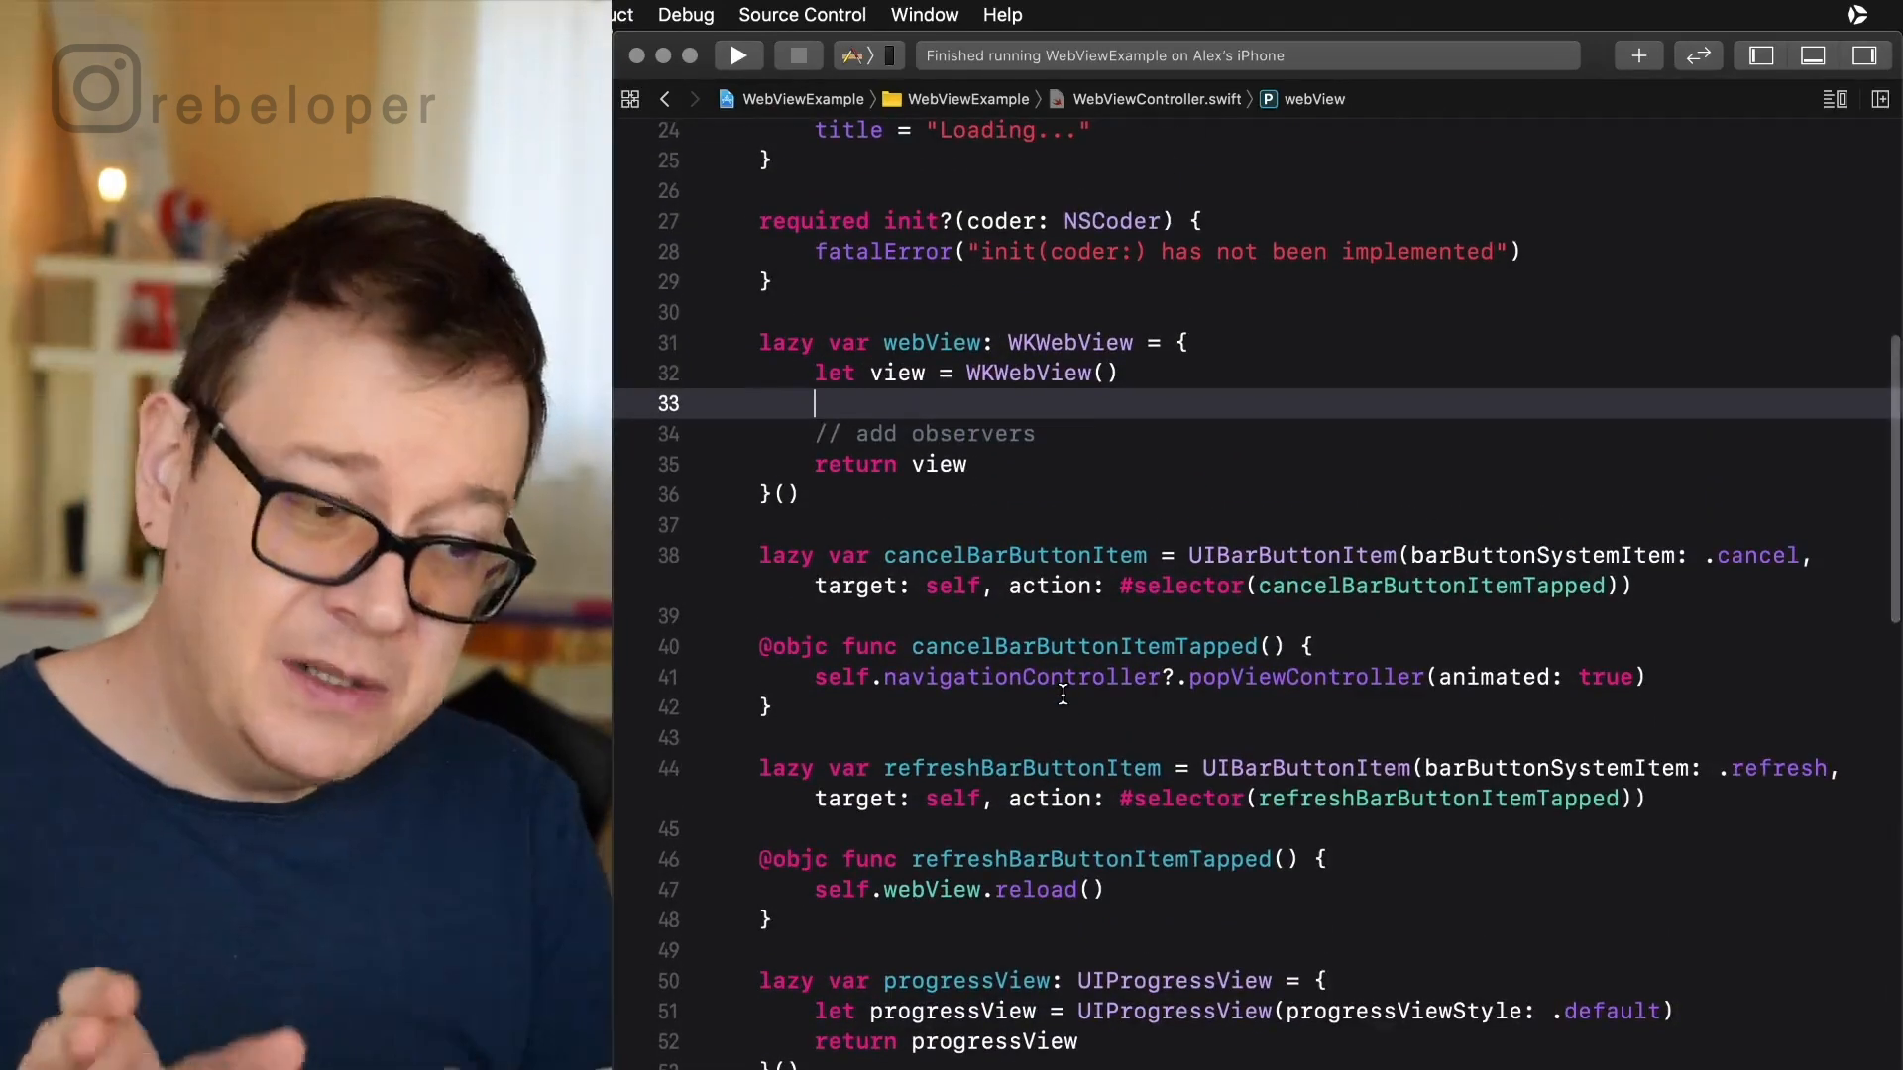
{"action": "type", "text": "vi"}
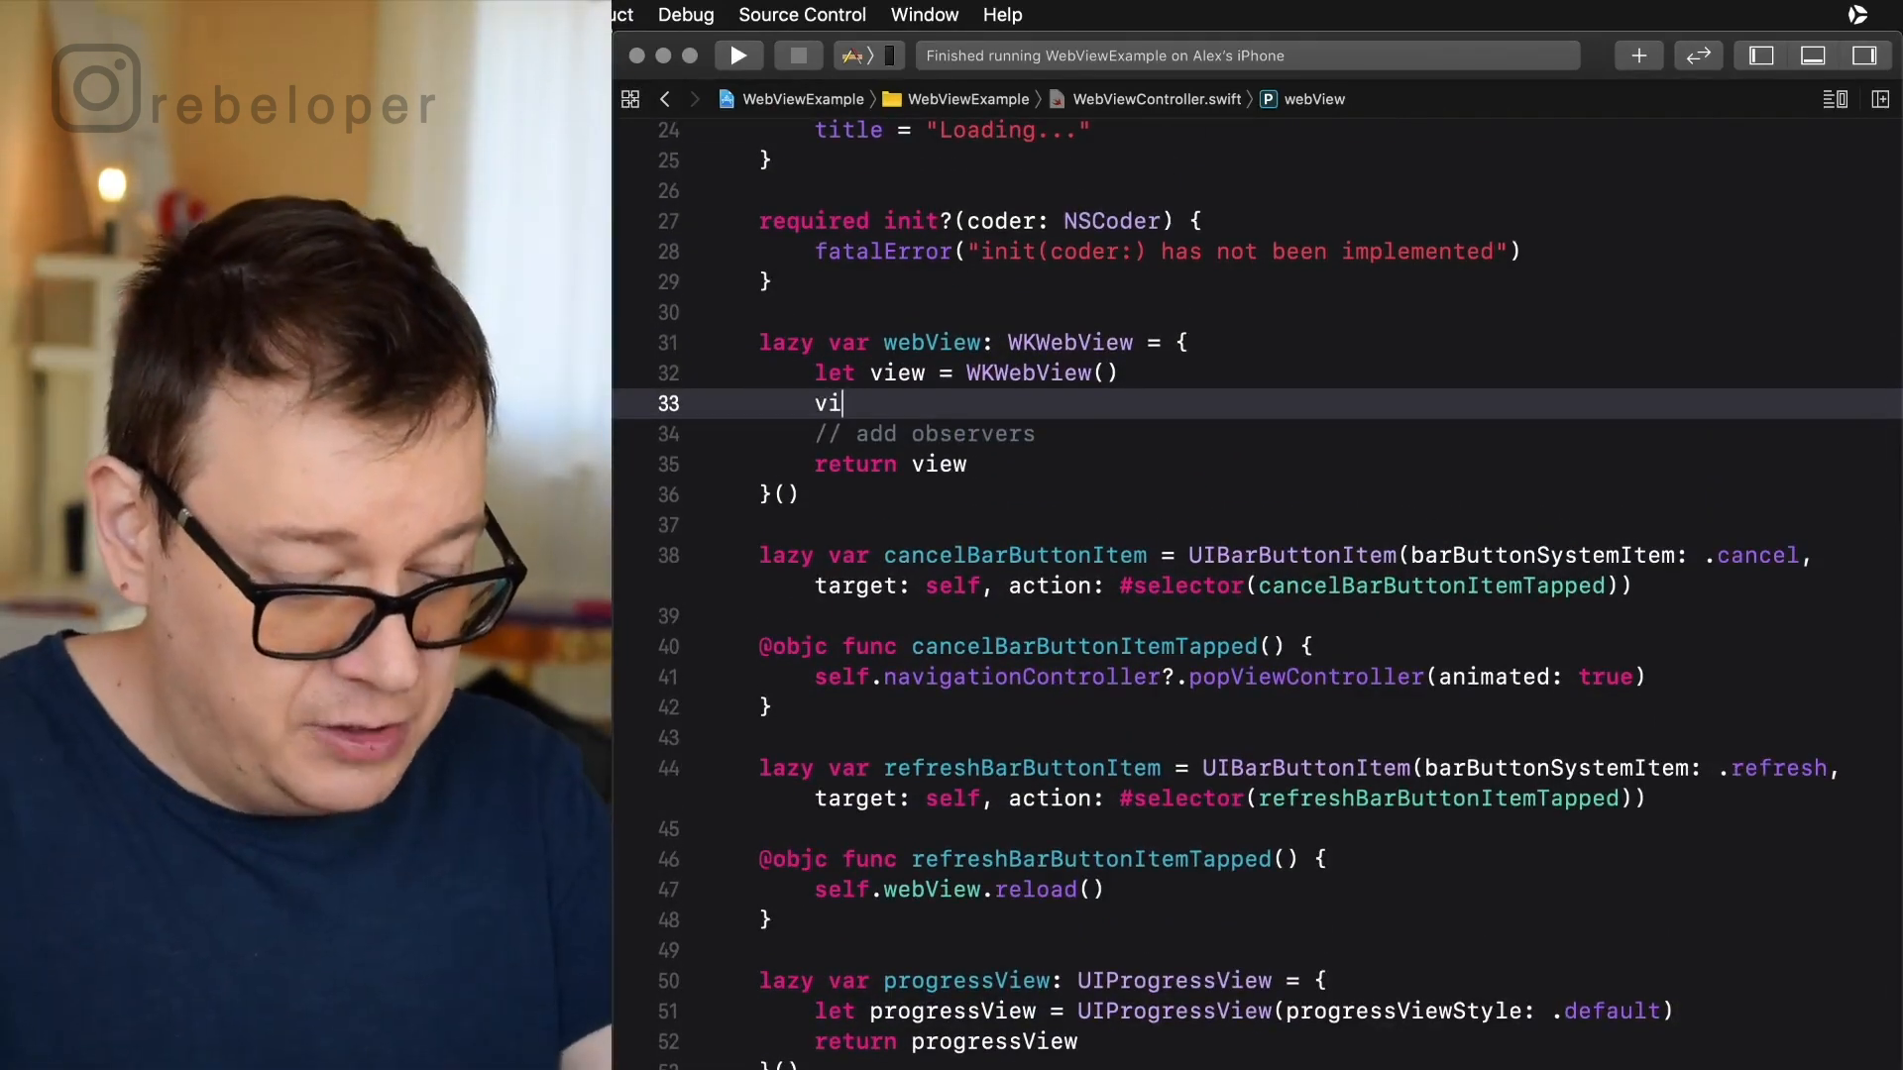
{"action": "type", "text": "ew"}
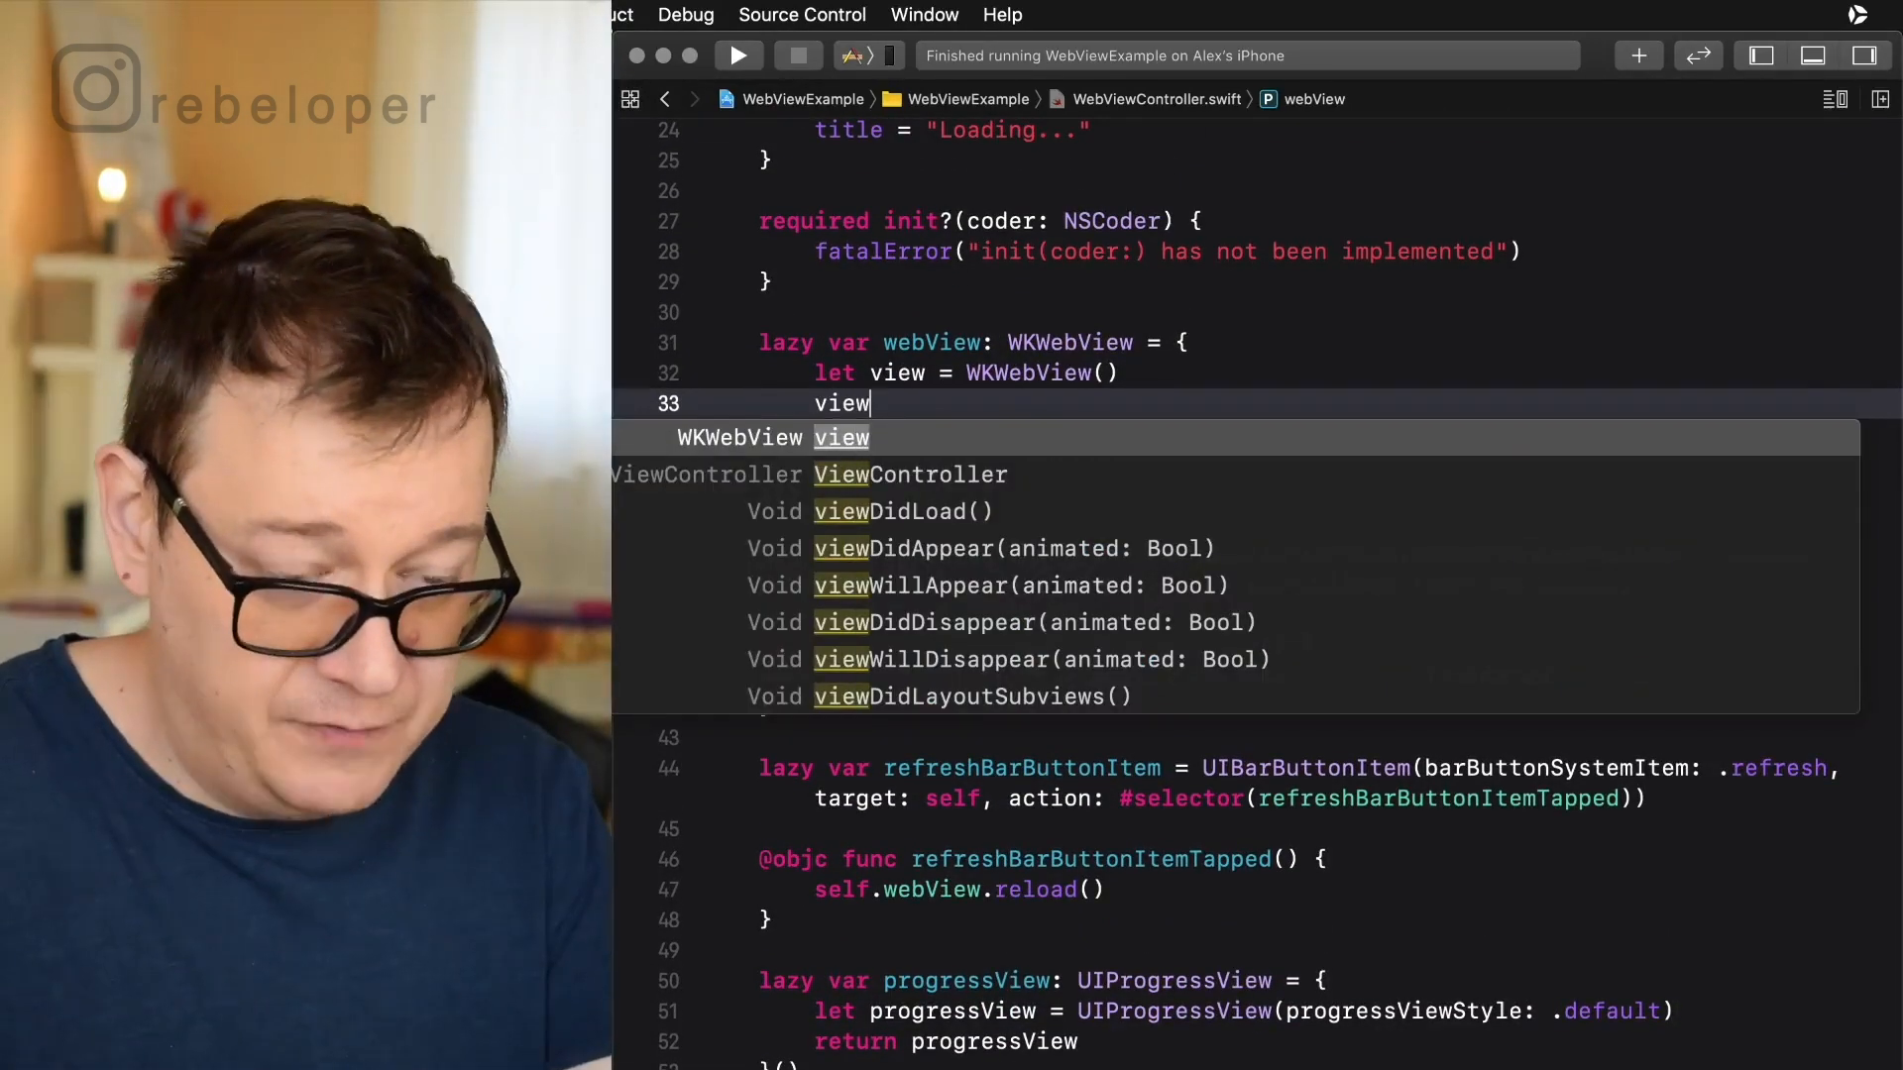
{"action": "type", "text": ".navigationDelegate = self"}
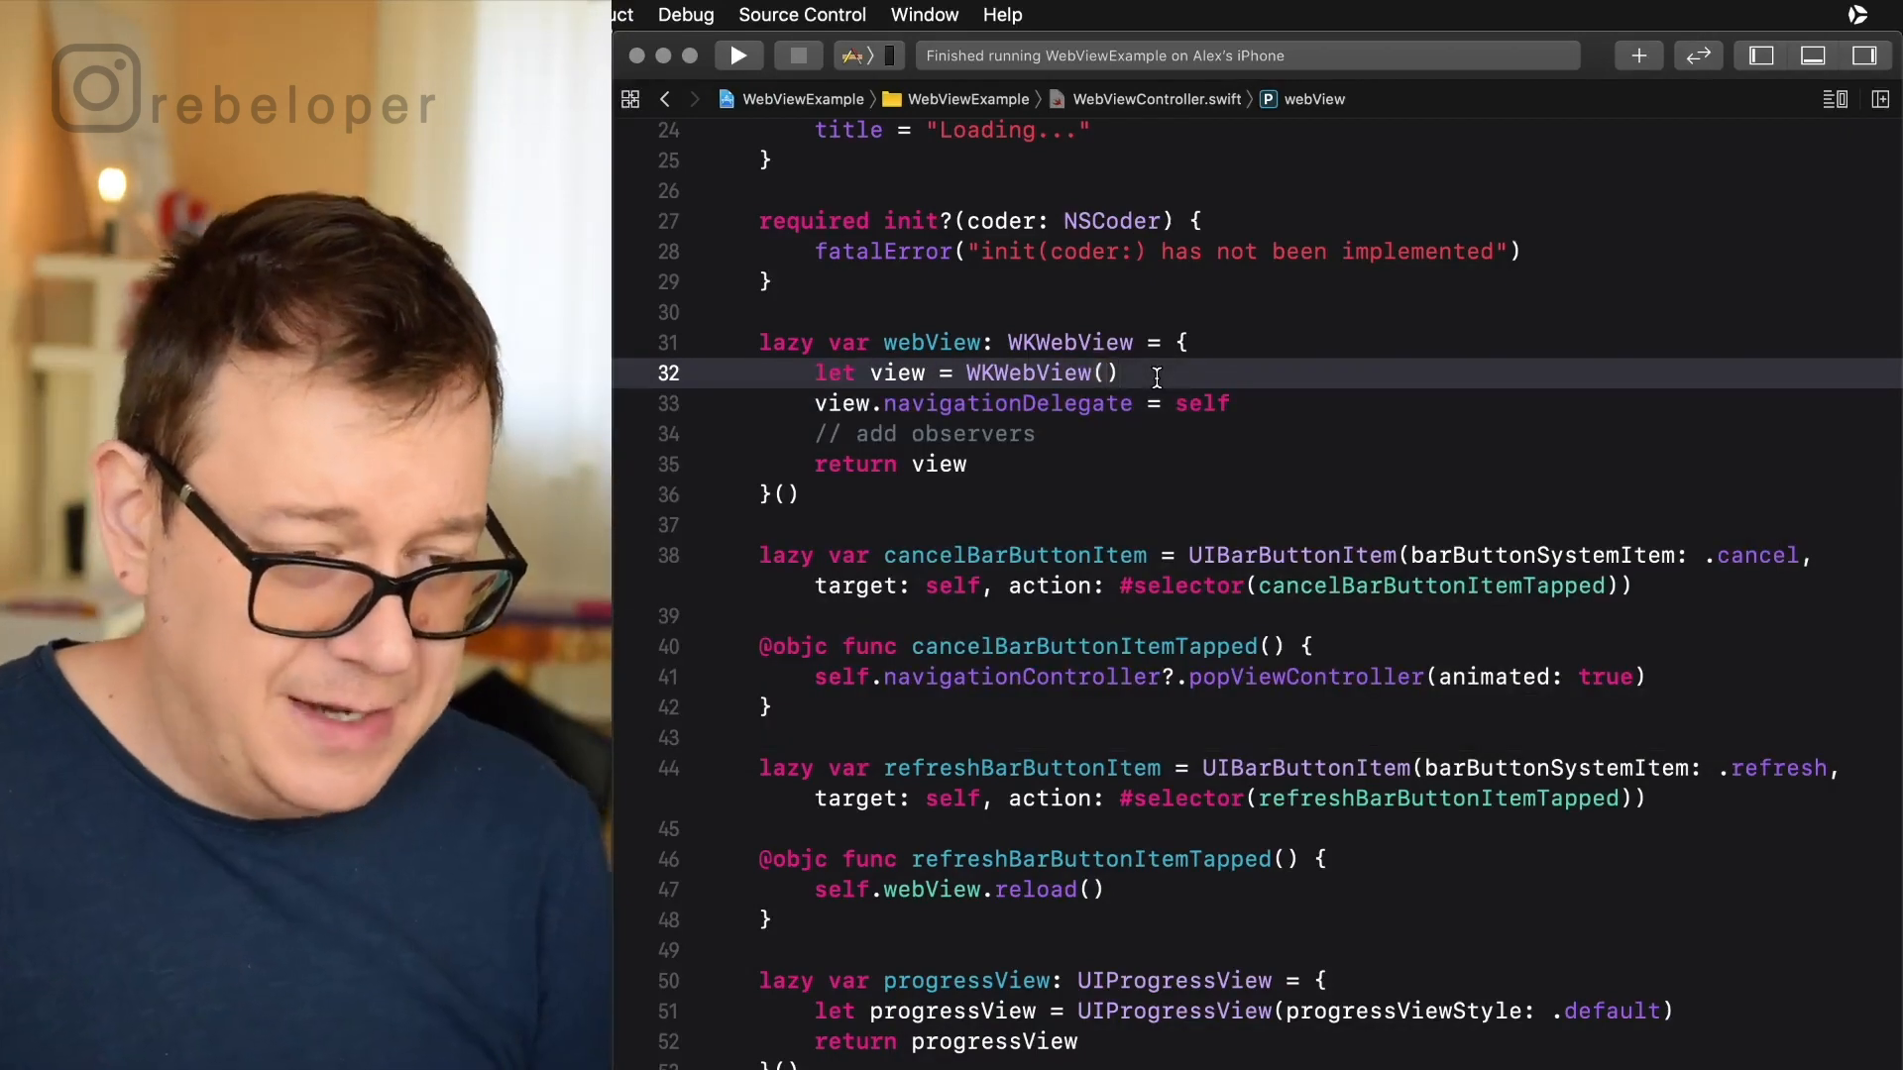
{"action": "scroll", "scroll_direction": "down", "scroll_amount": 3}
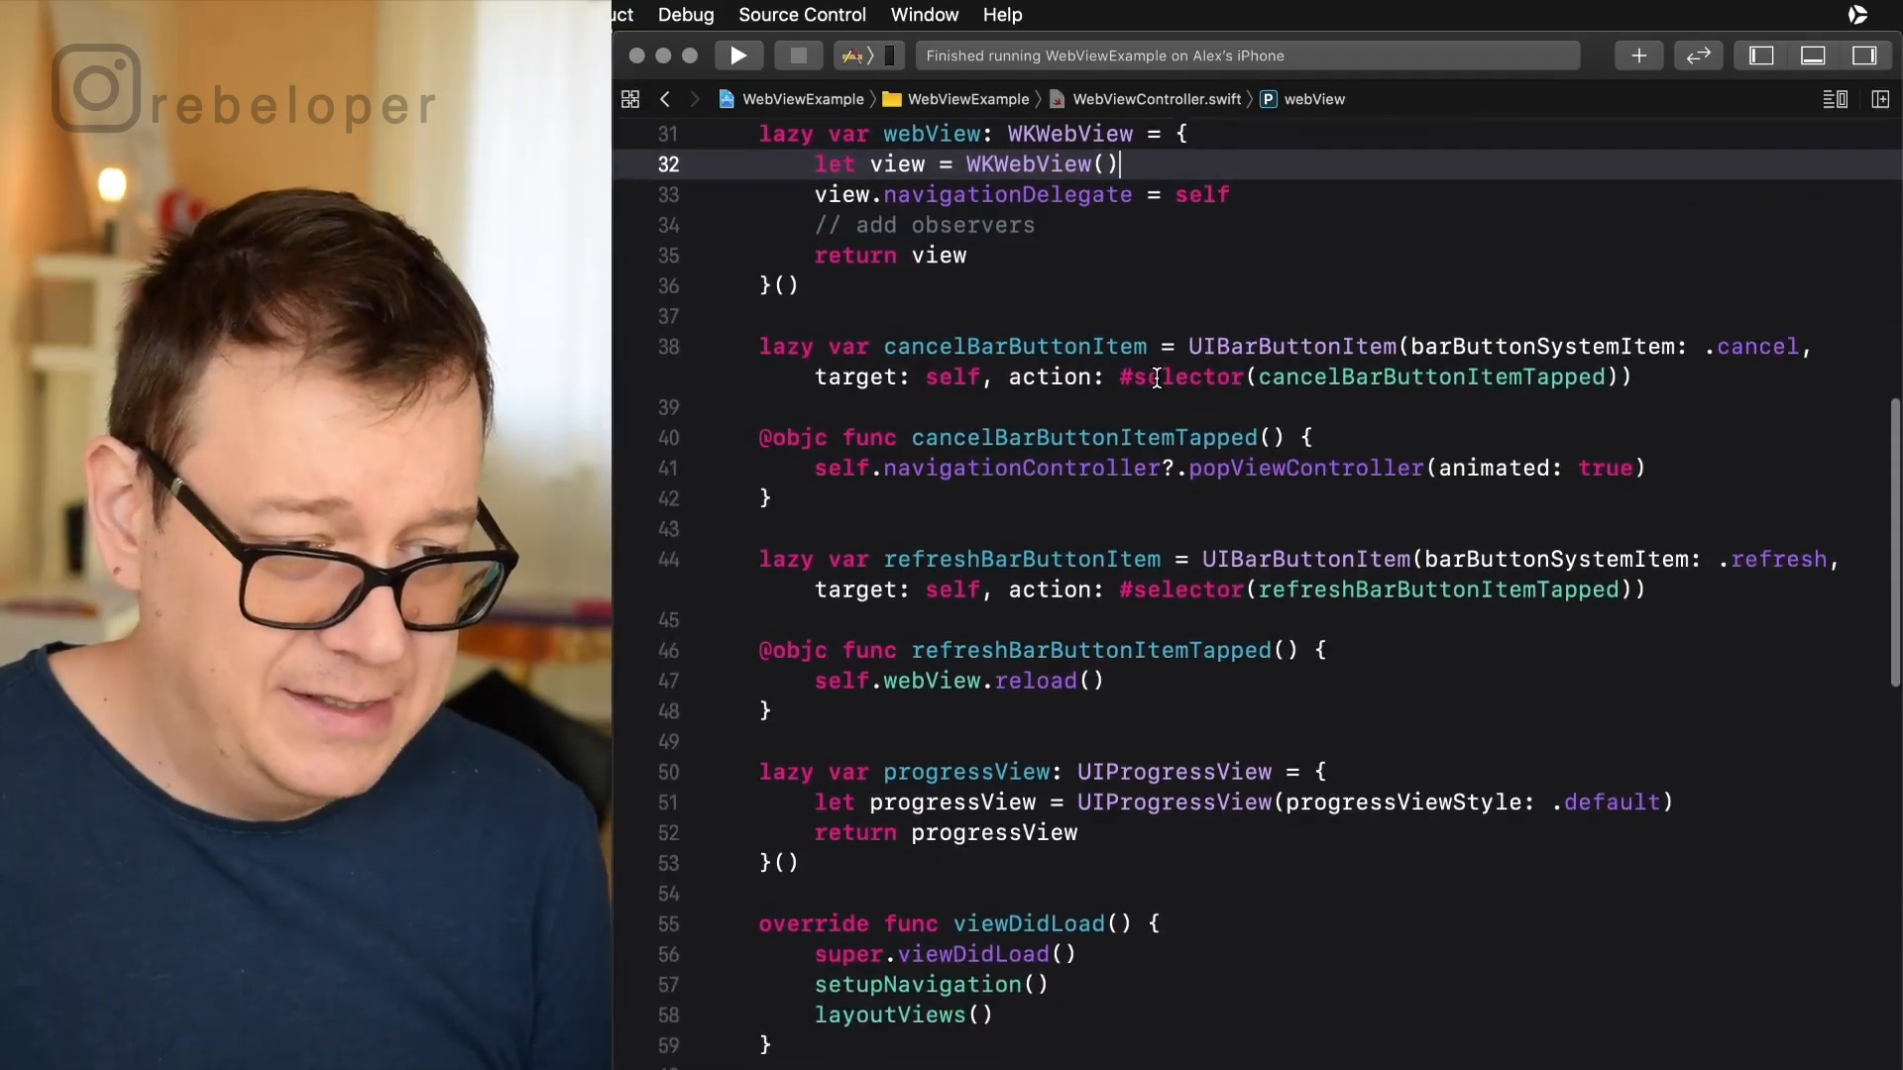
{"action": "scroll", "scroll_direction": "down", "scroll_amount": 3}
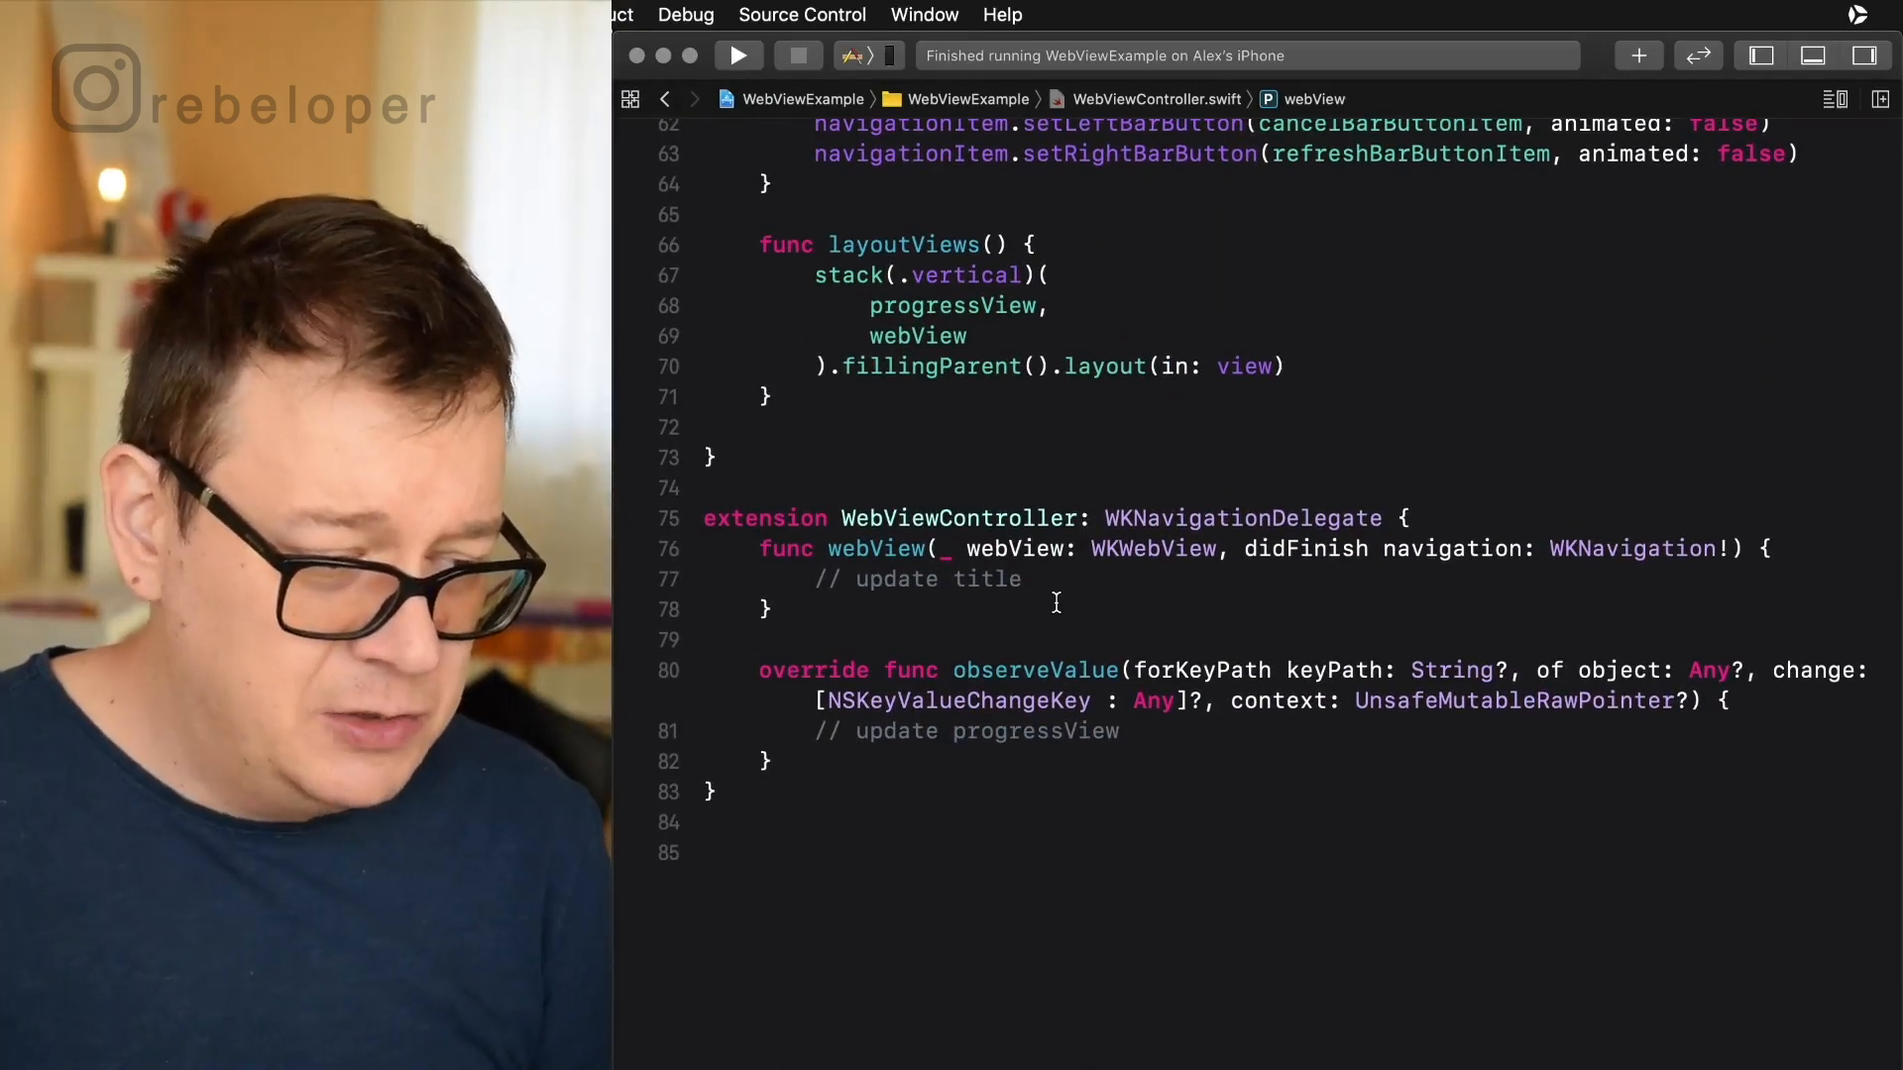
Replace the // update title comment in didFinish with title = webView.title and run the app.
{"action": "double_click", "coordinate": [1015, 549]}
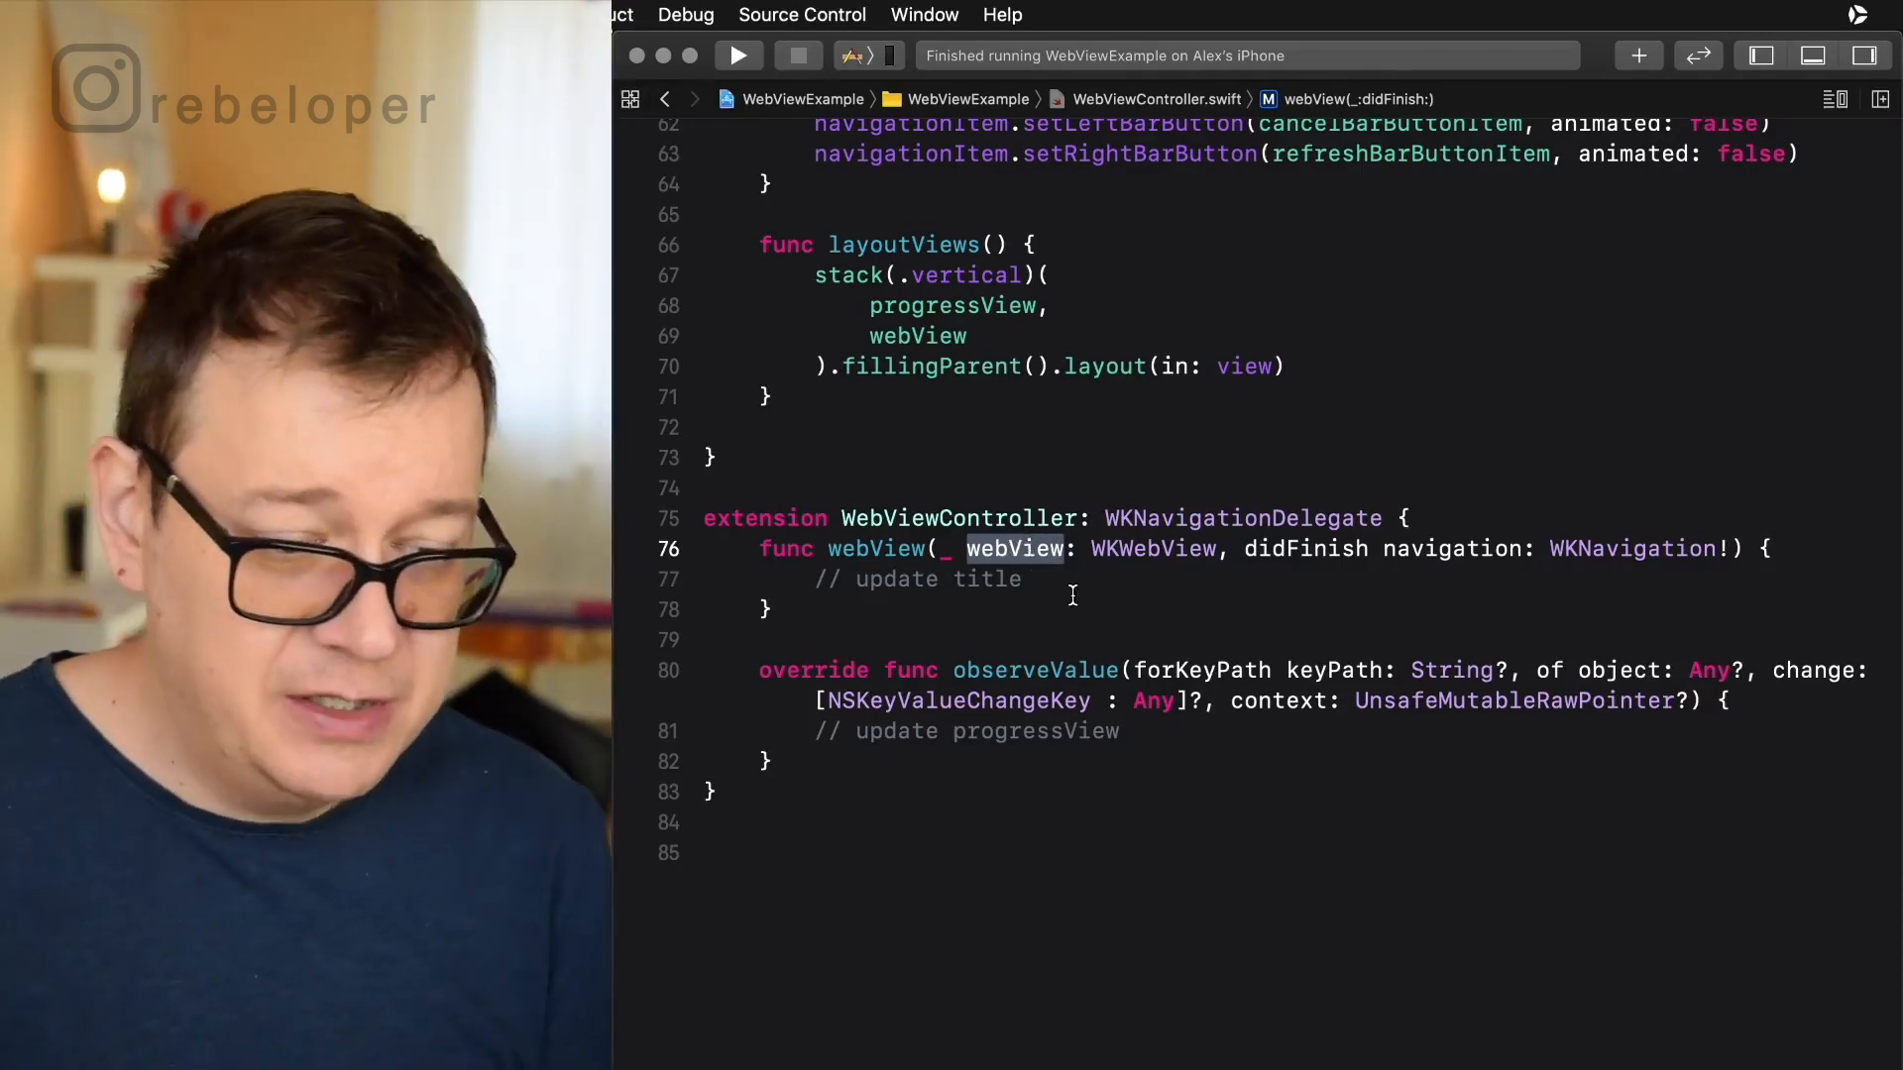
{"action": "double_click", "coordinate": [888, 579]}
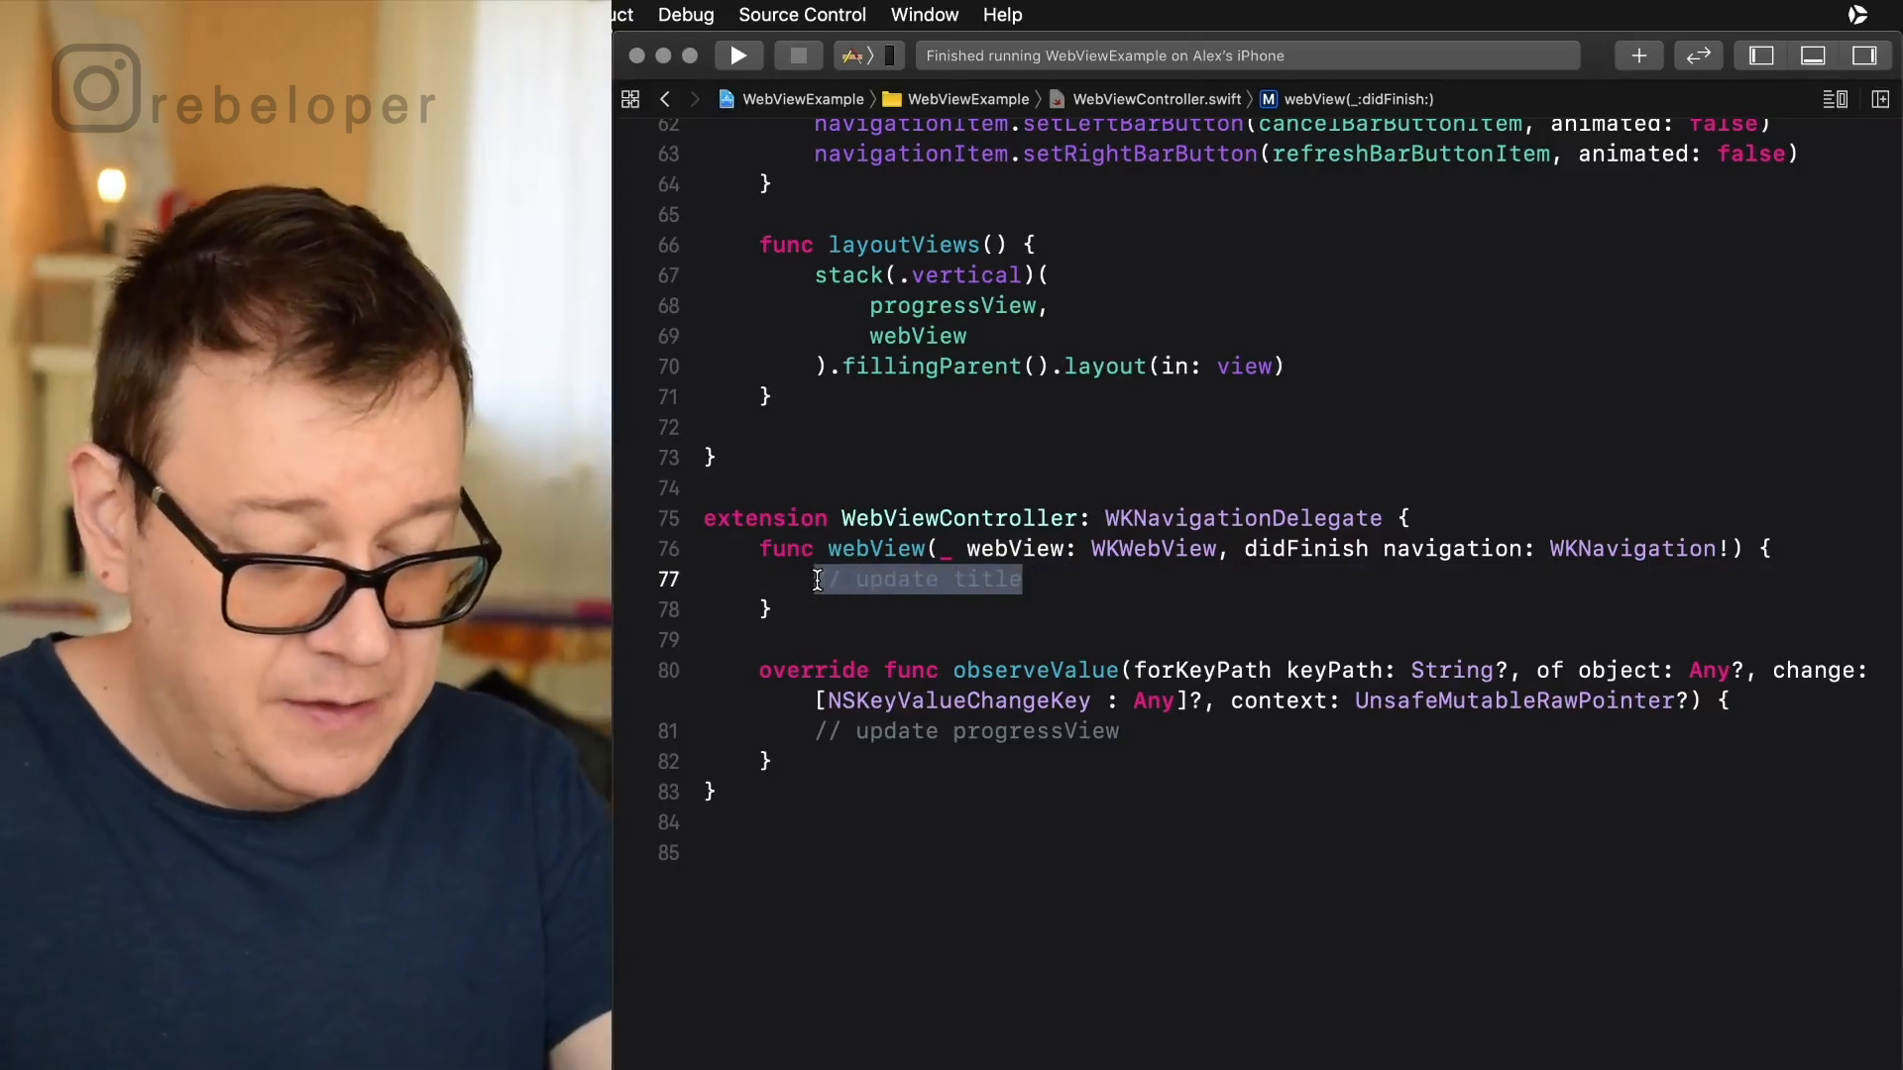
{"action": "type", "text": "title"}
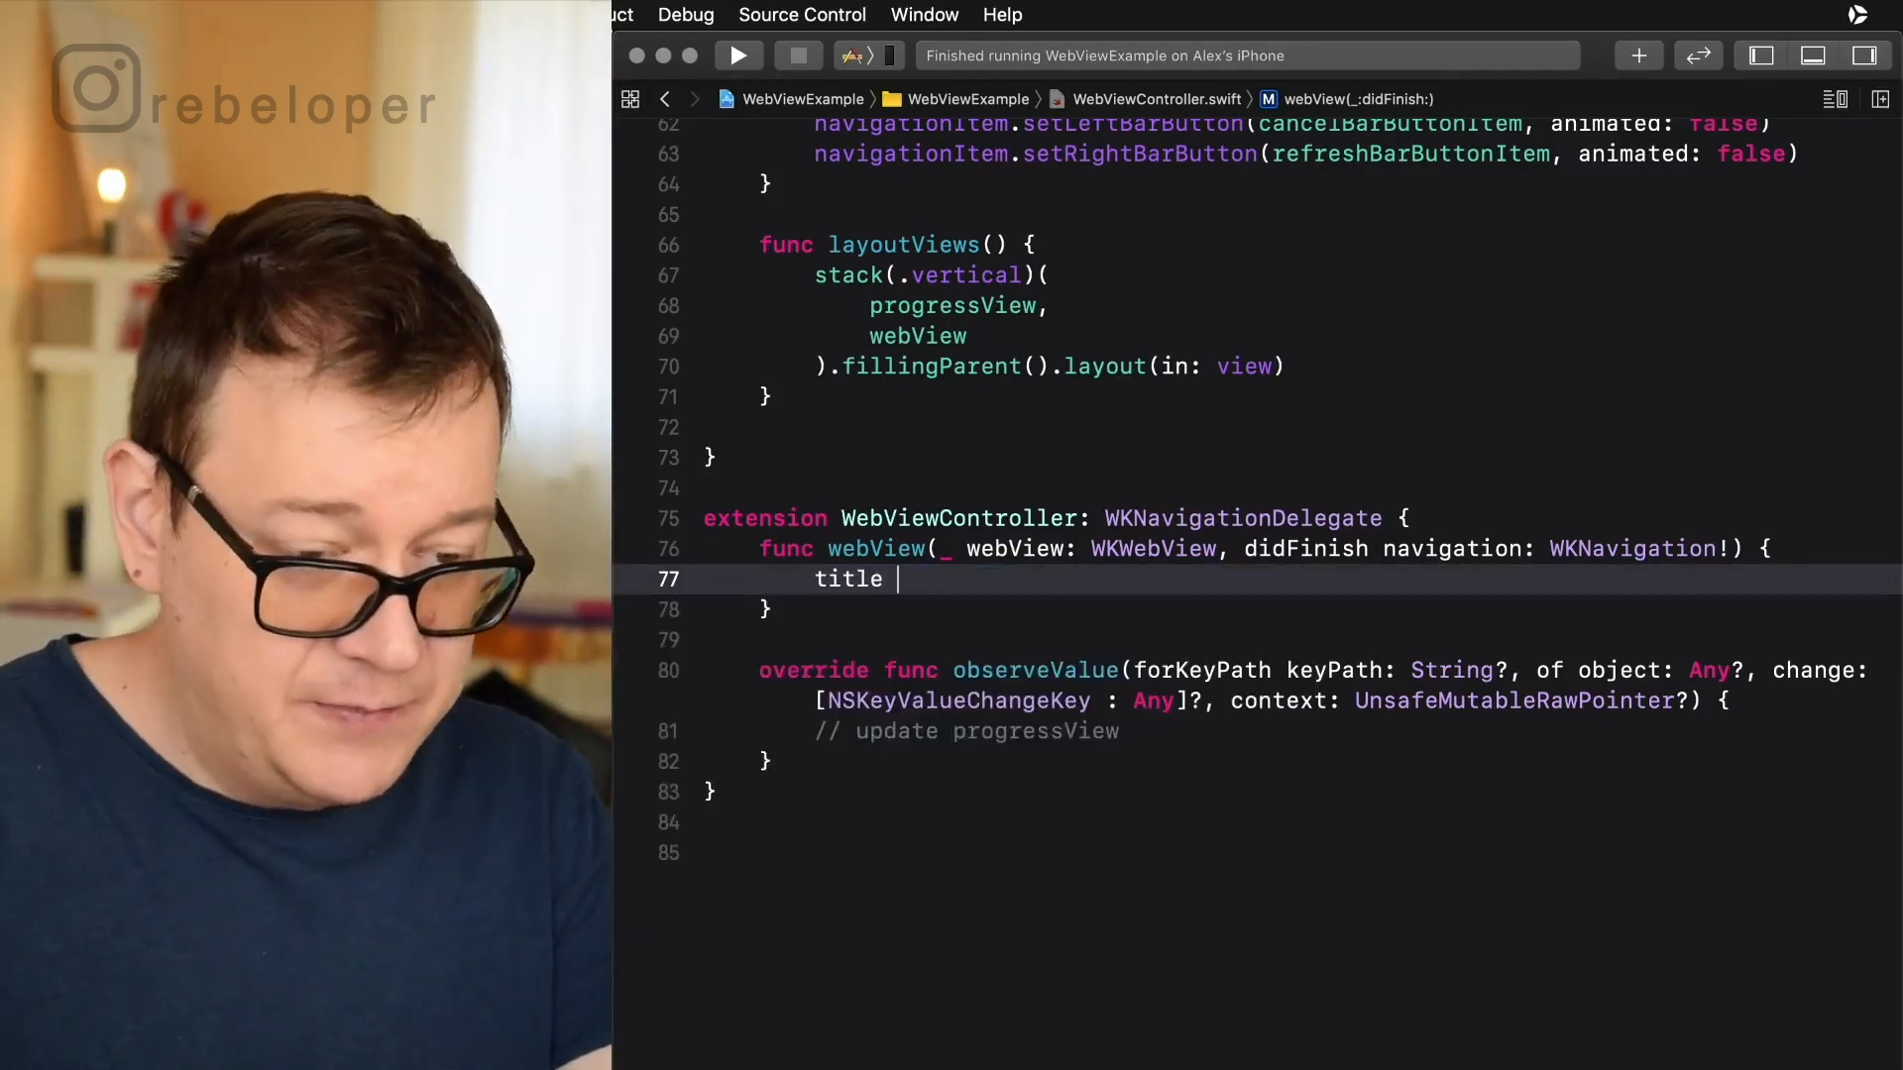
{"action": "type", "text": "= web"}
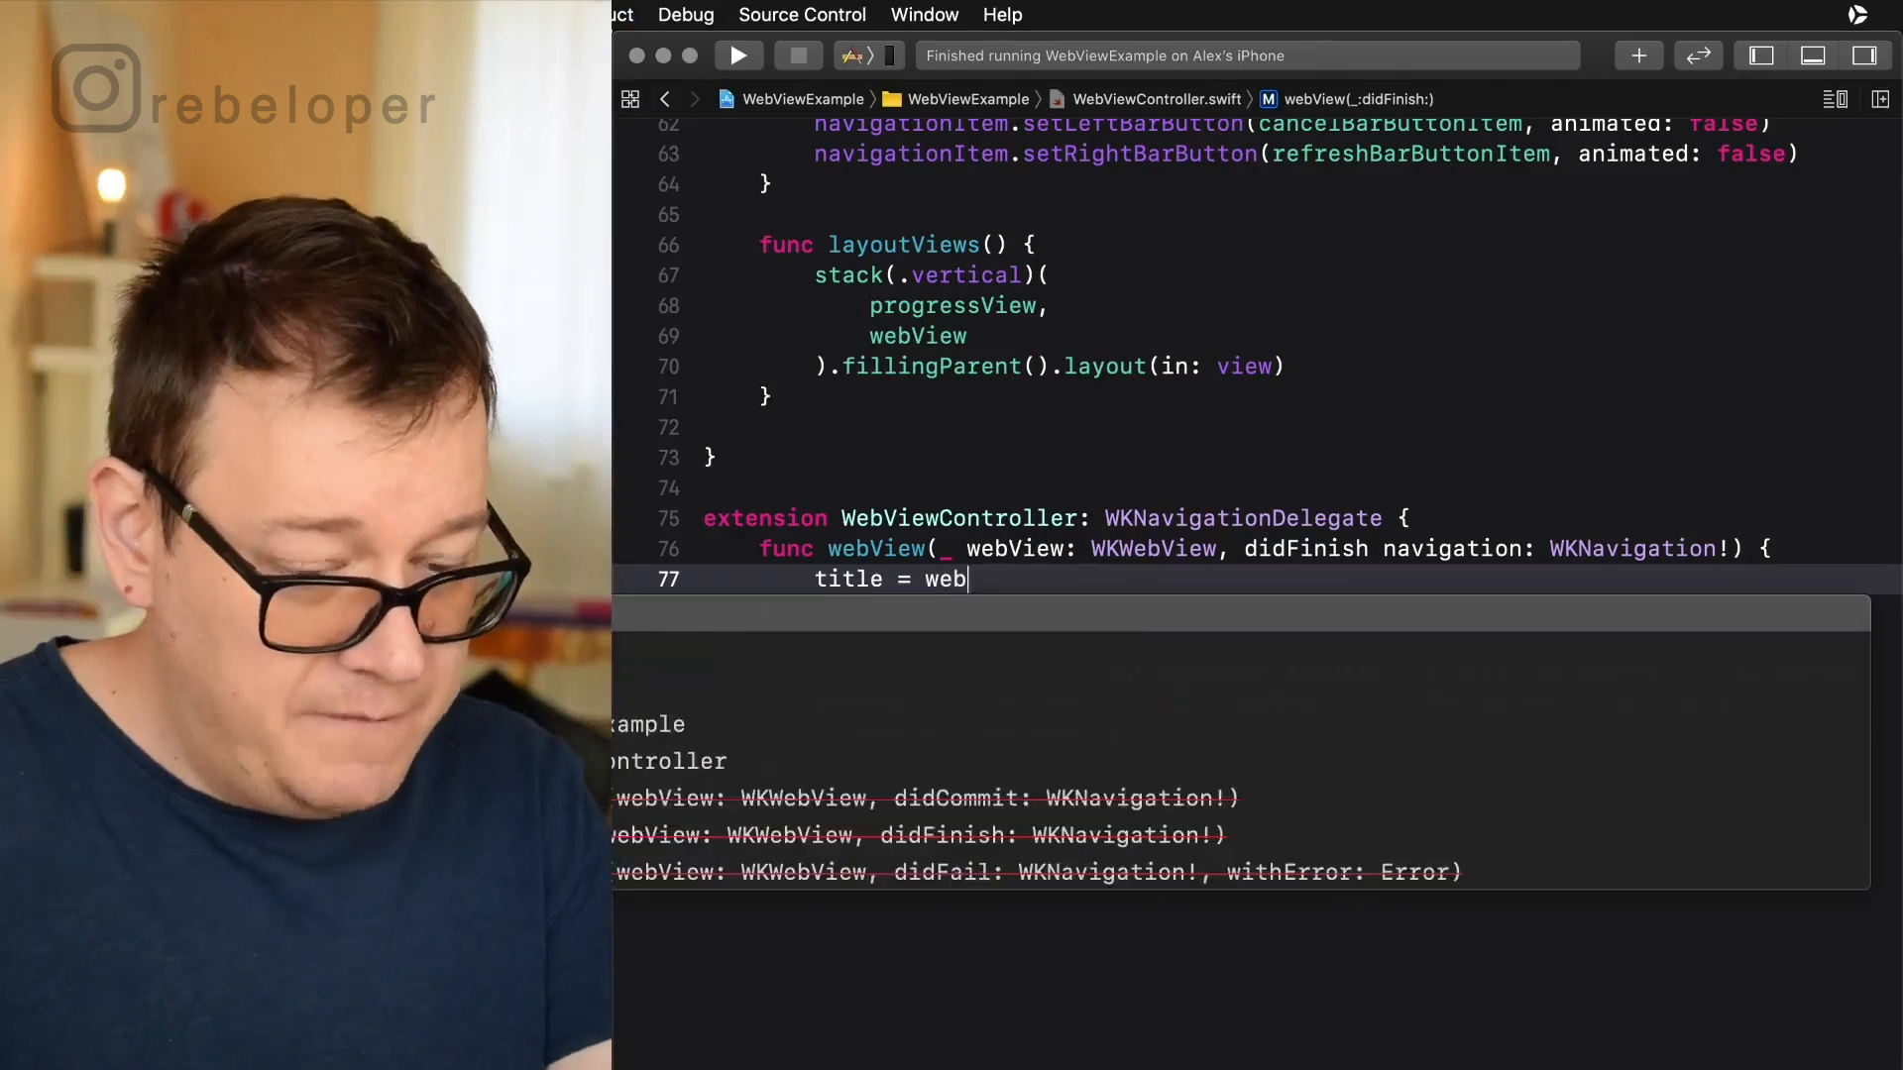
{"action": "type", "text": "View.title"}
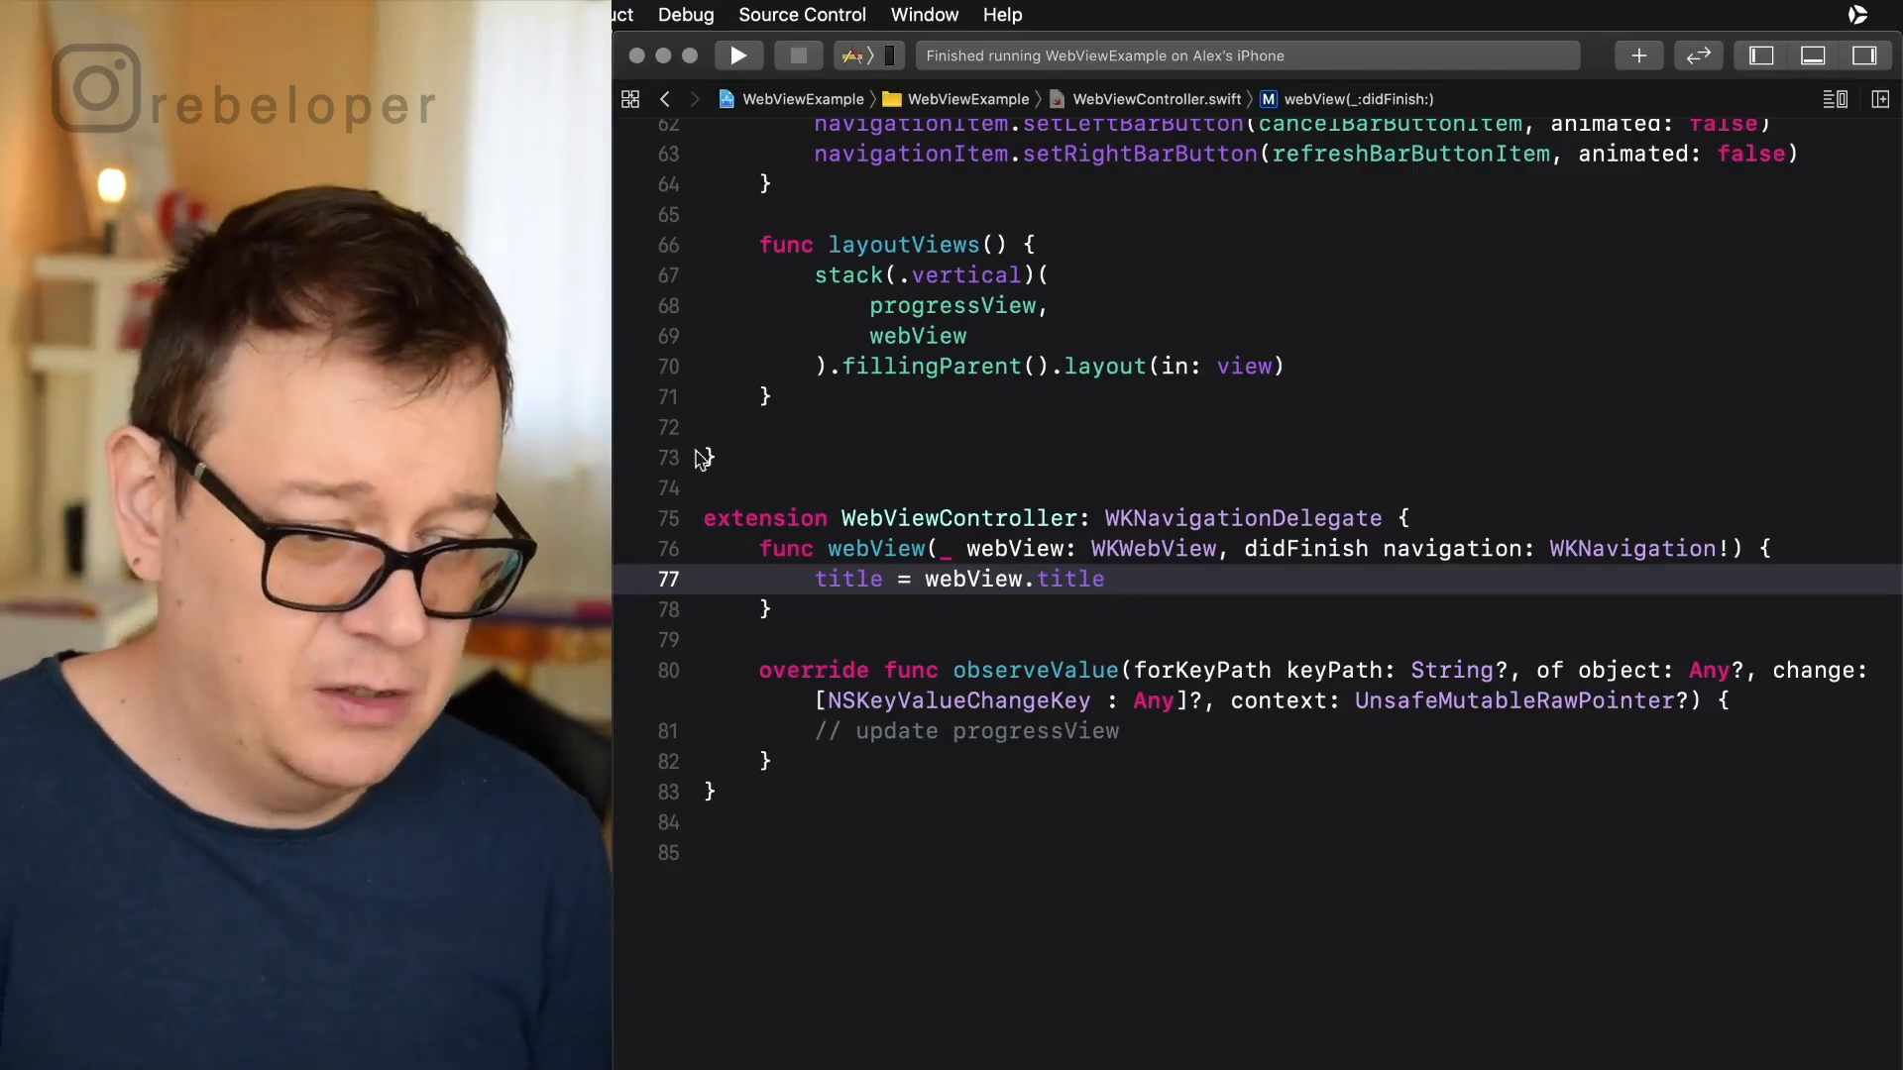
{"action": "left_click", "coordinate": [737, 56]}
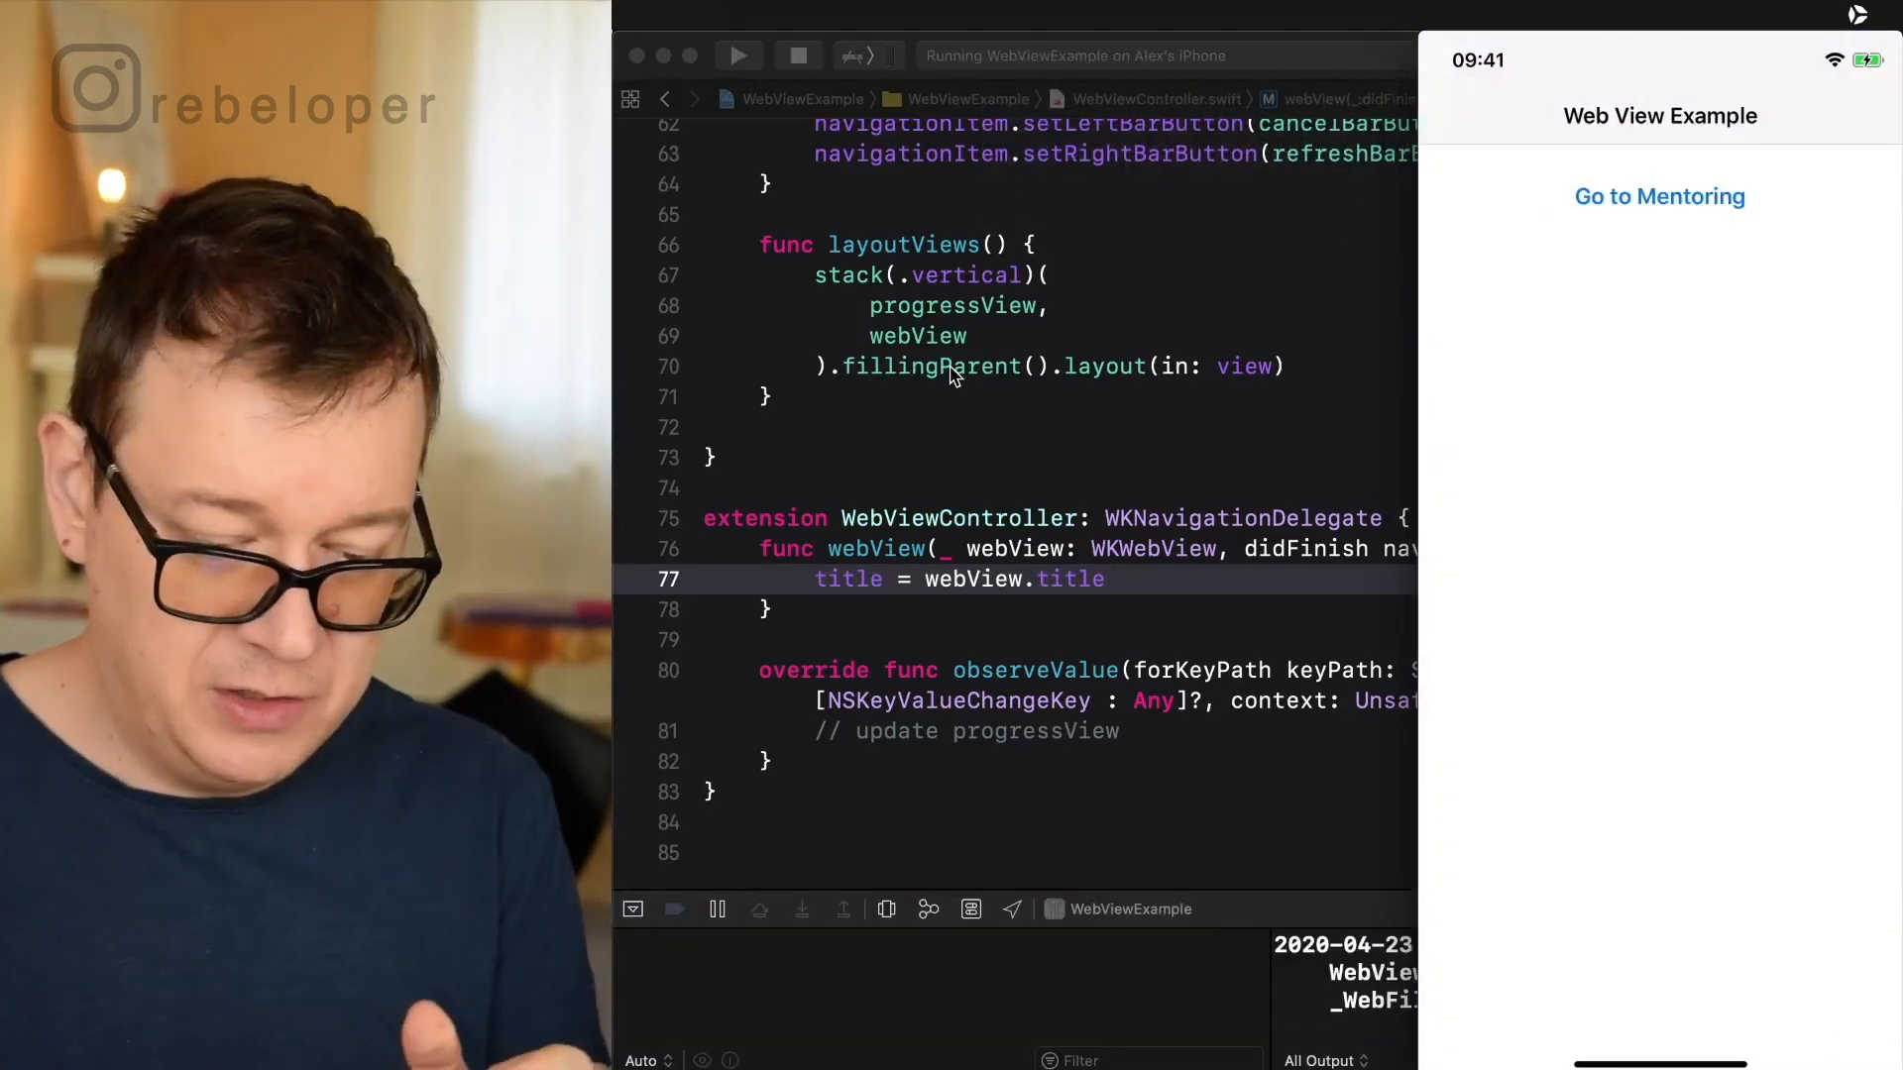
Tap Go to Mentoring in the running app to watch the page title update.
{"action": "left_click", "coordinate": [1662, 197]}
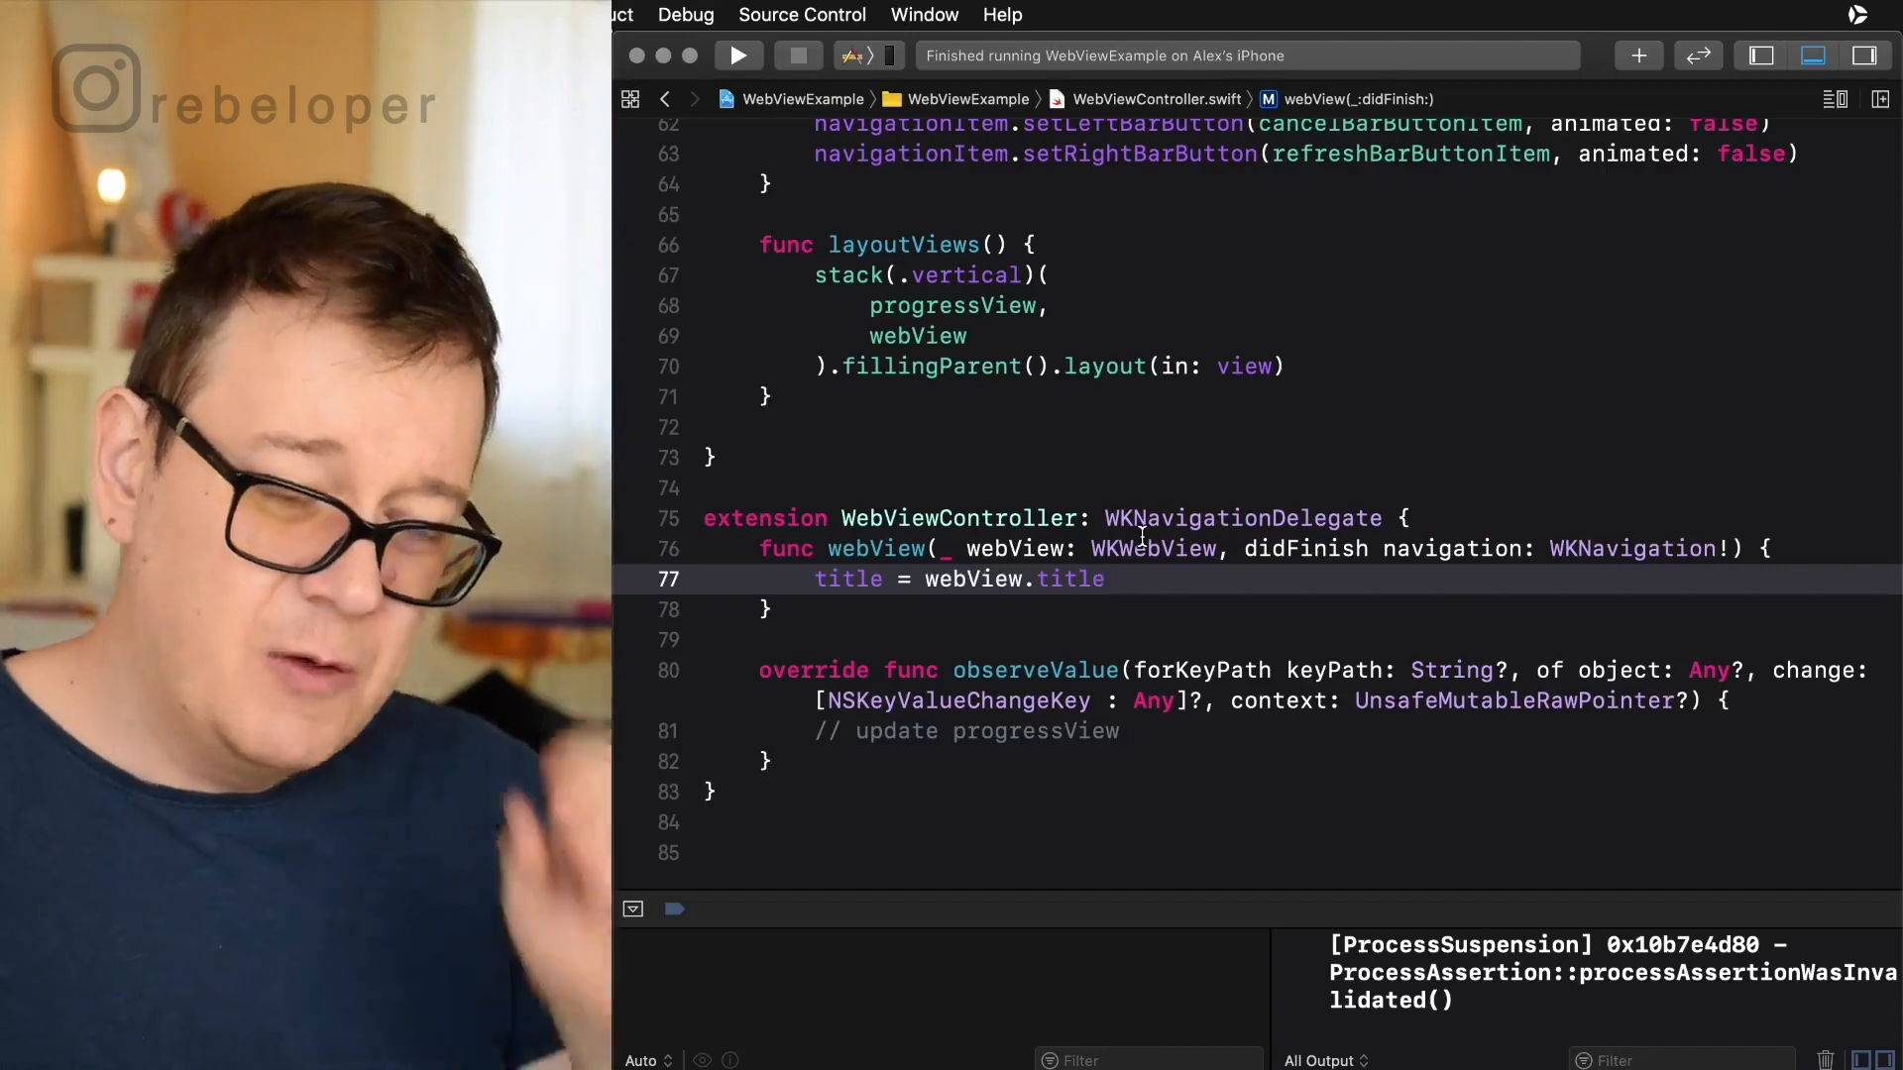
{"action": "mouse_move", "coordinate": [799, 55]}
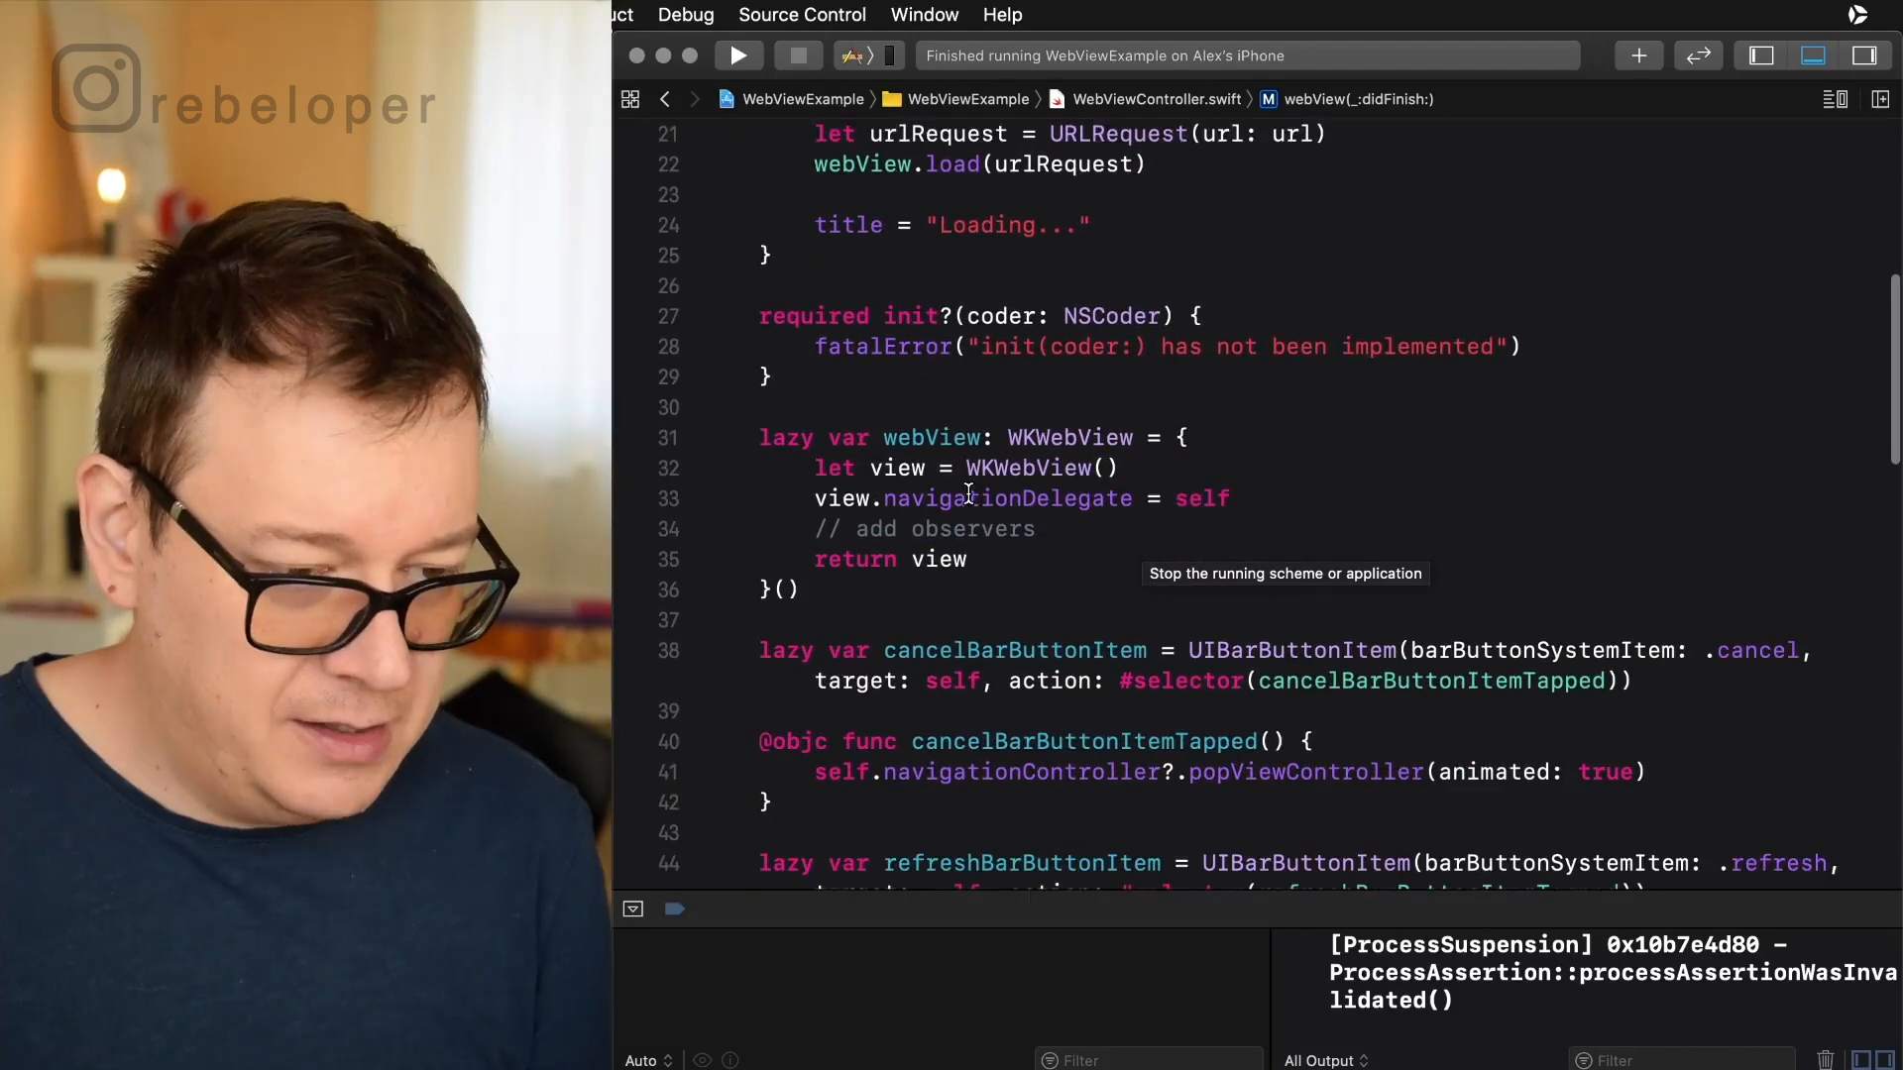
Replace // add observers with addObserver calls for WKWebView.estimatedProgress and WKWebView.url using .new options.
{"action": "double_click", "coordinate": [932, 438]}
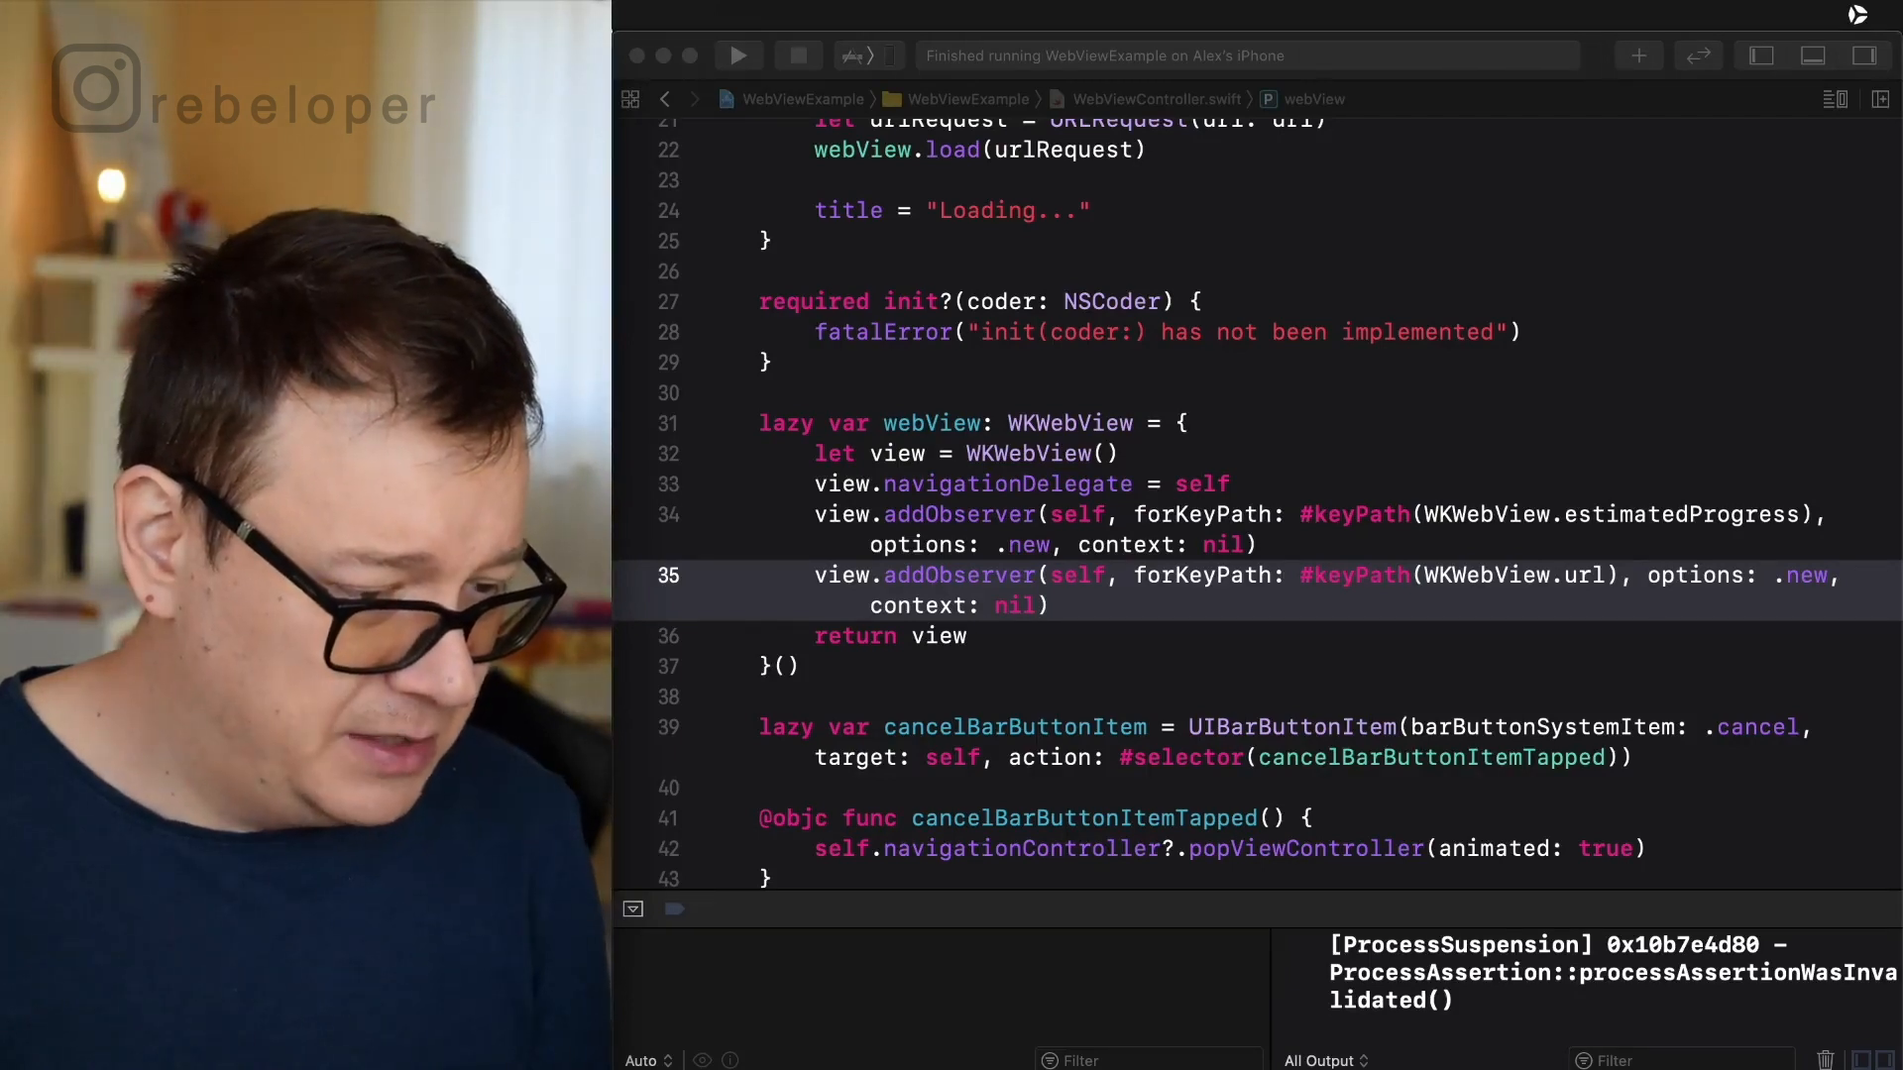
{"action": "mouse_move", "coordinate": [862, 757]}
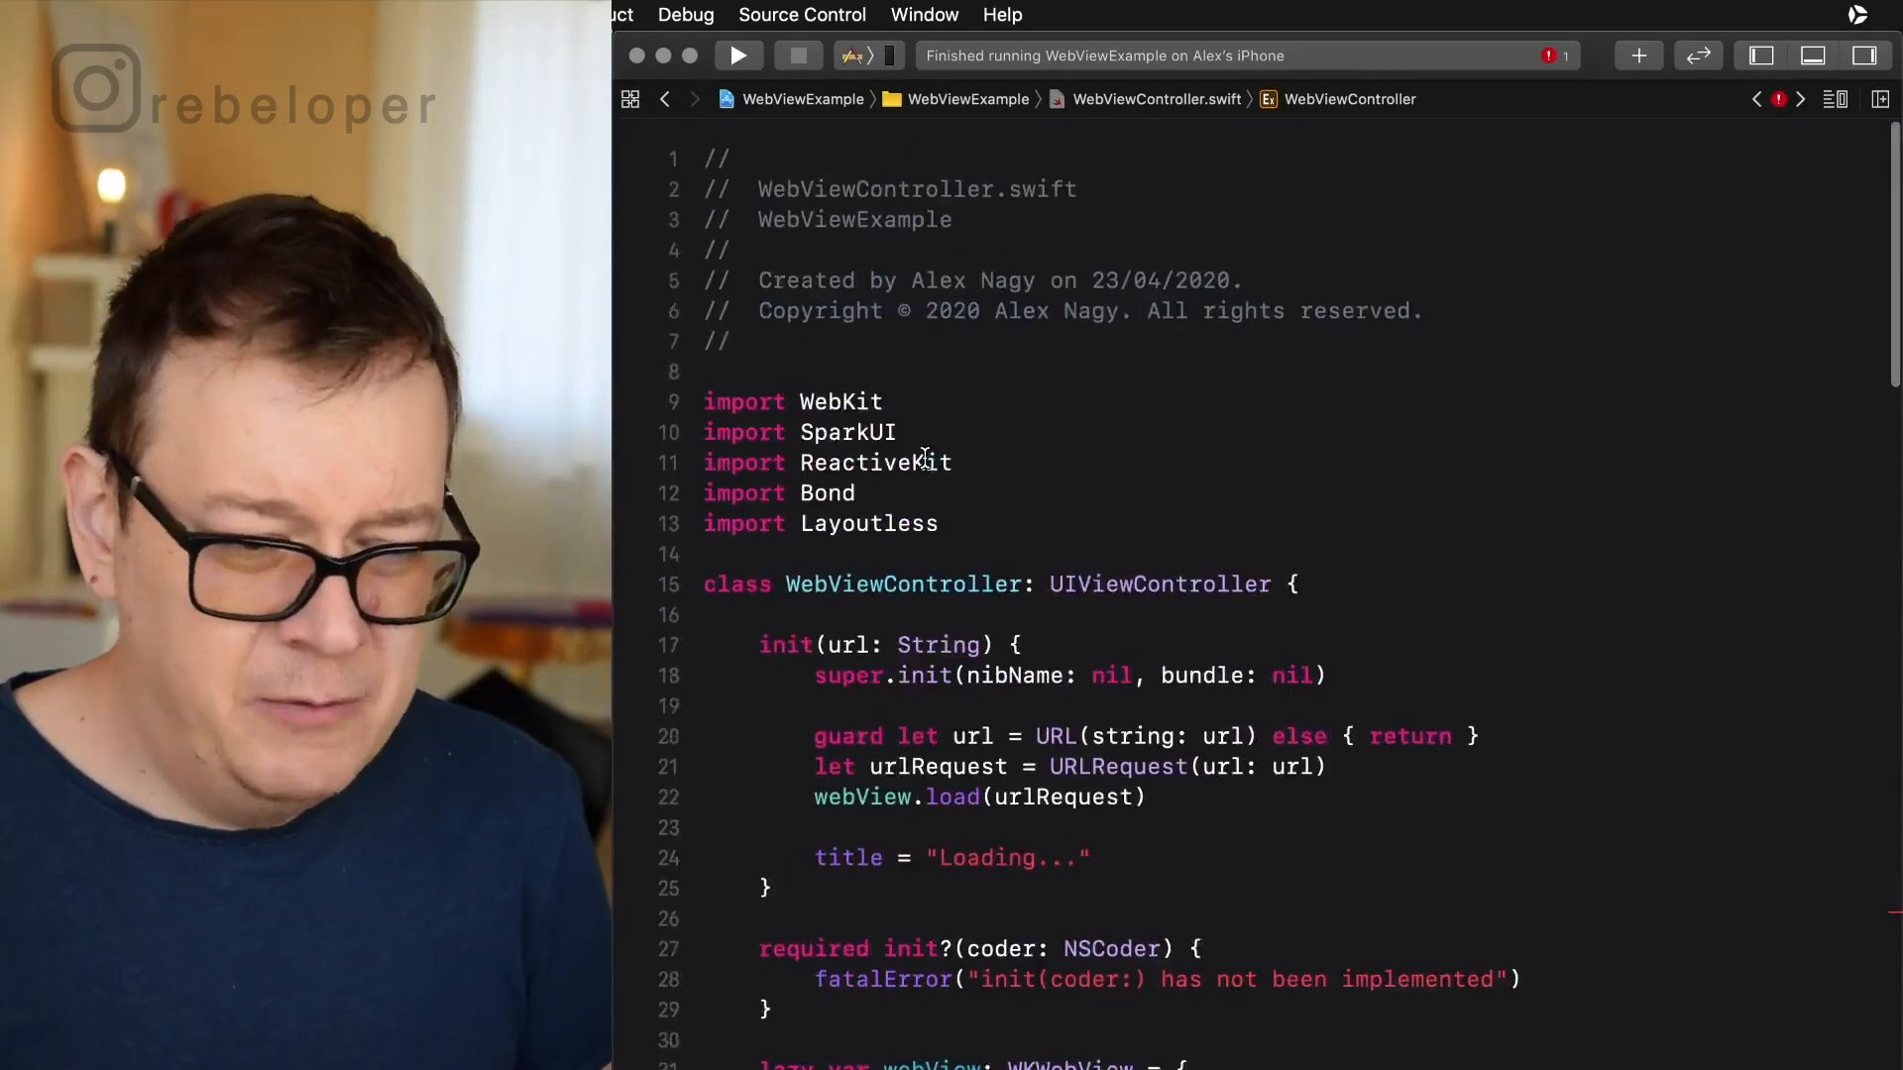
In observeValue, set progressView.progress = Float(webView.estimatedProgress) when keyPath matches estimatedProgress, then run the app.
{"action": "scroll", "scroll_direction": "down", "scroll_amount": 3}
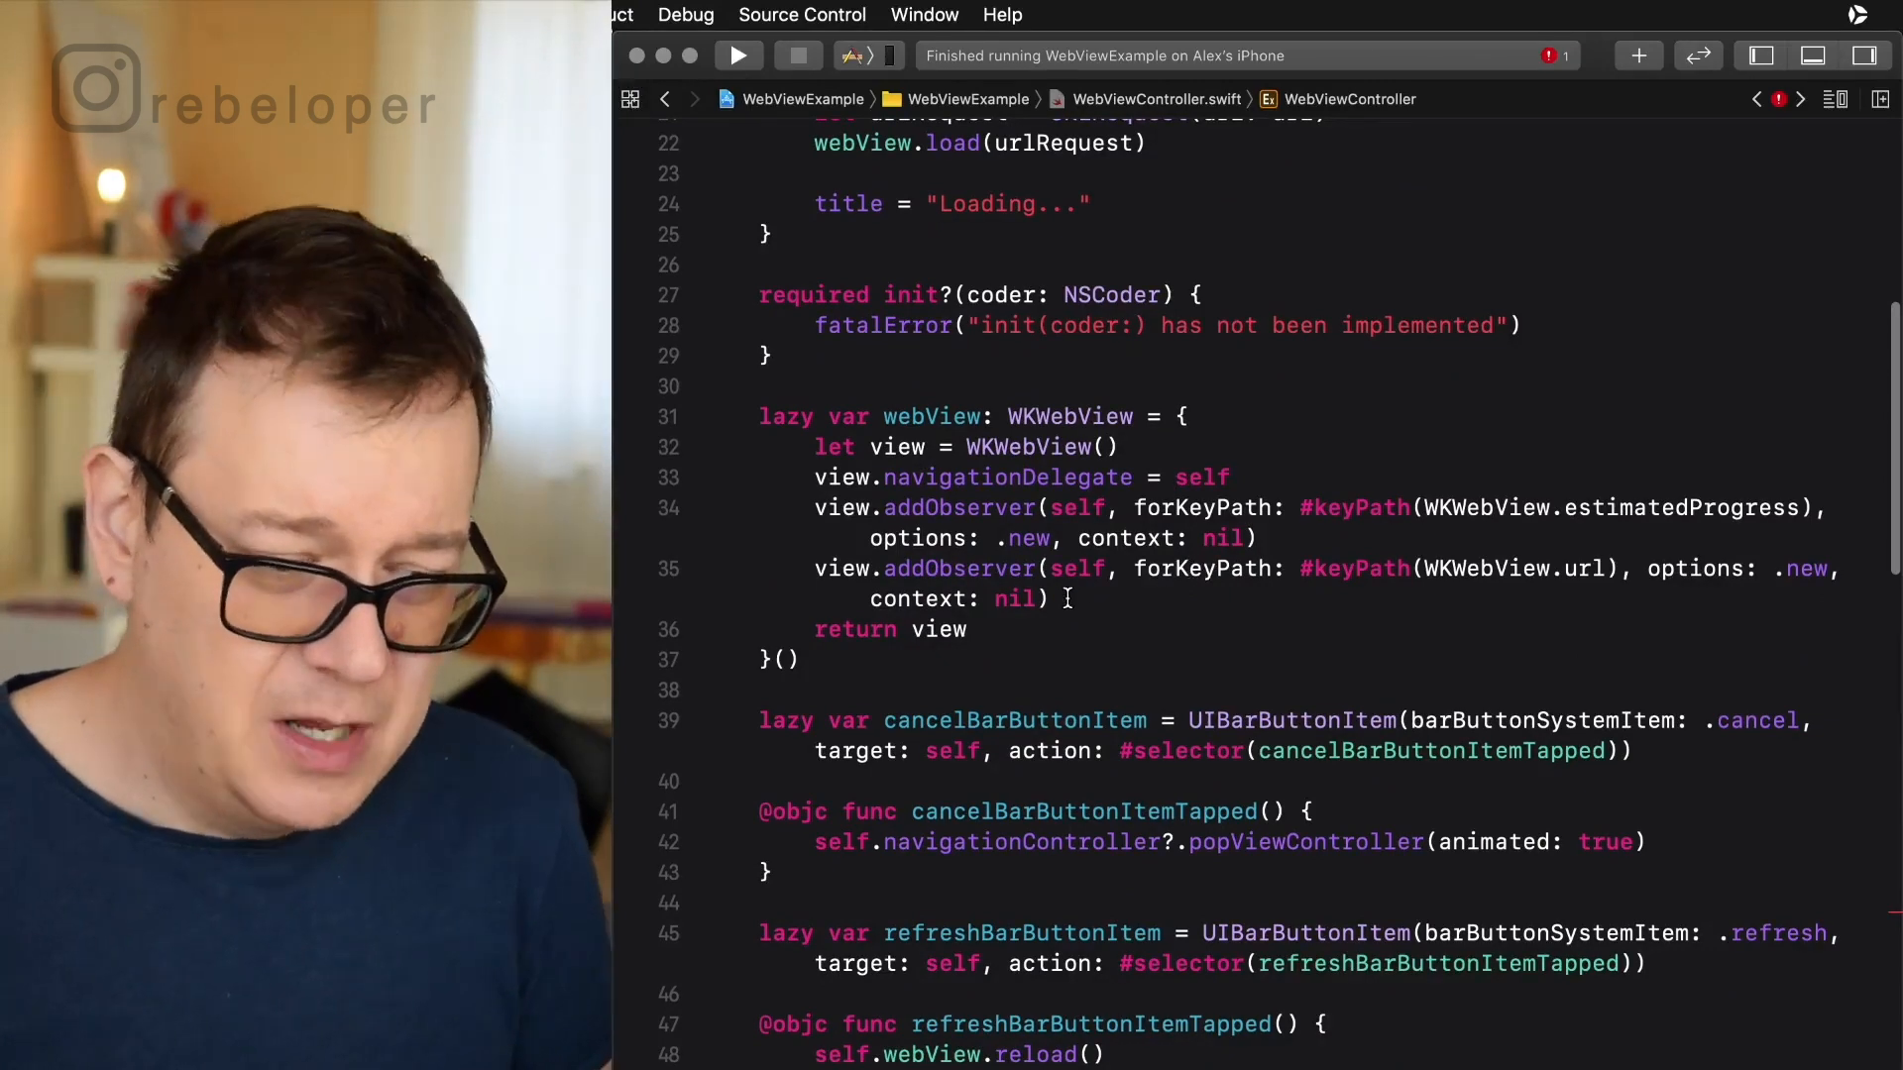
{"action": "scroll", "scroll_direction": "down", "scroll_amount": 3}
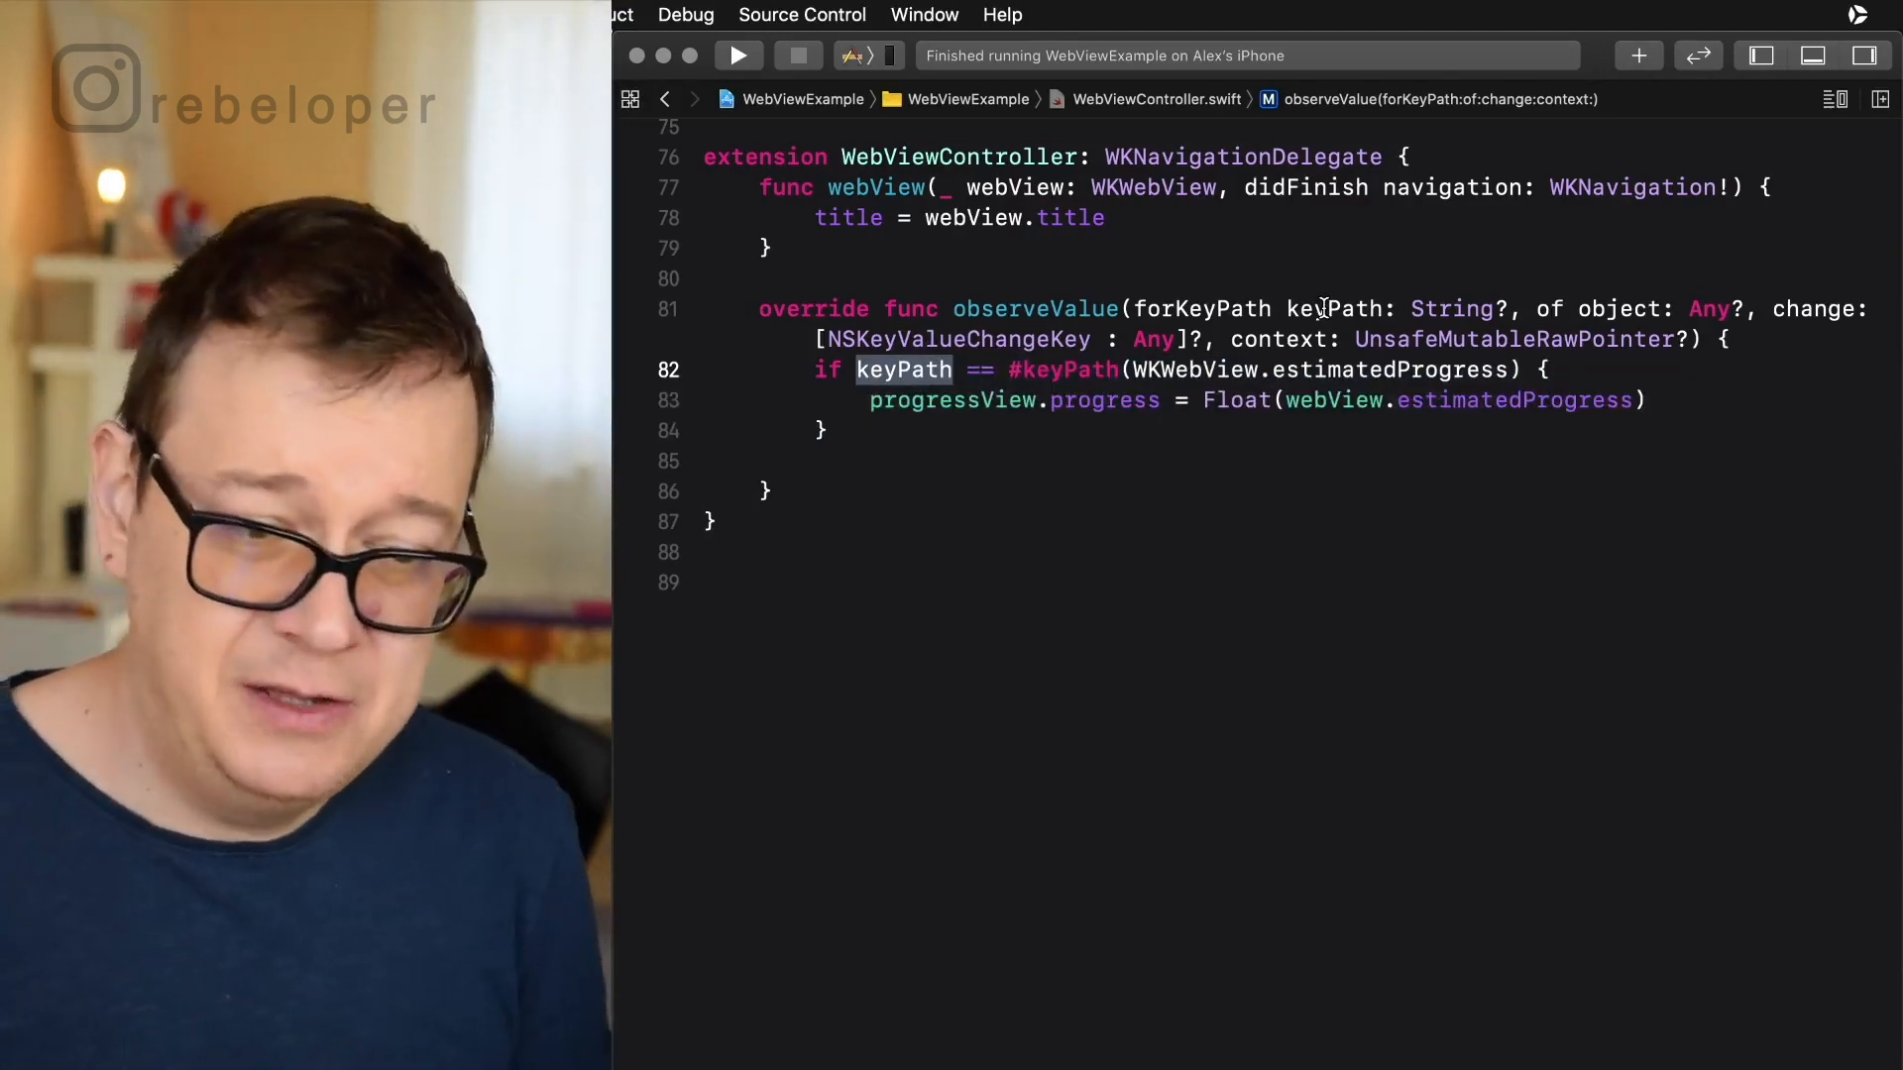
{"action": "double_click", "coordinate": [1332, 307]}
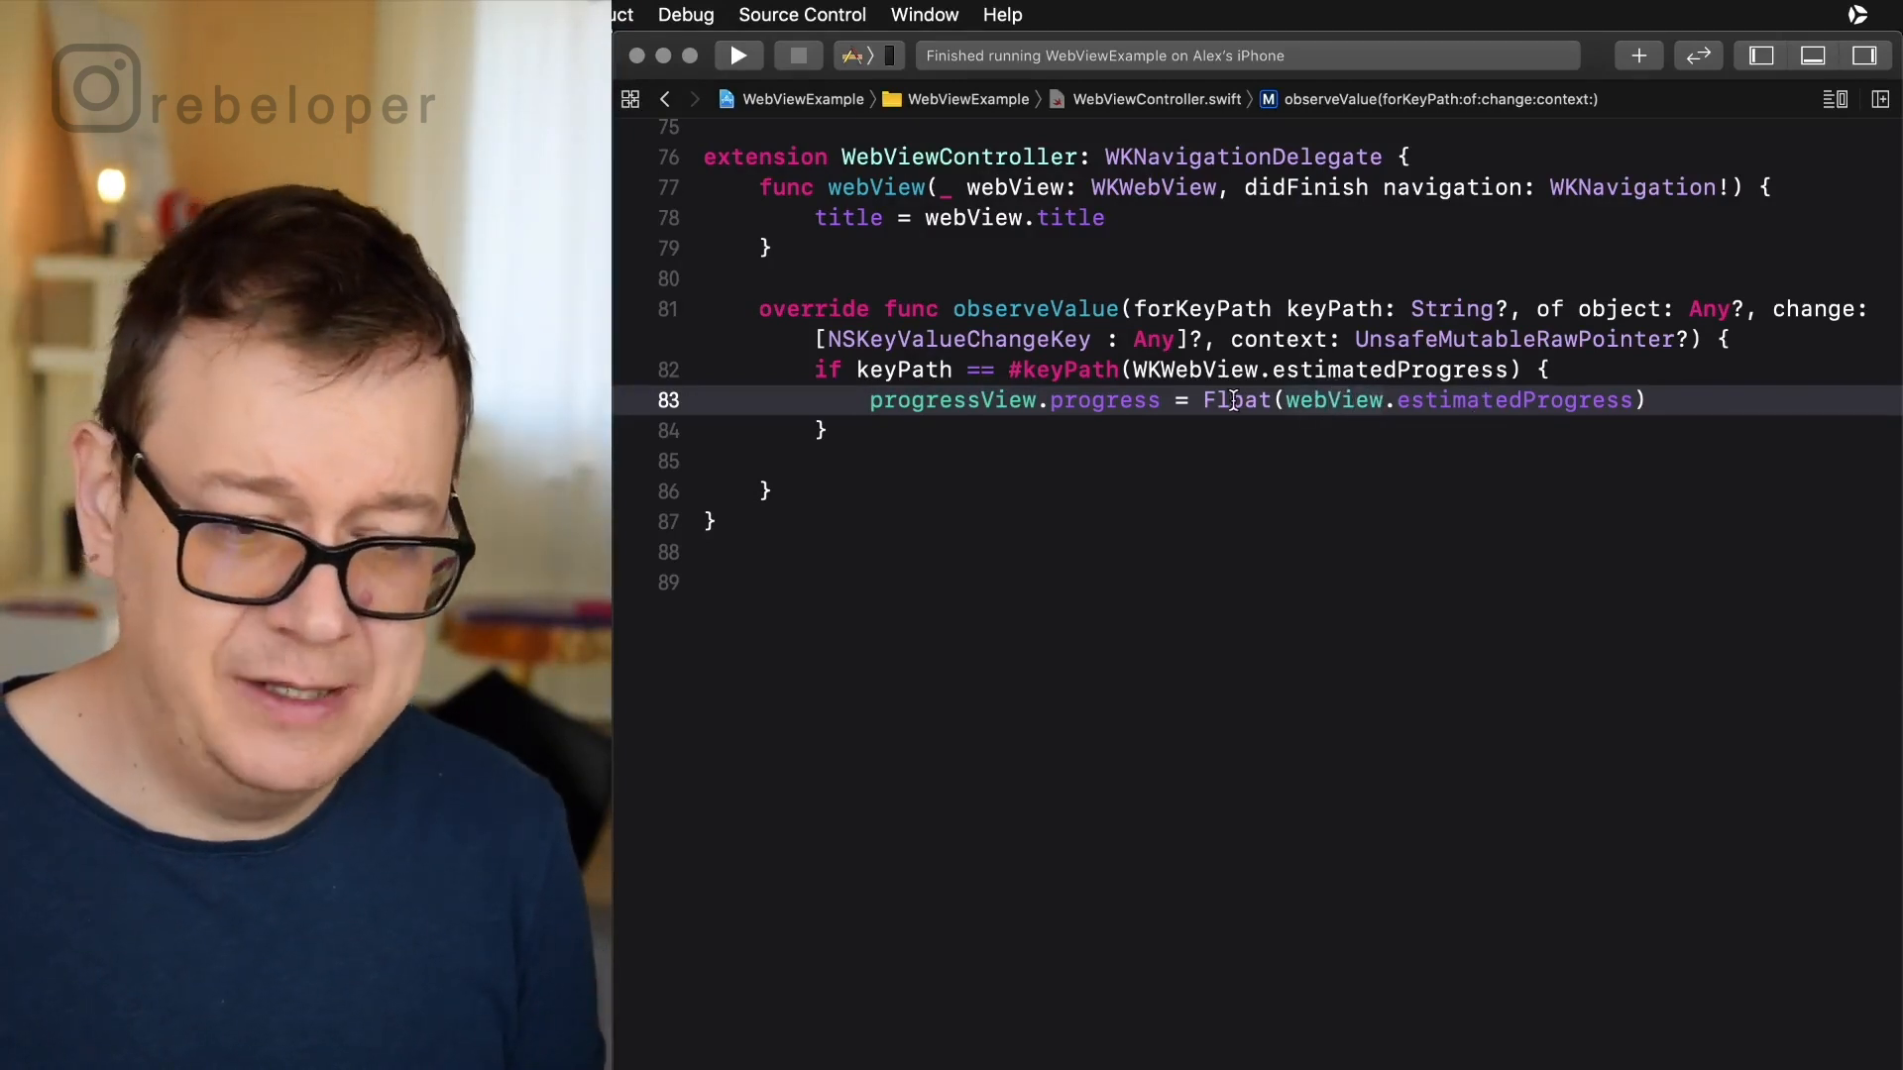
{"action": "double_click", "coordinate": [1237, 401]}
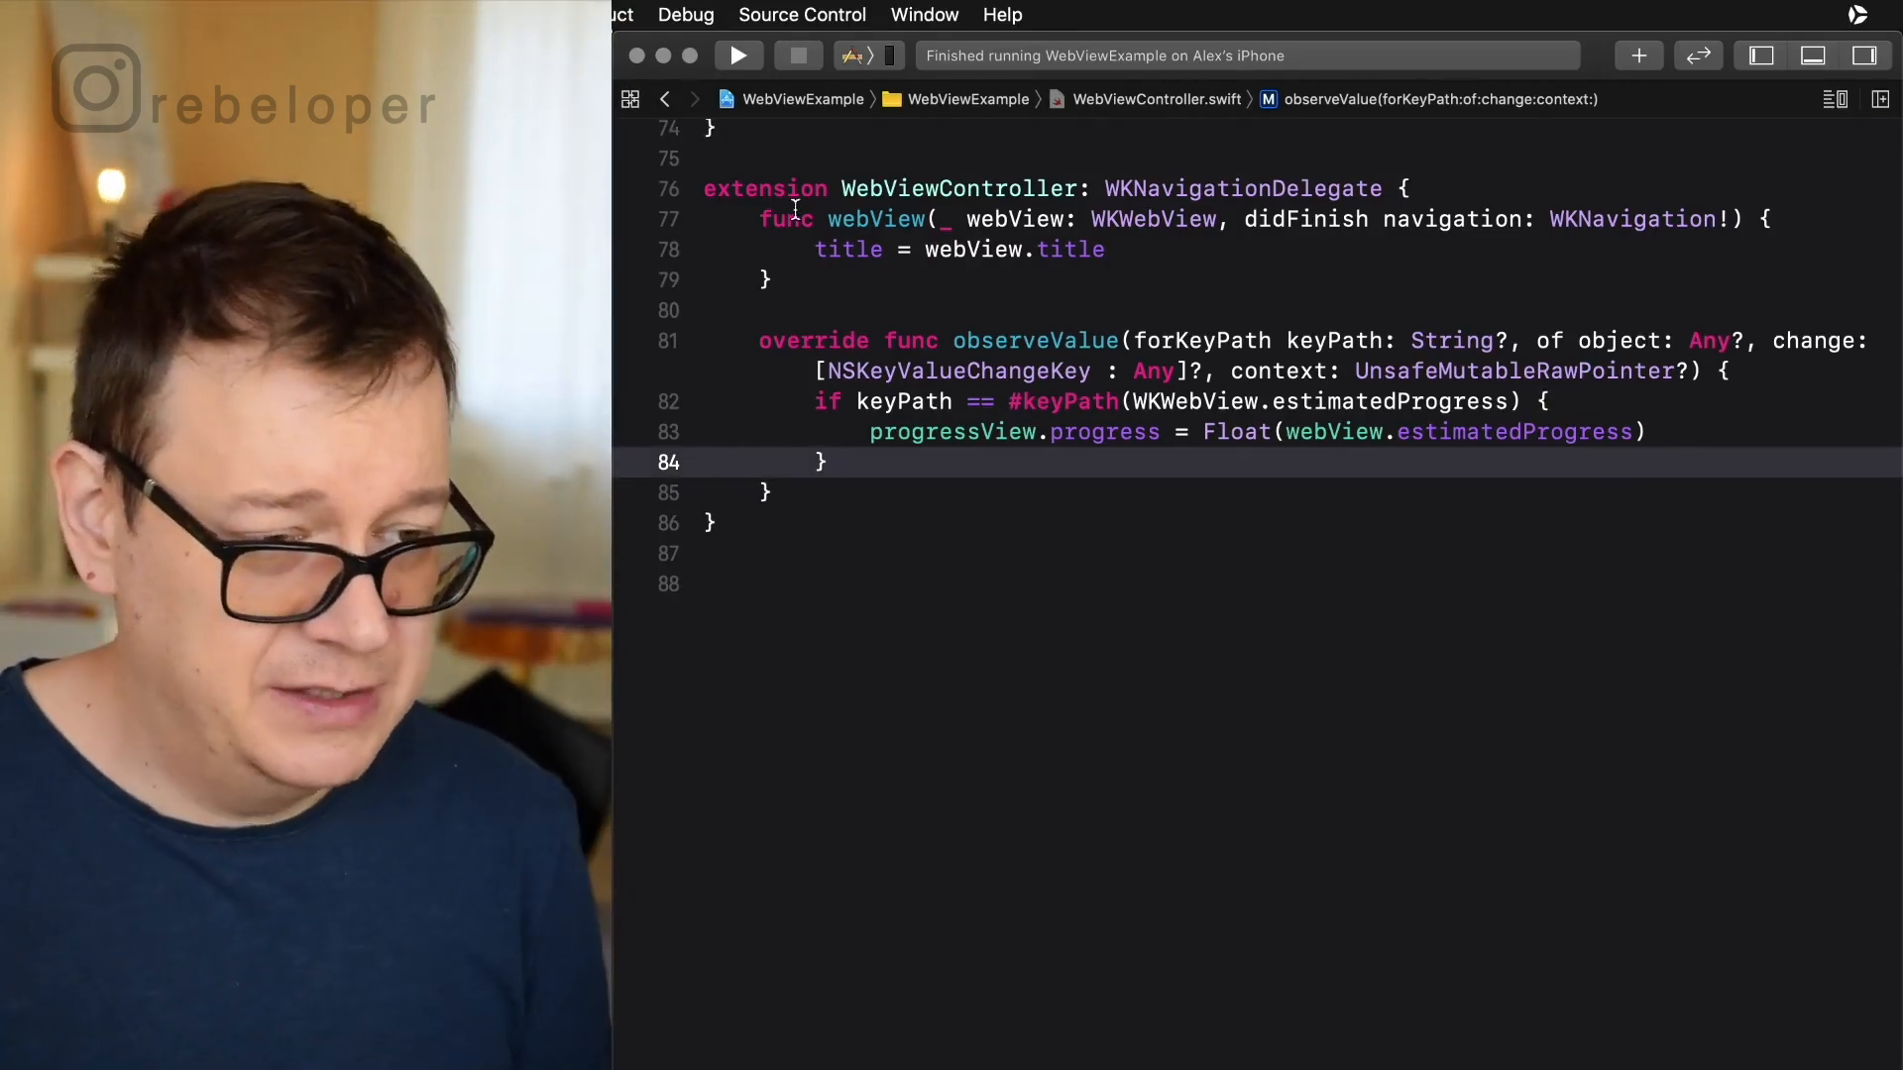
{"action": "left_click", "coordinate": [738, 55]}
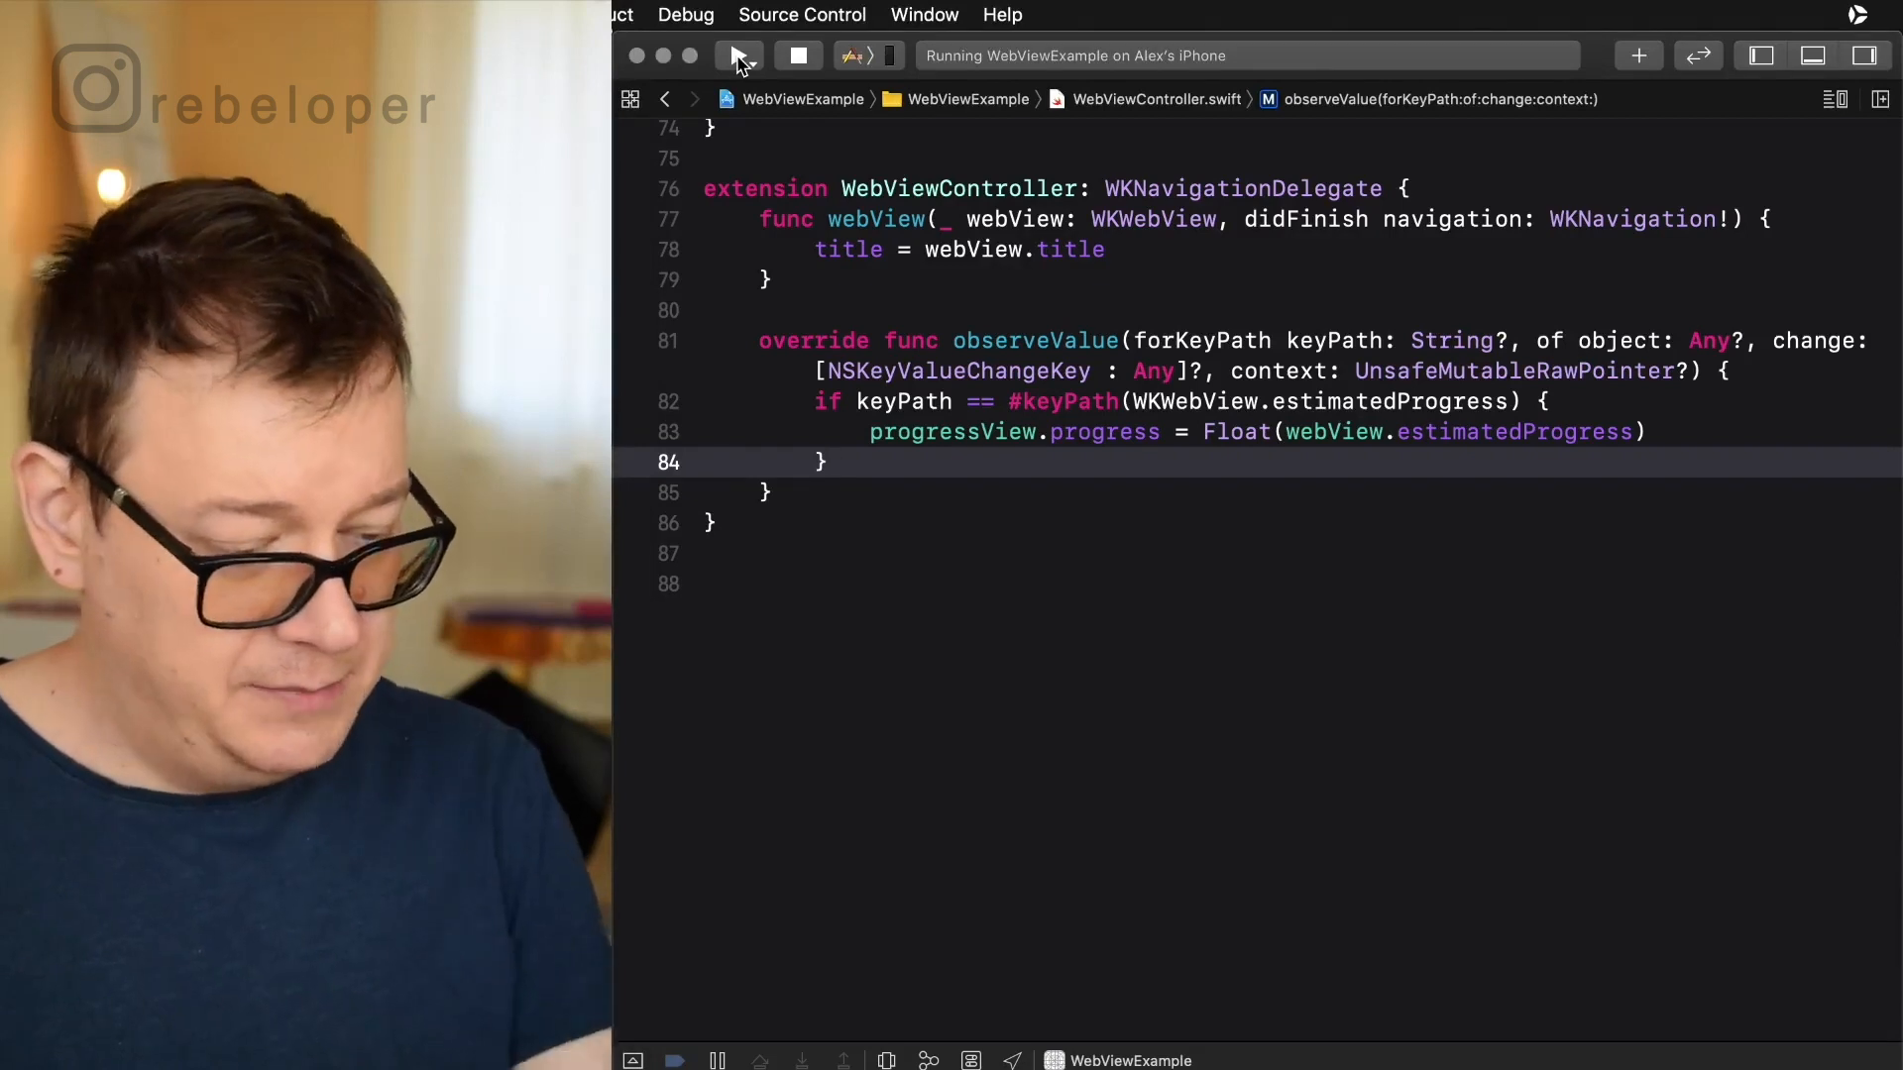
Run the app, load the mentoring page titled mentoring — Rebeloper with the progress bar, stop, and return to the file top.
{"action": "left_click", "coordinate": [737, 55]}
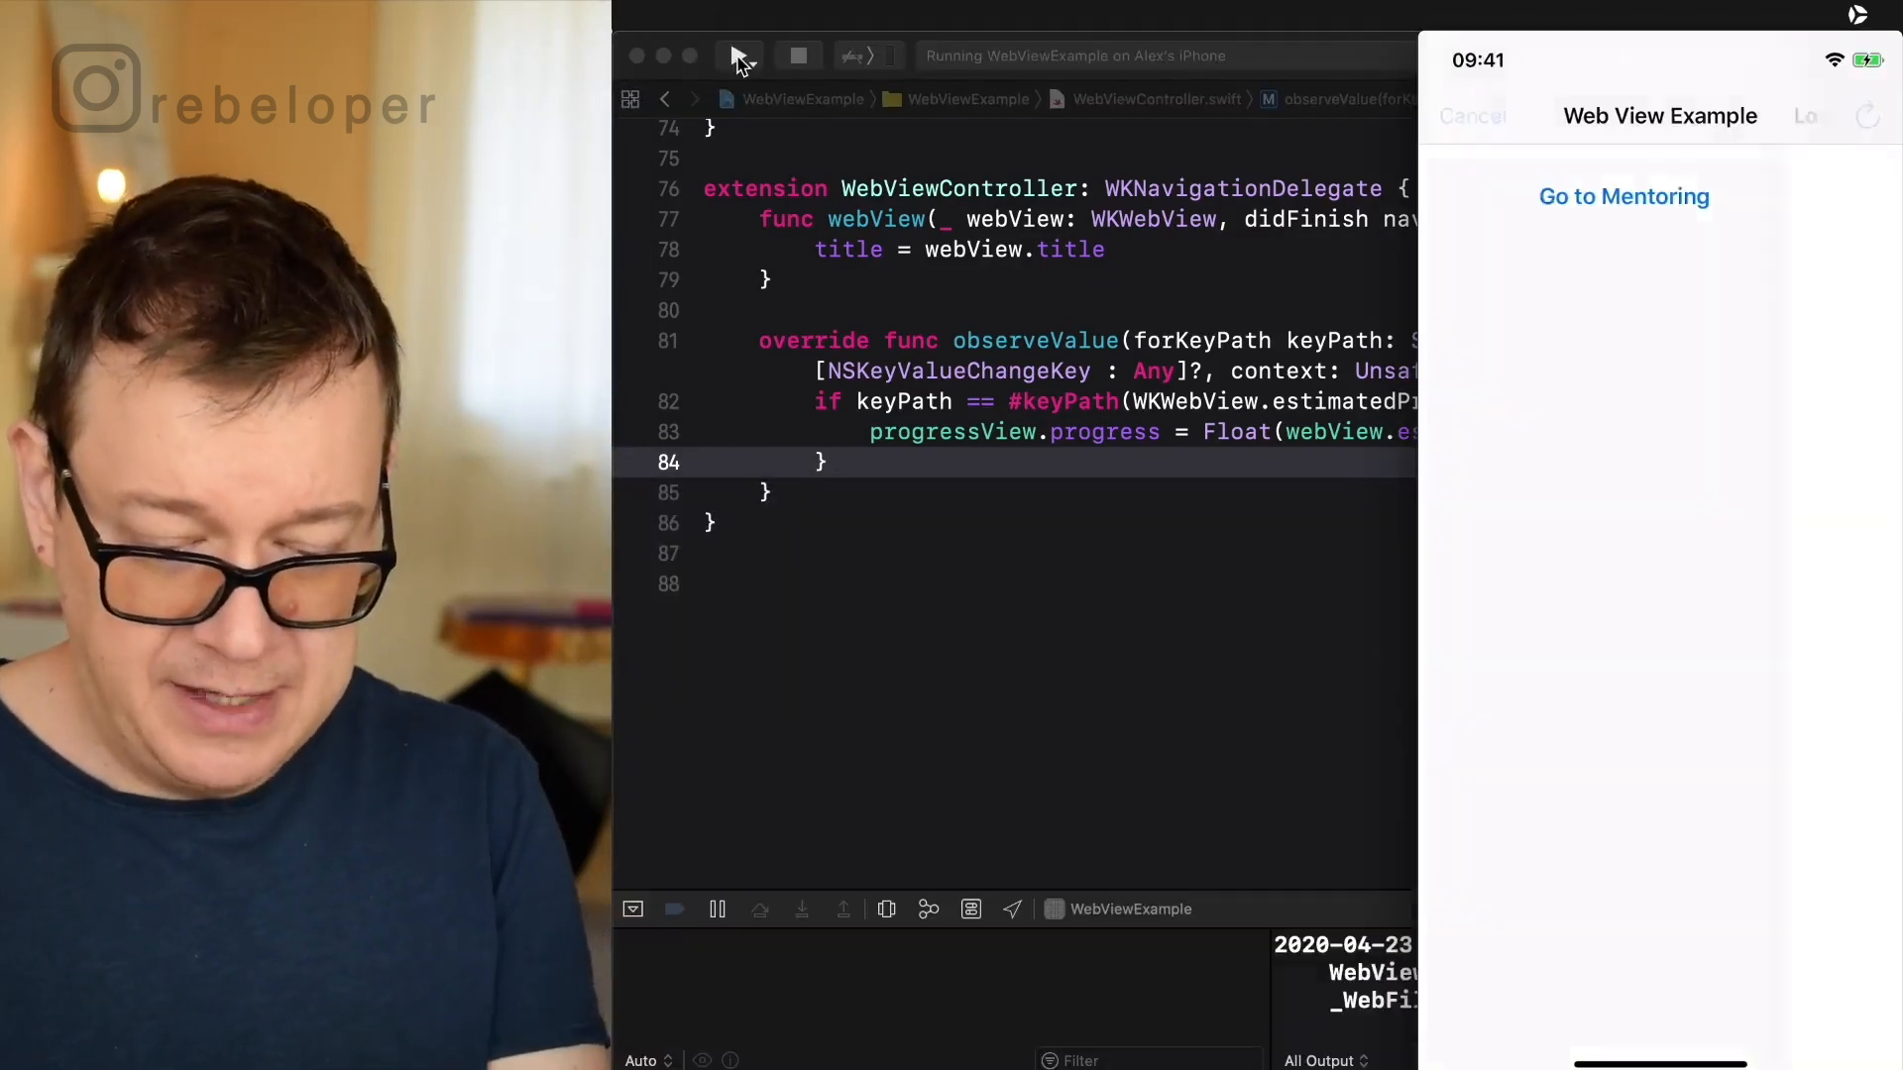
{"action": "left_click", "coordinate": [1626, 196]}
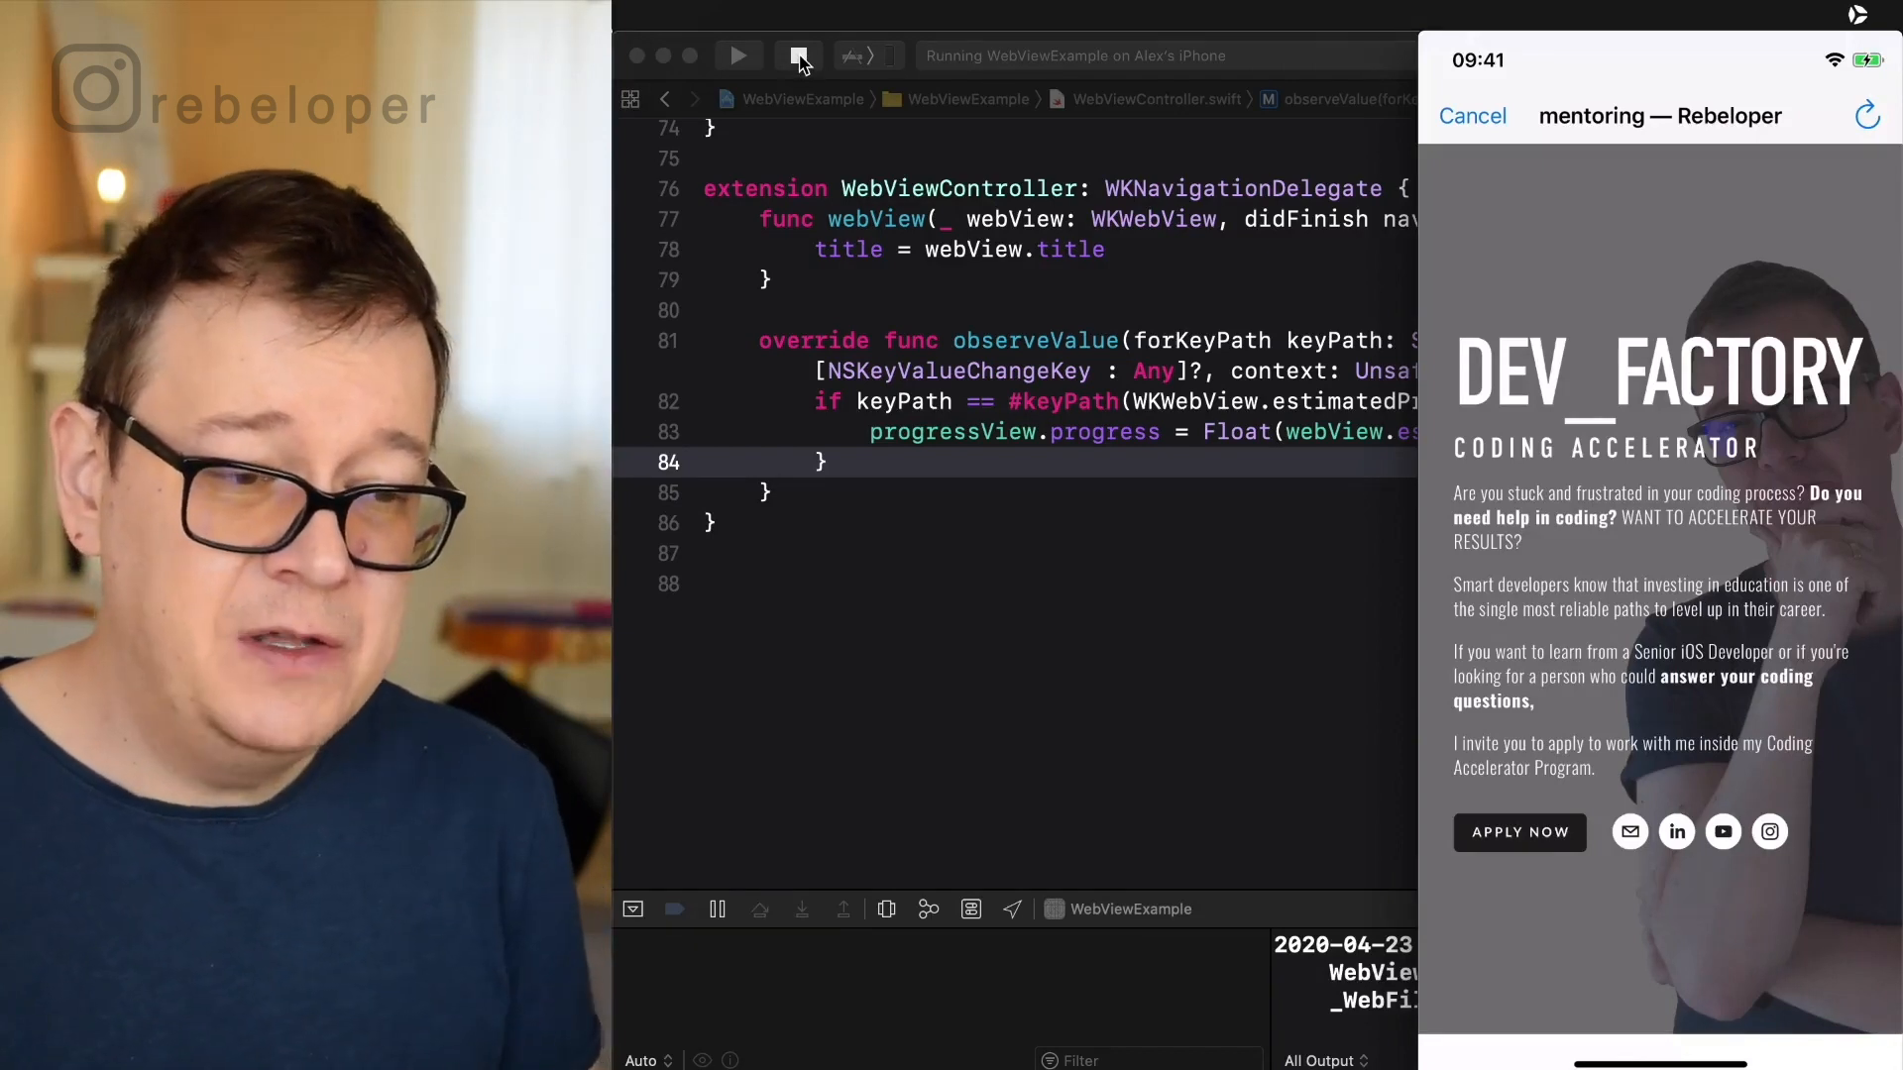
{"action": "left_click", "coordinate": [799, 55]}
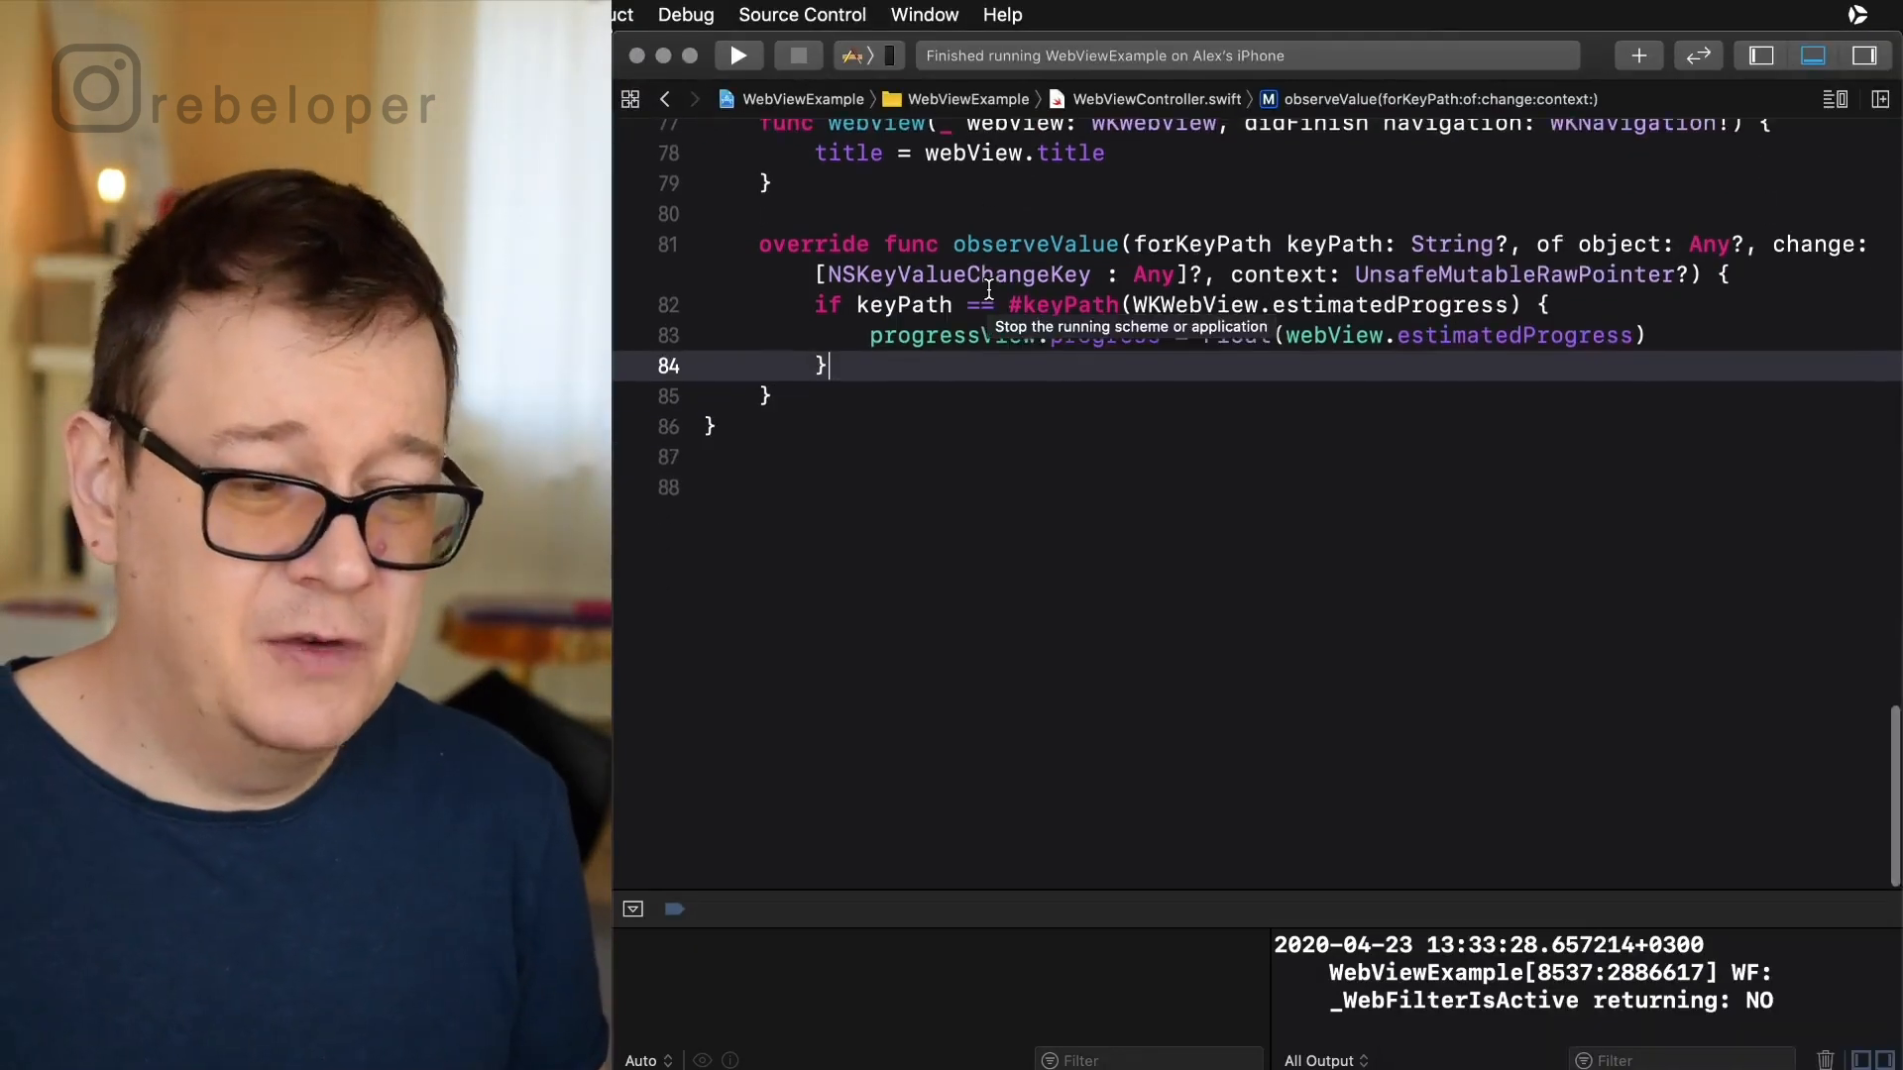
{"action": "left_click", "coordinate": [666, 99]}
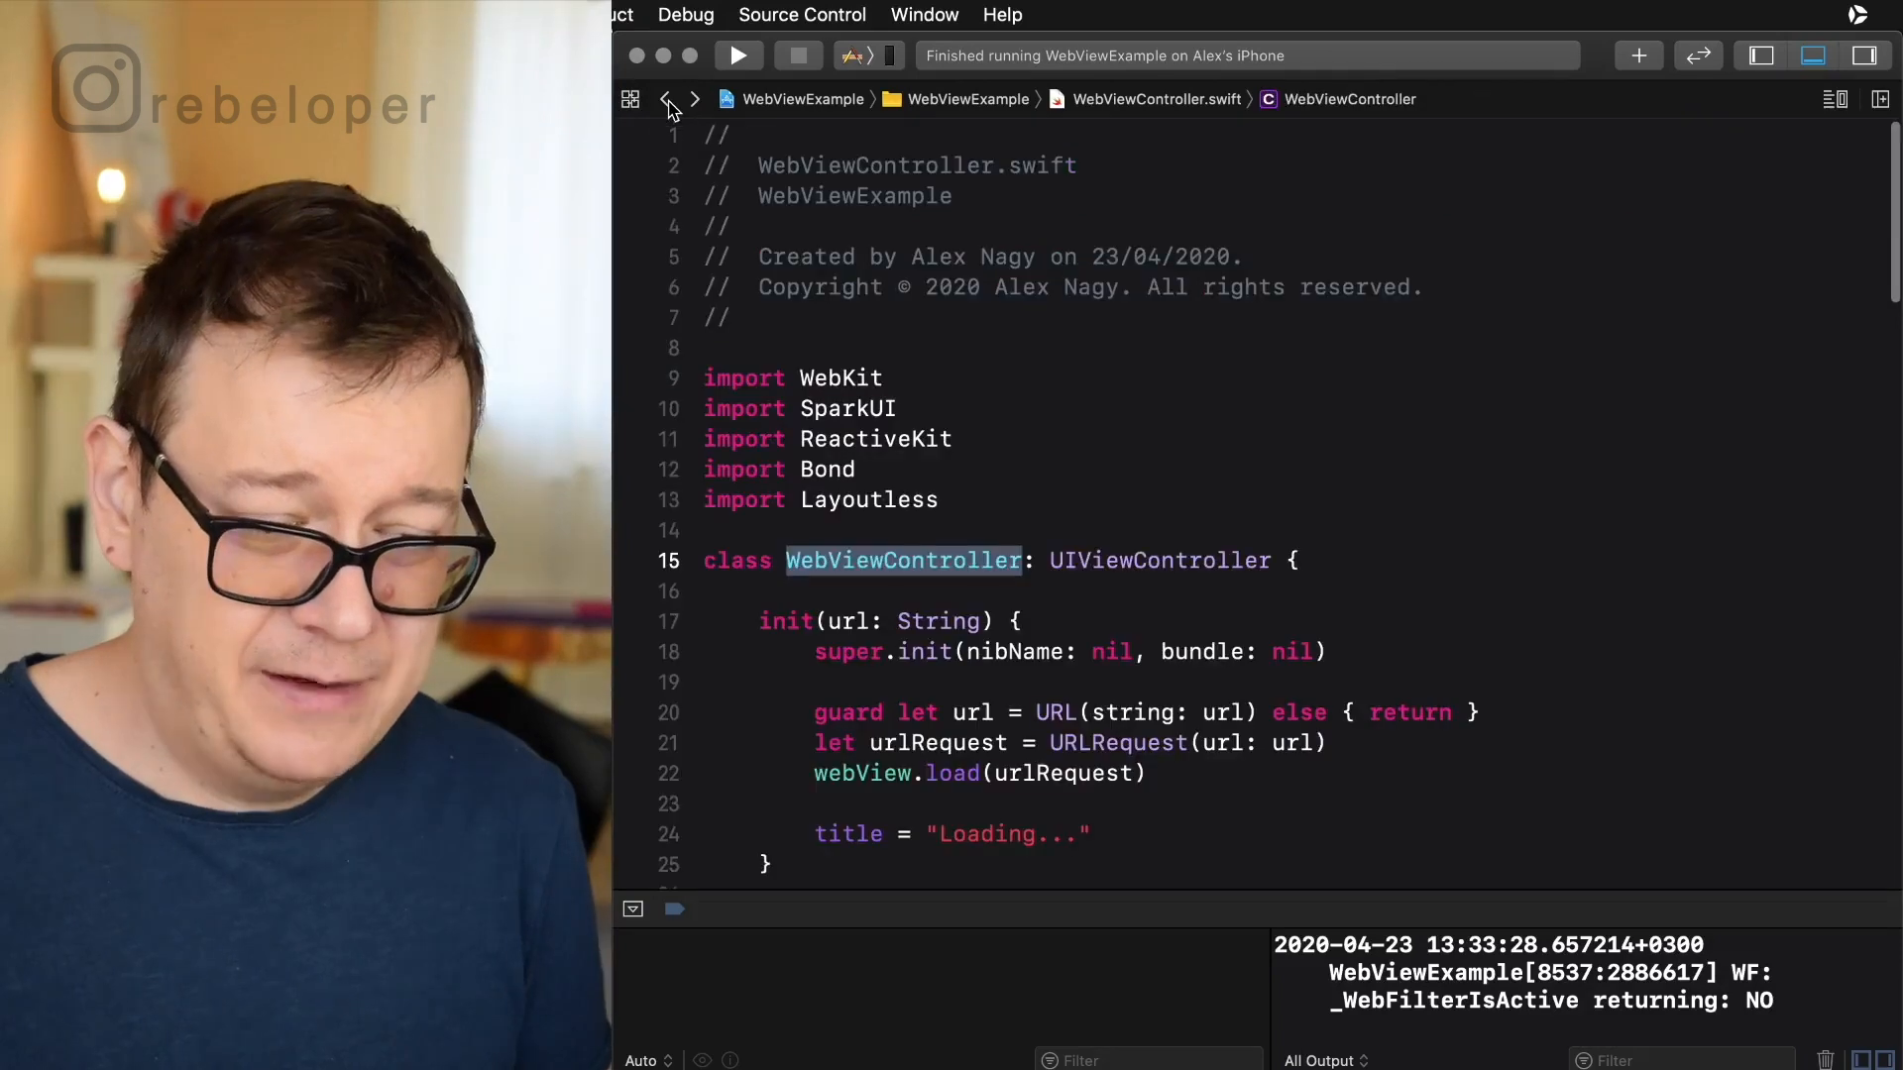